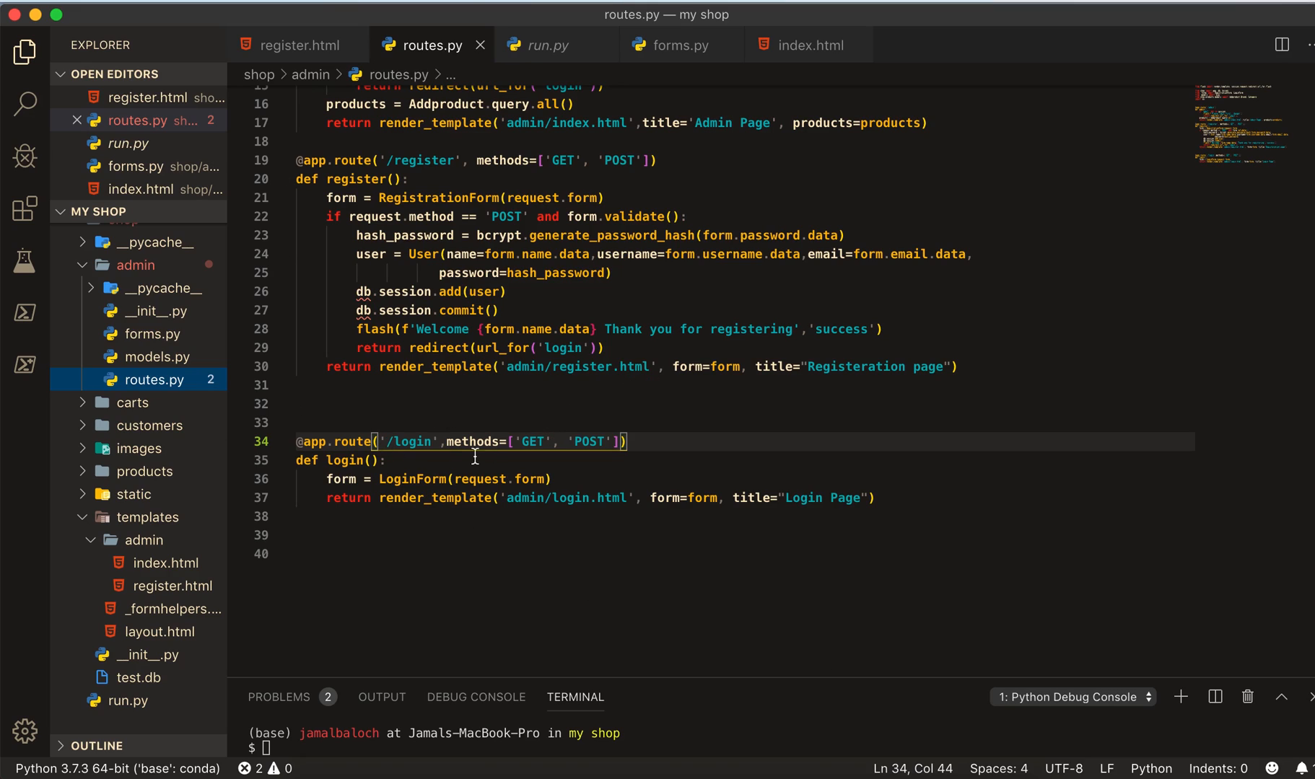
mouse_move(93, 295)
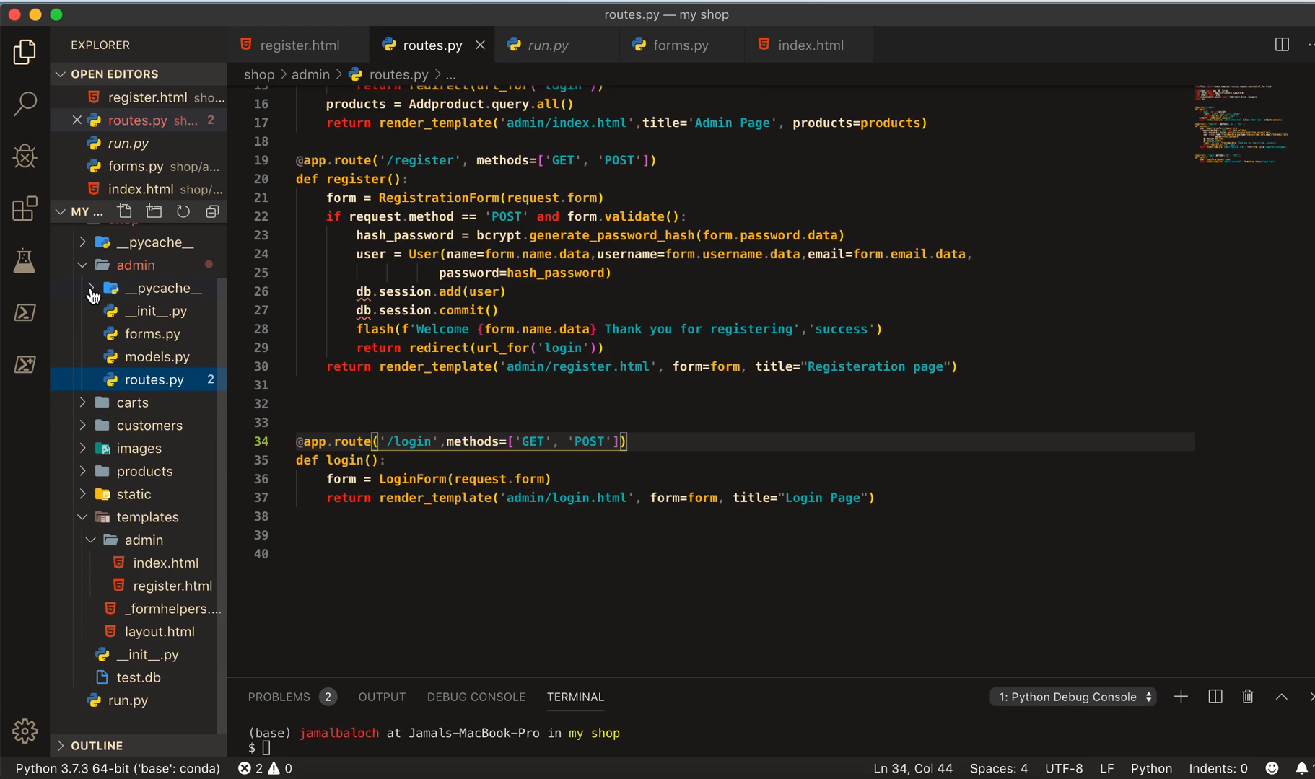
mouse_move(150, 345)
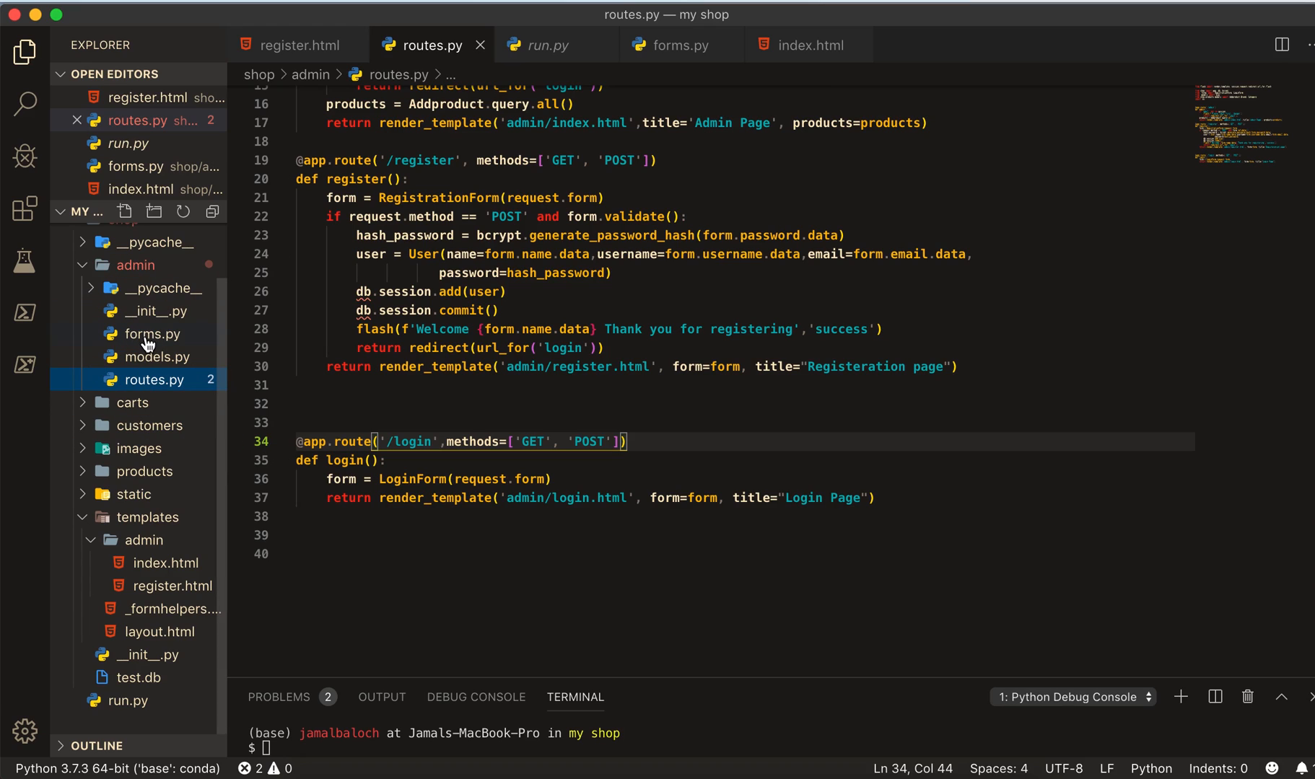
- Start a new LoginForm(Form) class in forms.py
click(676, 45)
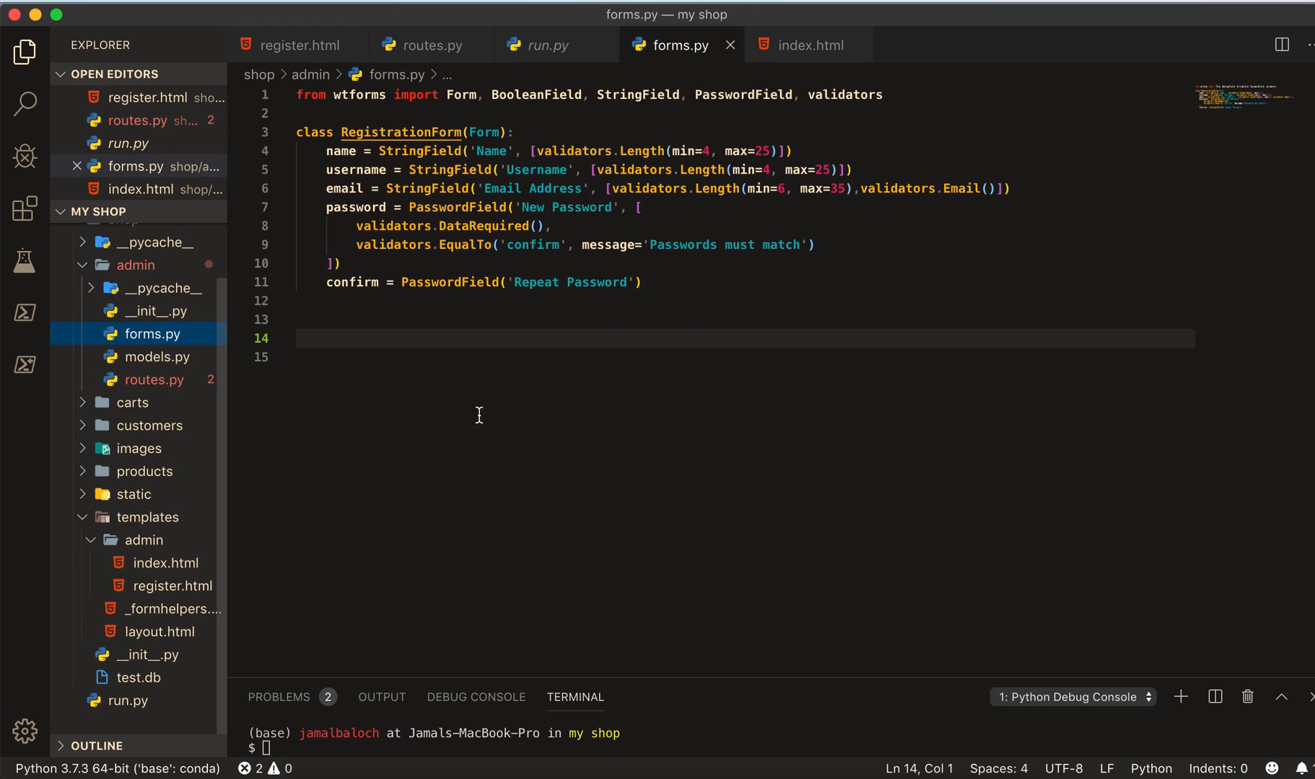
text(c)
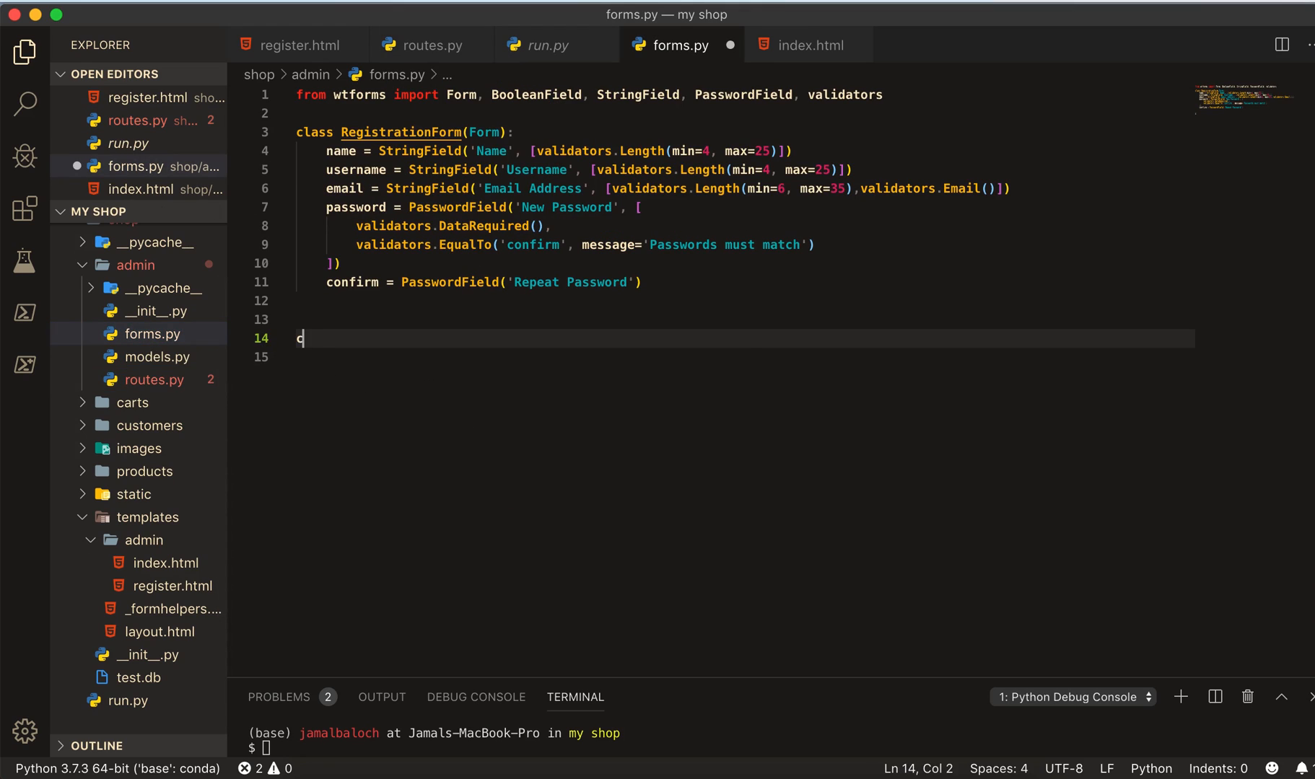
text(lass)
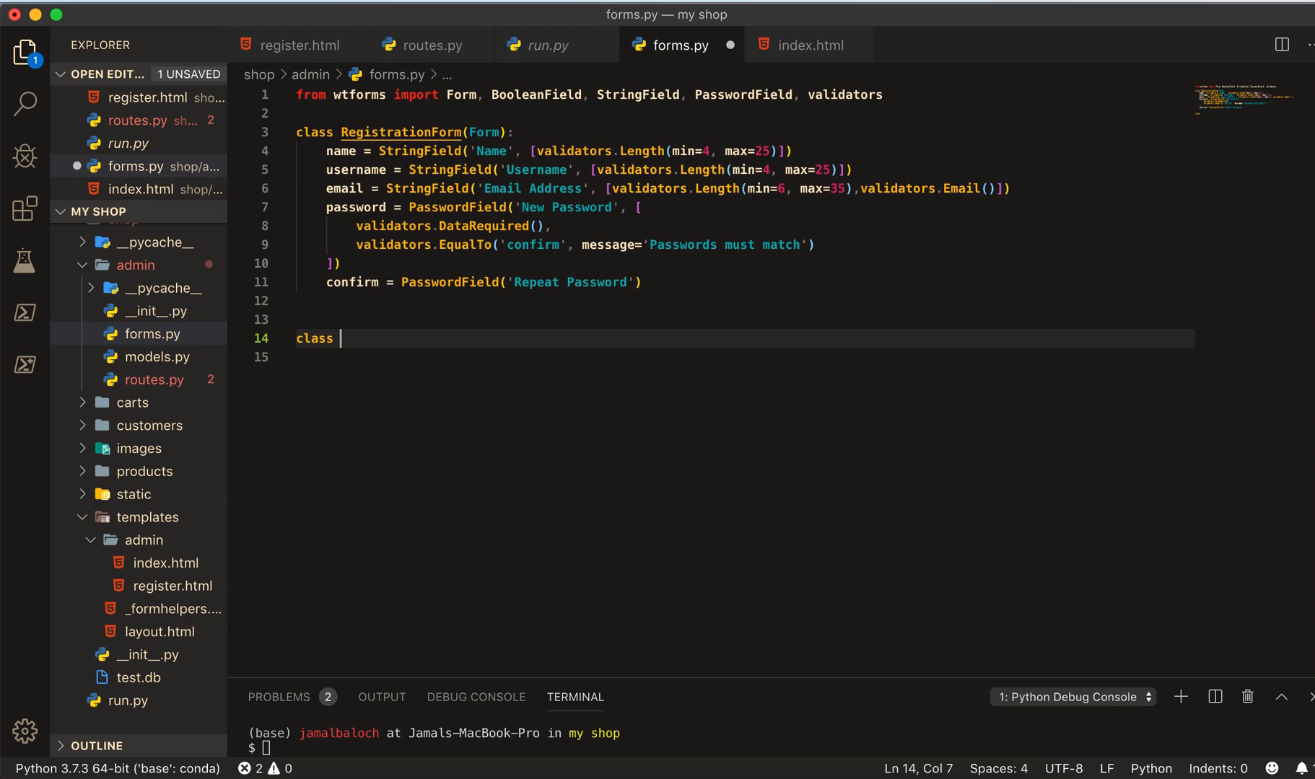
text(Login)
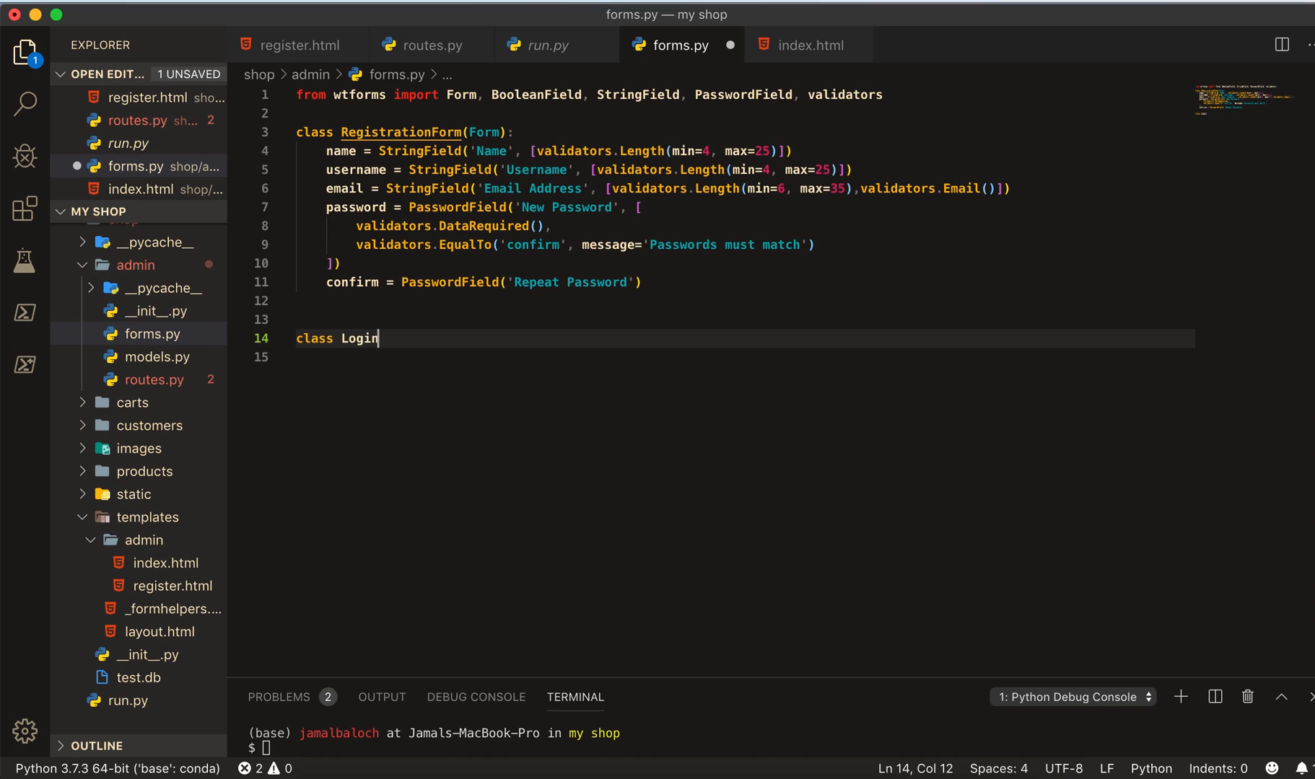
text(Form)
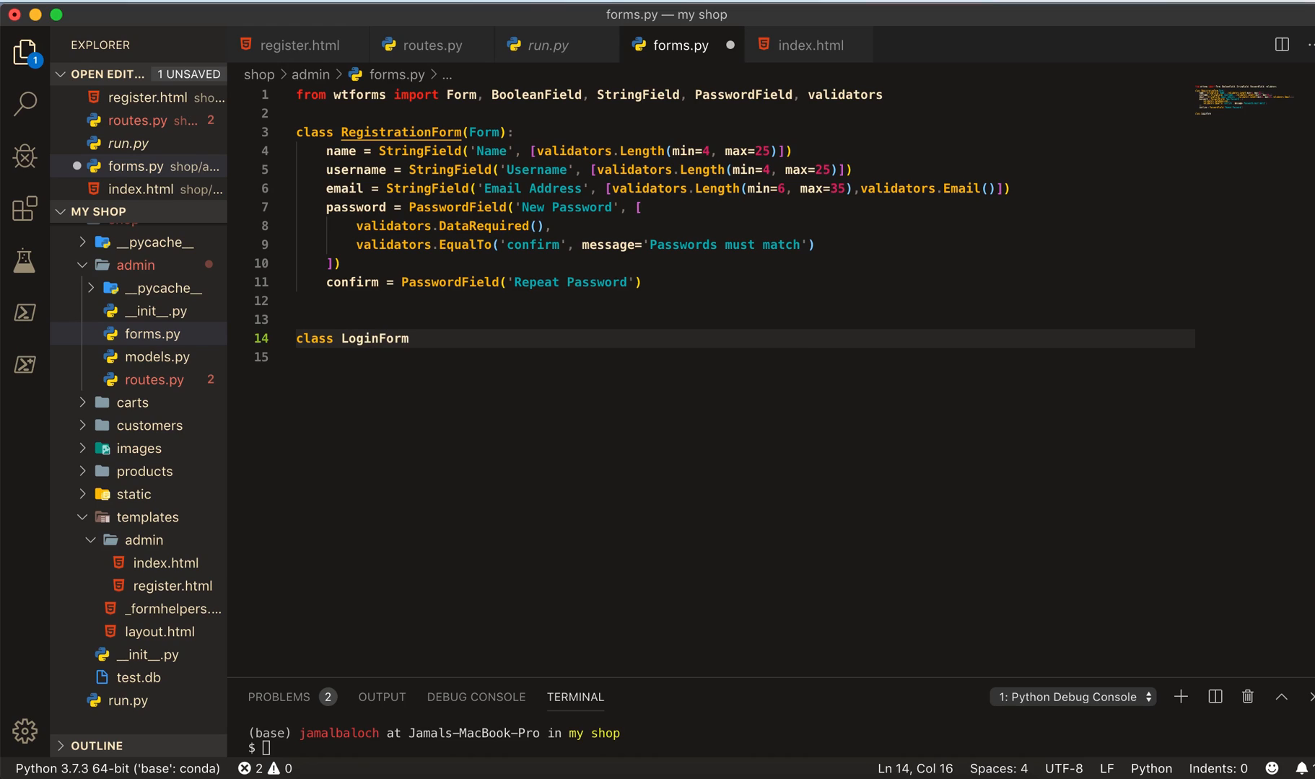
text(())
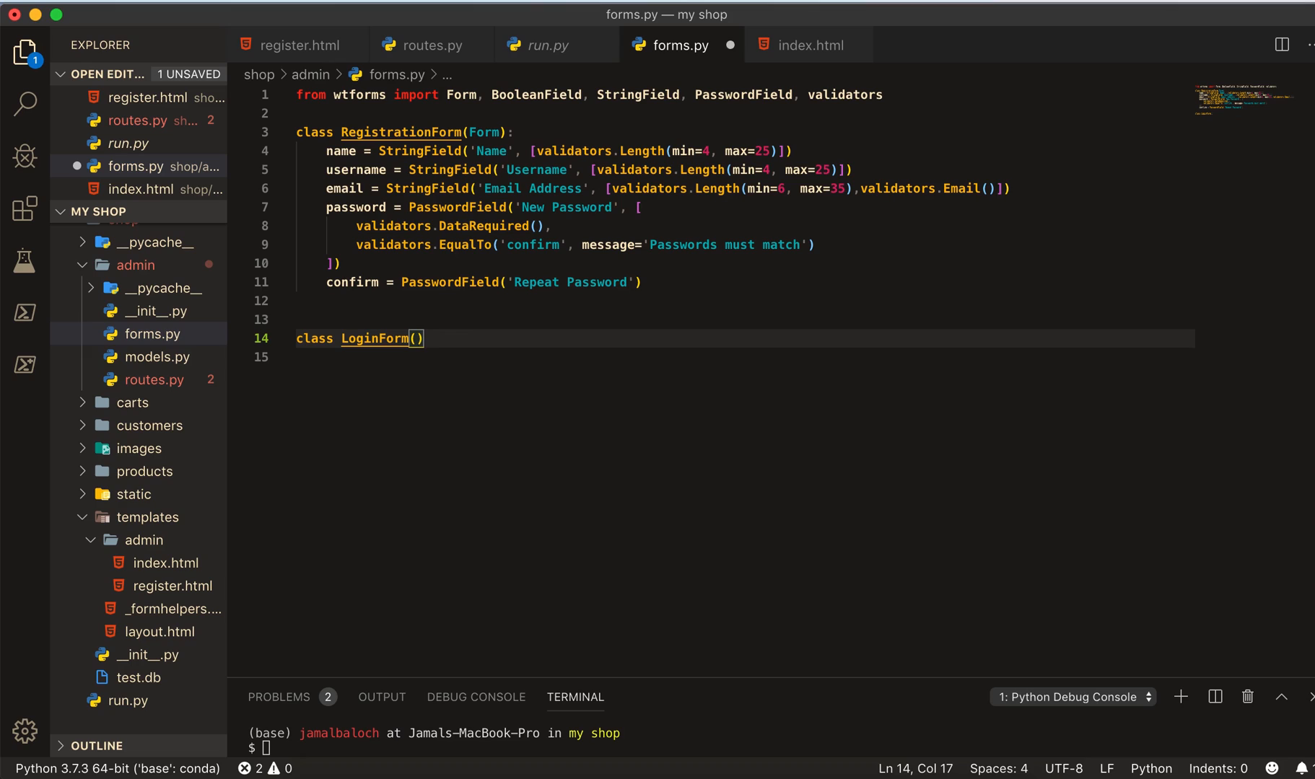
text(Form)
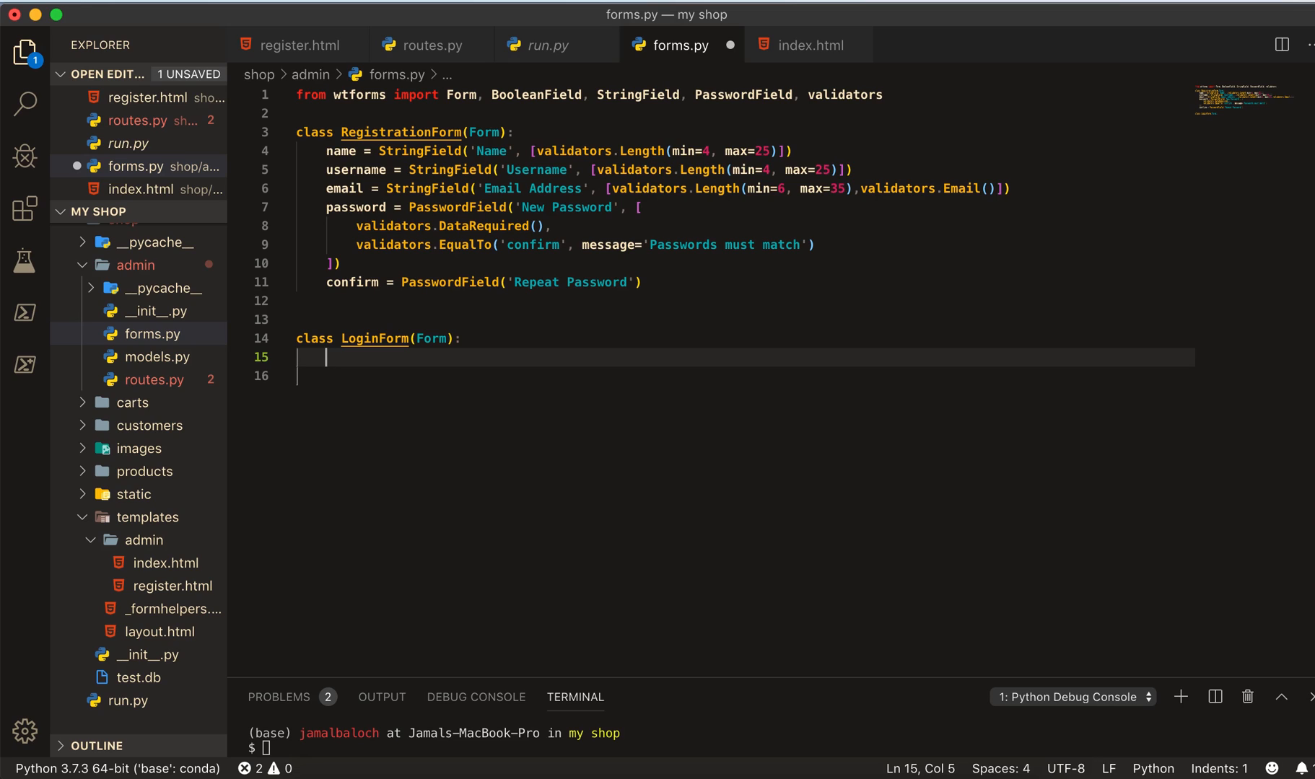
text(email =)
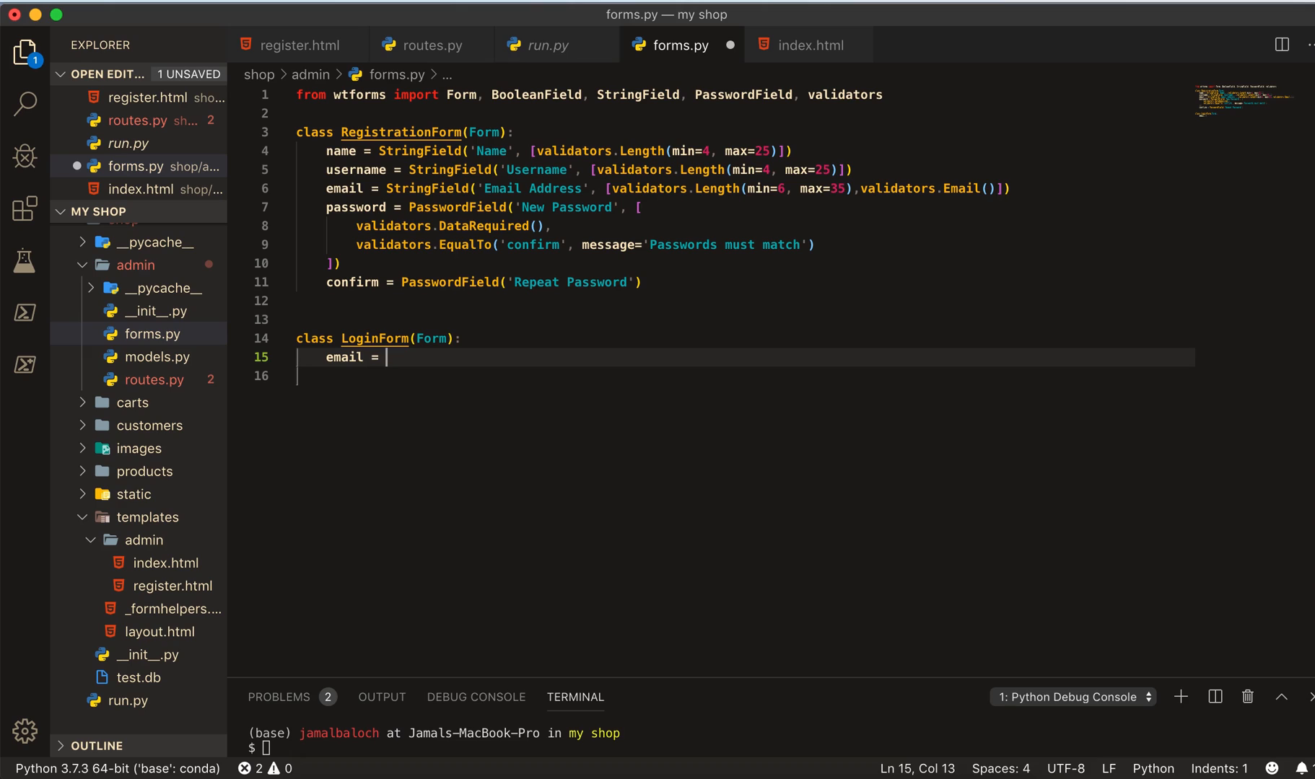
mouse_move(410, 289)
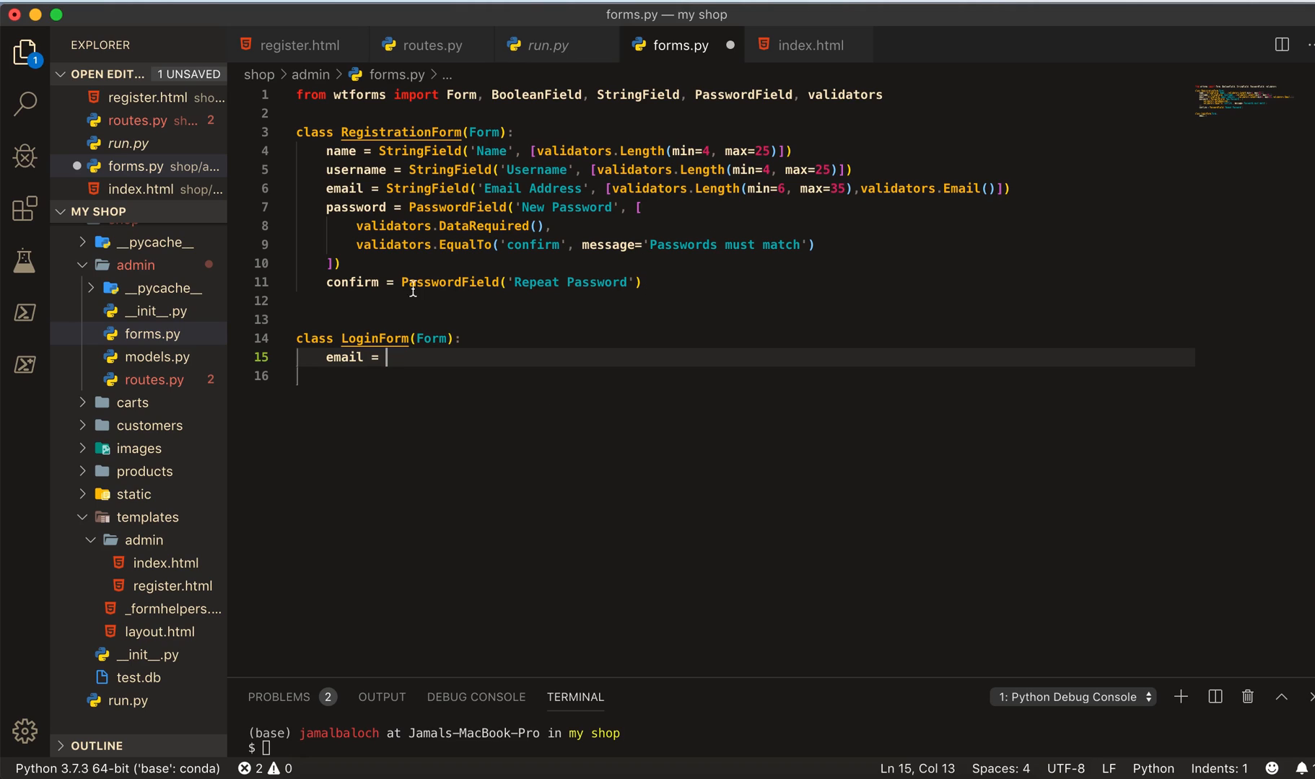
- Copy RegistrationForm's email and password fields into LoginForm, trim validators, and save
drag(327, 207, 340, 263)
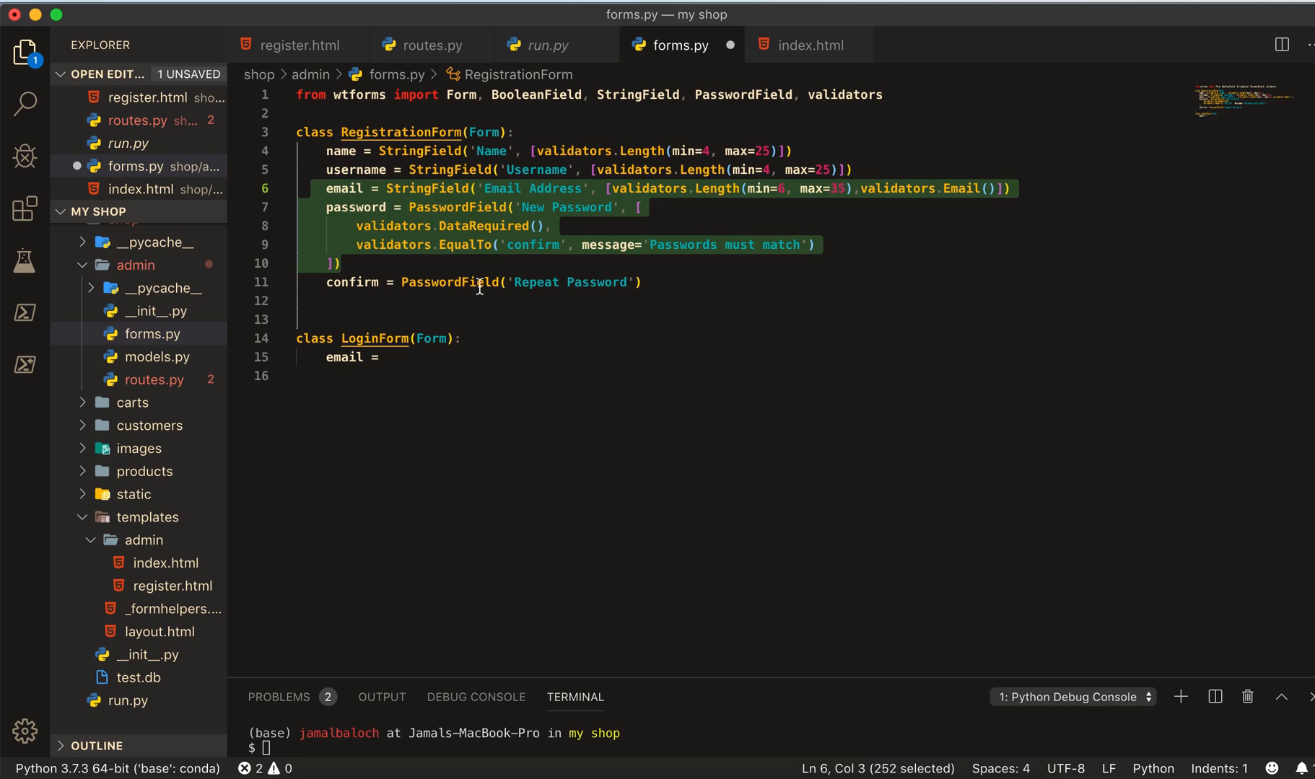
key(cmd+v)
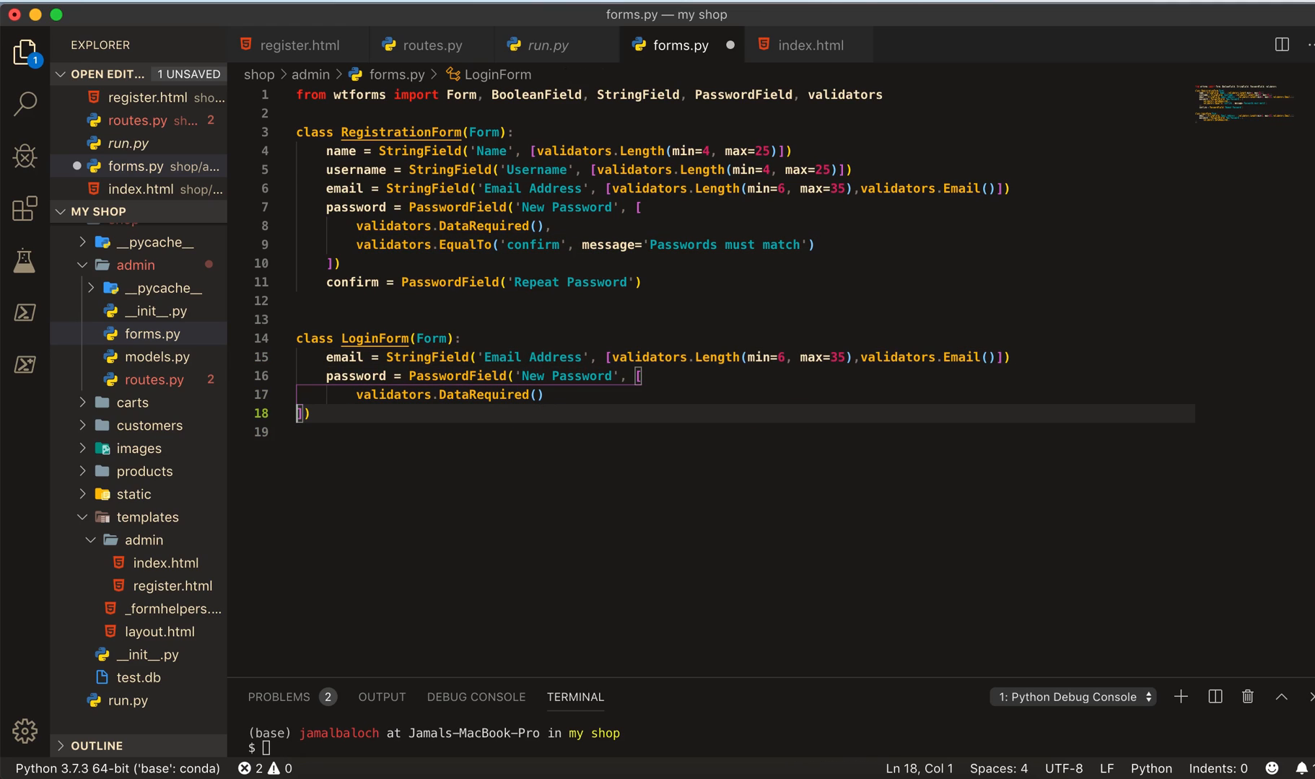
key(Backspace)
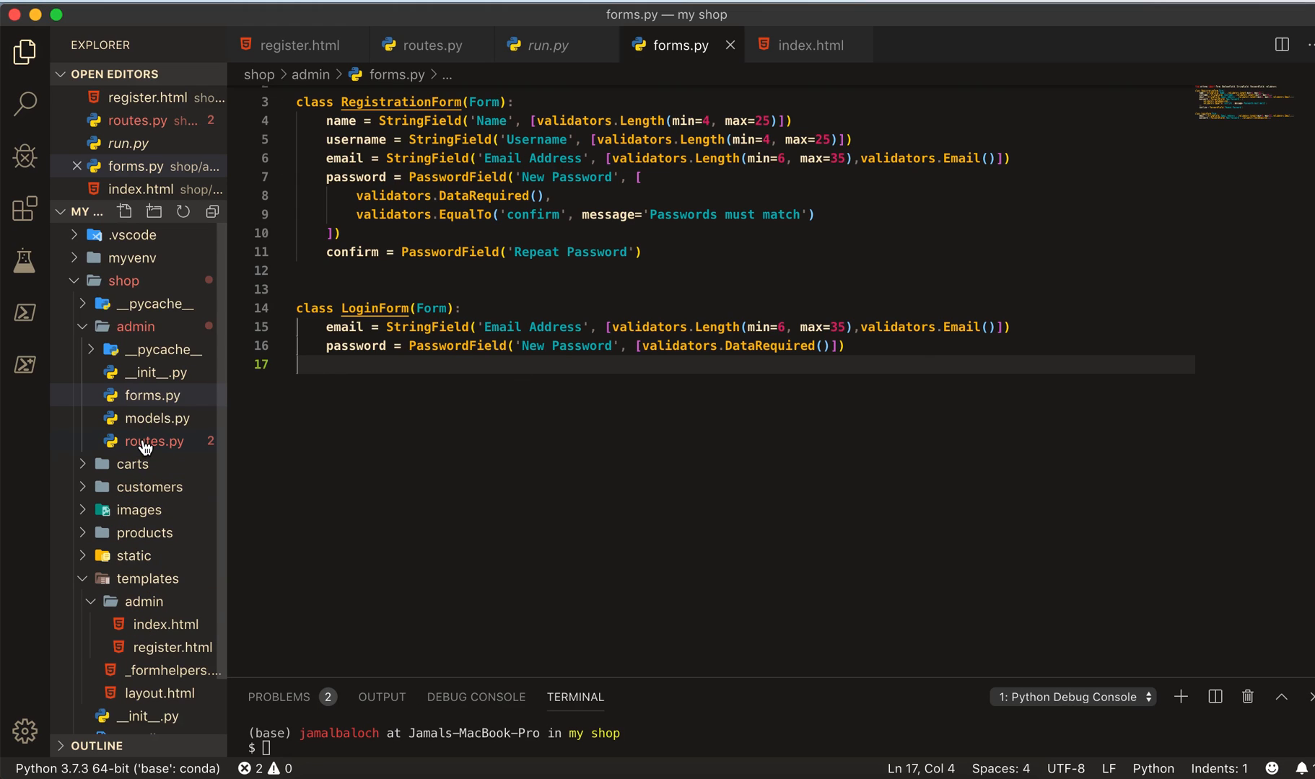
click(159, 441)
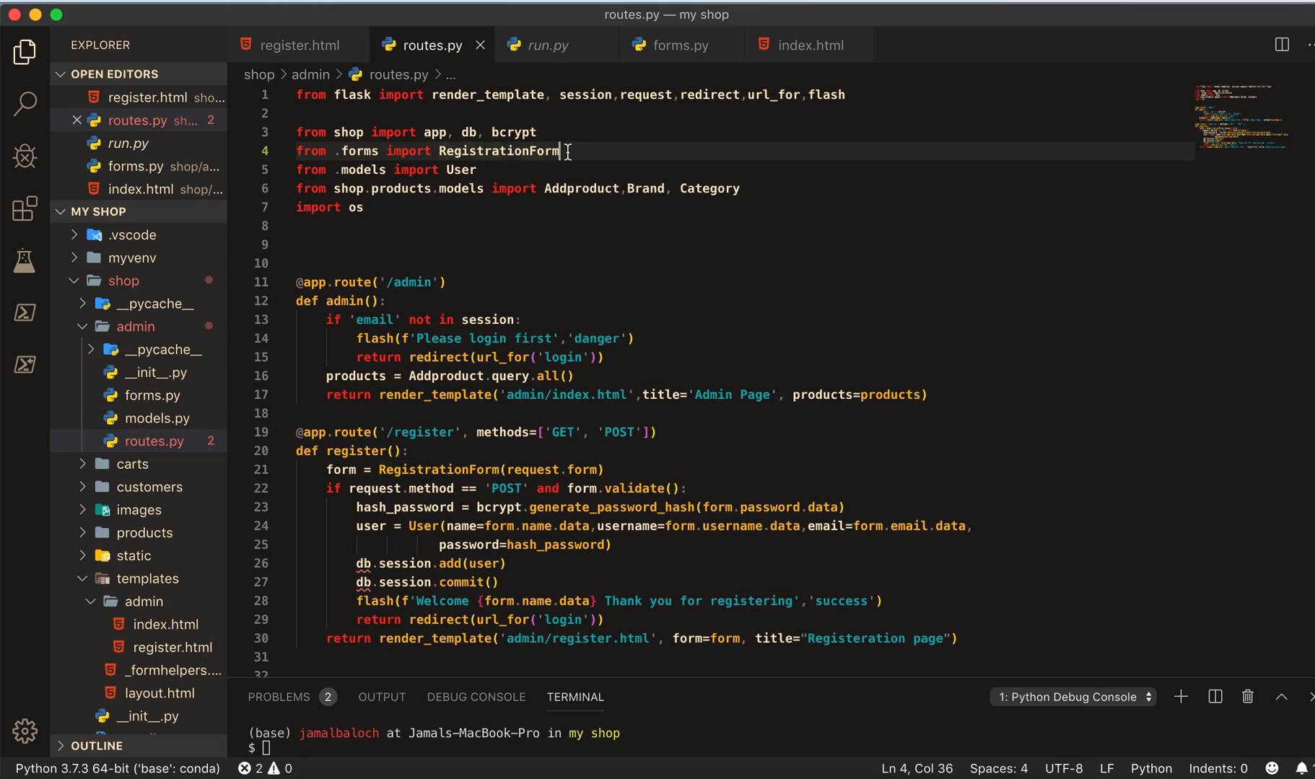
text(,)
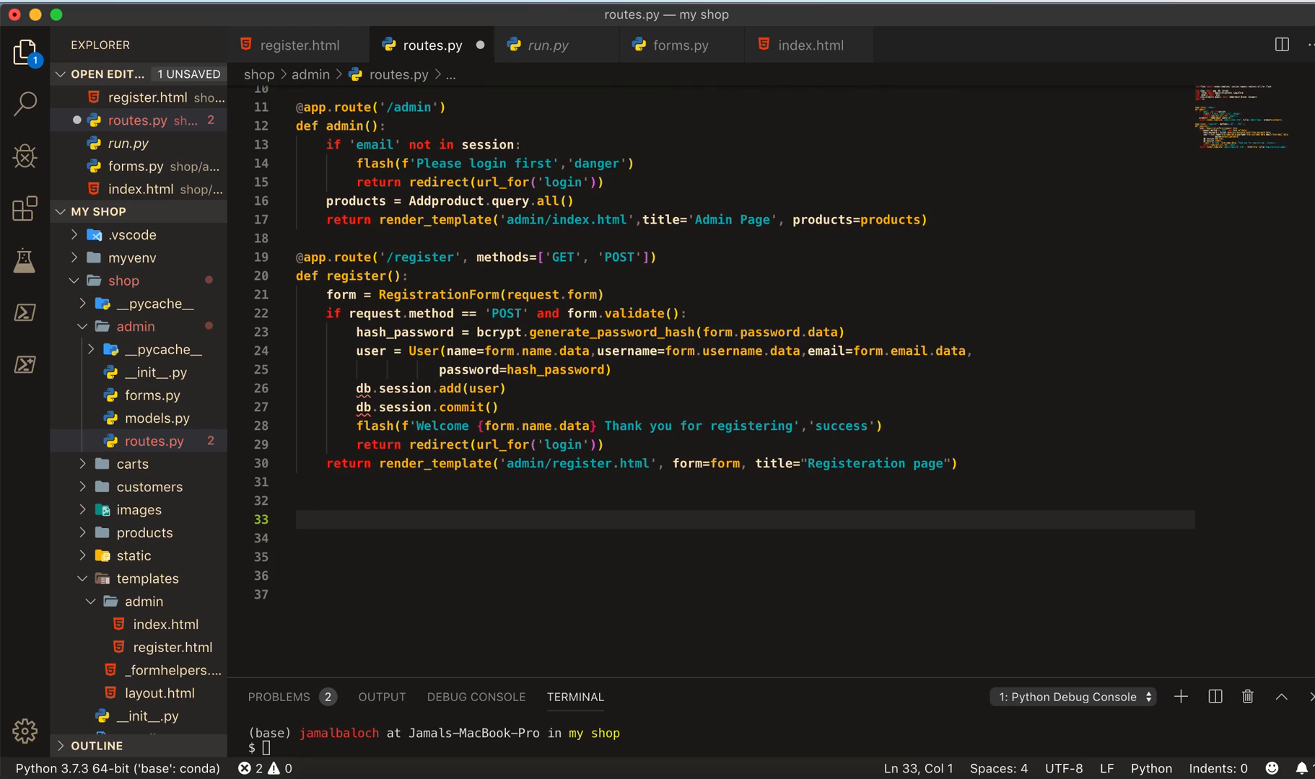
text(@app.route()
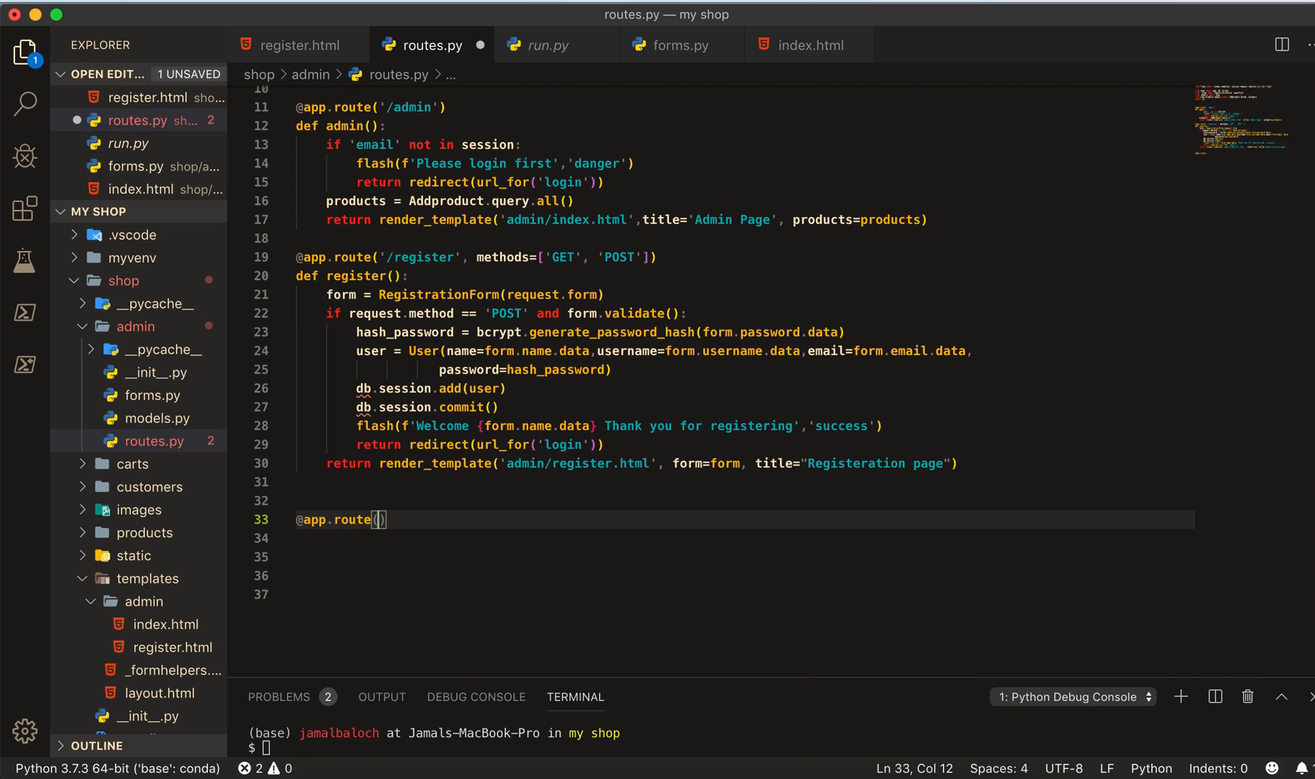
text('/')
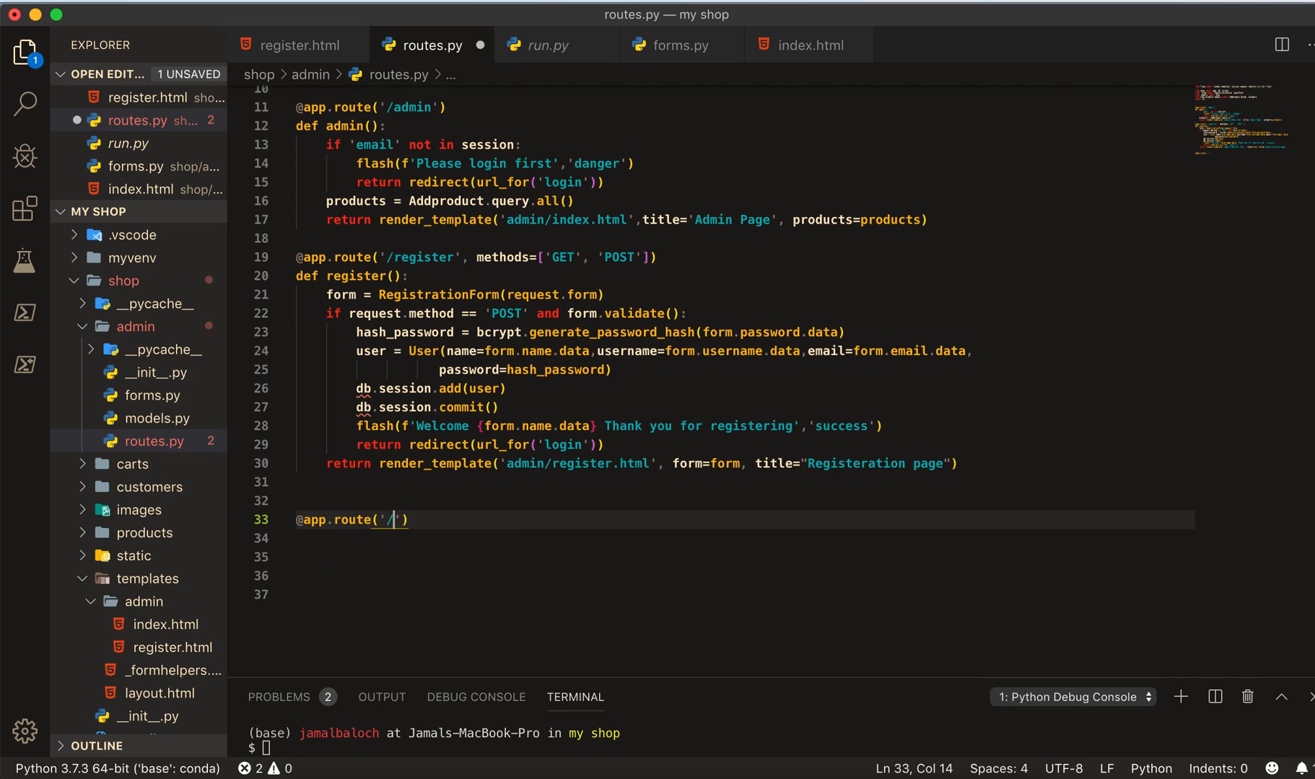
text(login)
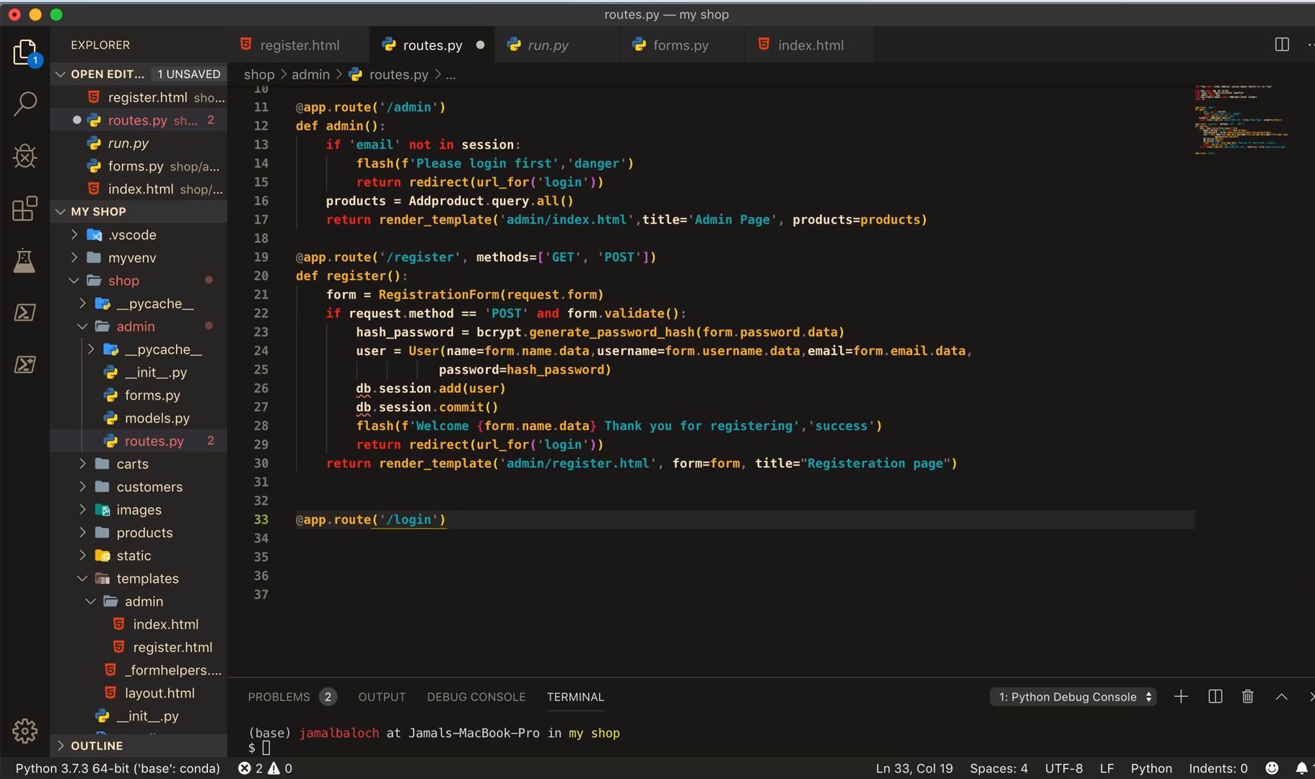
text(,)
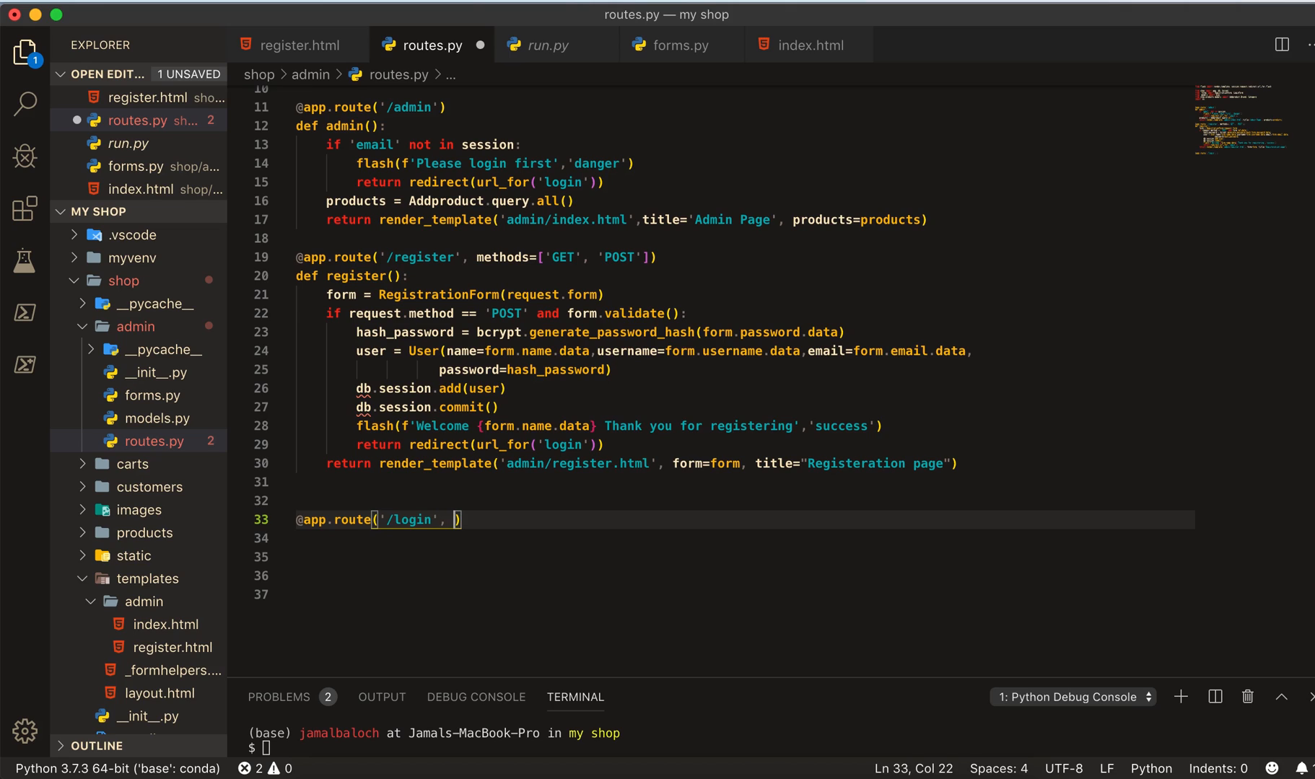
text(methods=)
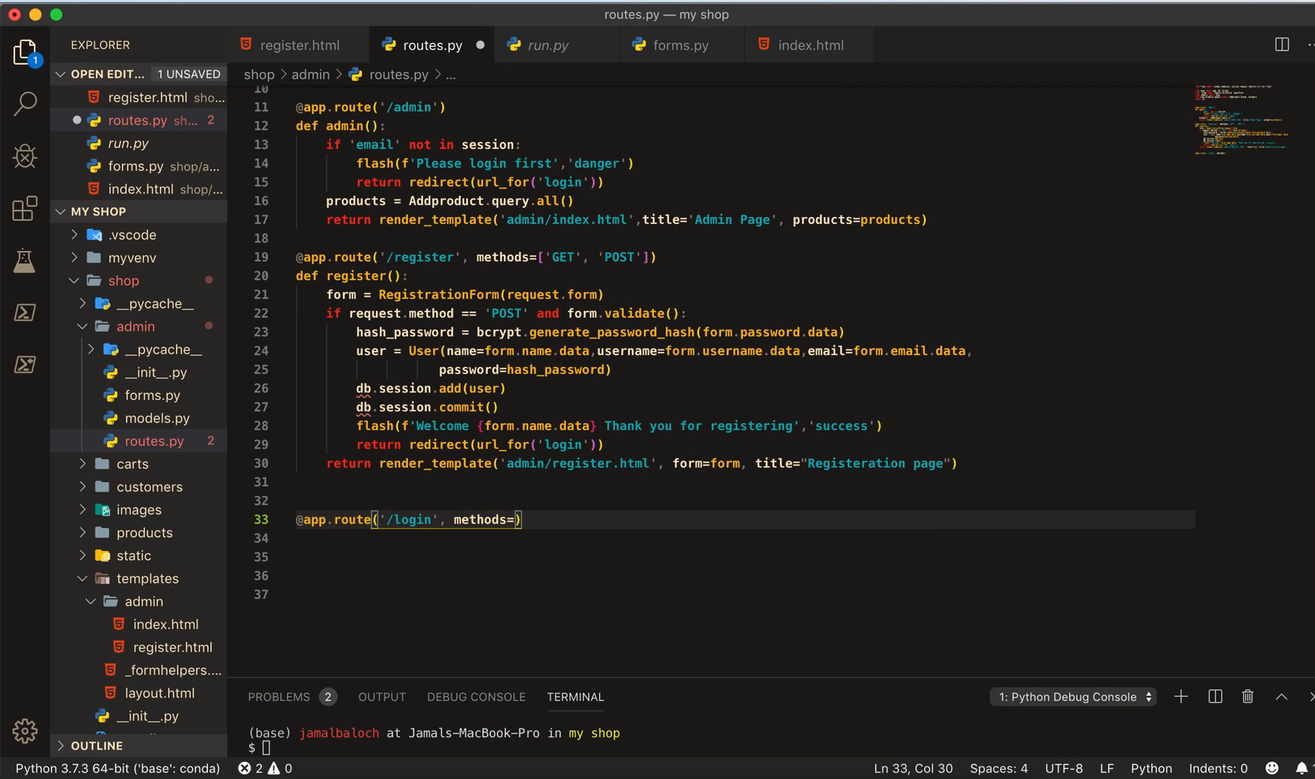
text(['GET','POST)
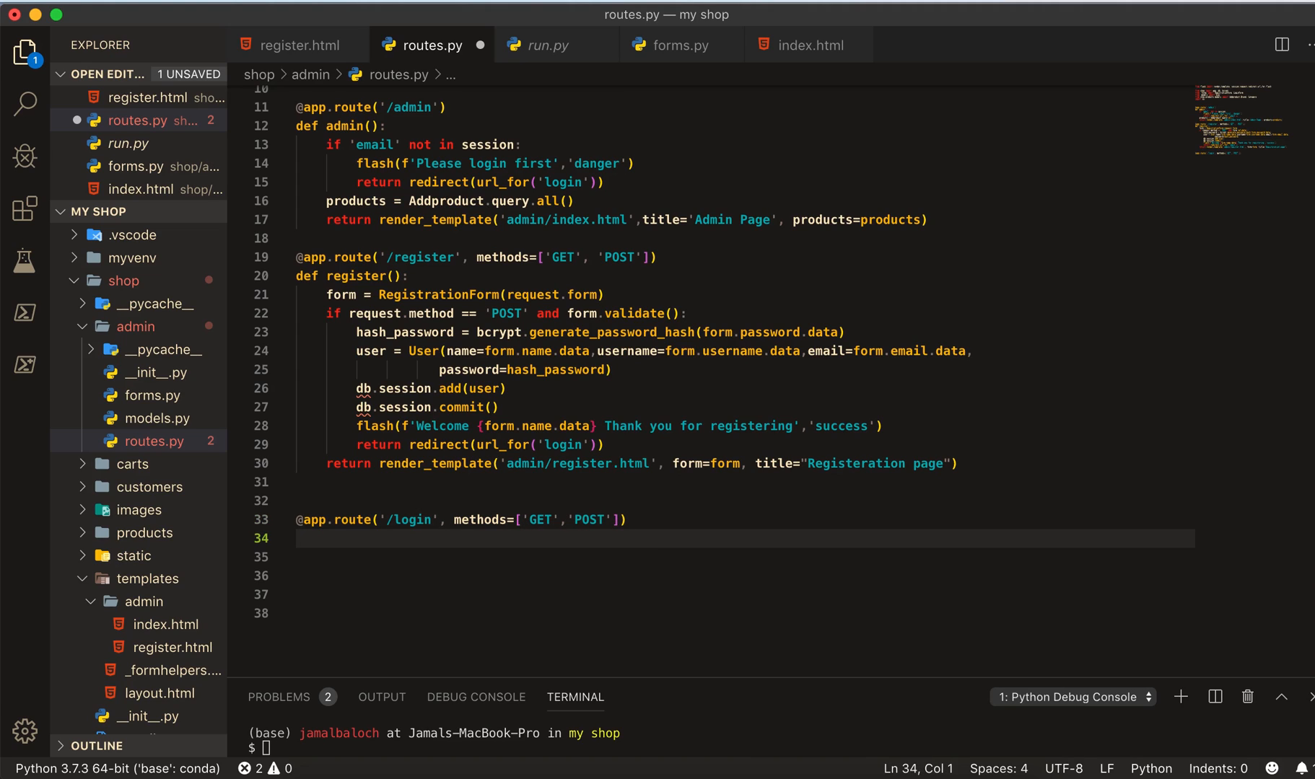
text(def logi)
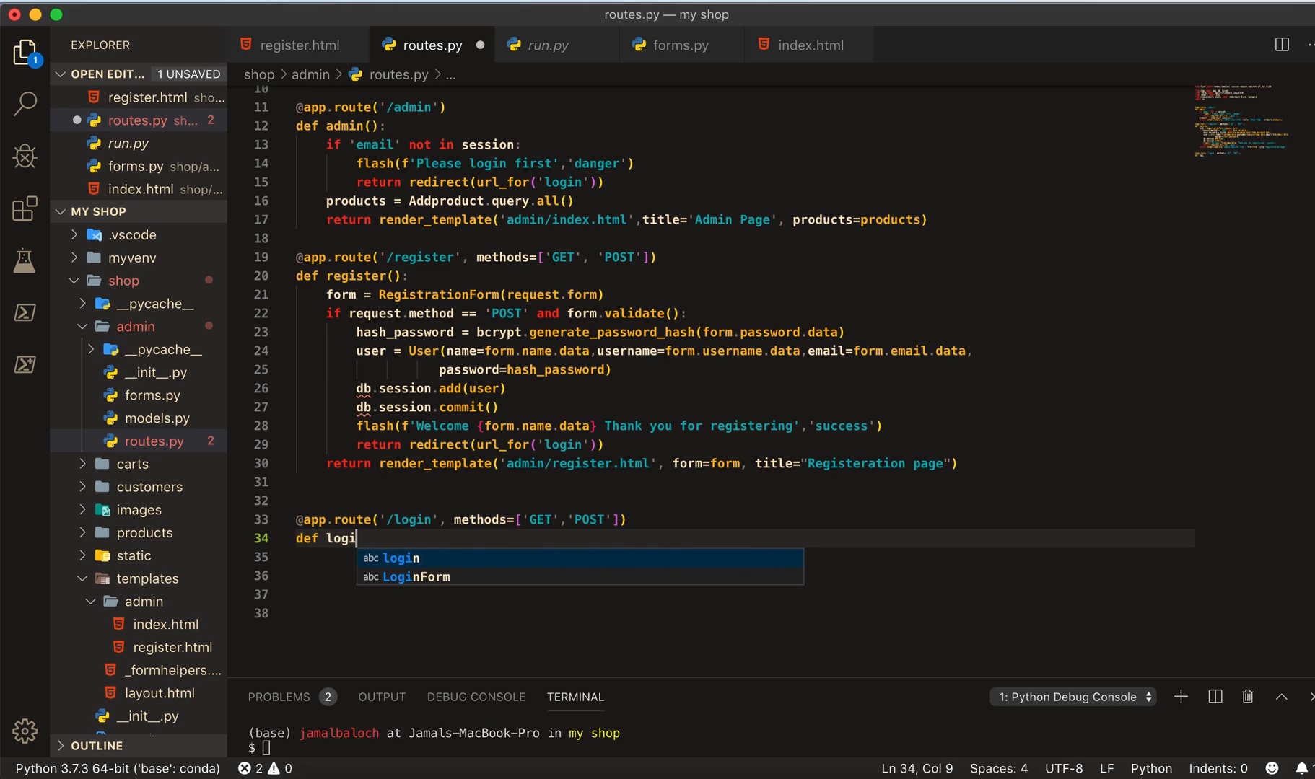
text(n():)
click(744, 557)
text(form =)
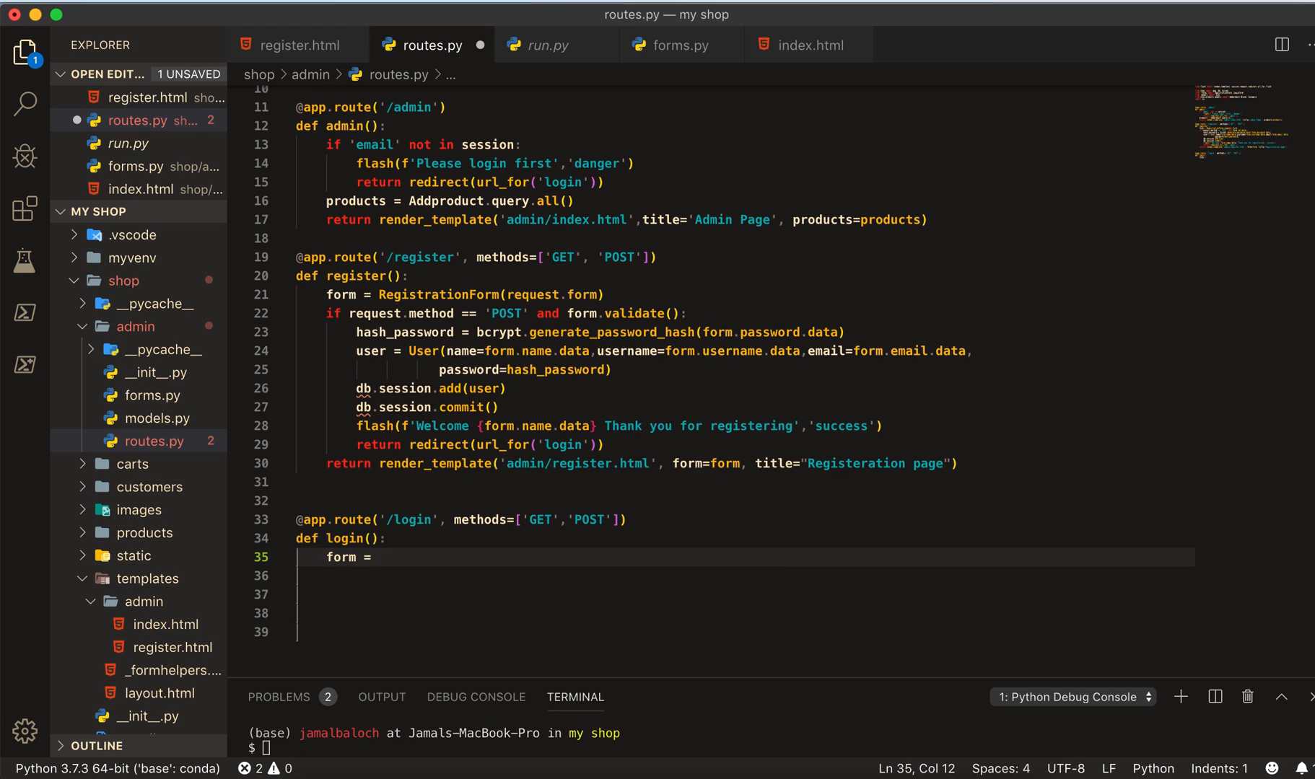
- Create LoginForm(request.form) and render 'admin/login.html' with form and title 'Login Page'
text(LoginForm(re)
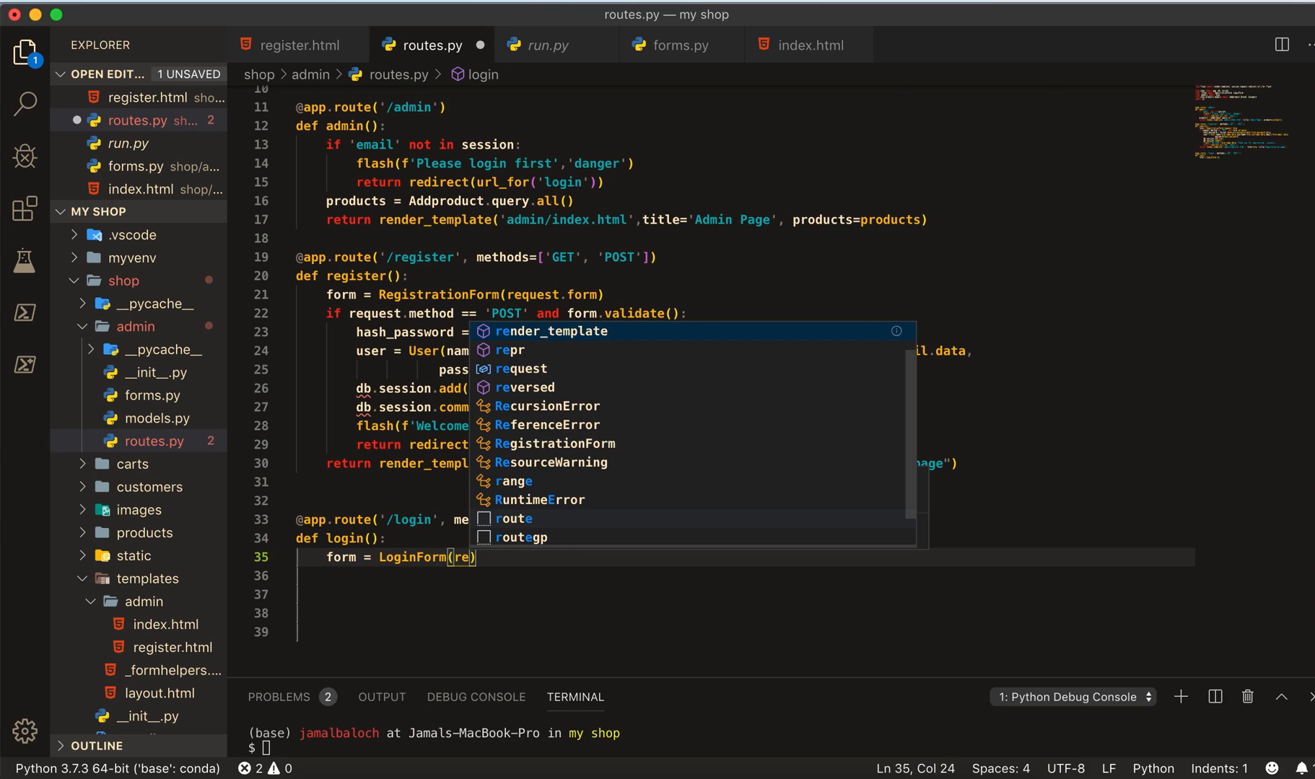
text(quest.form)
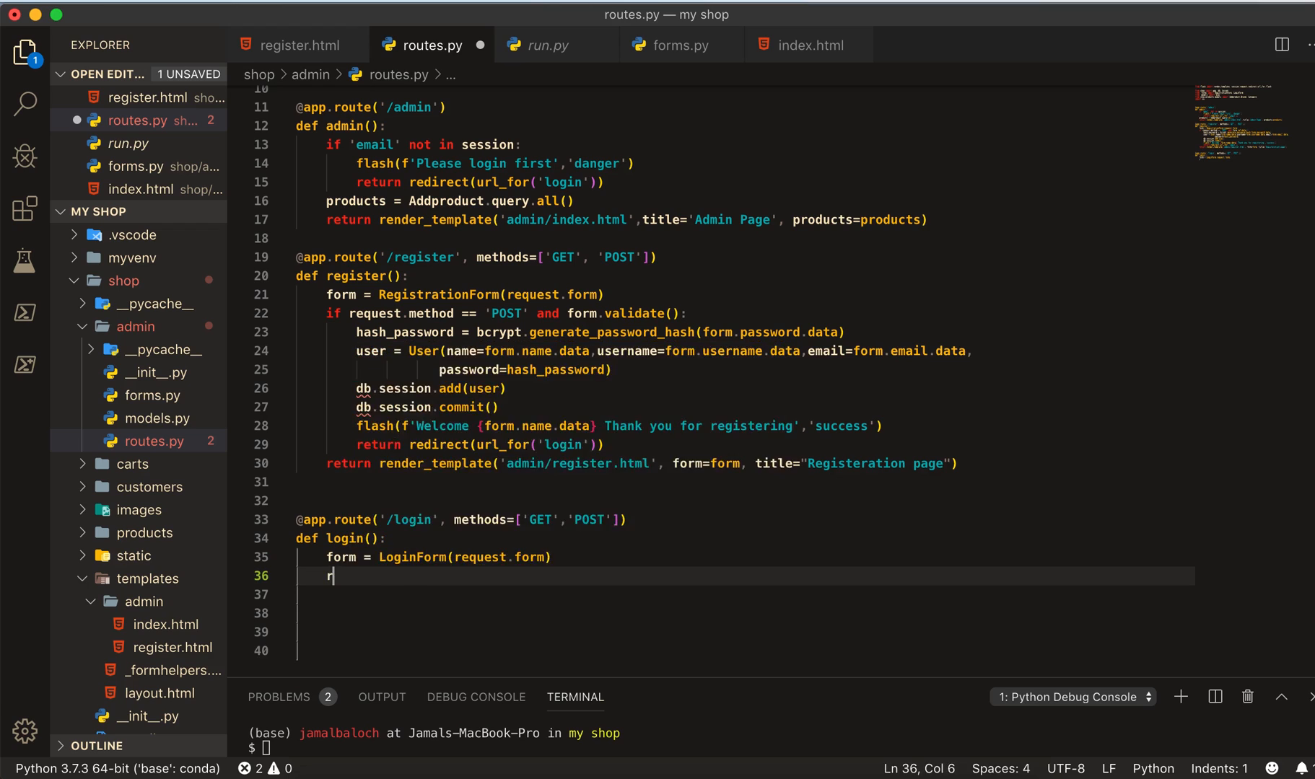
text(eturn render_template()
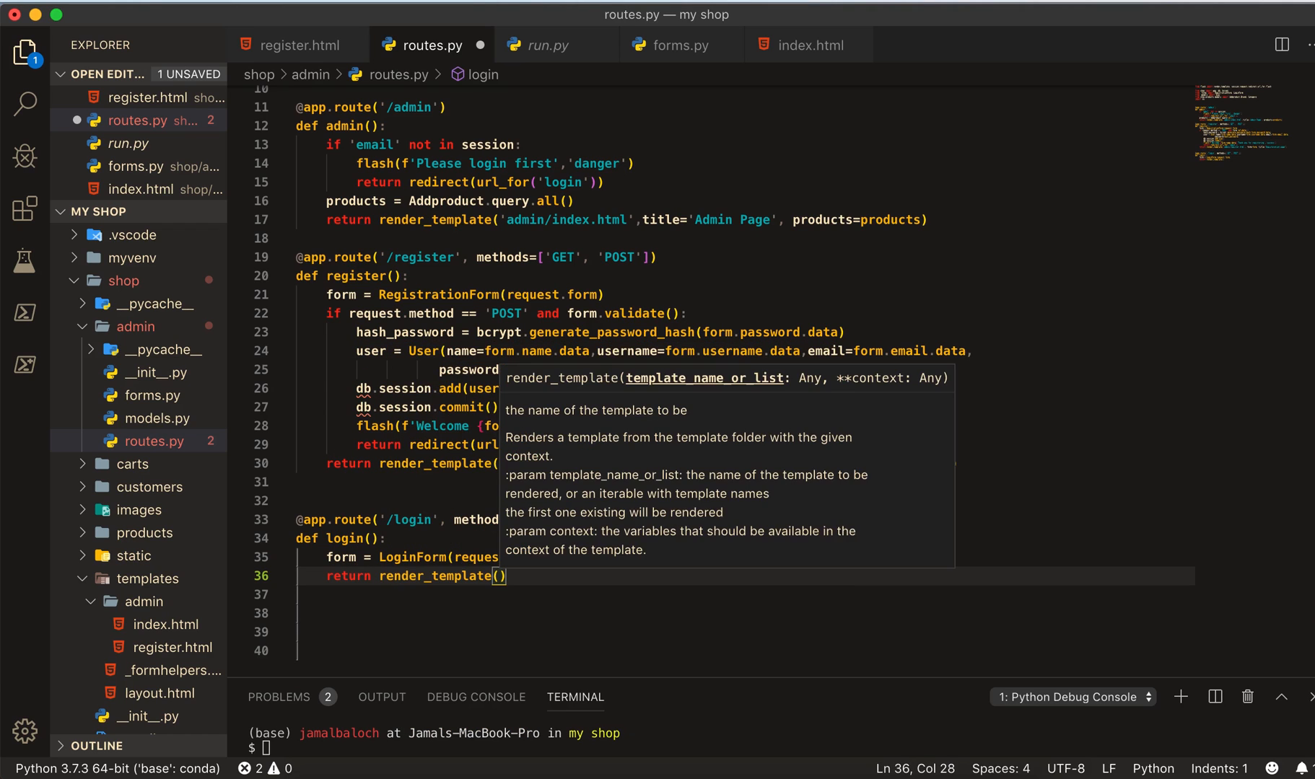
text('a')
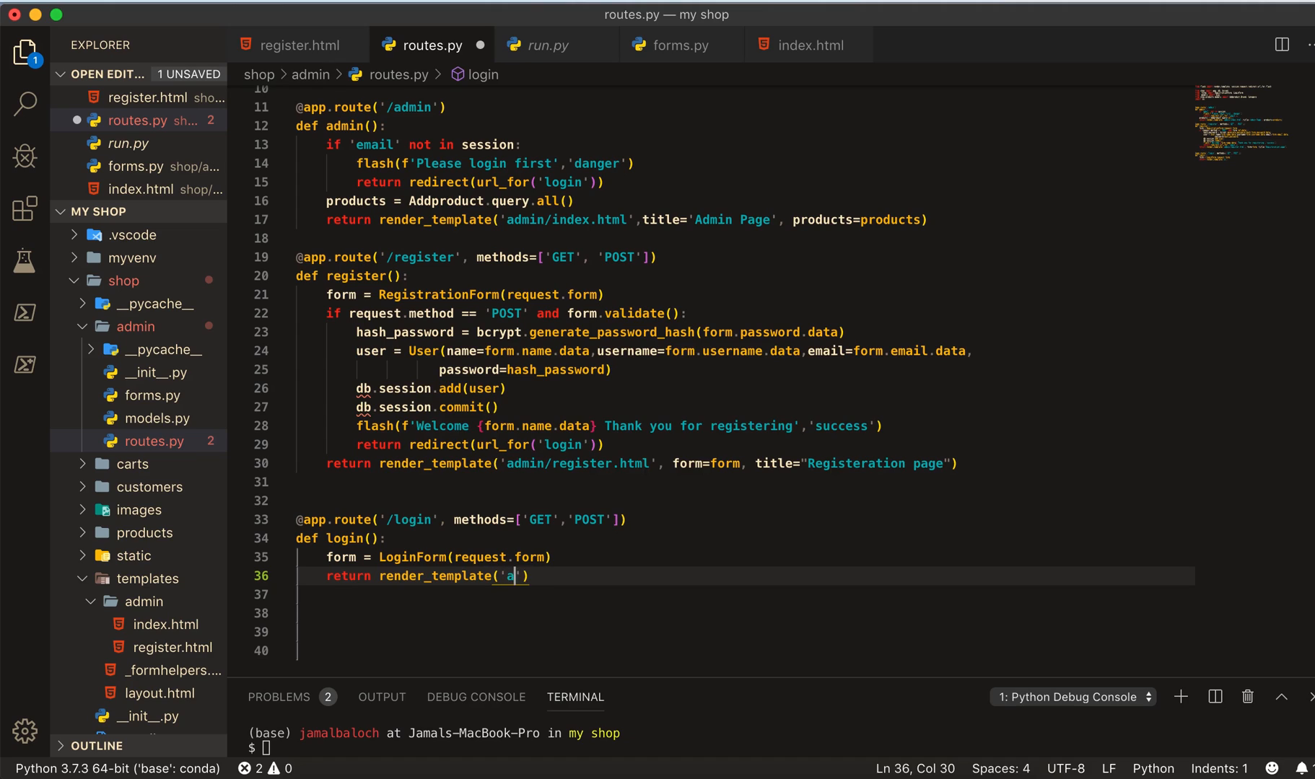
text(dmin/)
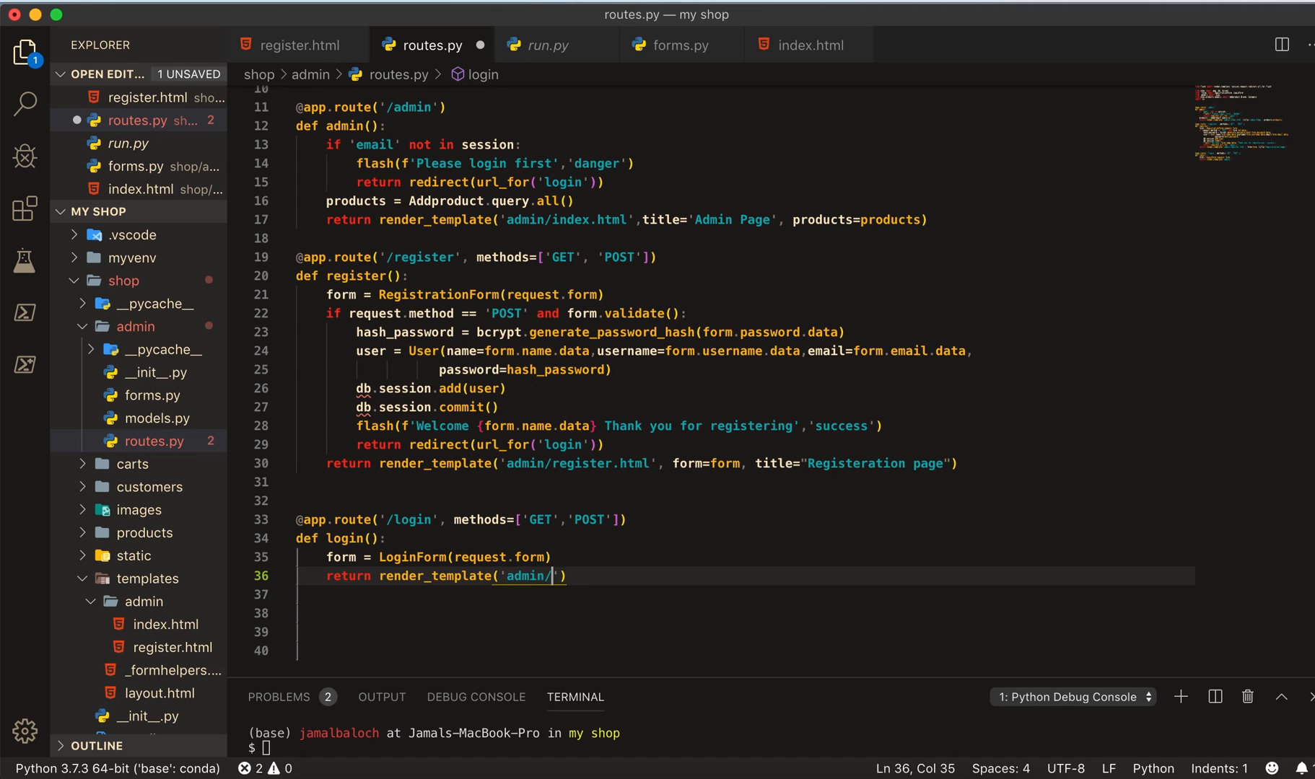
text(login.)
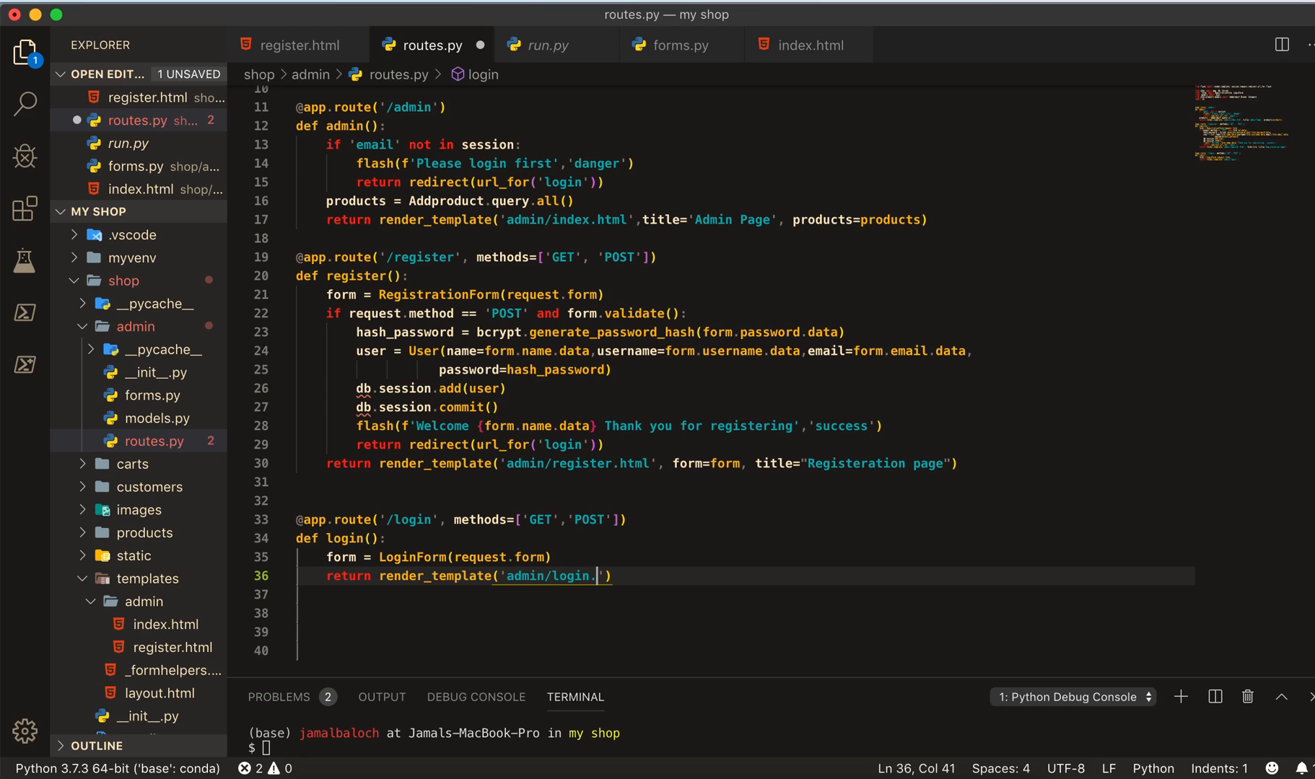
text(html)
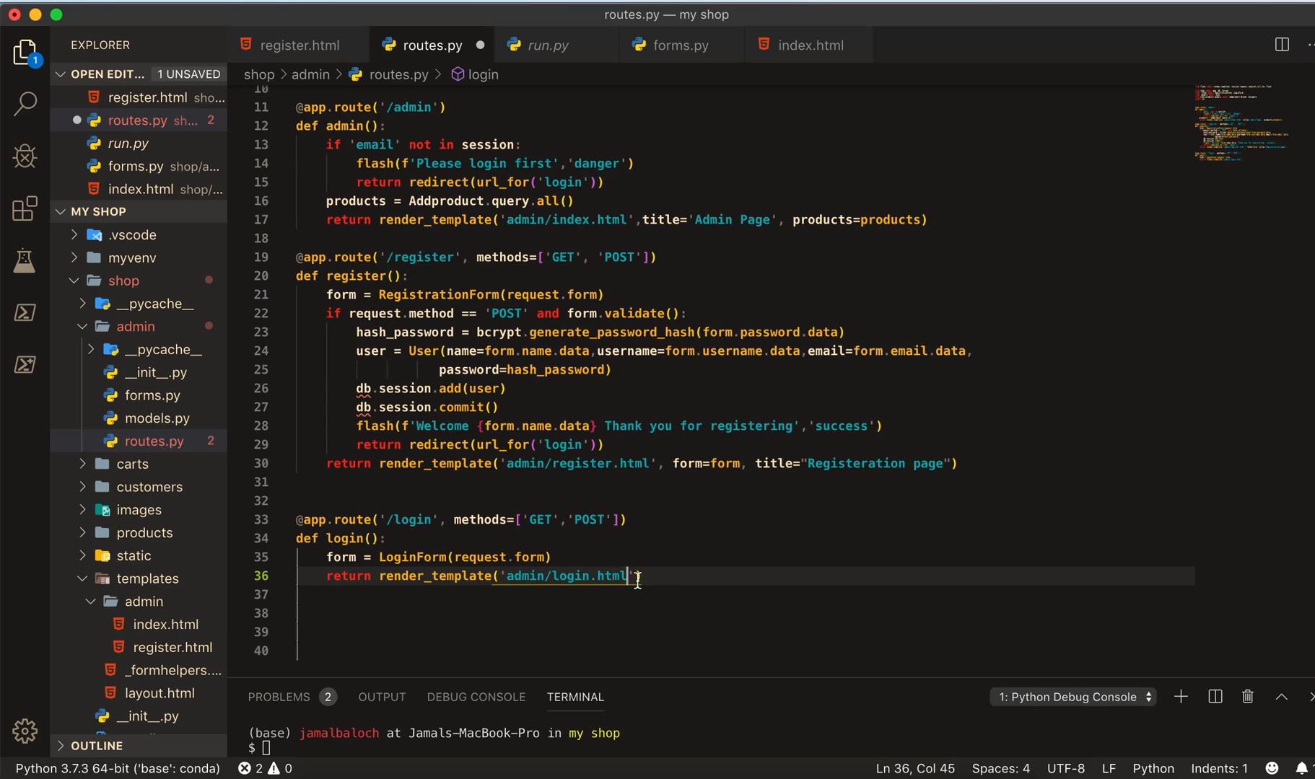
text(, form=)
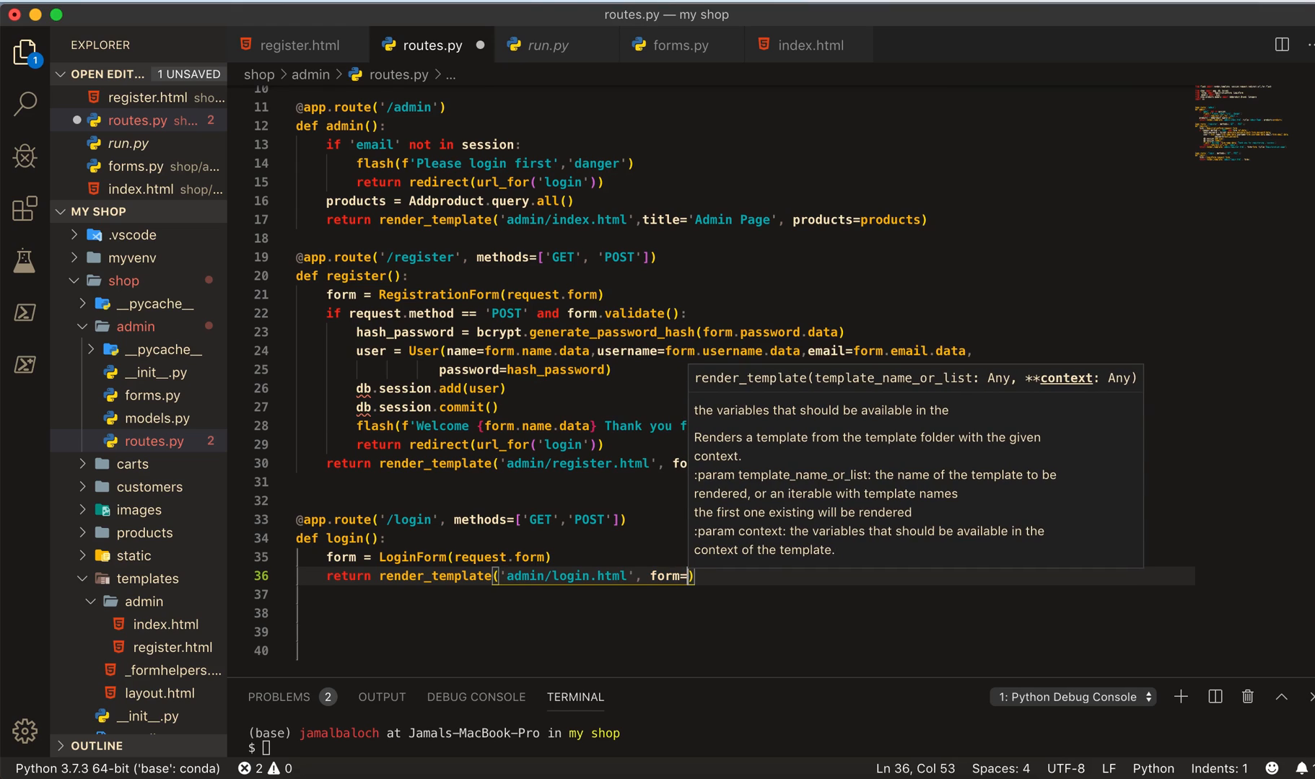
text(form,)
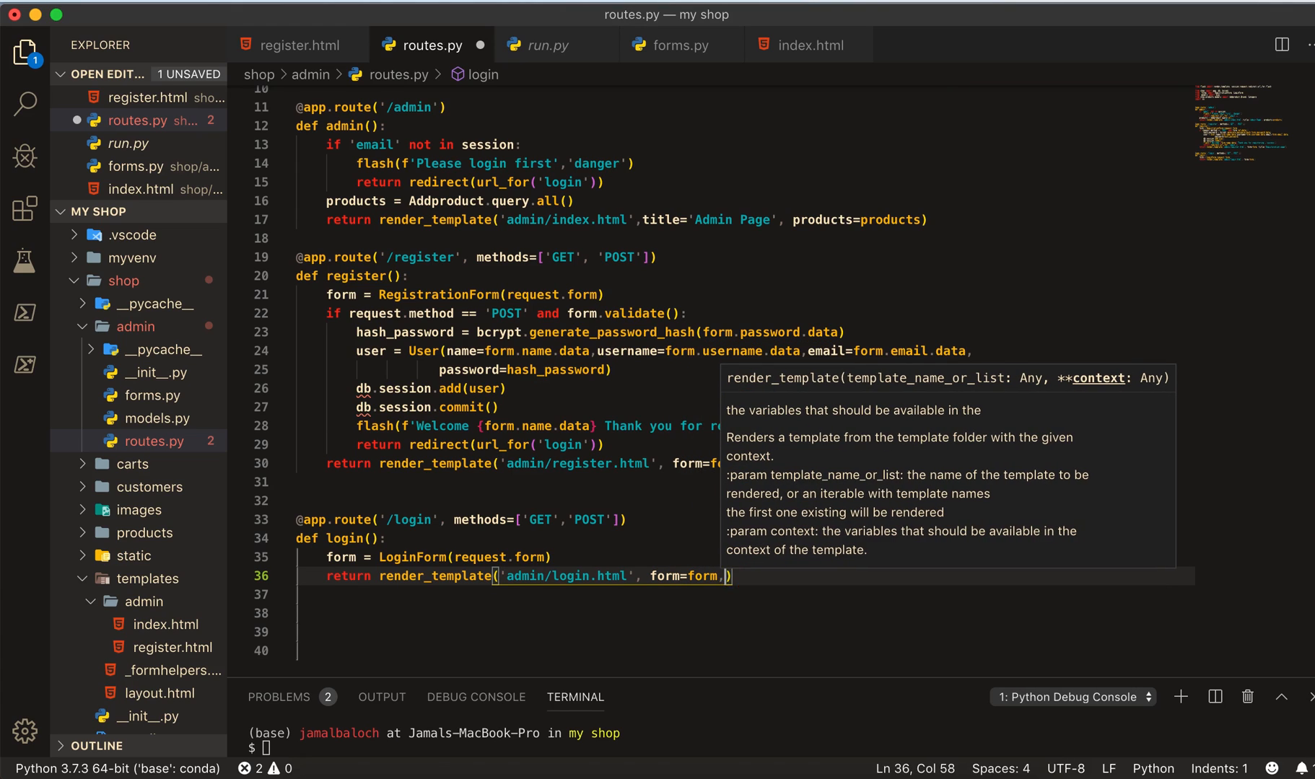
text(title="Login)
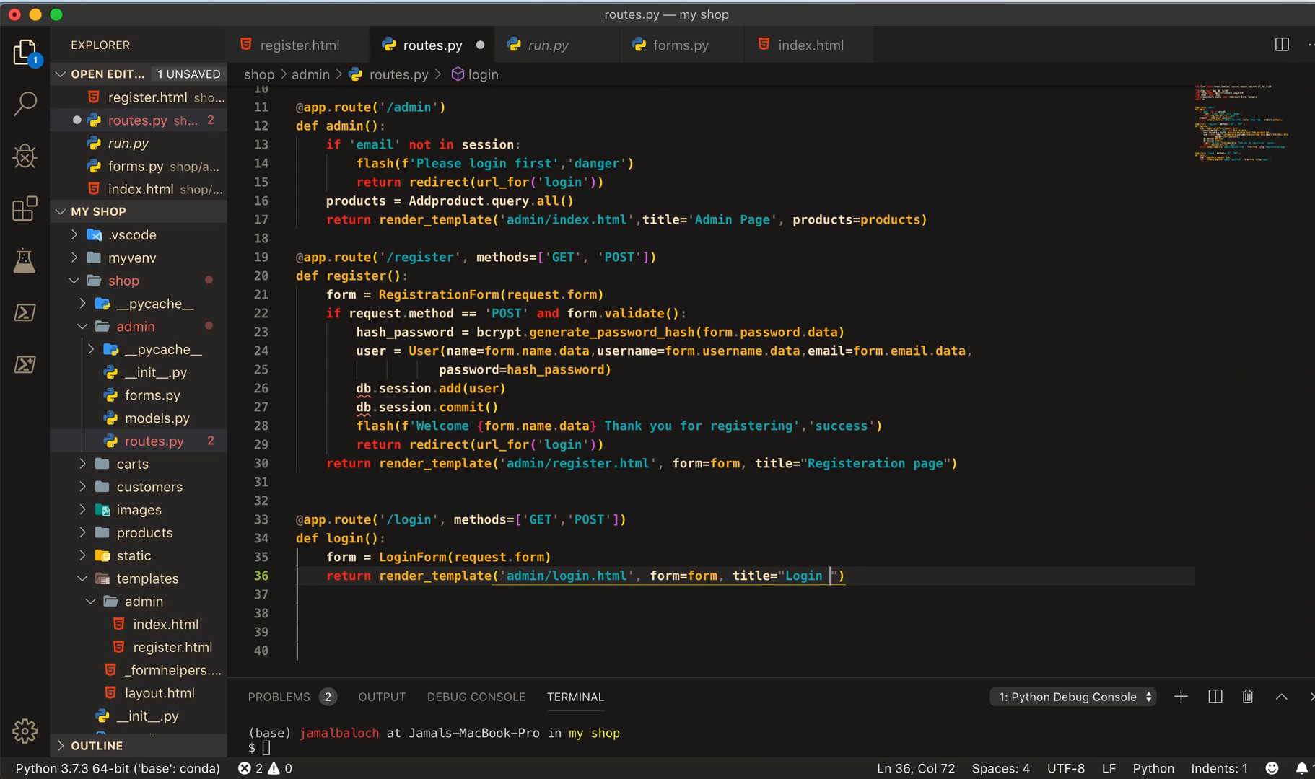
text(Page)
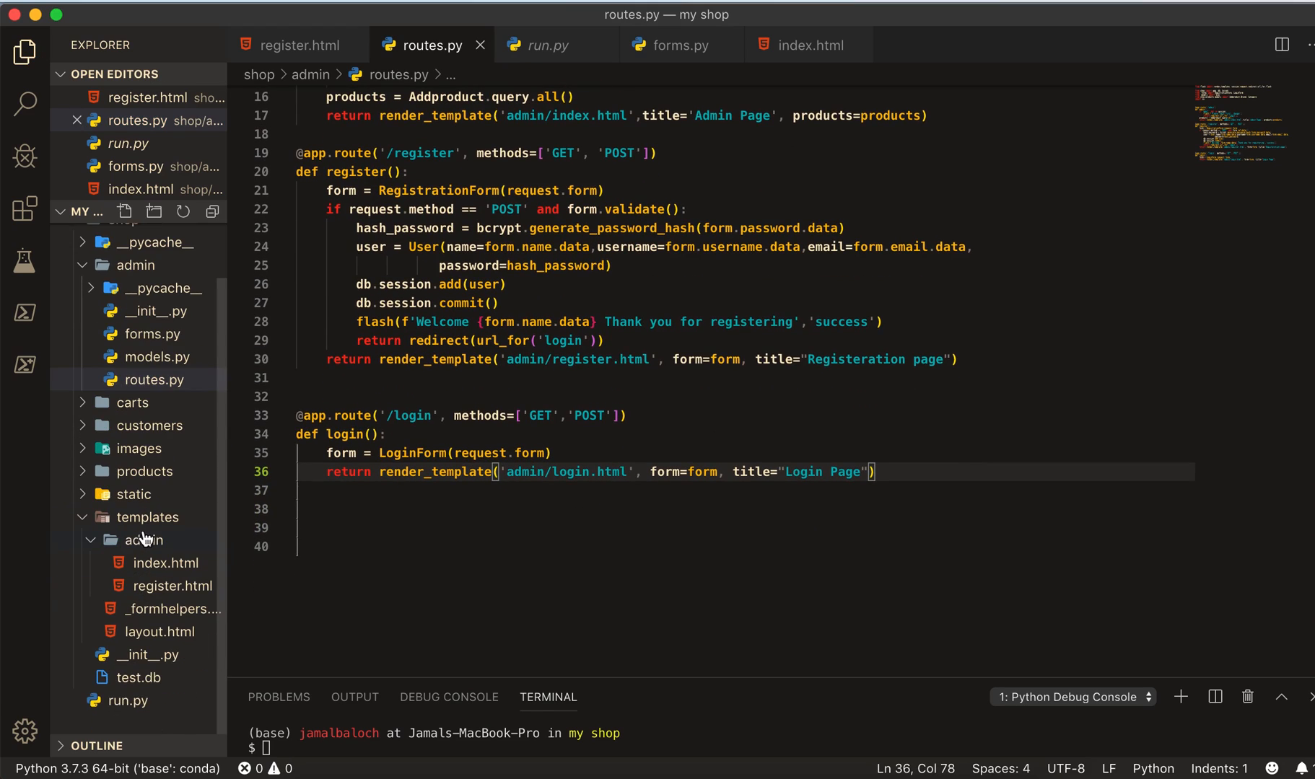
mouse_move(144, 545)
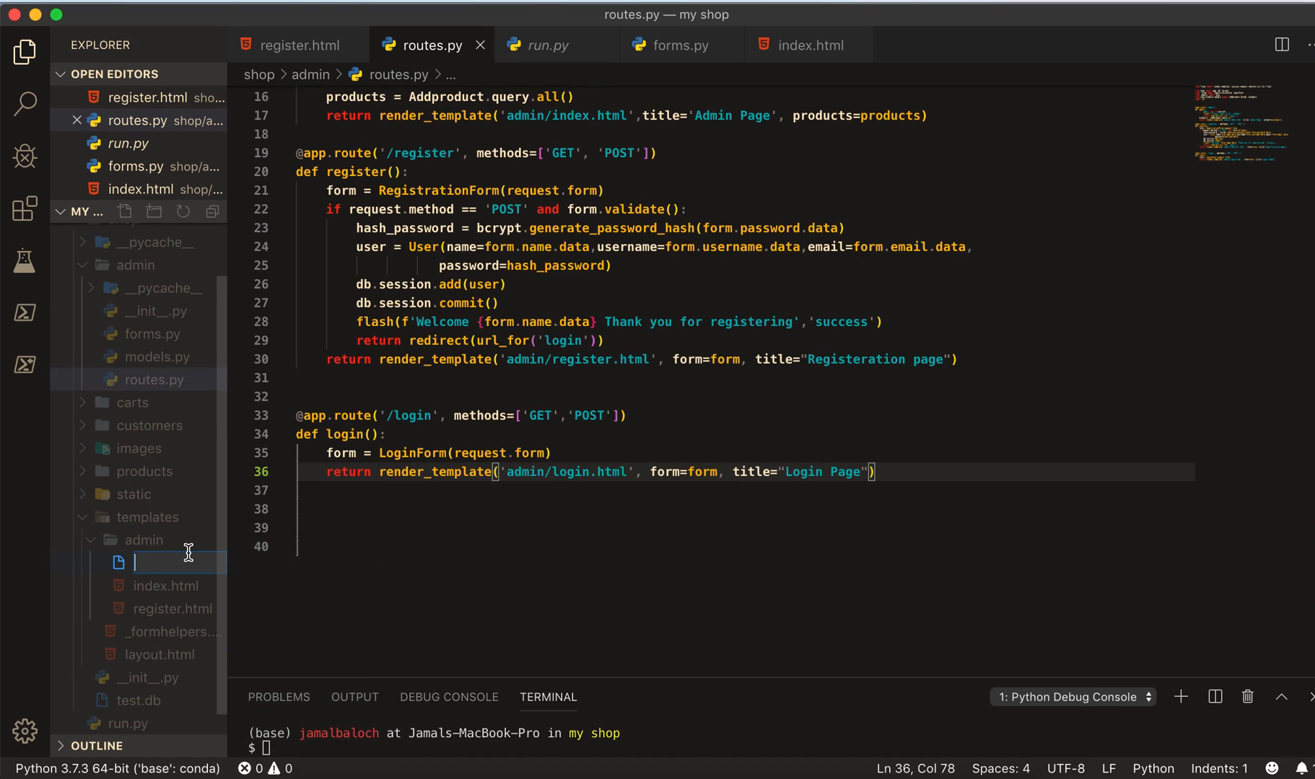
- Name the new template file login.html in templates/admin
text(login)
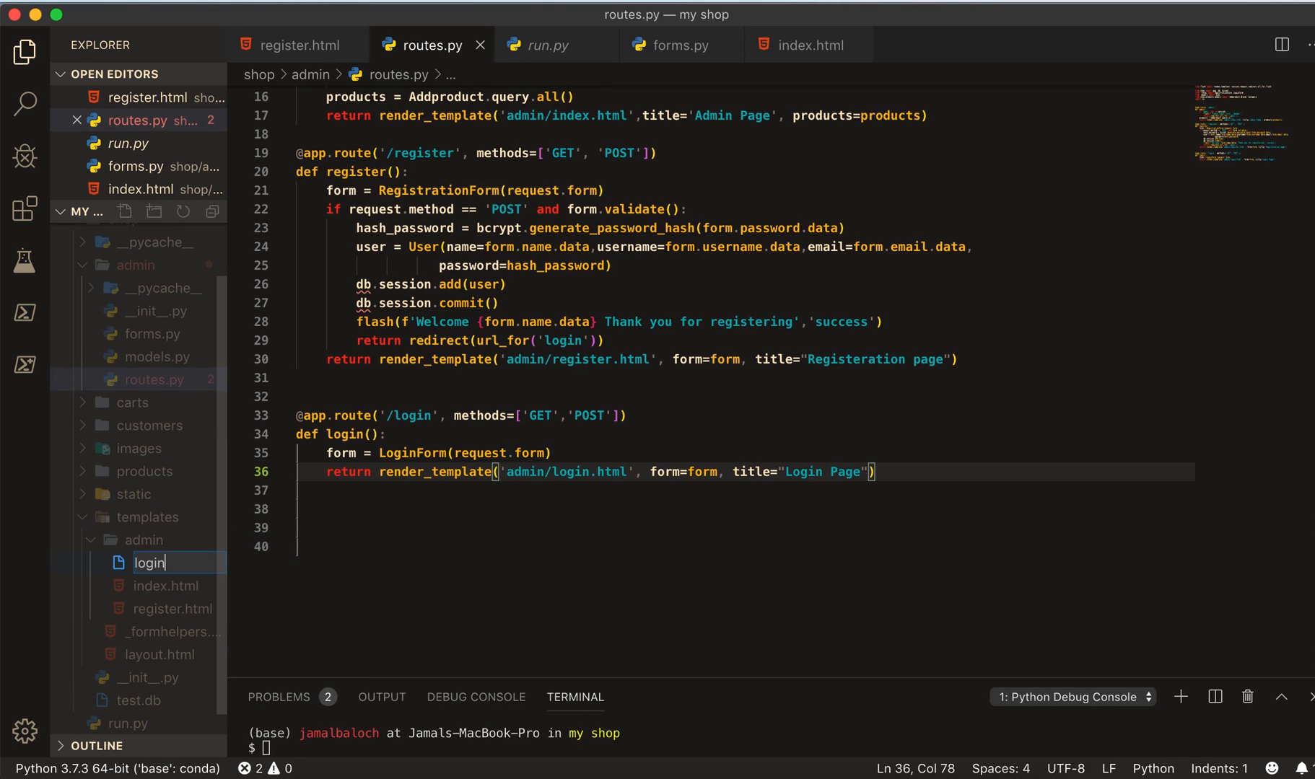
text(.html)
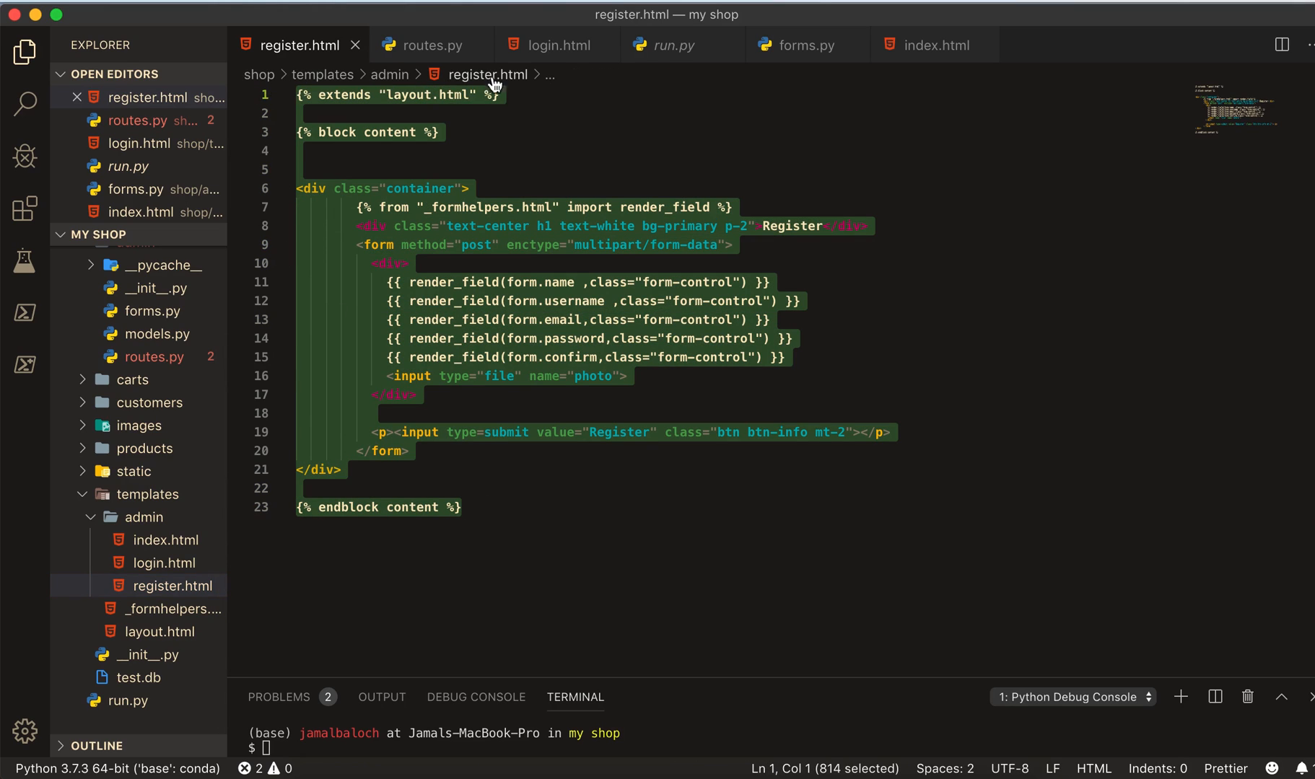
- Cut login.html down to email and password fields, relabel Register as Login
click(557, 44)
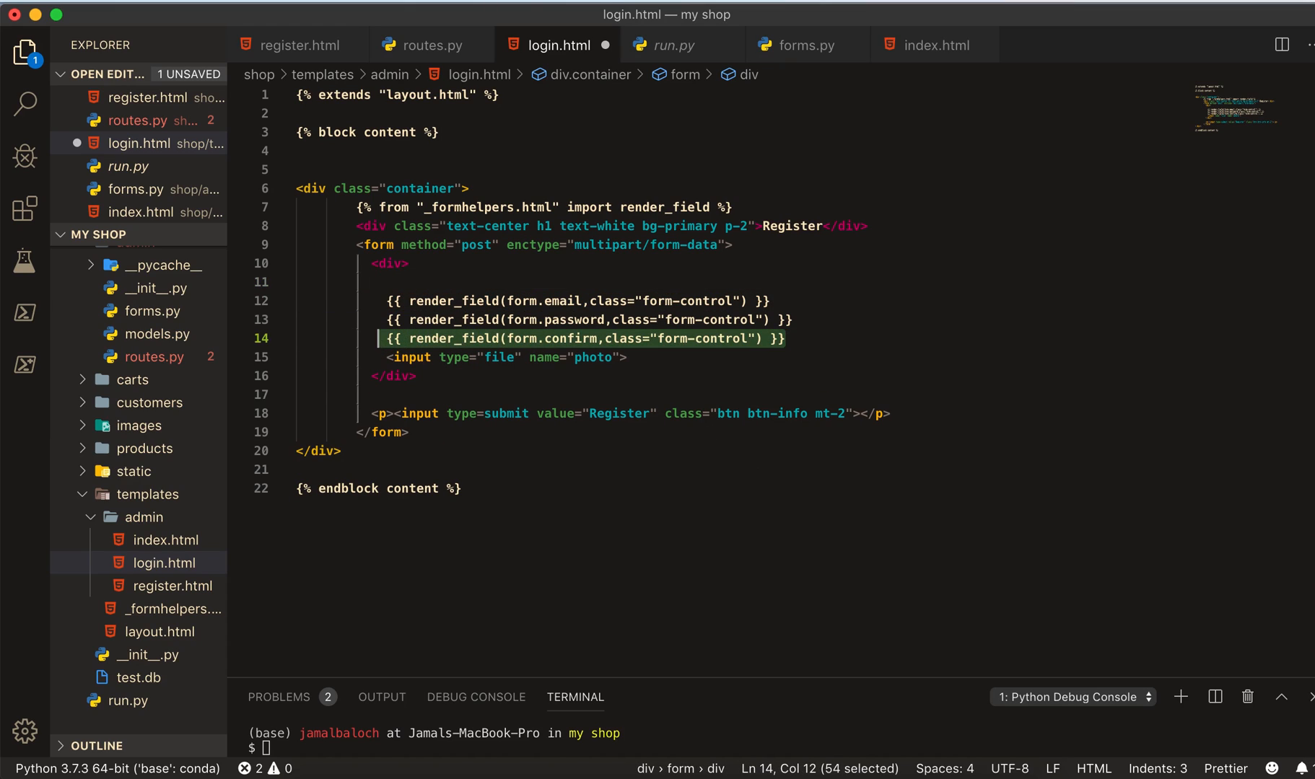
key(Delete)
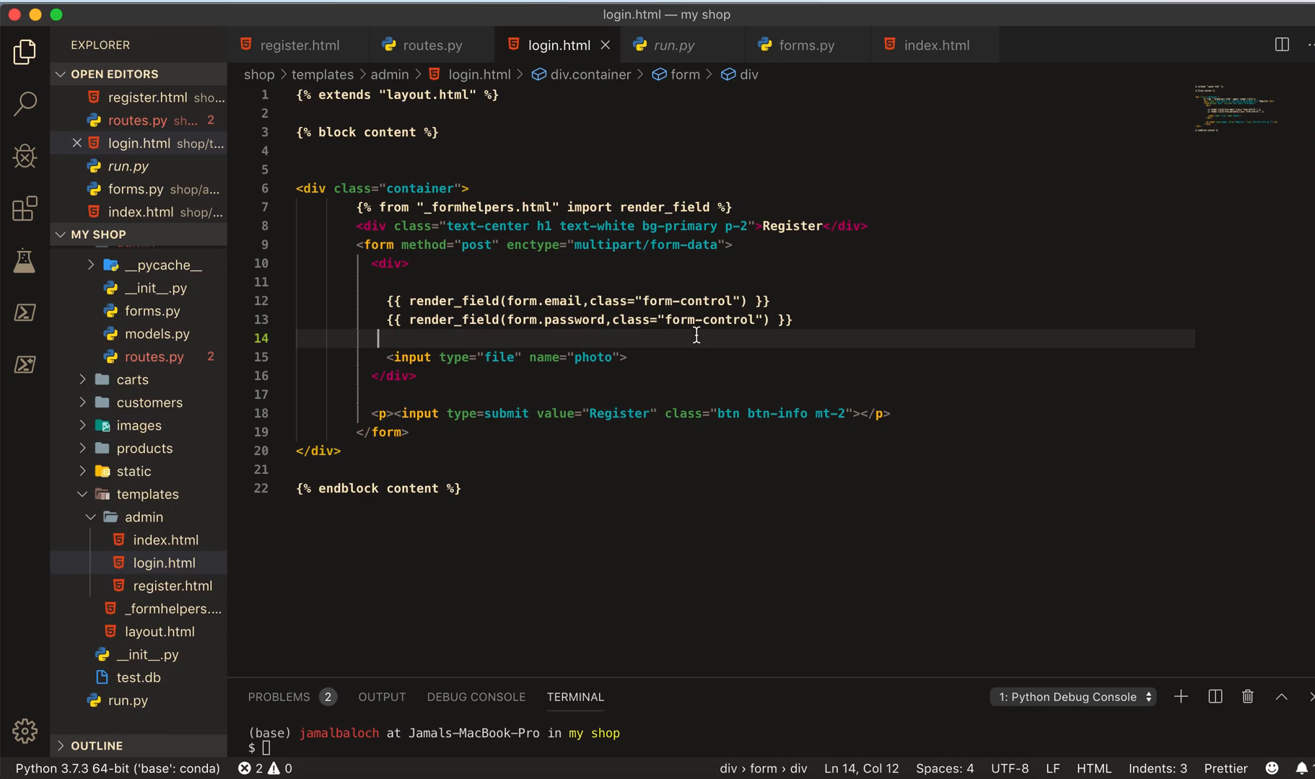
click(25, 158)
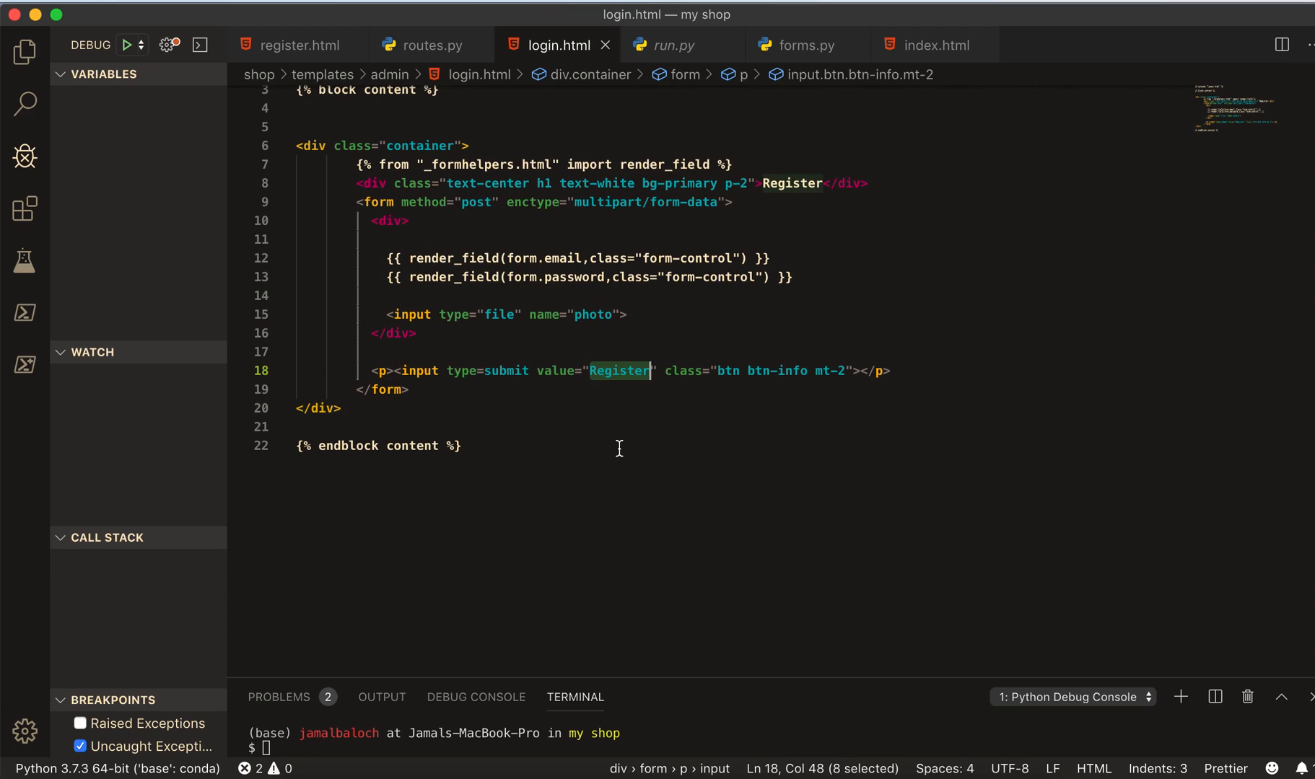
text(Login)
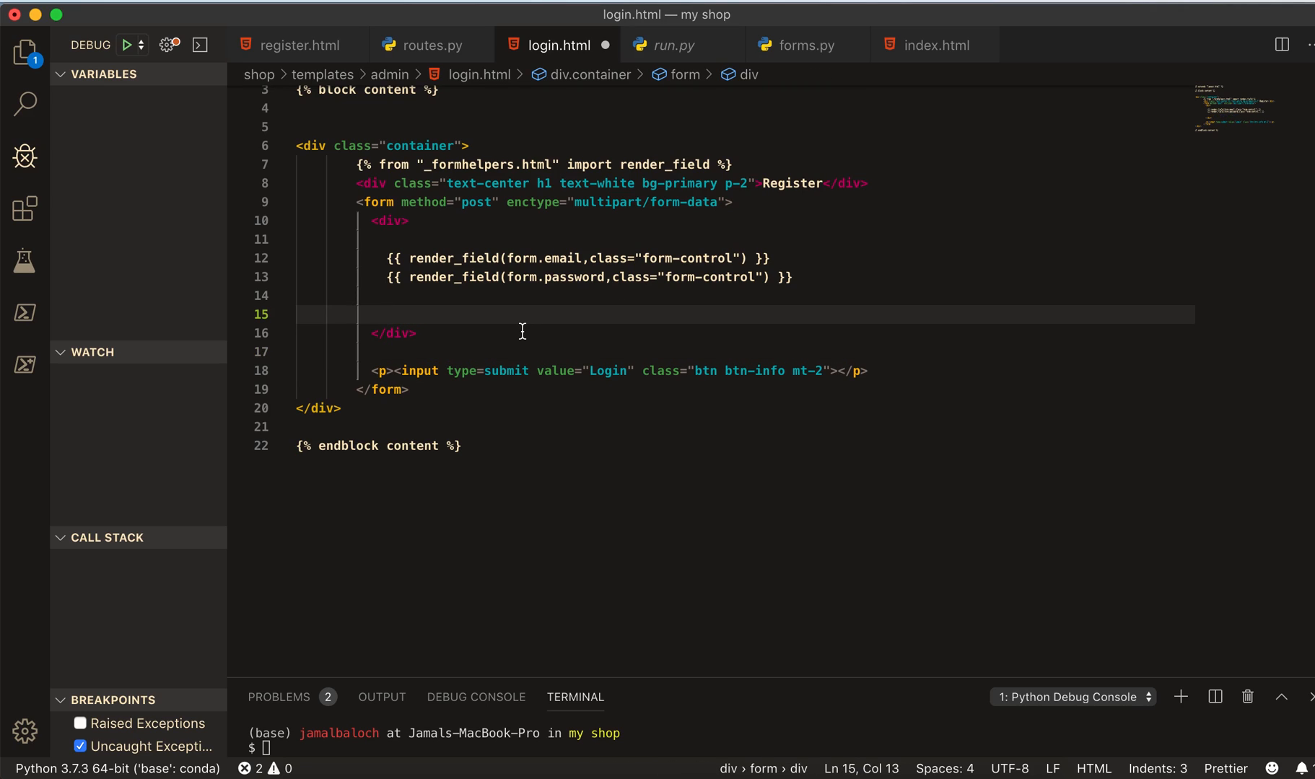
mouse_move(801, 169)
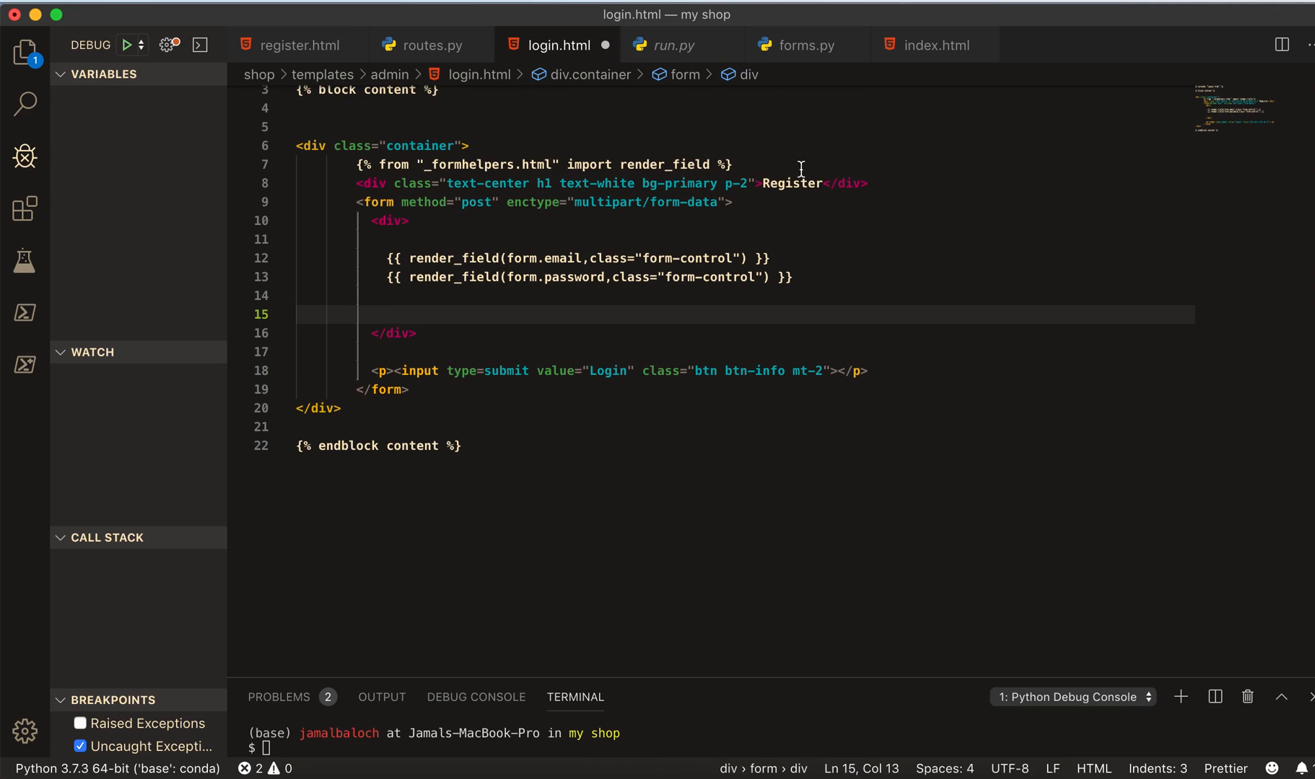
text(Login)
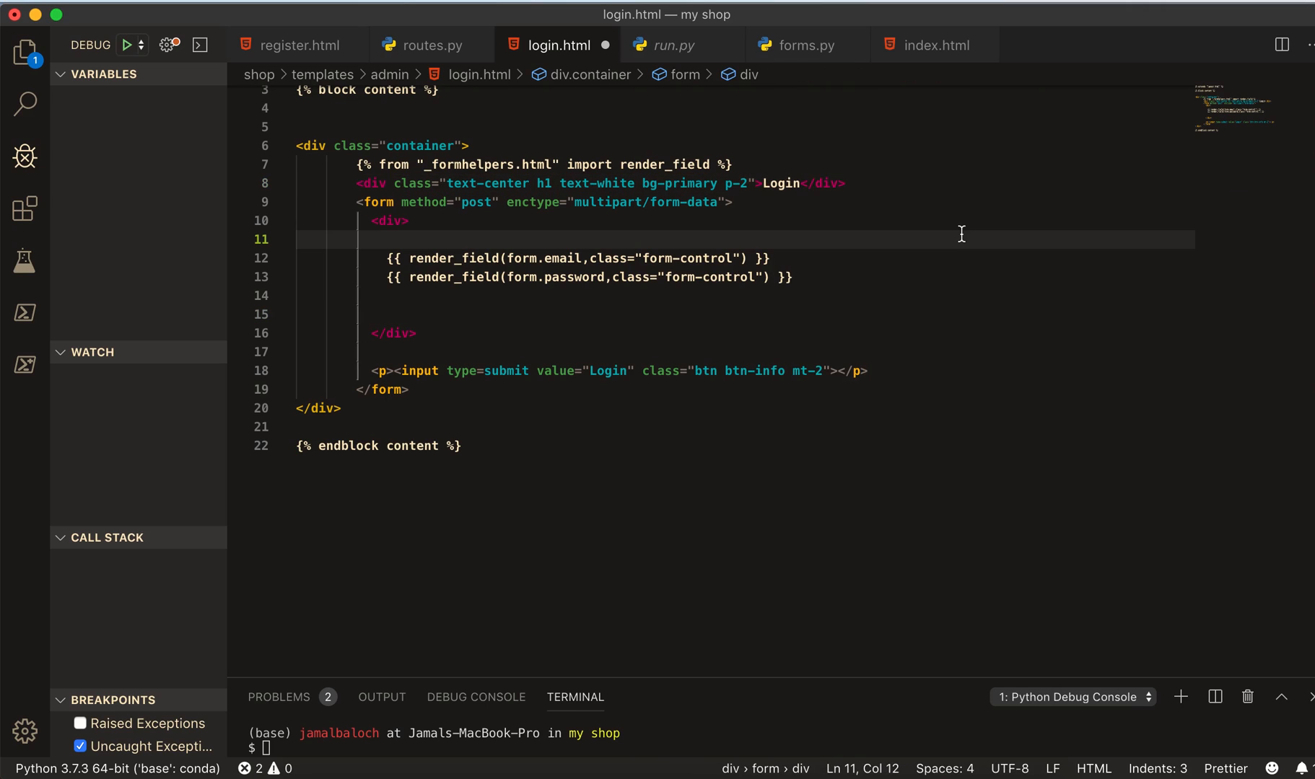
click(419, 315)
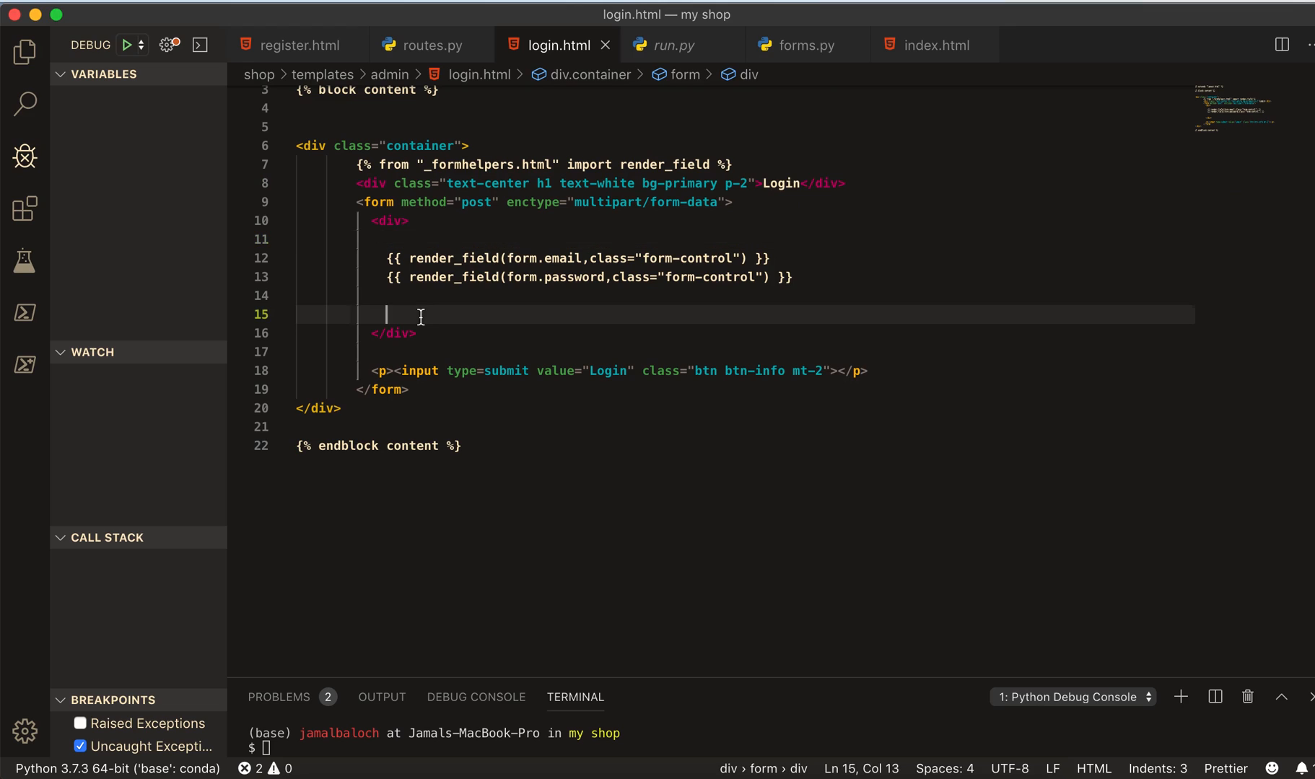
key(Backspace)
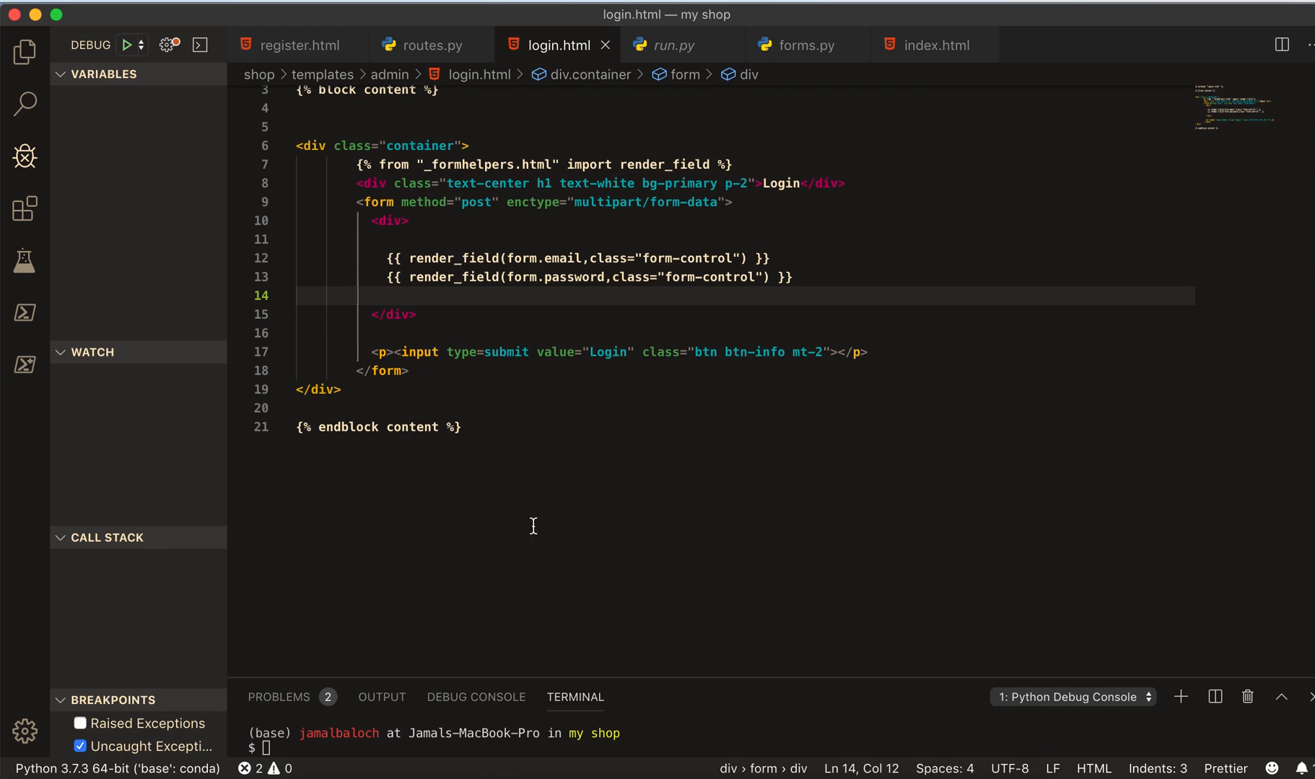
click(25, 51)
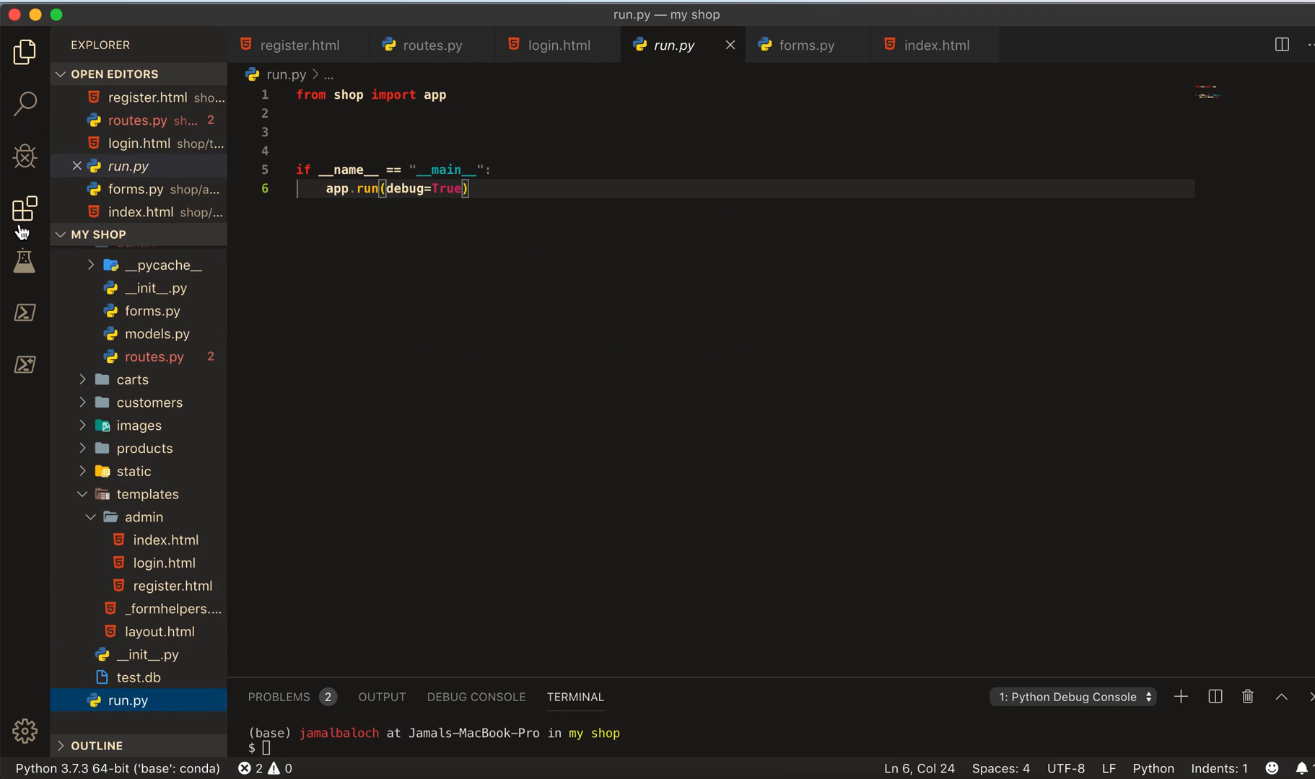
- Start debugging the Flask app and load localhost:5000/login in Brave
click(24, 157)
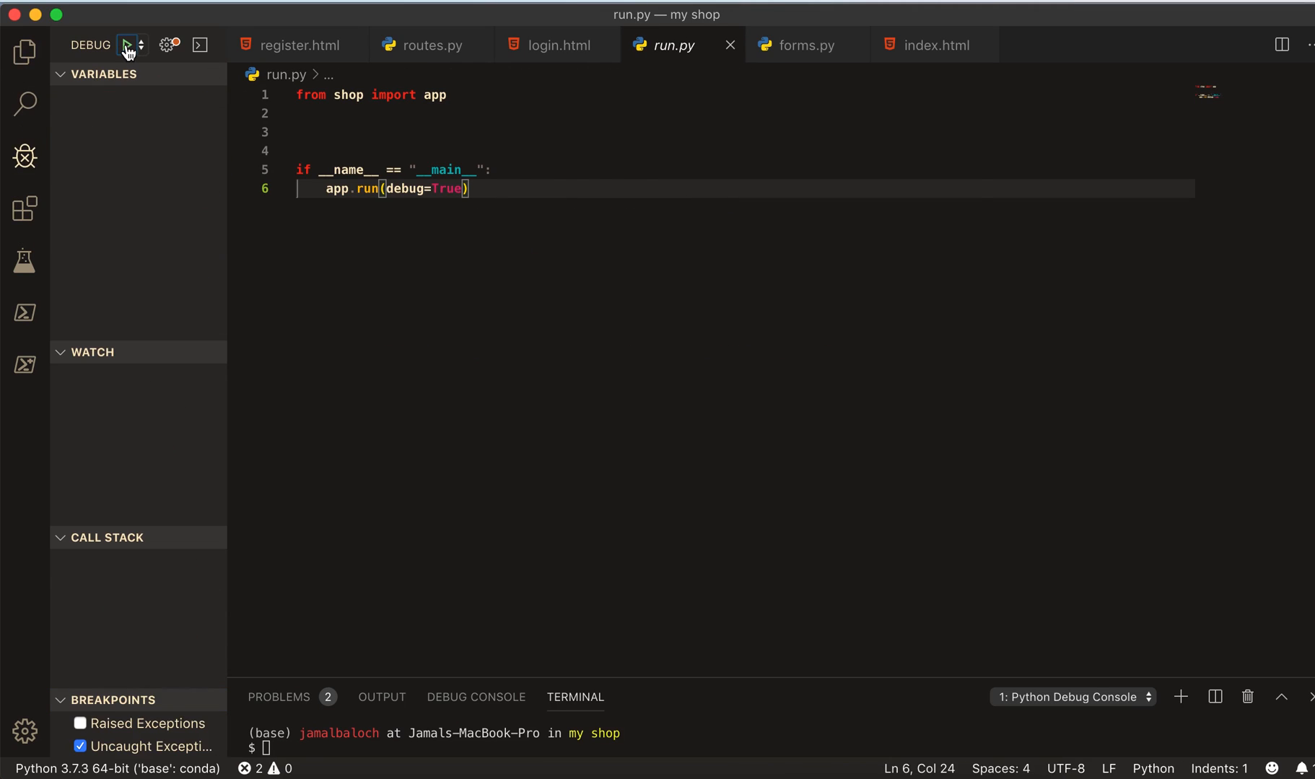
click(128, 45)
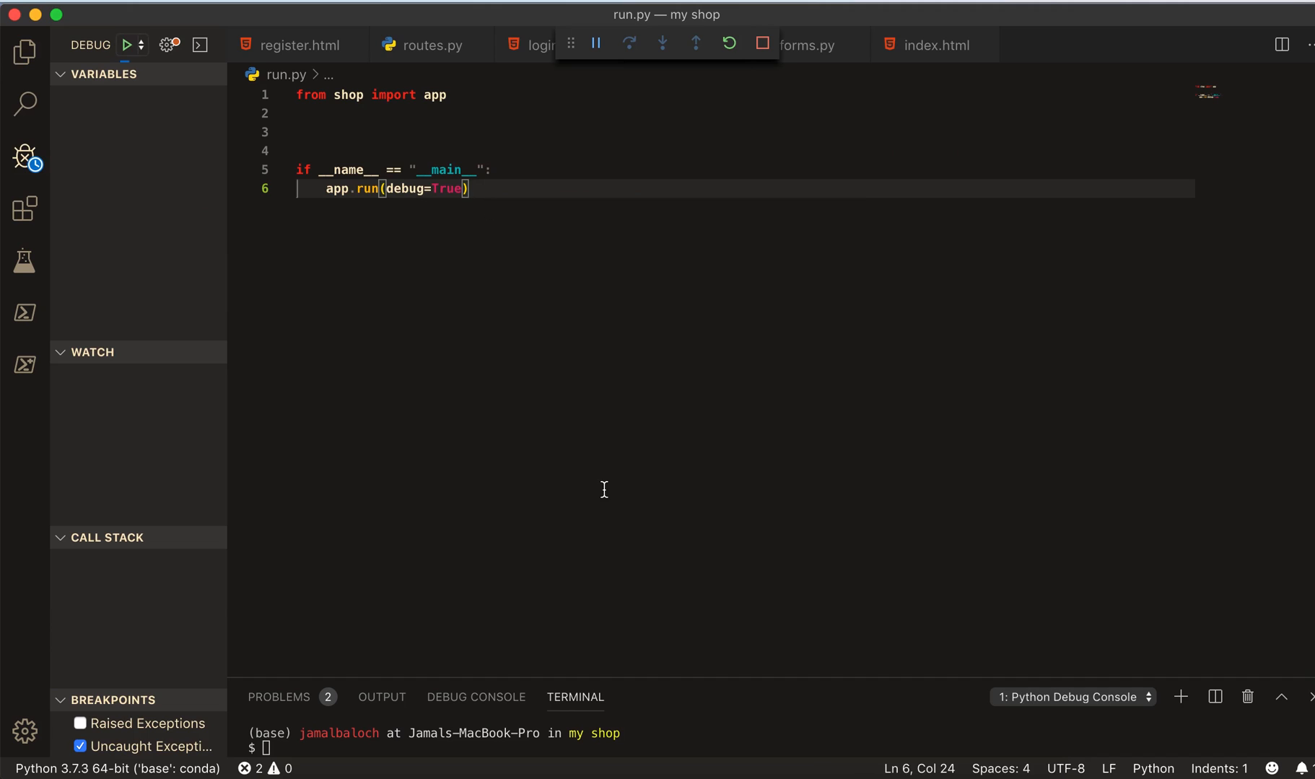
mouse_move(747, 755)
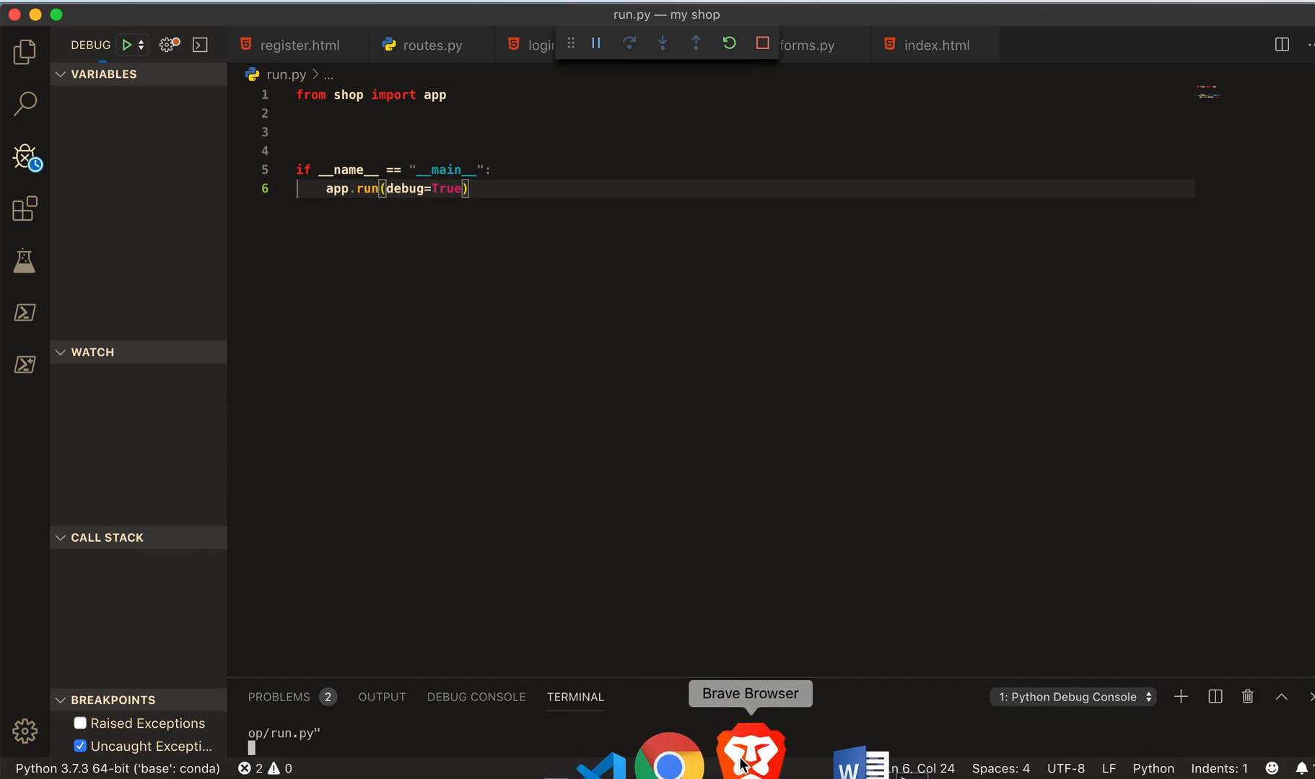
click(747, 753)
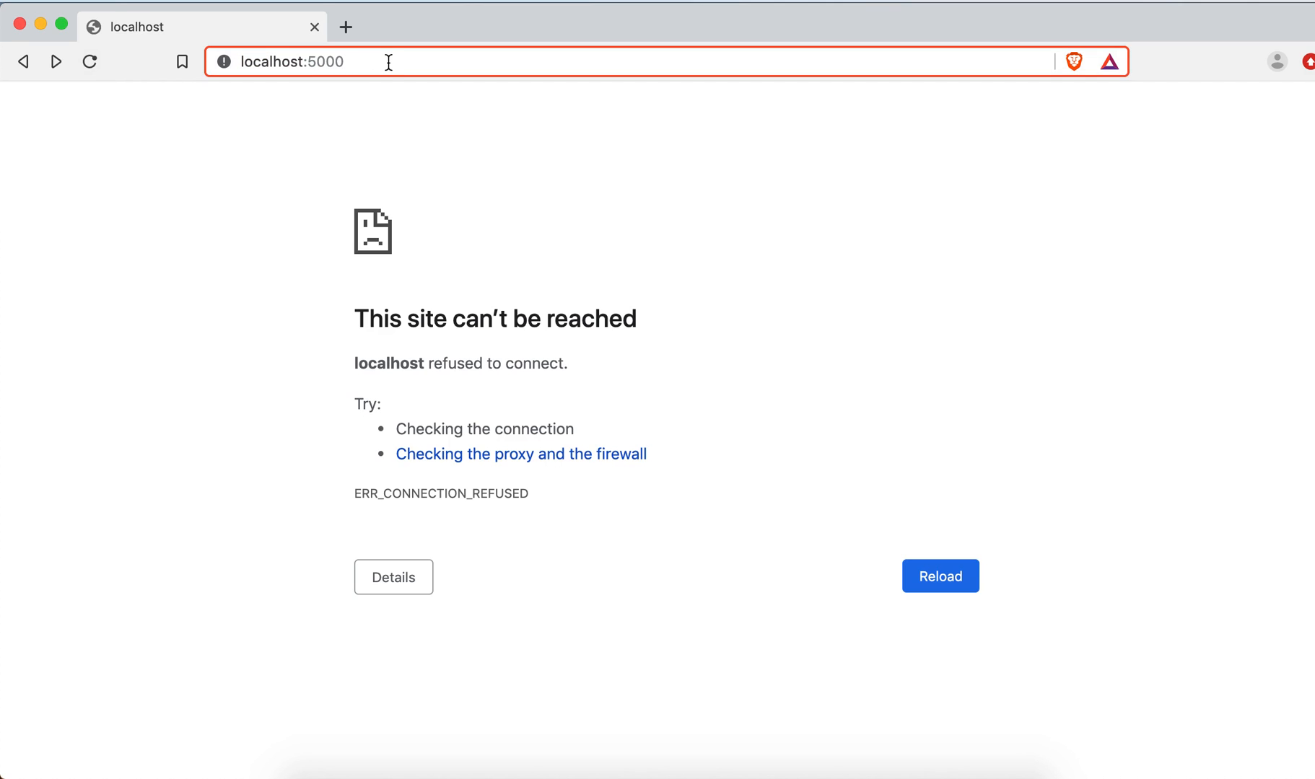
text(/)
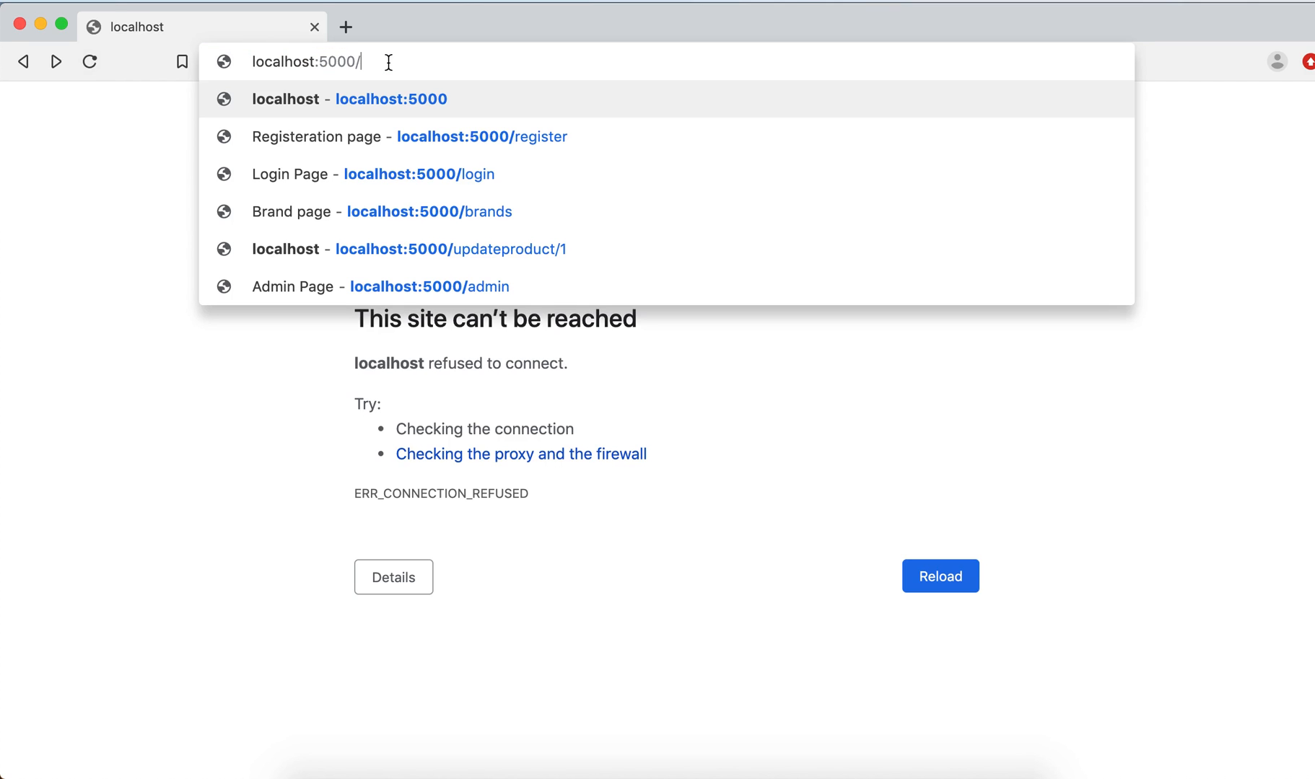
click(419, 174)
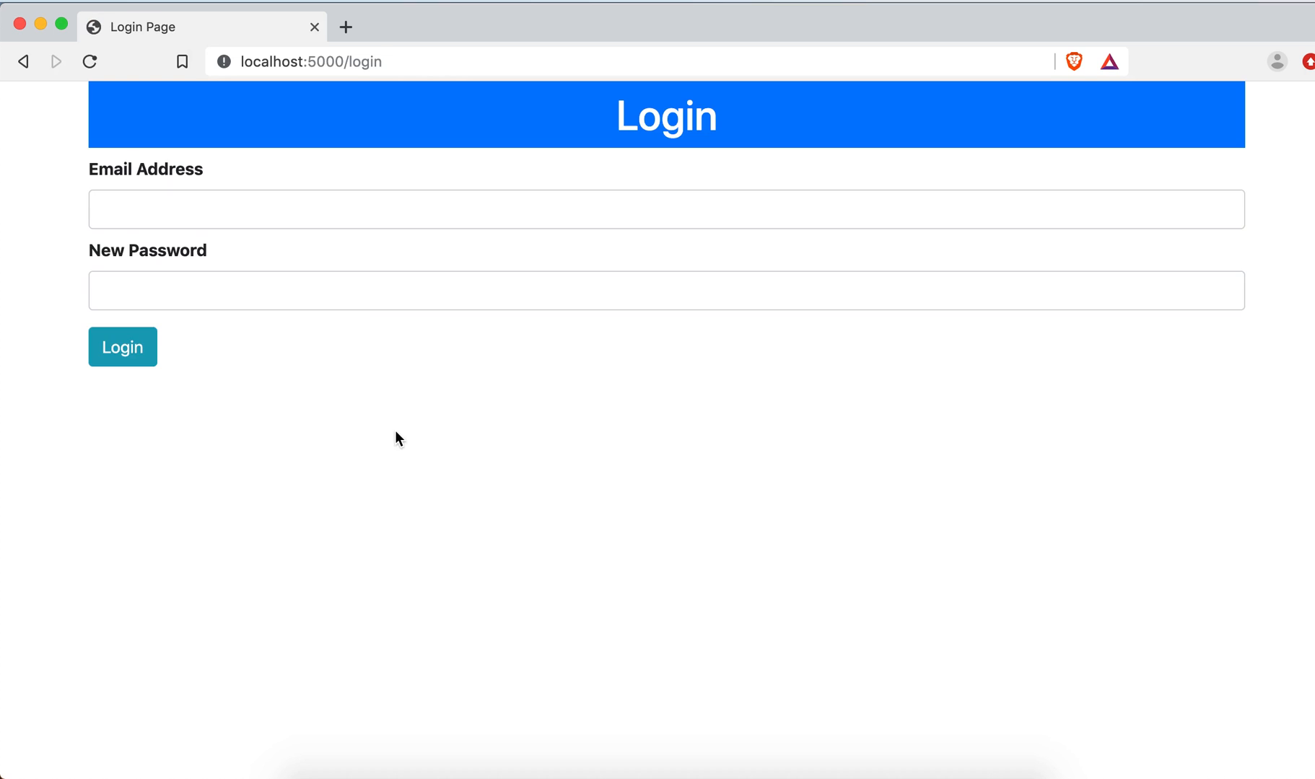
mouse_move(412, 165)
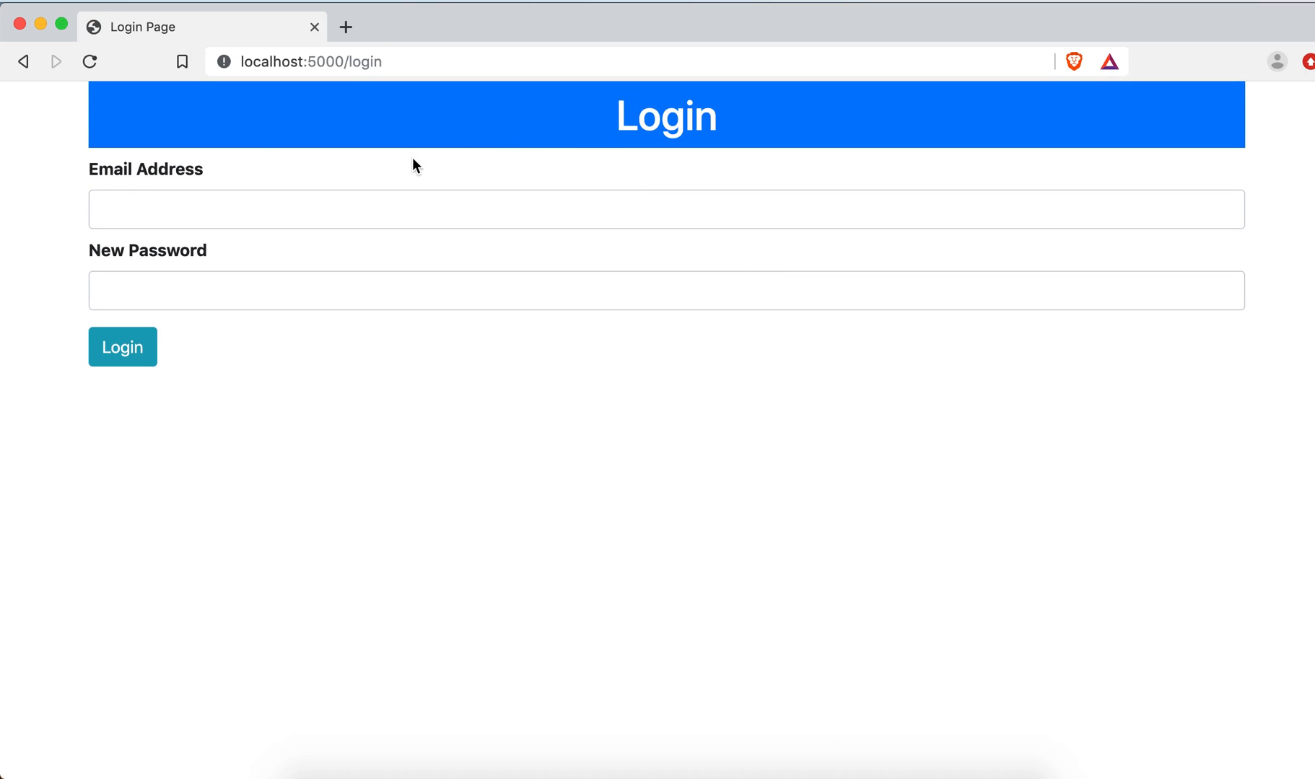
mouse_move(520, 547)
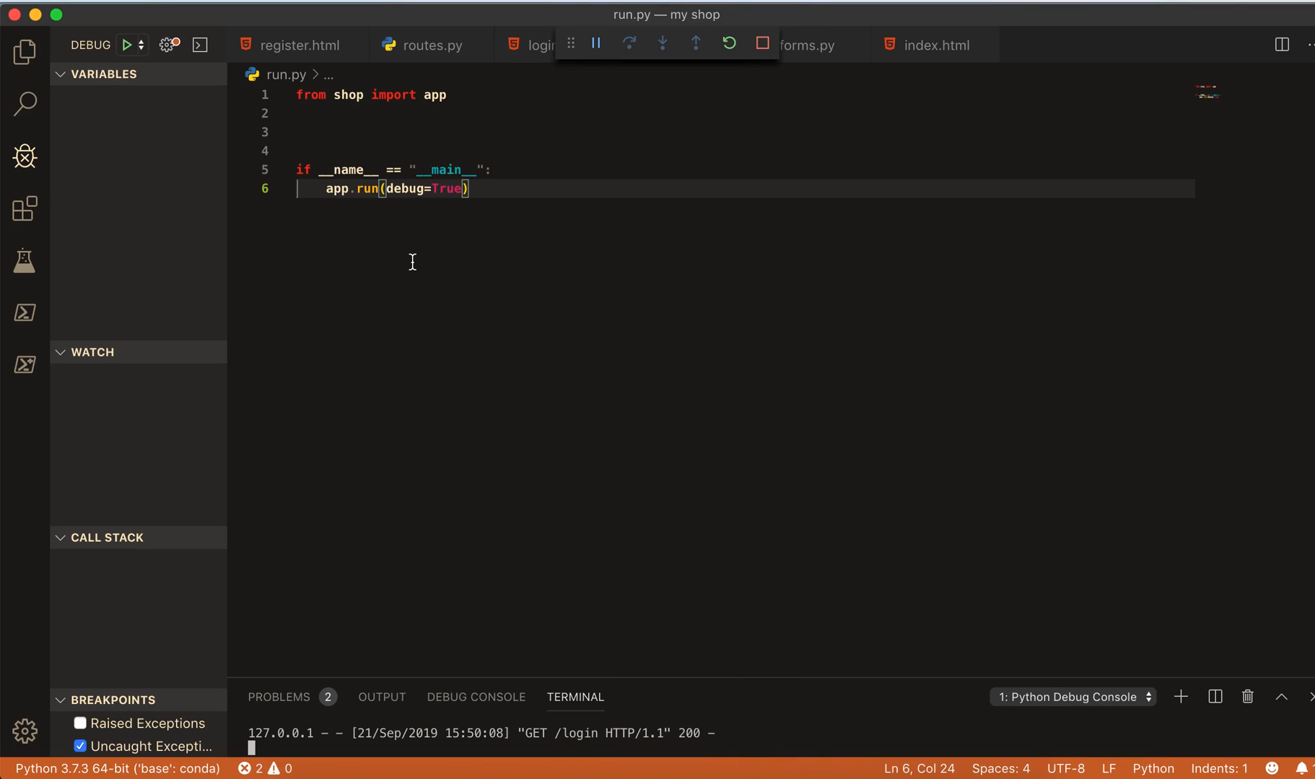
- Wrap the login form in a Bootstrap row with col-md-4 columns, form in the middle
click(537, 46)
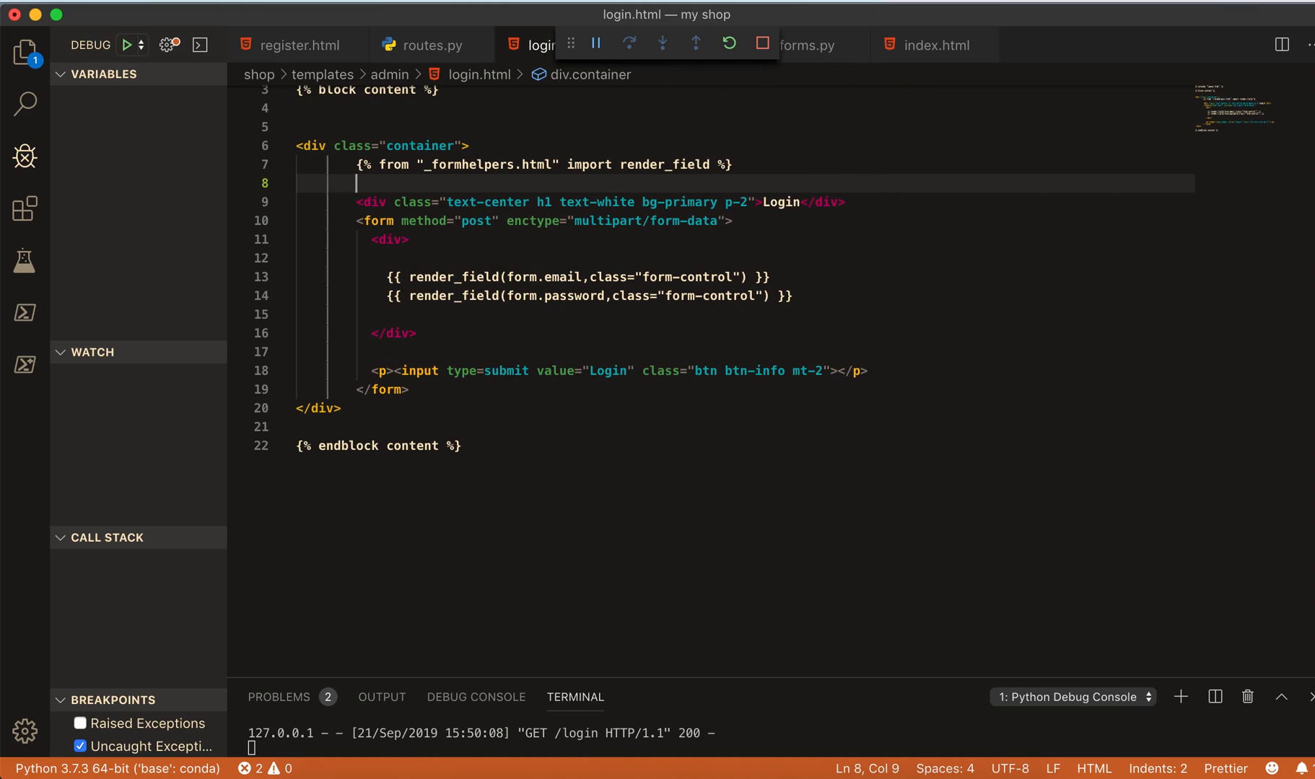
text(<div class="row"></div>)
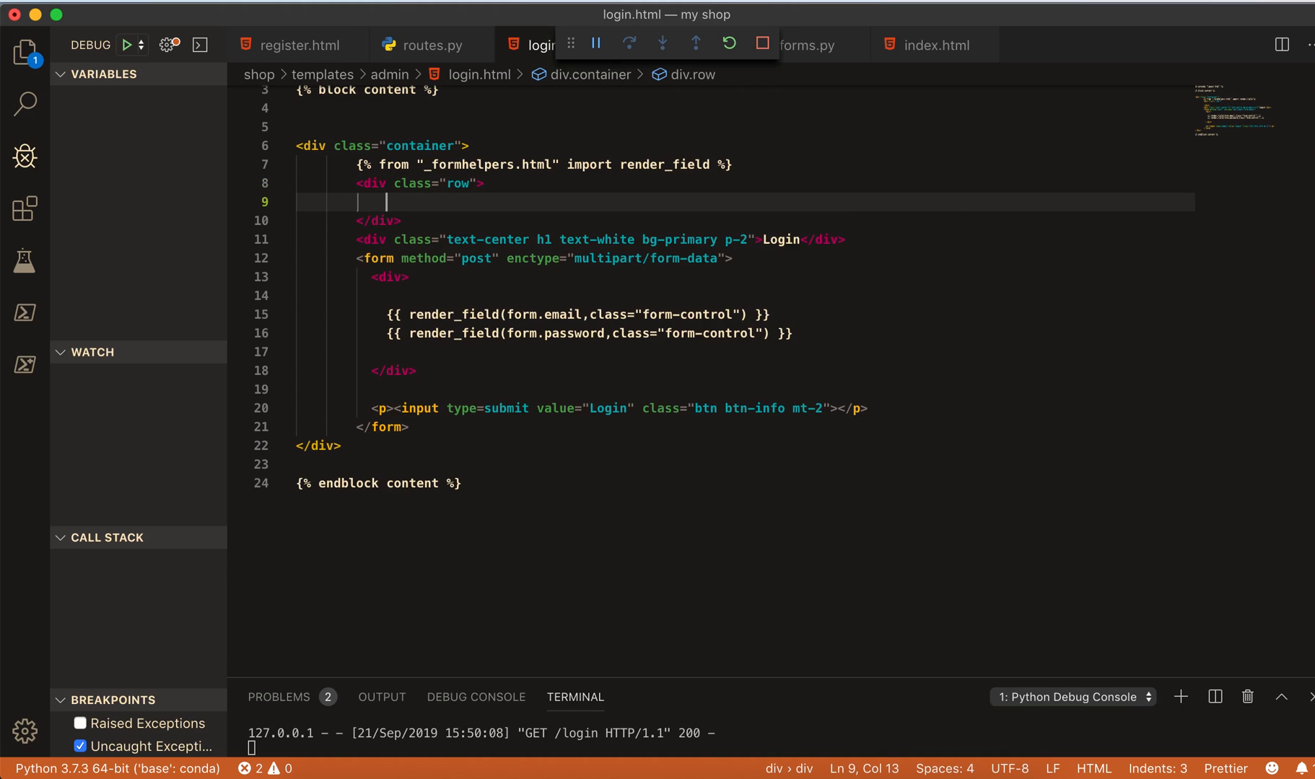
text(.co)
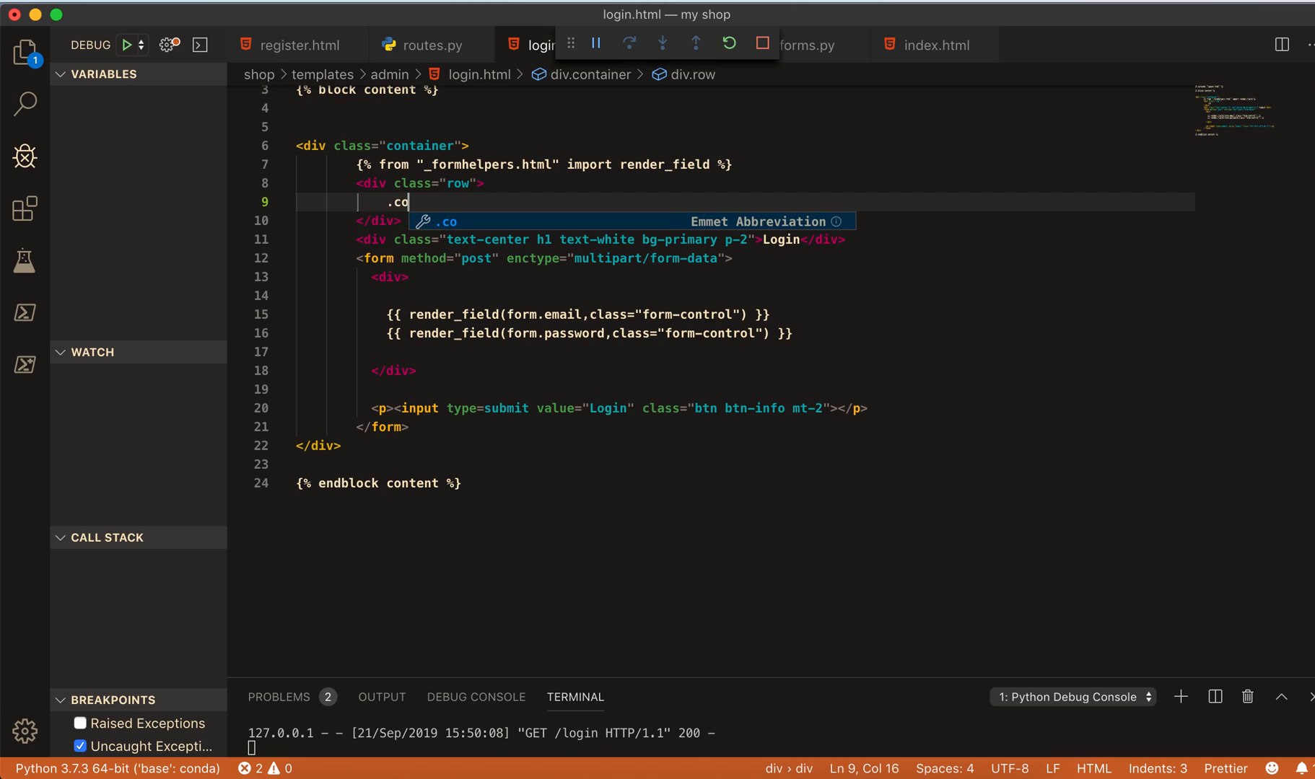
text(l-)
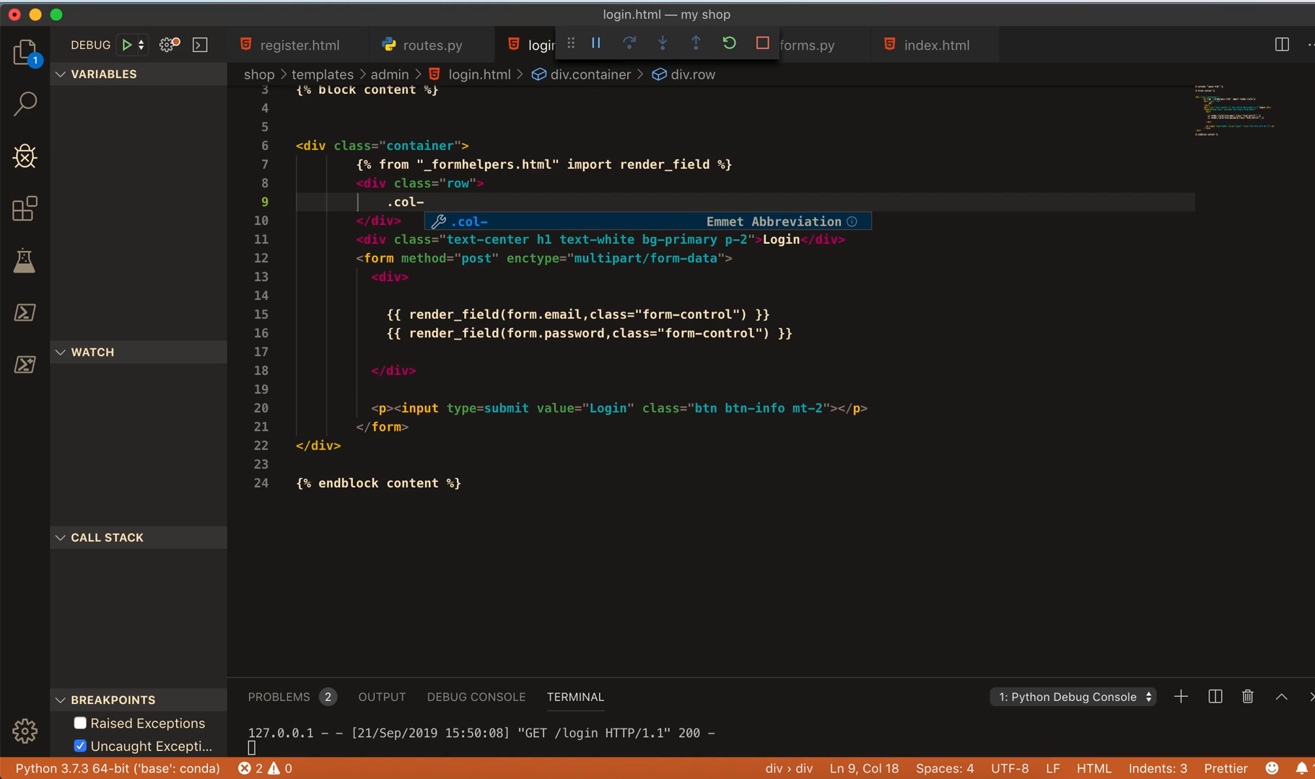
text(md-4)
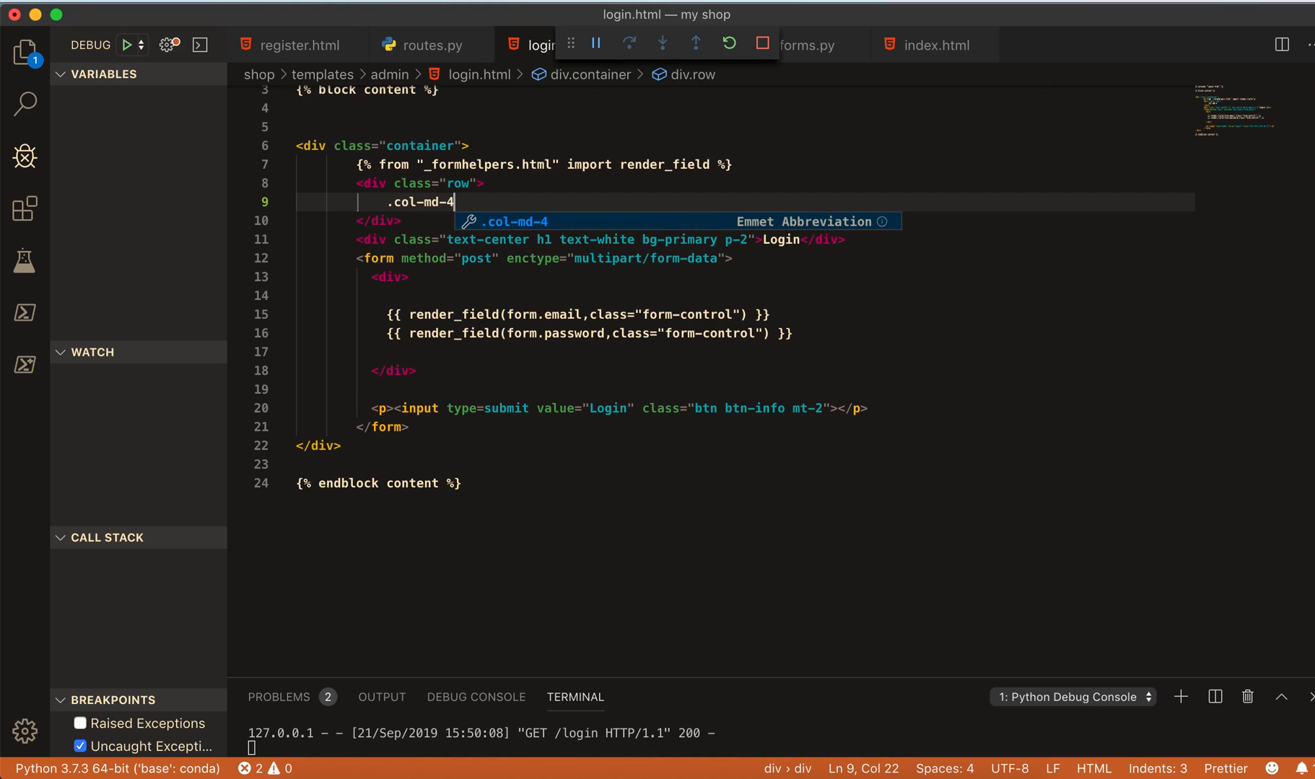
key(Tab)
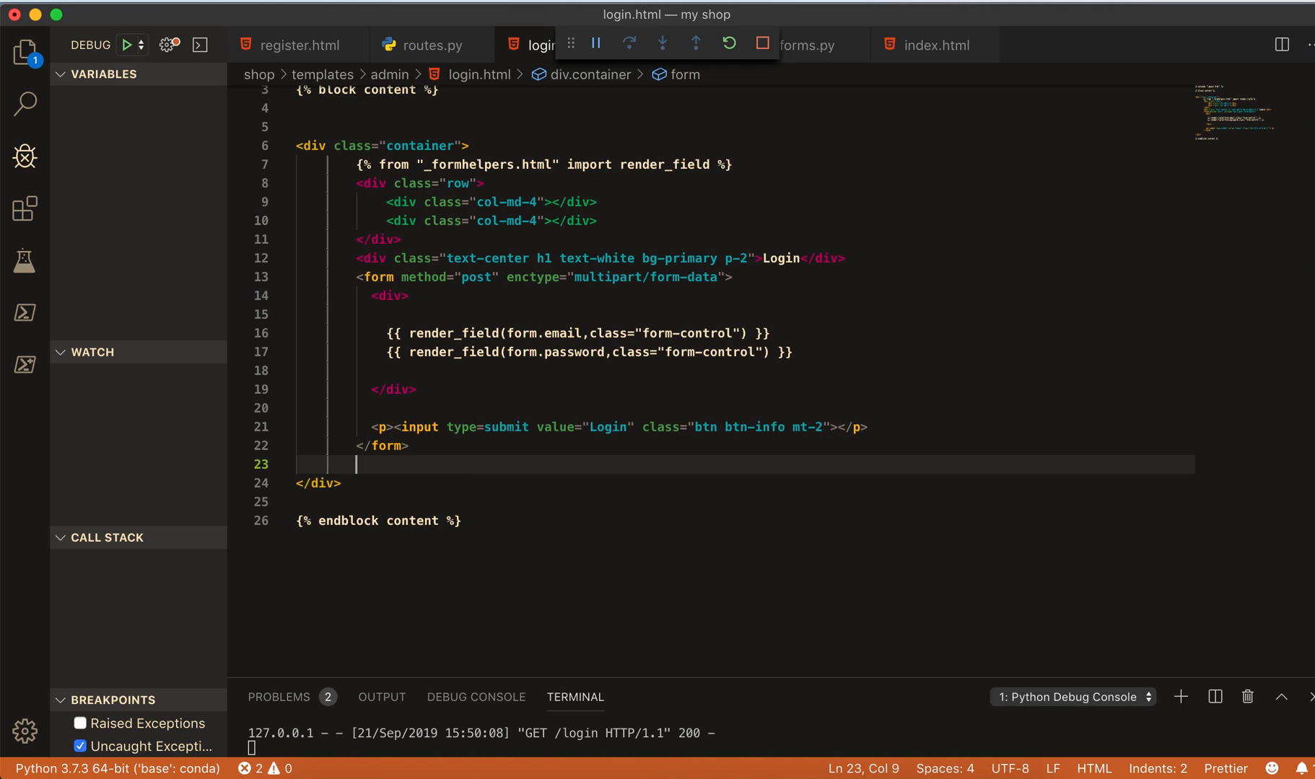
text(<div class="col-md-4"></div>)
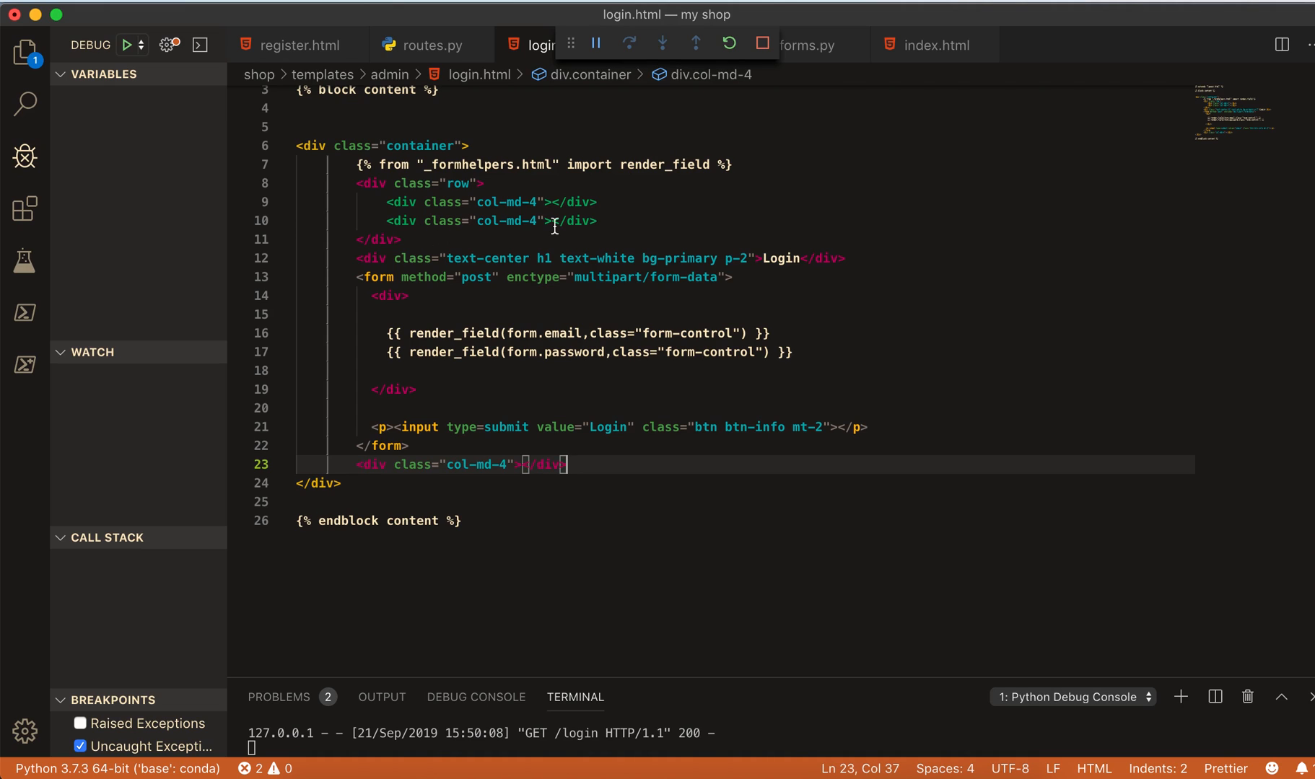
key(enter)
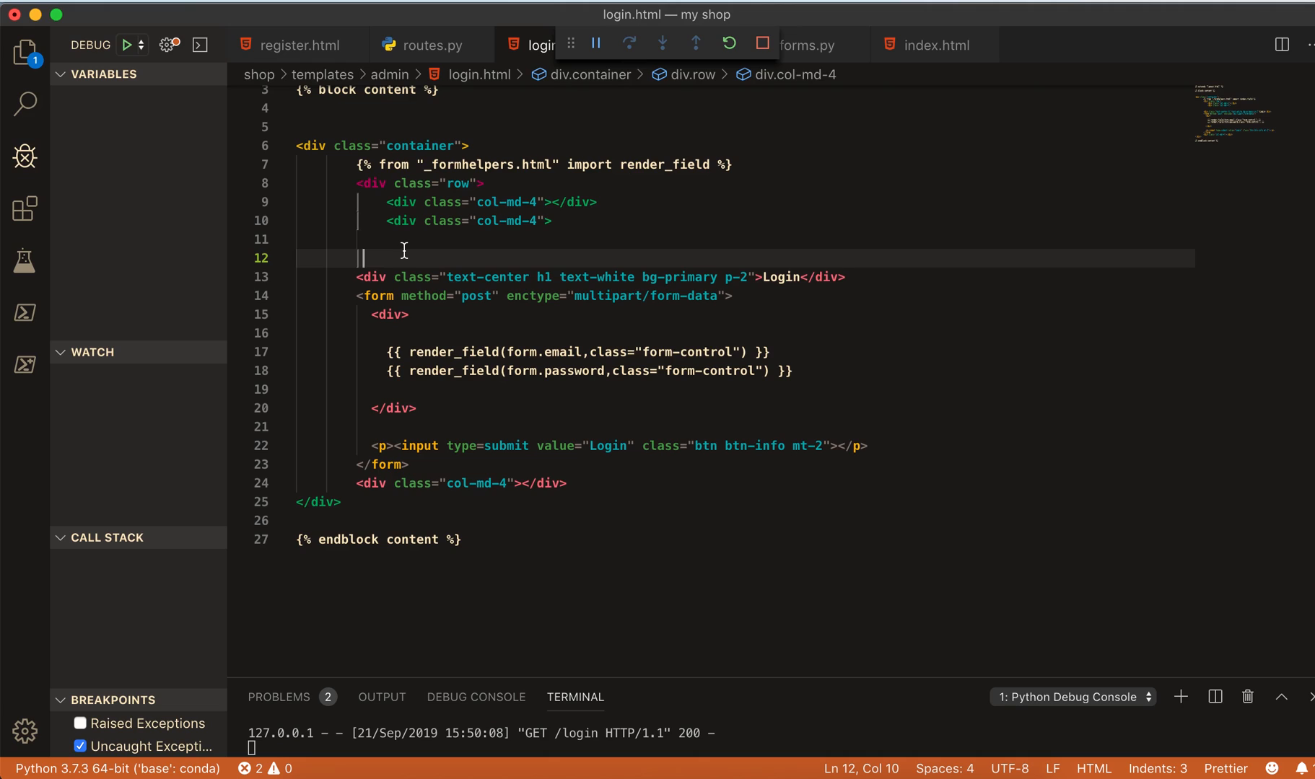
click(571, 484)
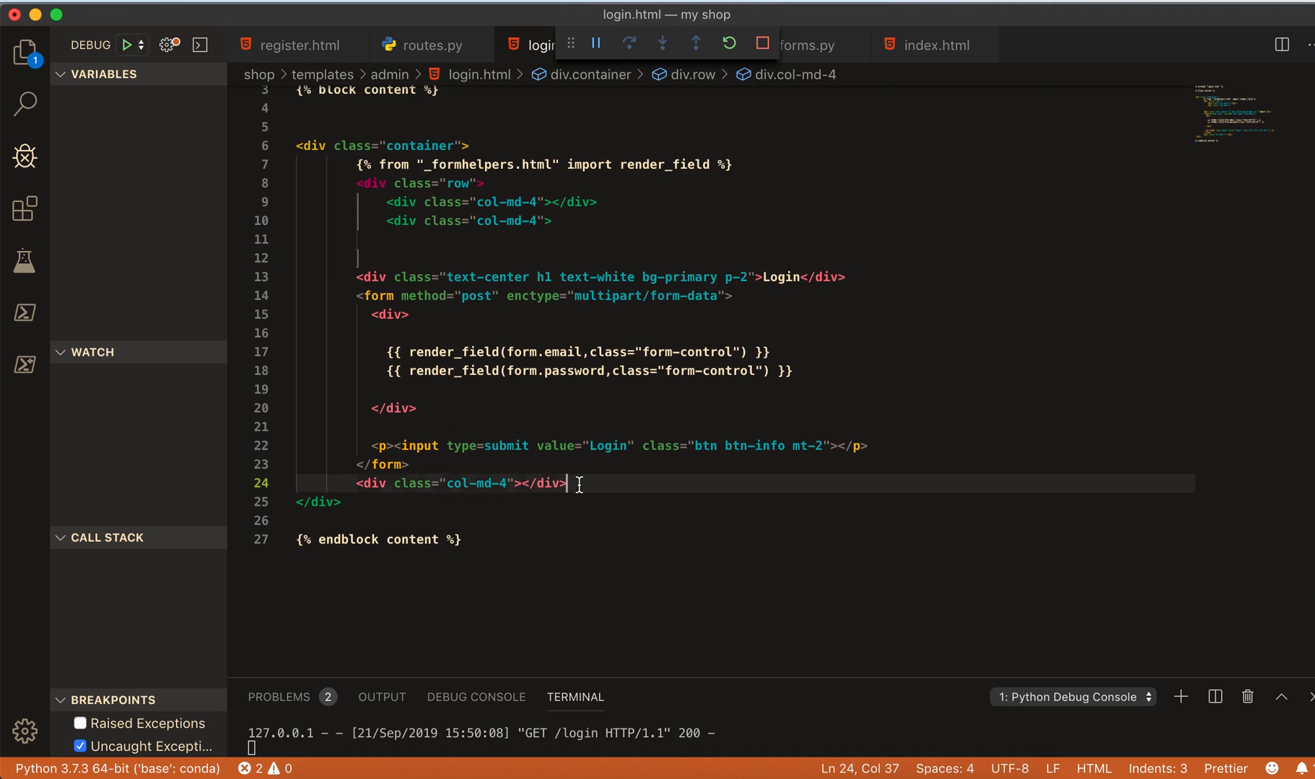
key(Enter)
text(</div>)
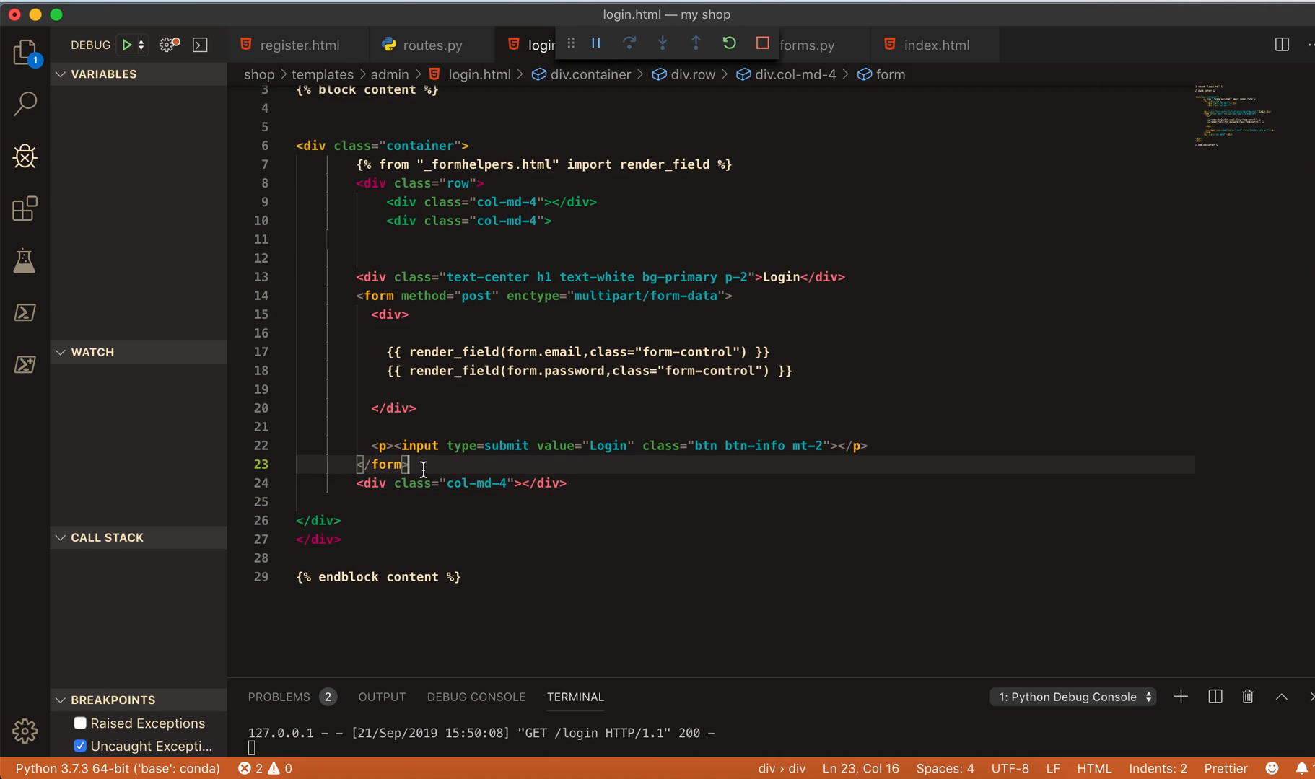
key(enter)
text(</div>)
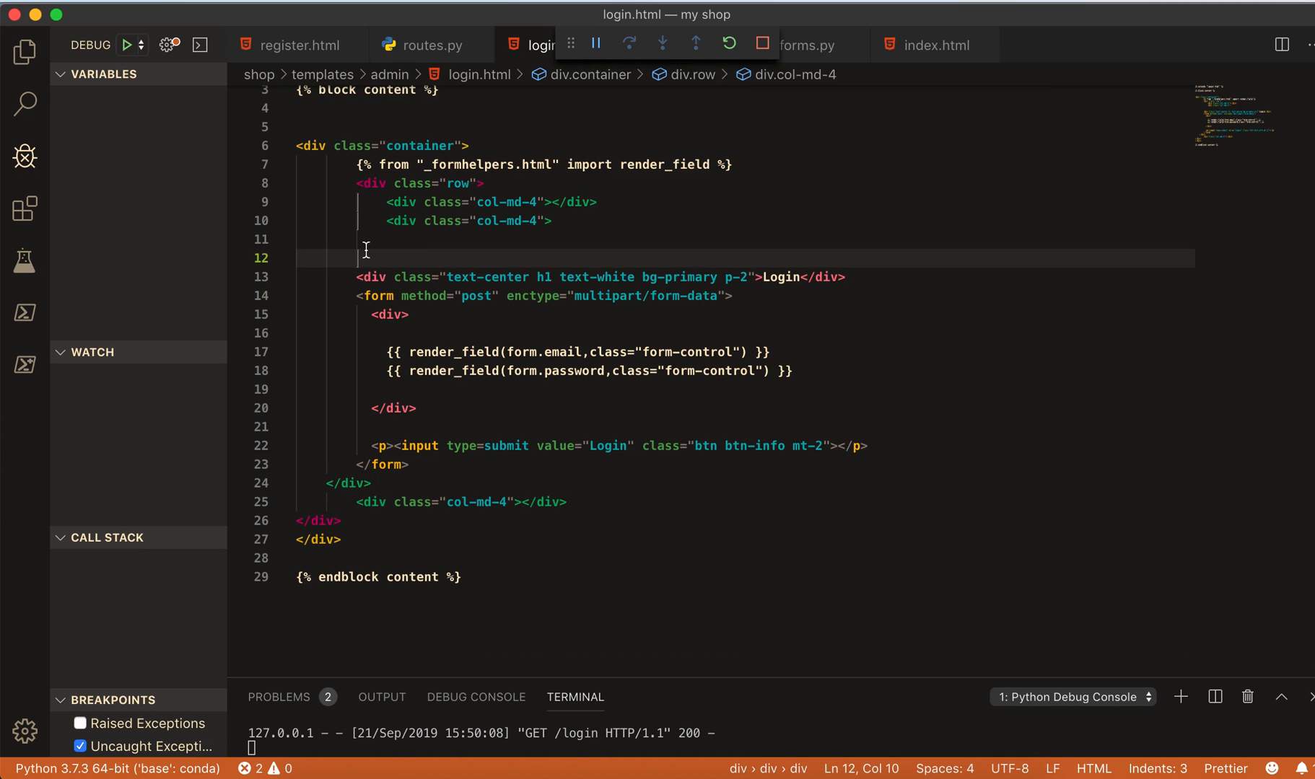
key(Backspace)
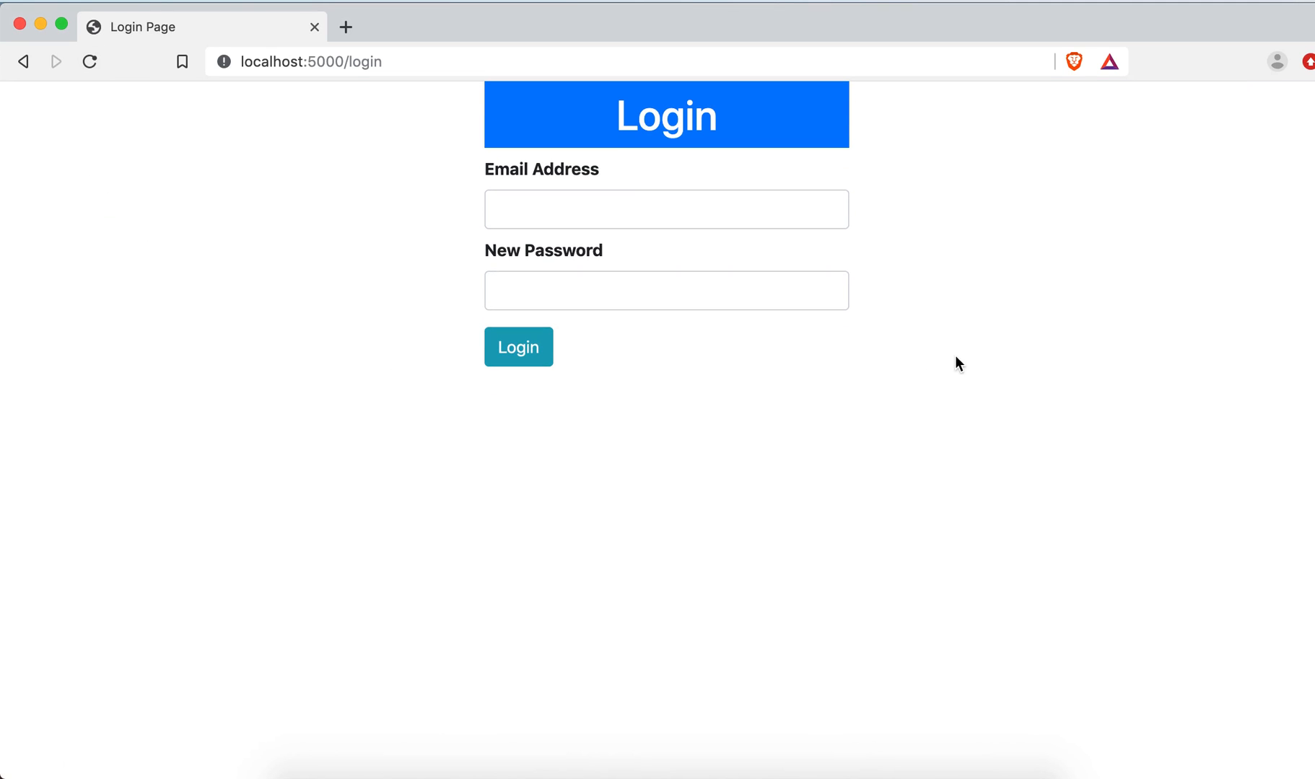
mouse_move(341, 340)
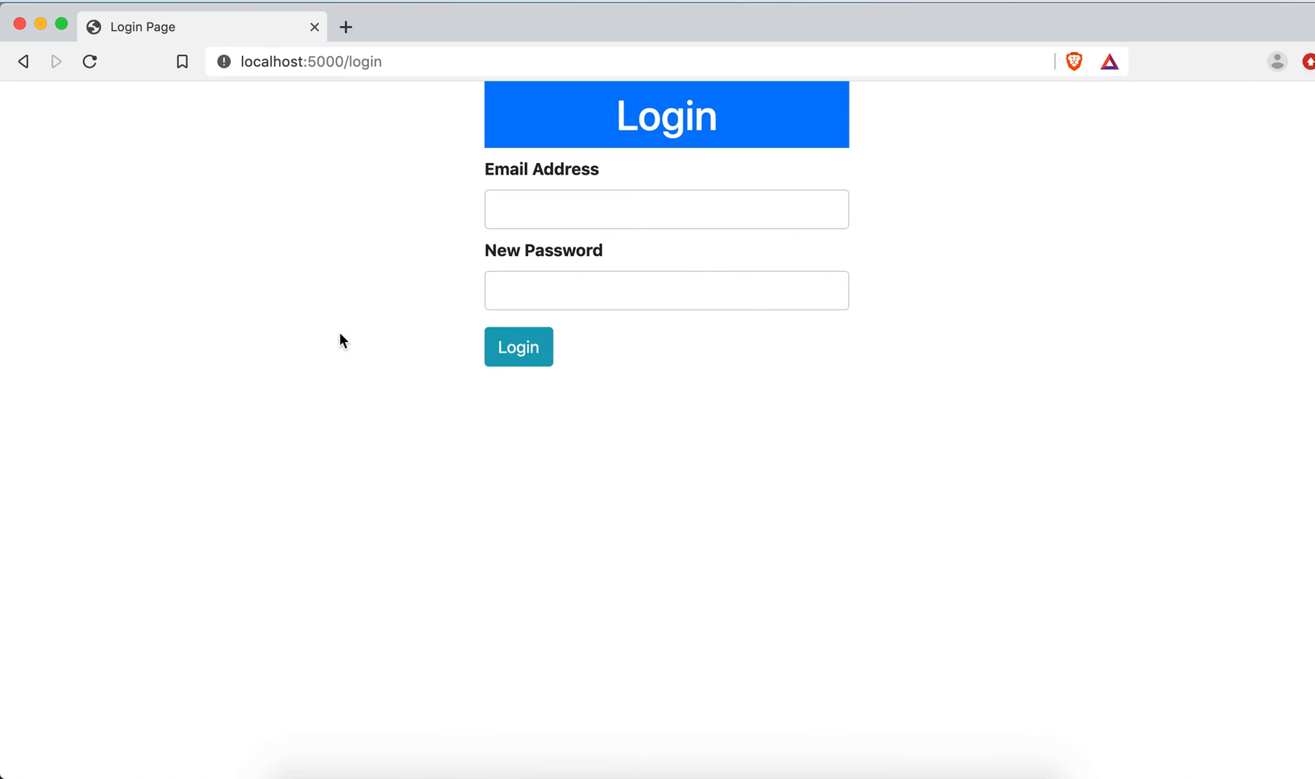
mouse_move(981, 374)
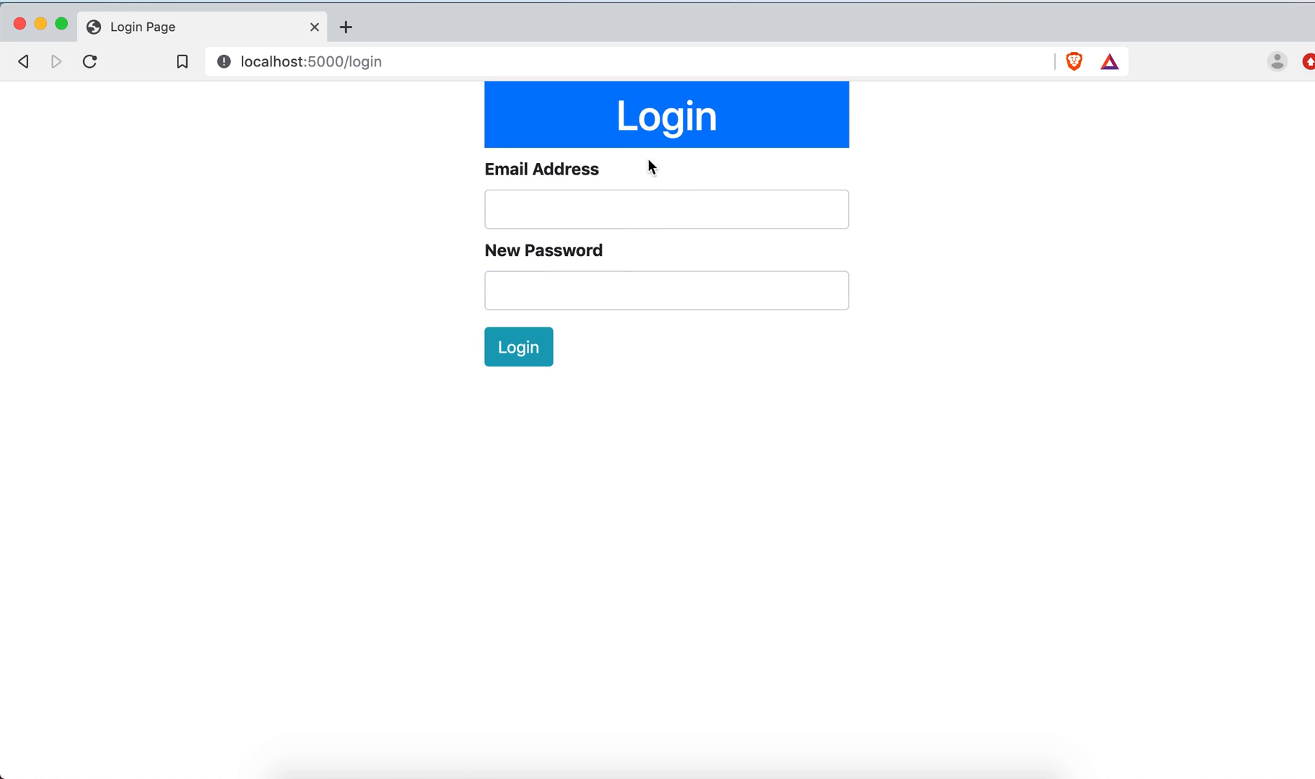
mouse_move(659, 481)
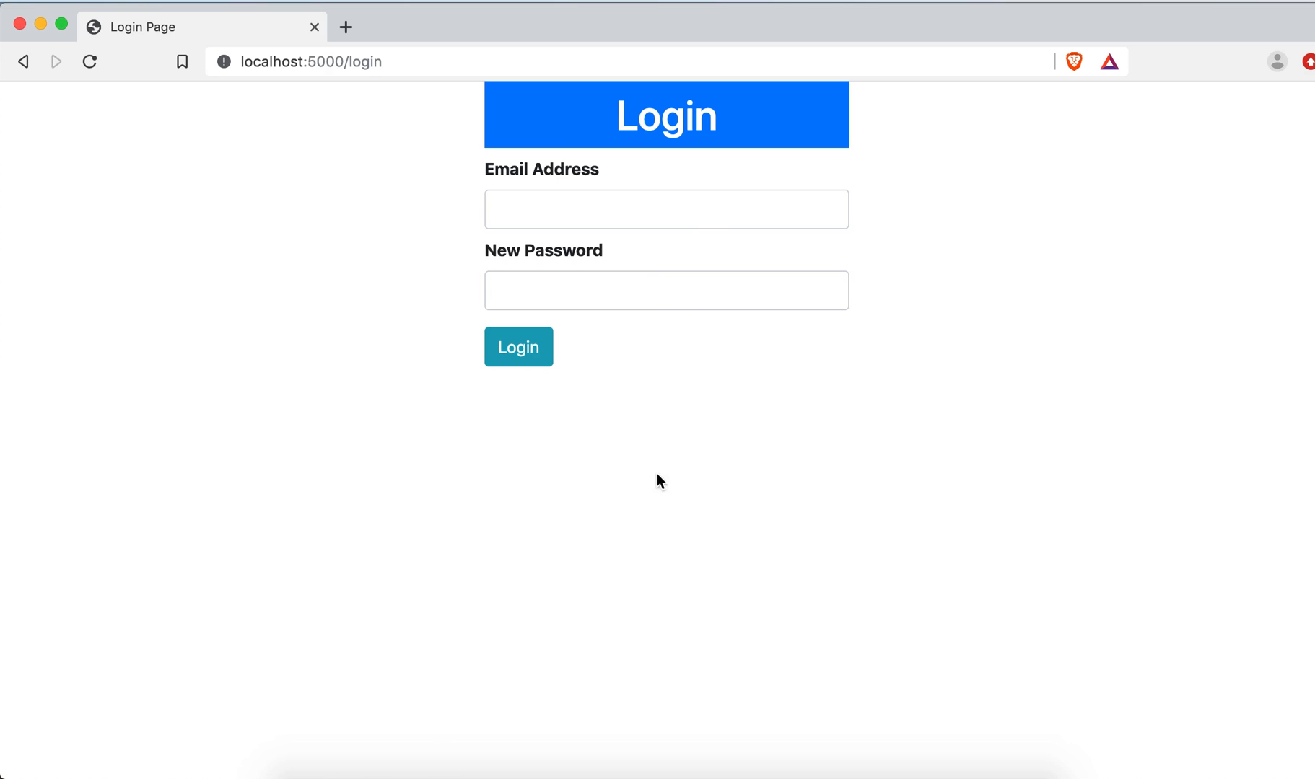
mouse_move(636, 480)
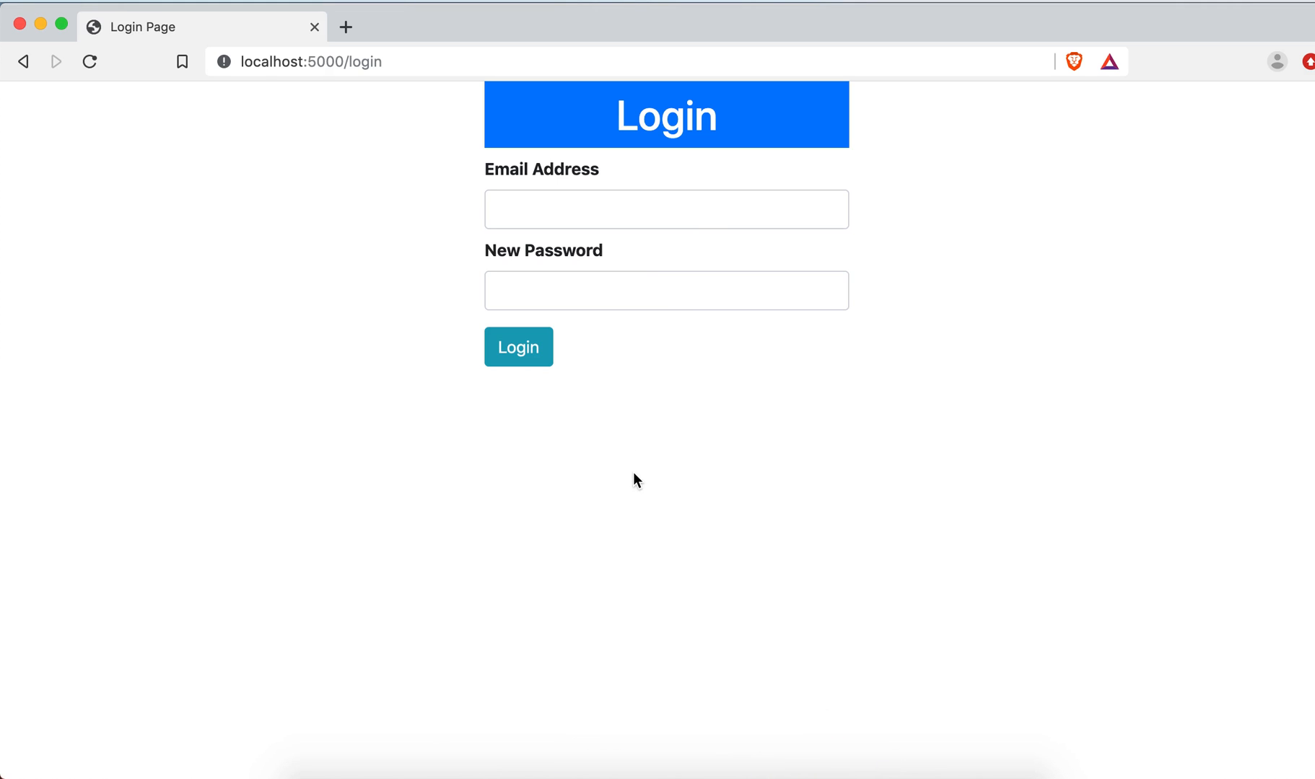
mouse_move(45, 94)
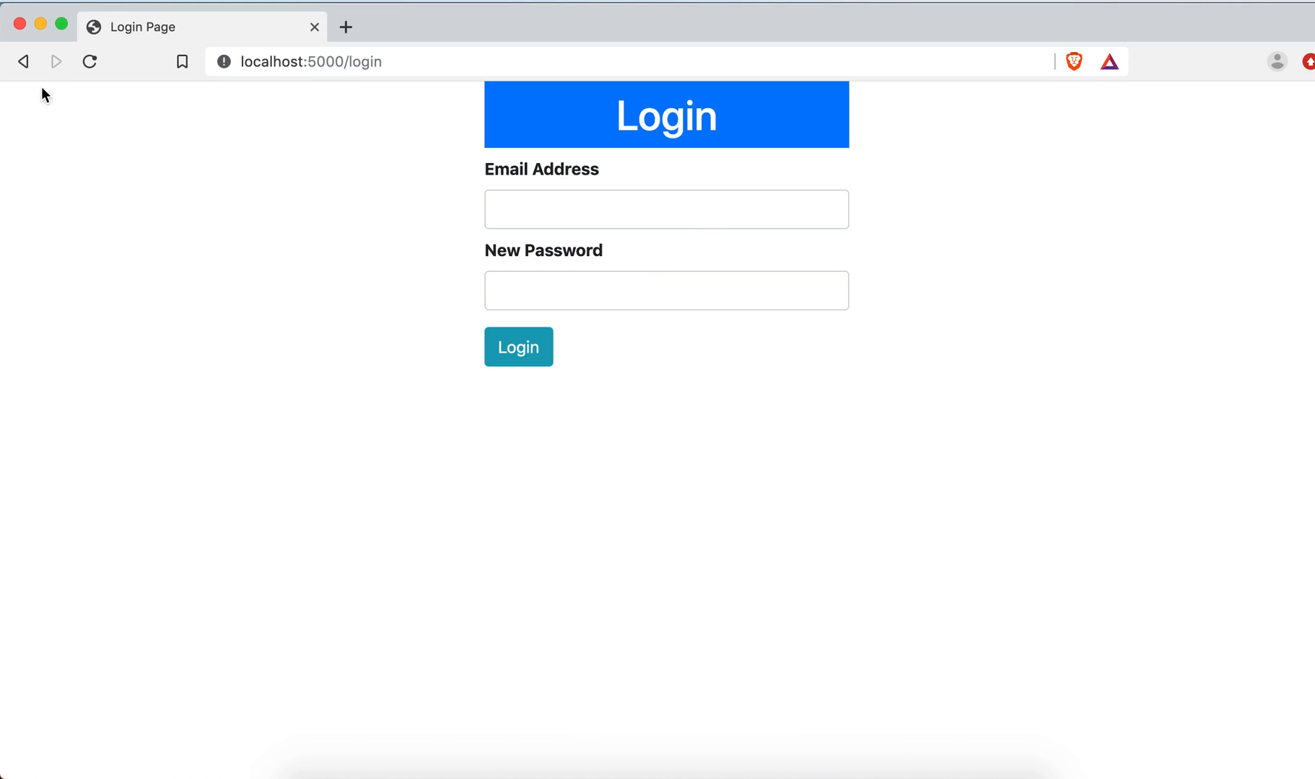
mouse_move(191, 51)
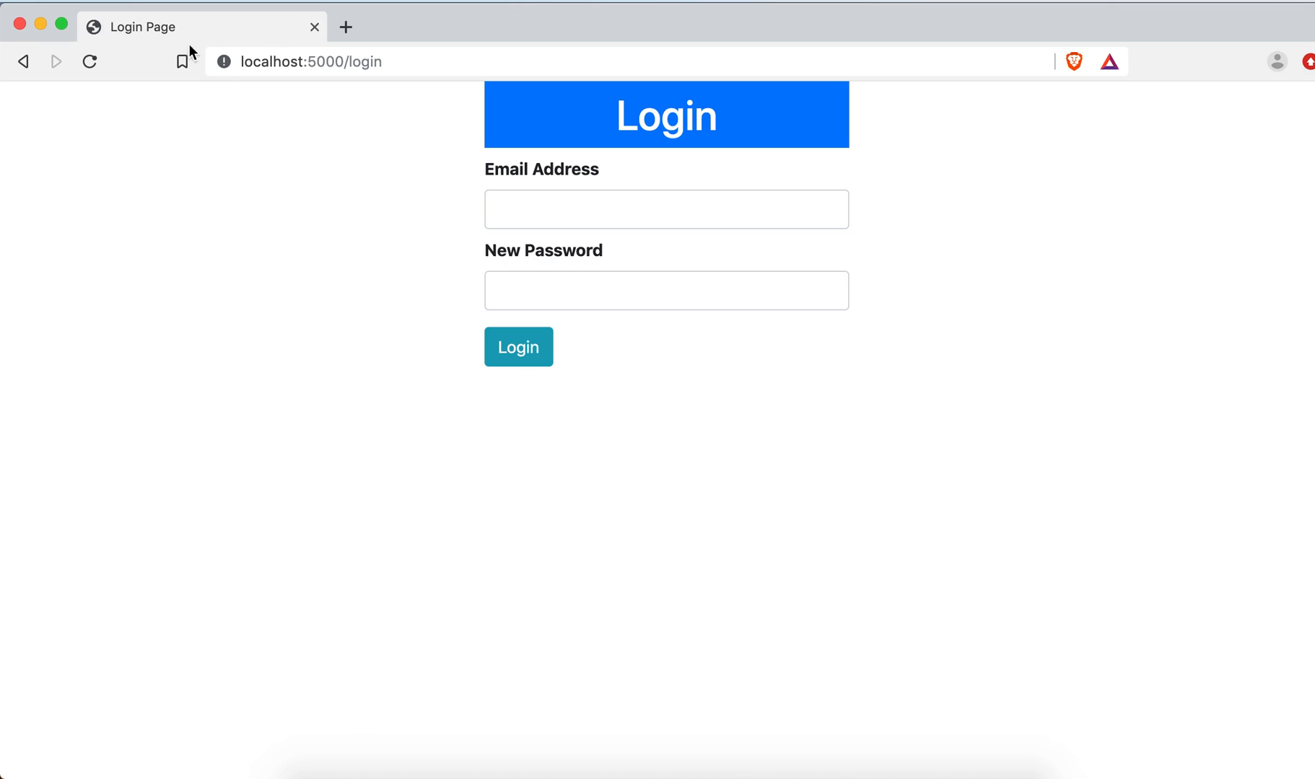
mouse_move(662, 755)
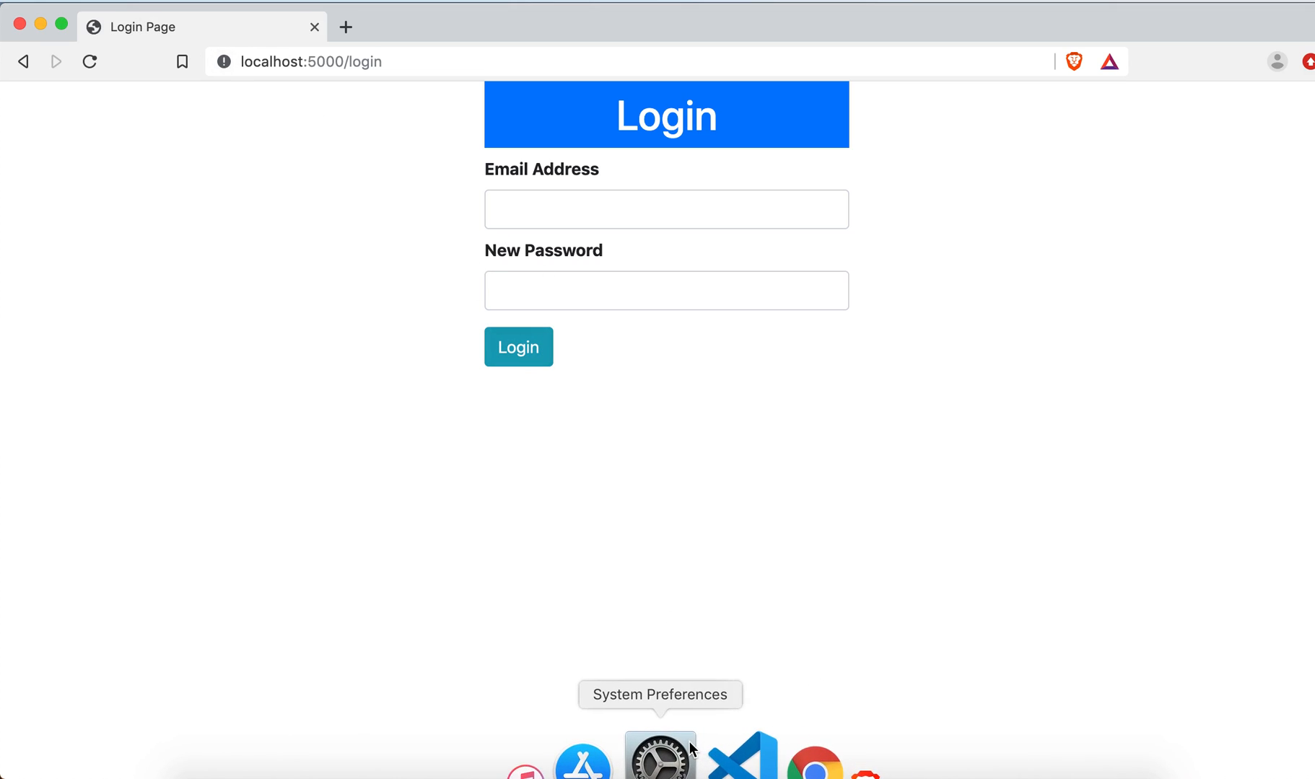
- Return from Brave to VS Code and show the Explorer file list
click(741, 757)
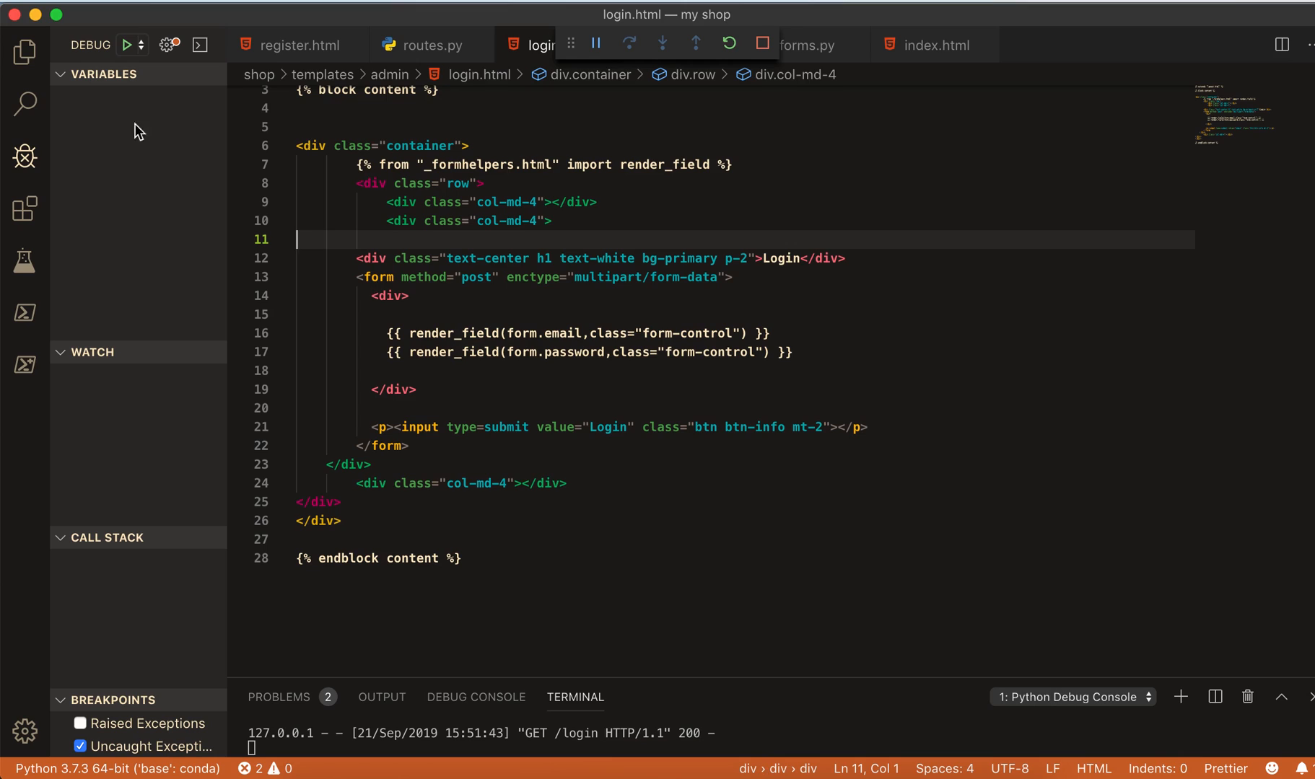
click(25, 52)
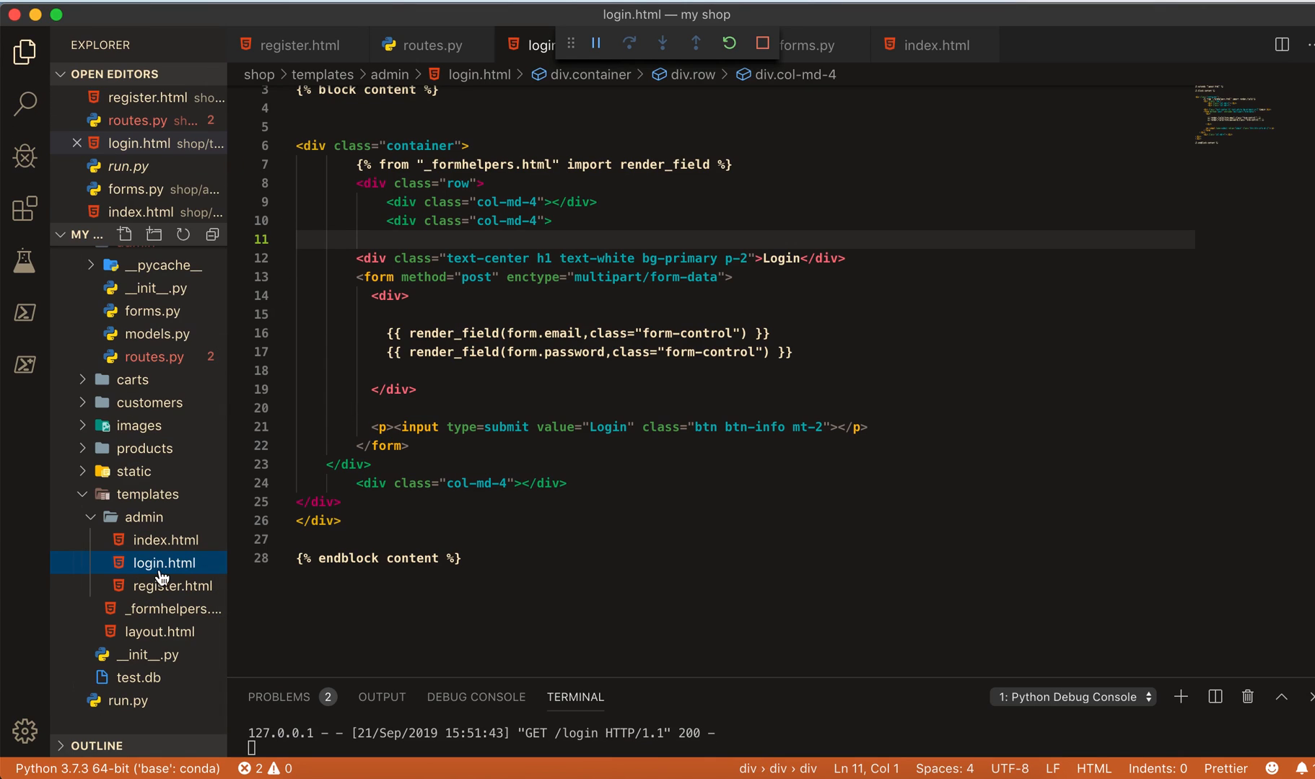
- In login(), add an if request.method == 'POST' and form.validate() check
click(427, 44)
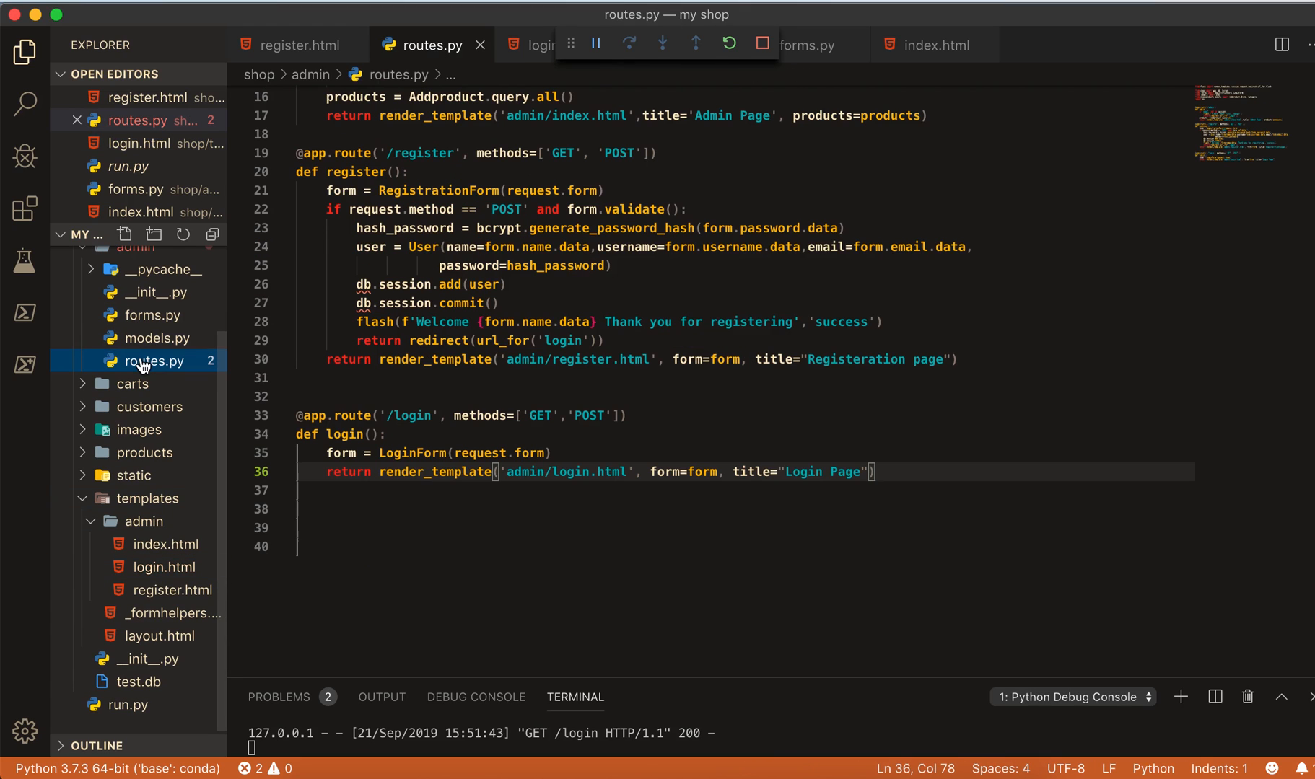
key(enter)
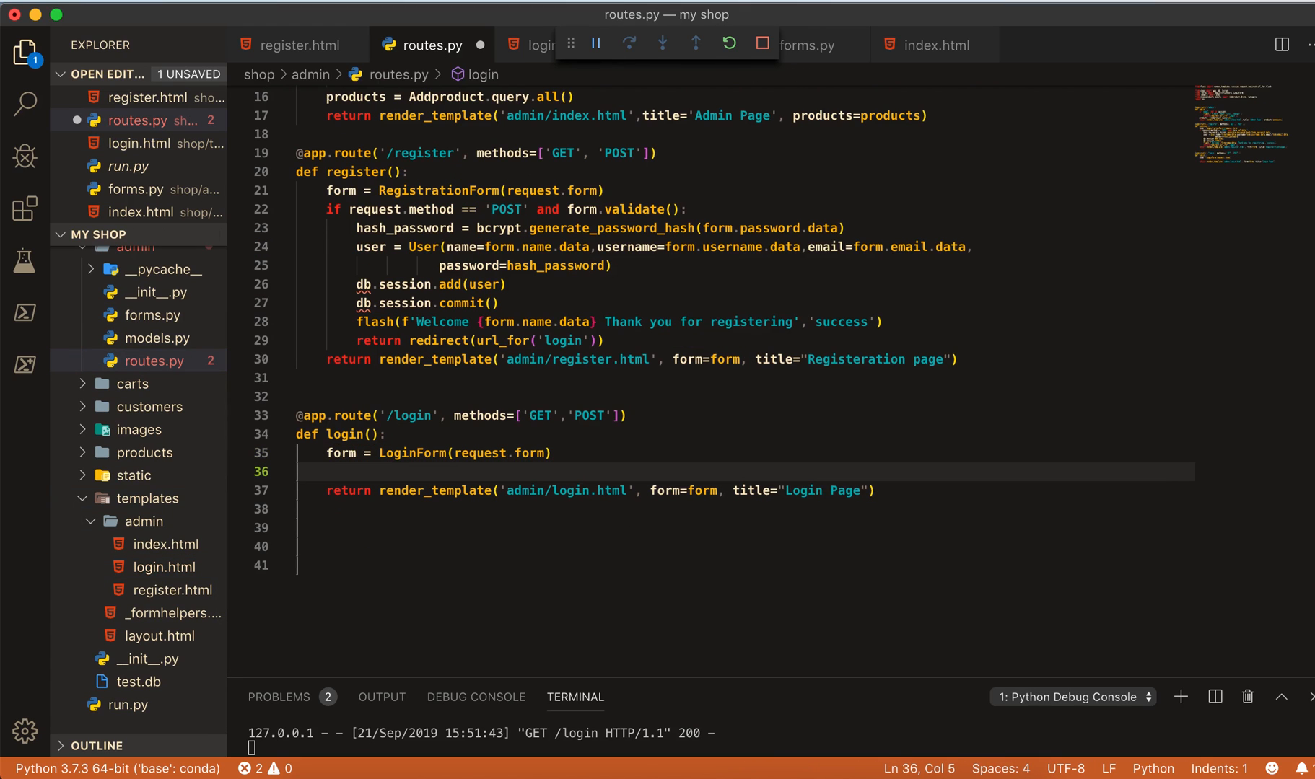
text(if request)
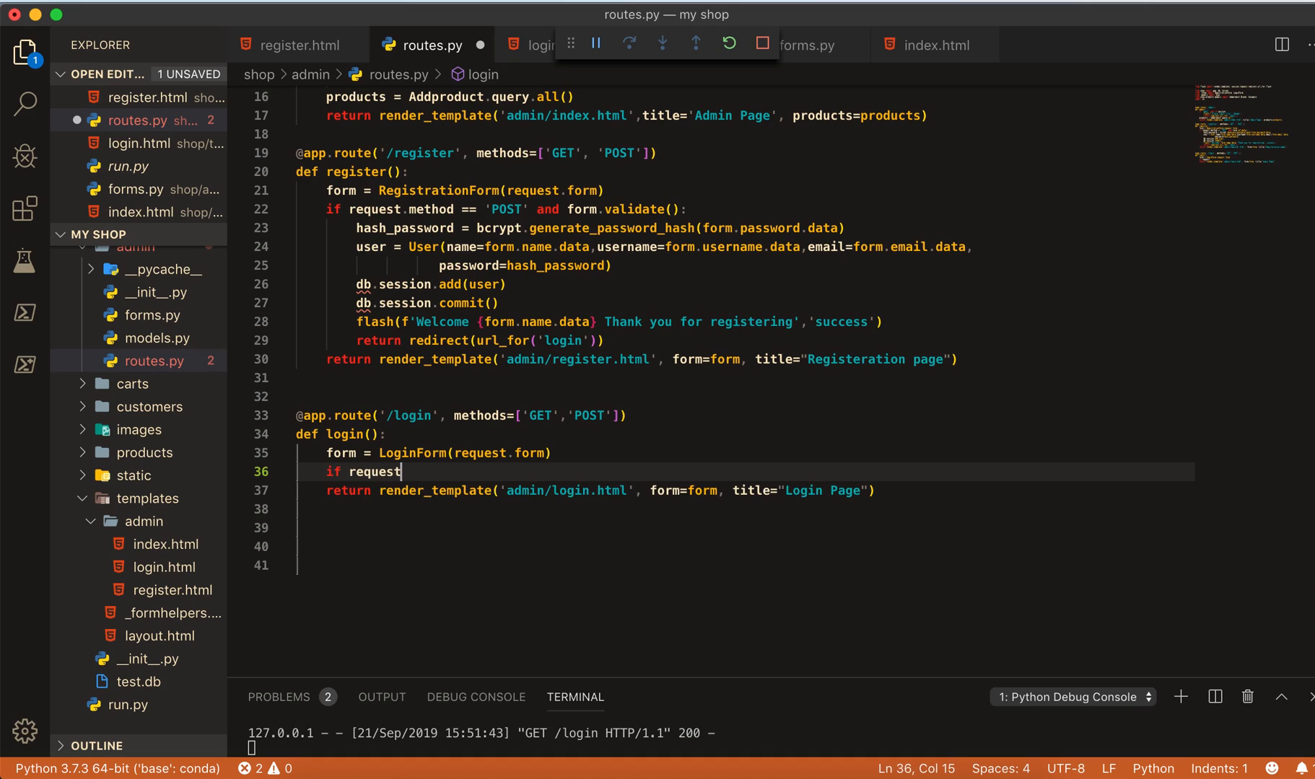
text(.method ==)
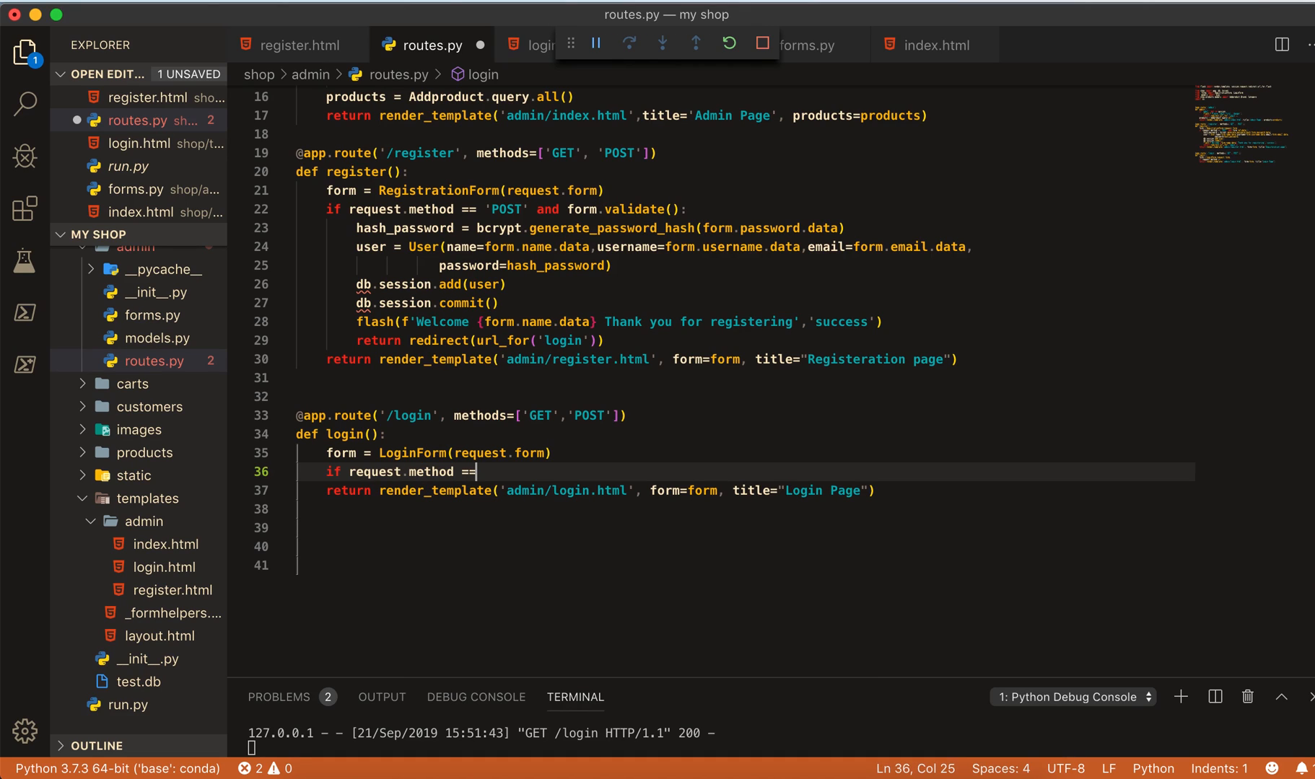
text(")
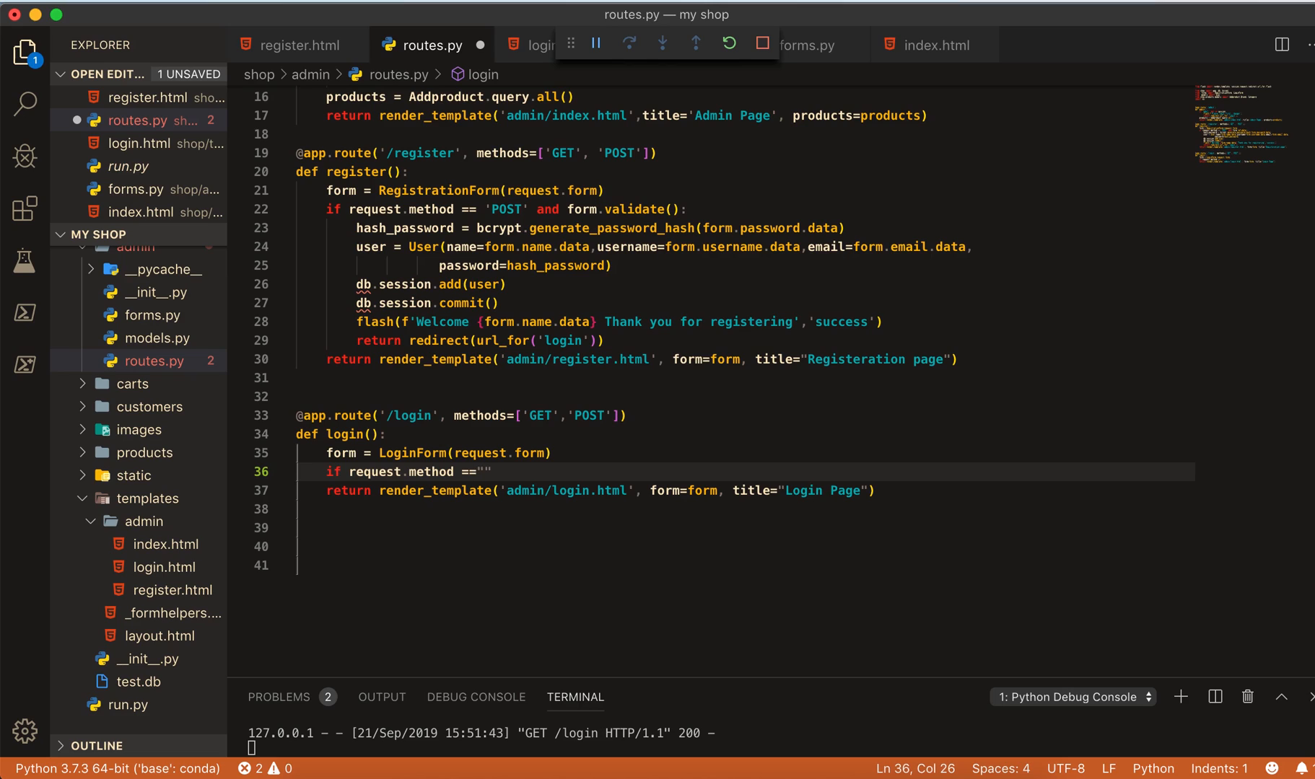
text(POST)
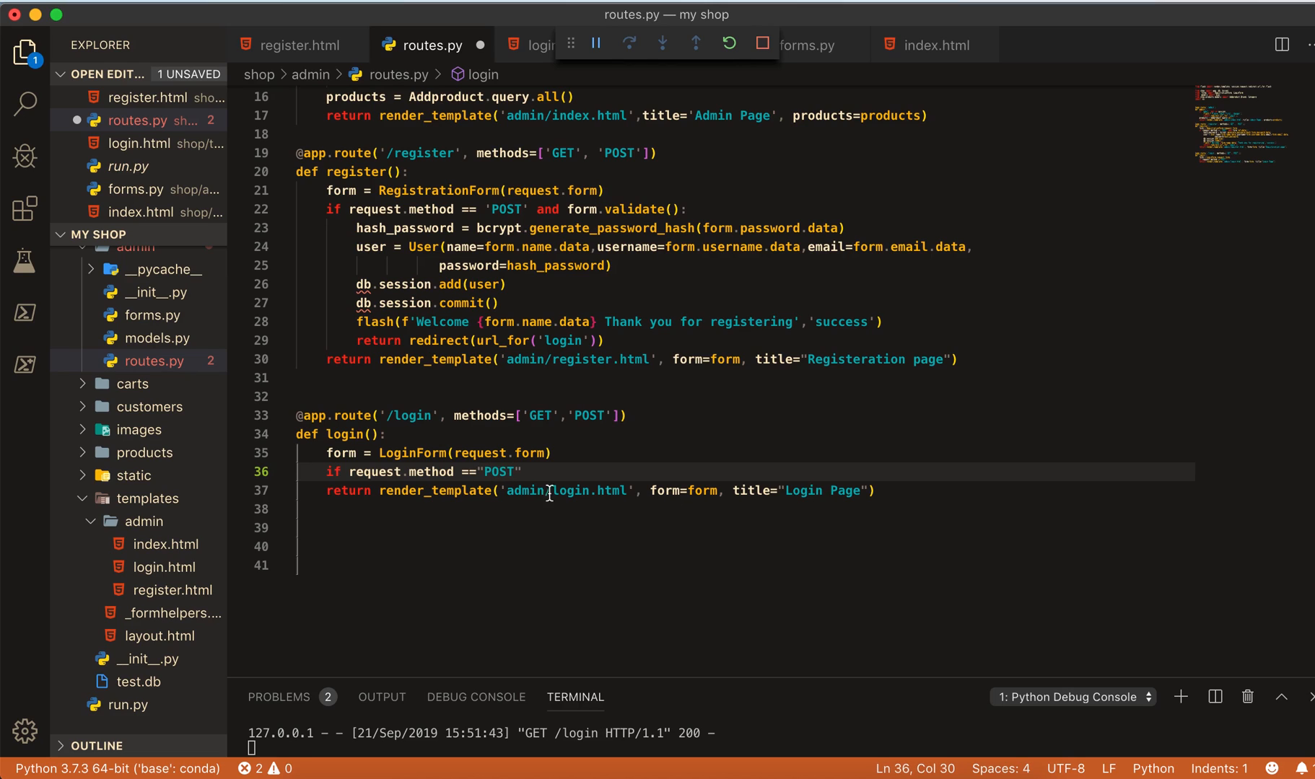
text(and)
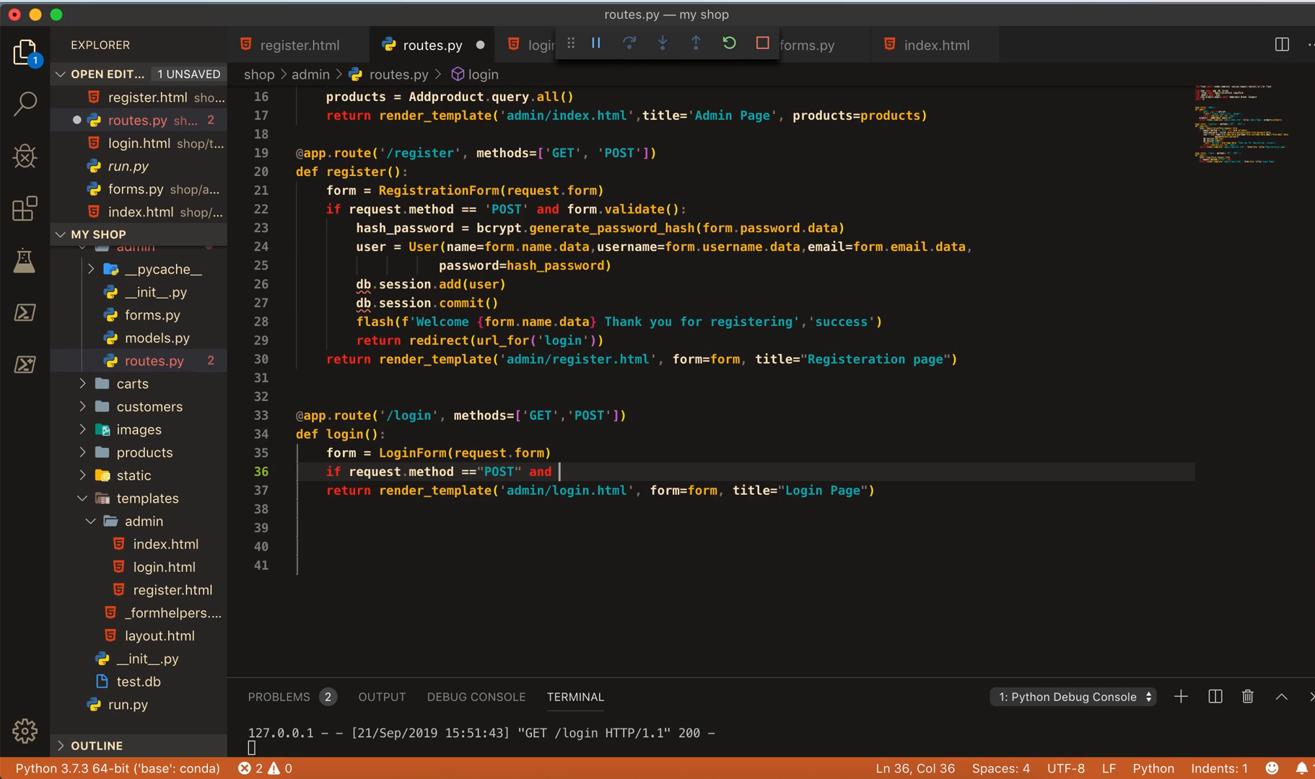
text(form)
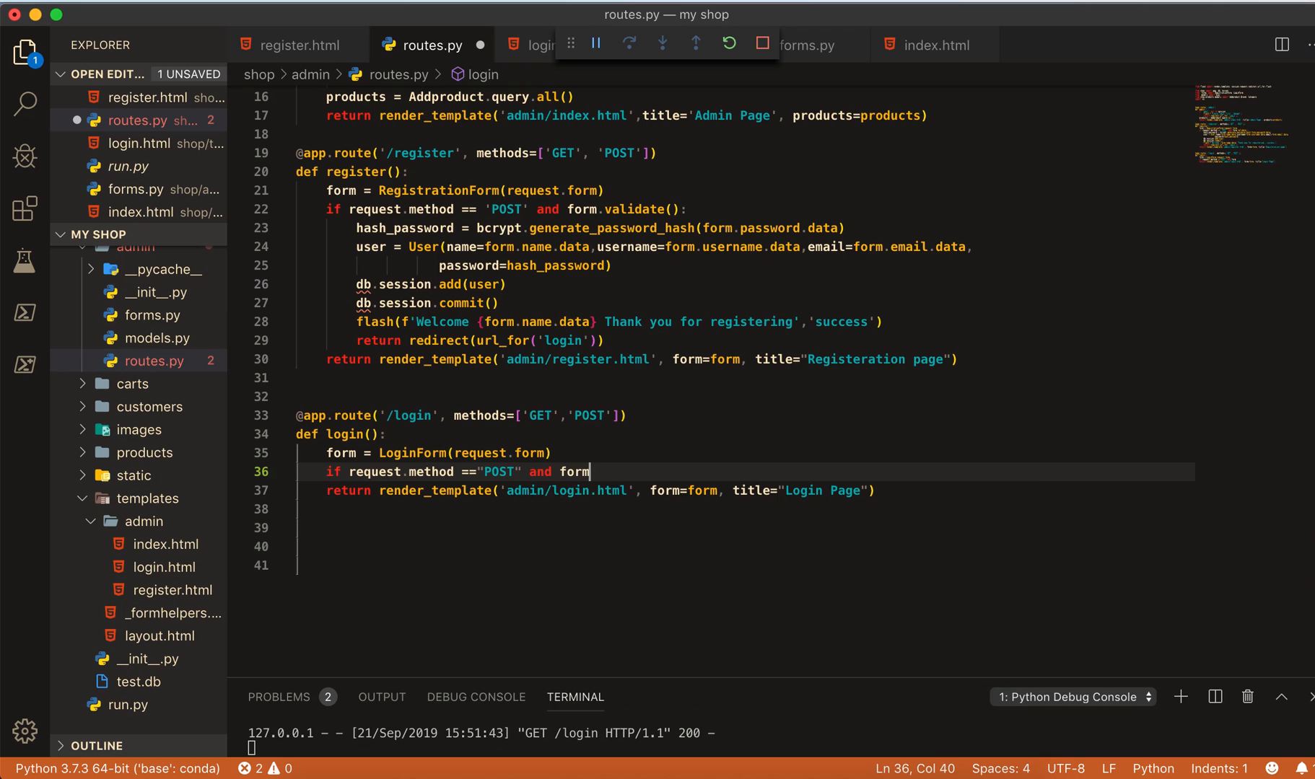
text(.va)
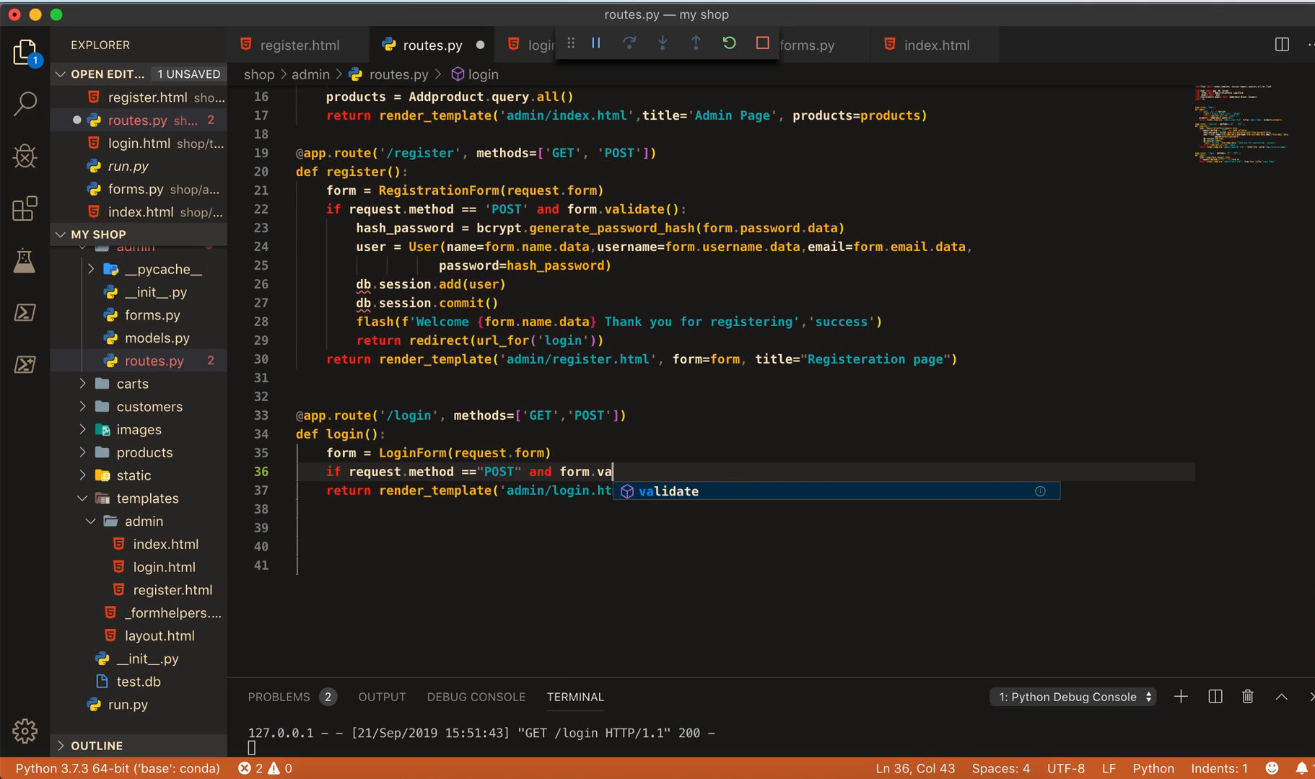
key(Enter)
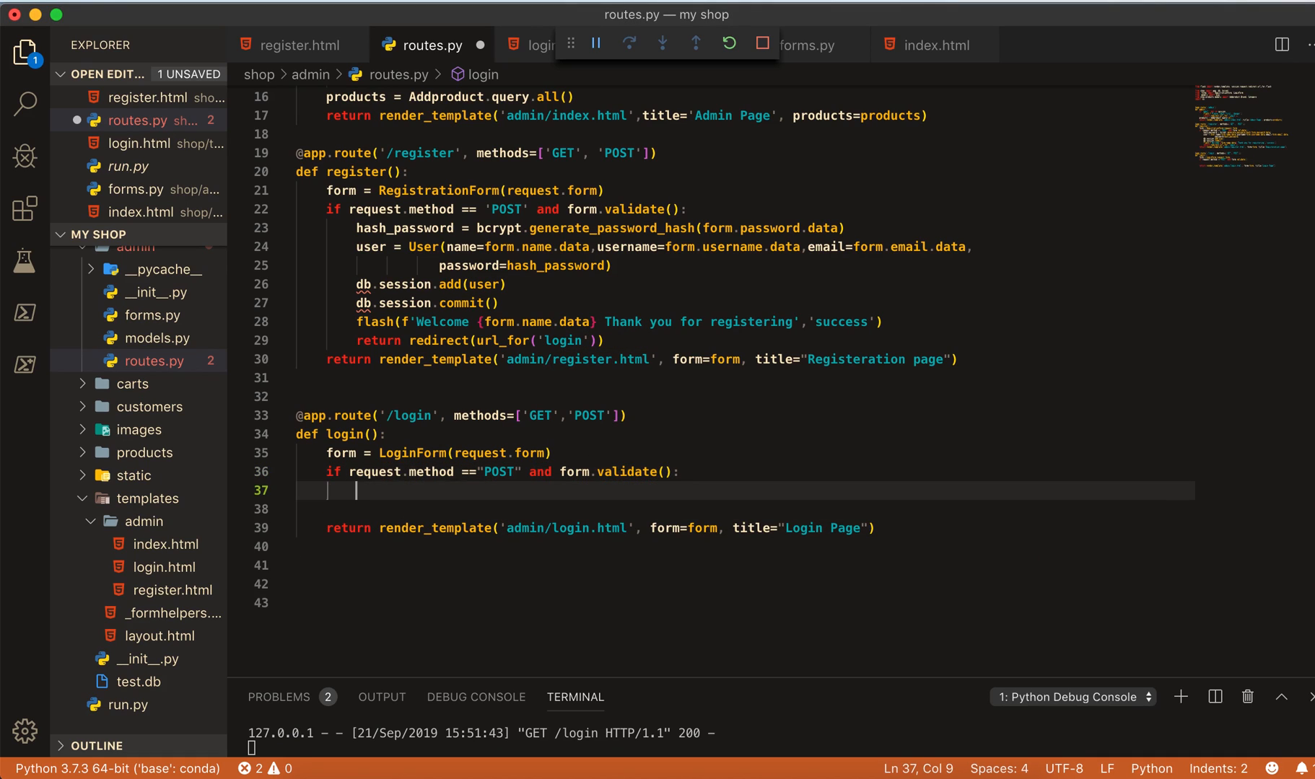
- Set user = User.query.filter_by(email=form.email.data).first() inside that check
text(user =)
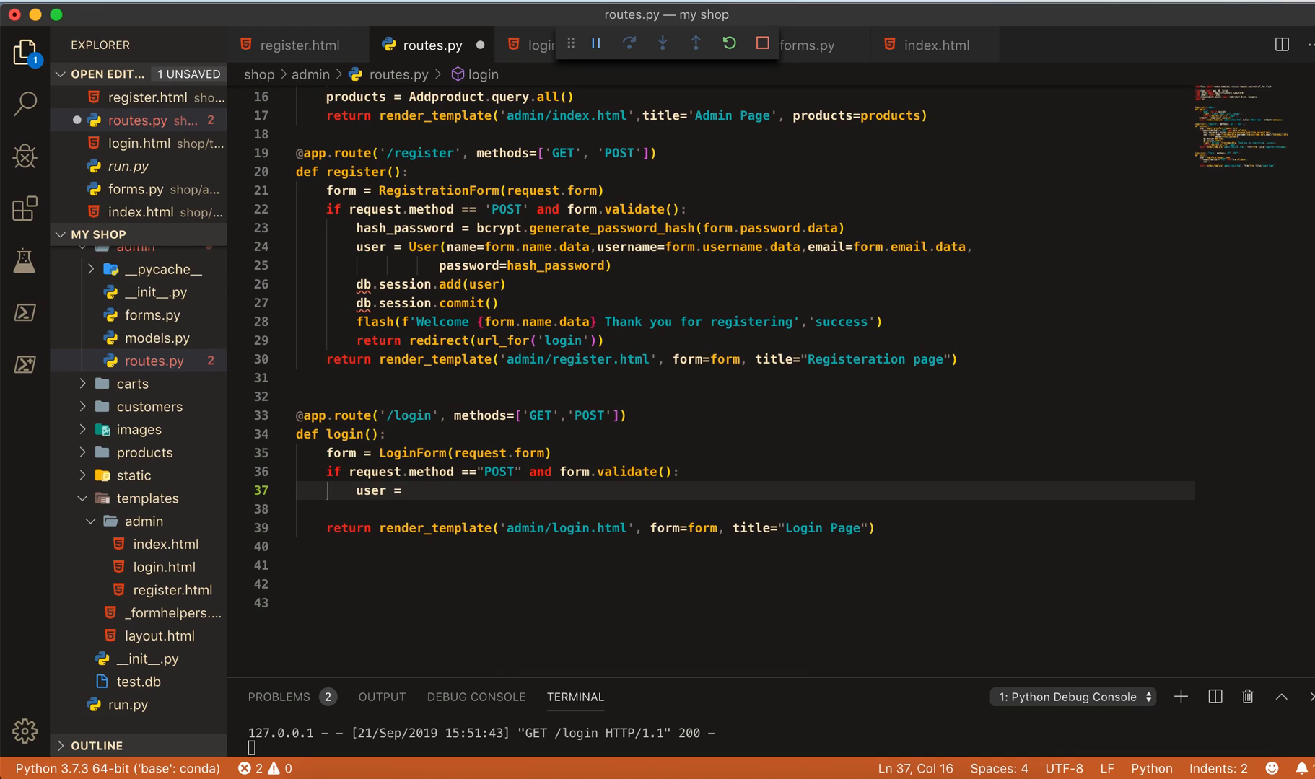
text(User)
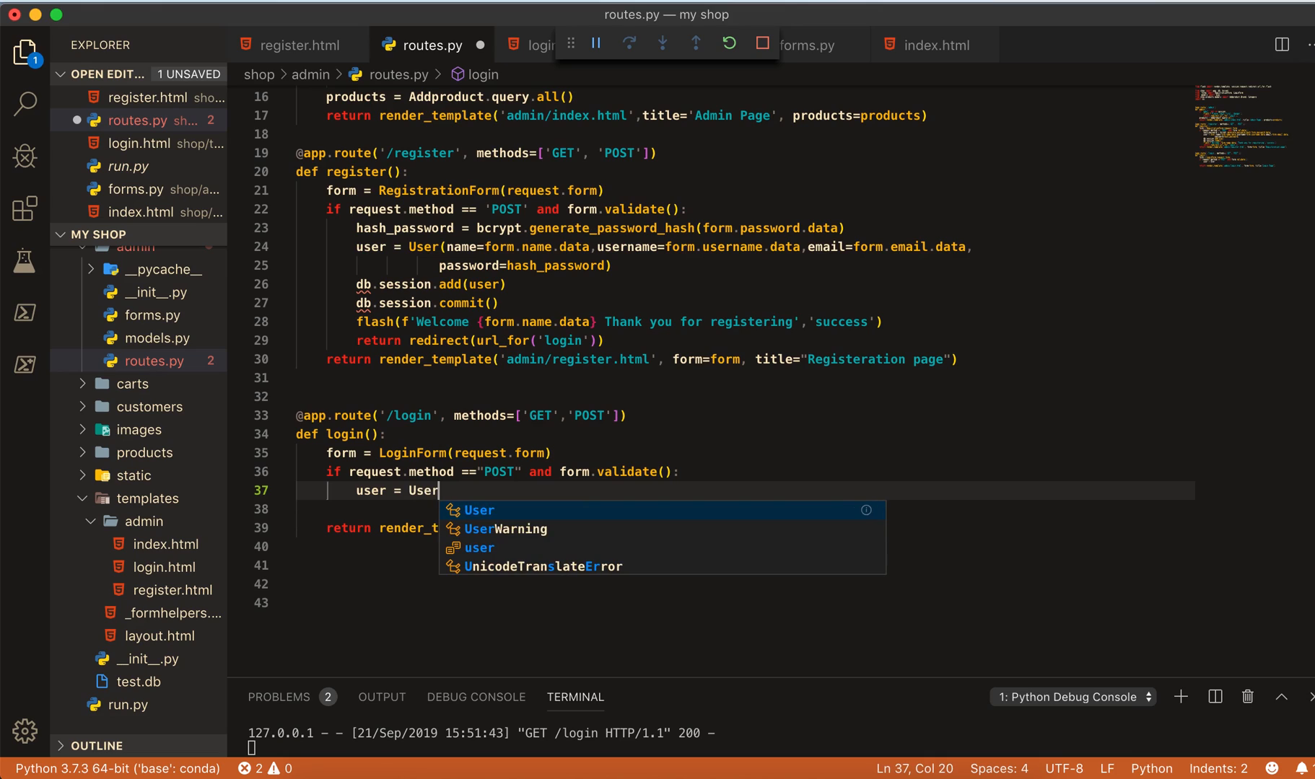
text(.que)
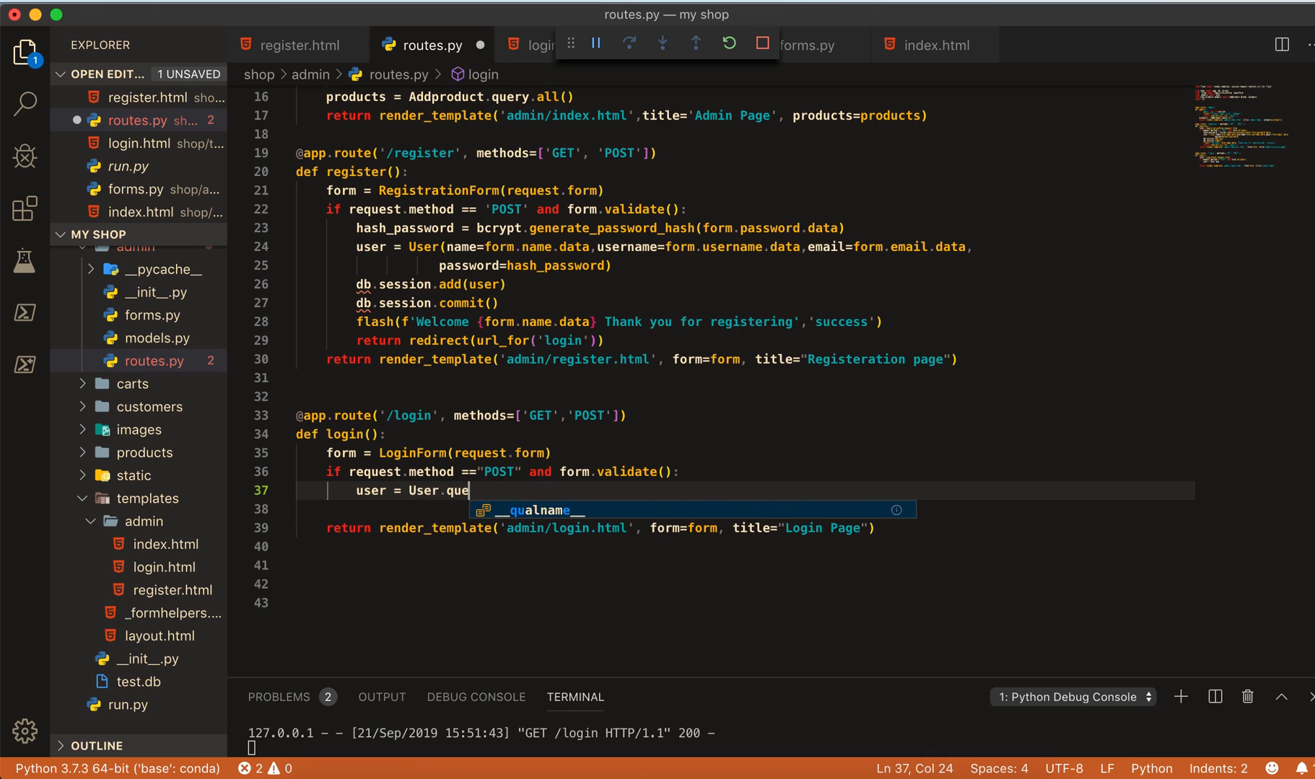
text(ry.)
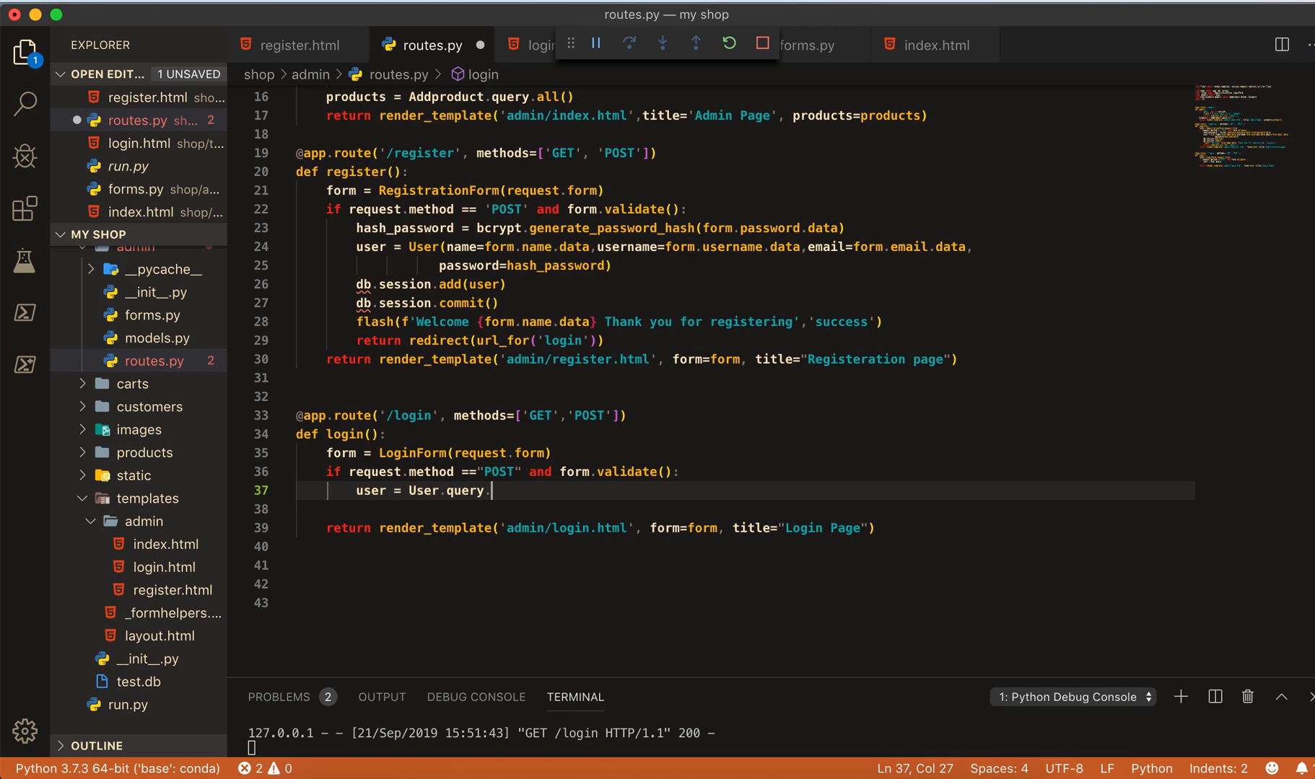
text(filter)
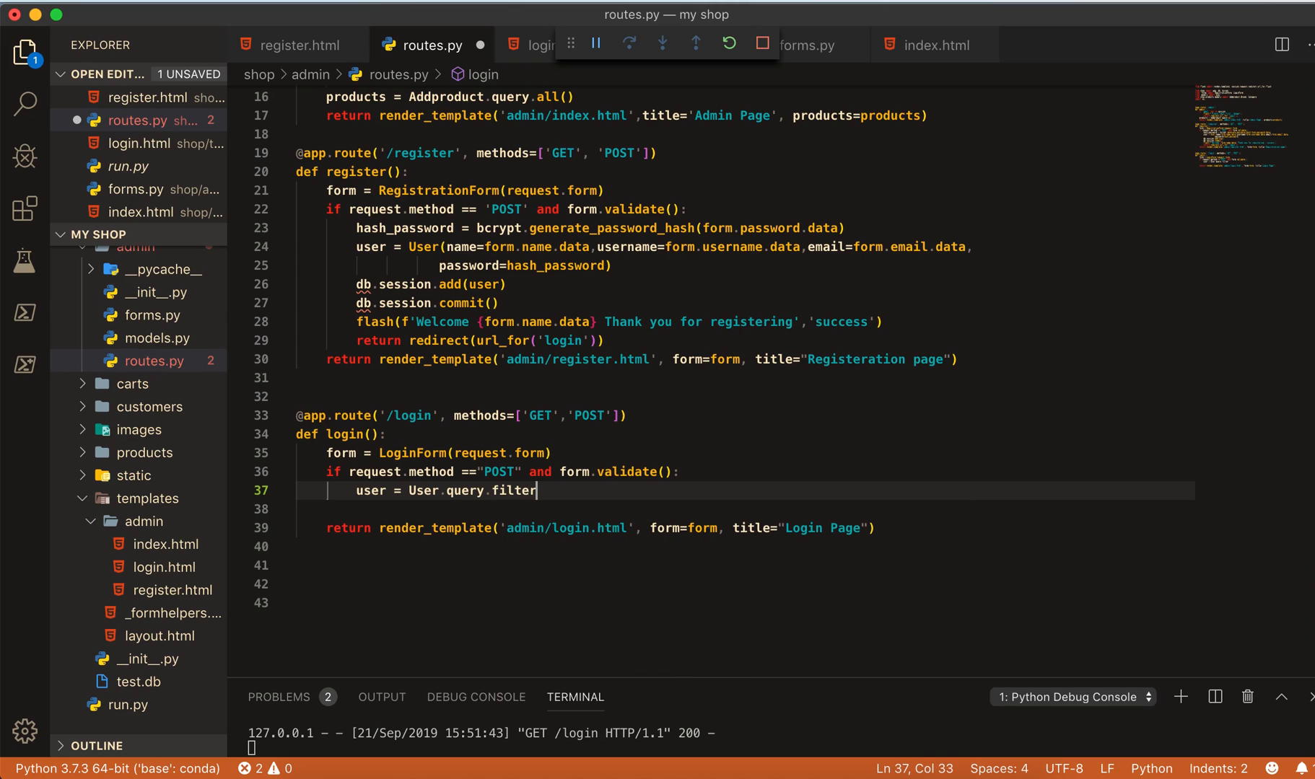
text(_by())
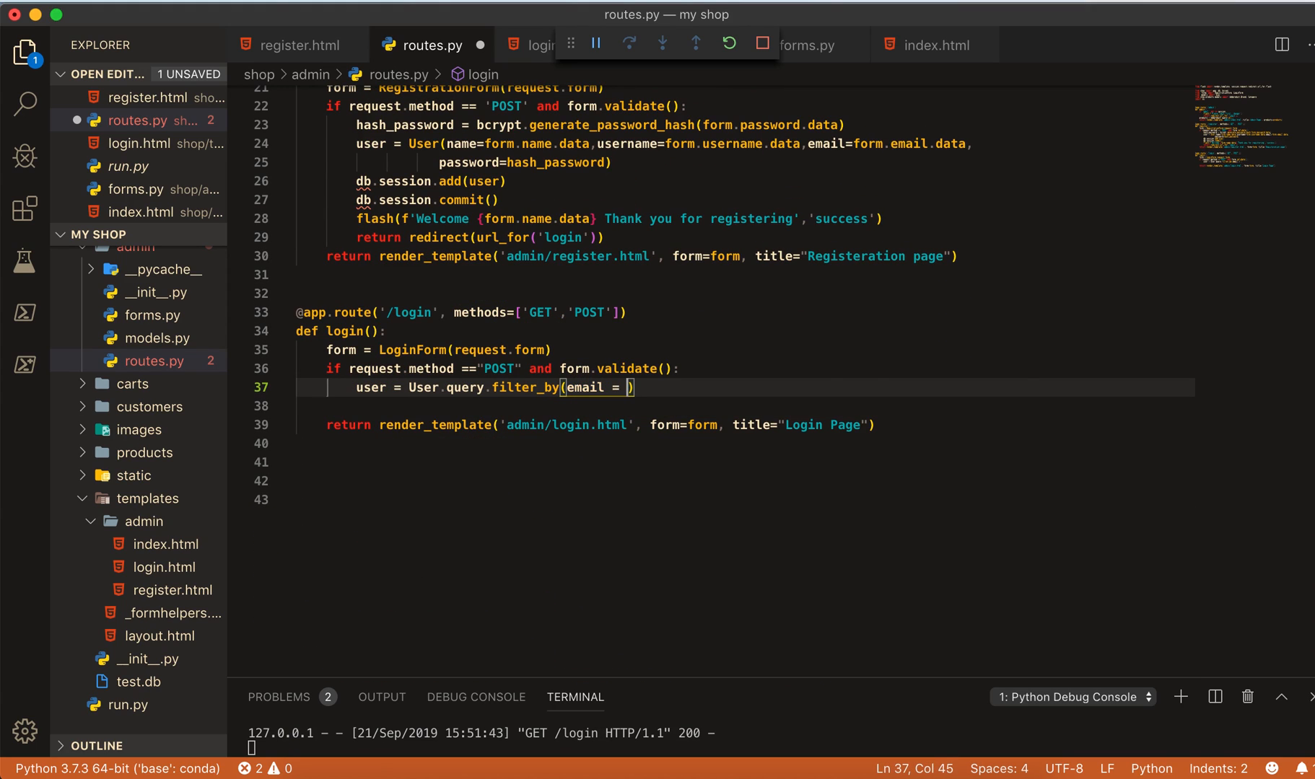
text(form)
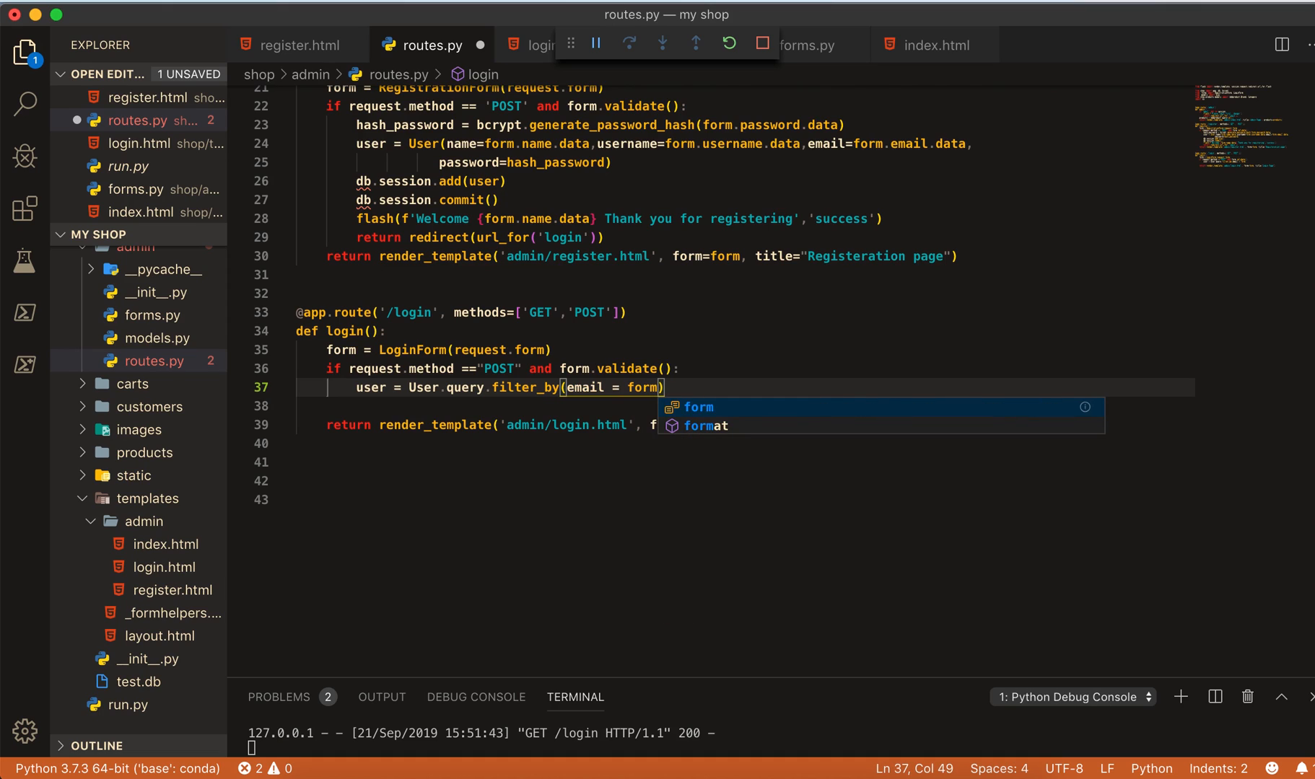
text(.emnai)
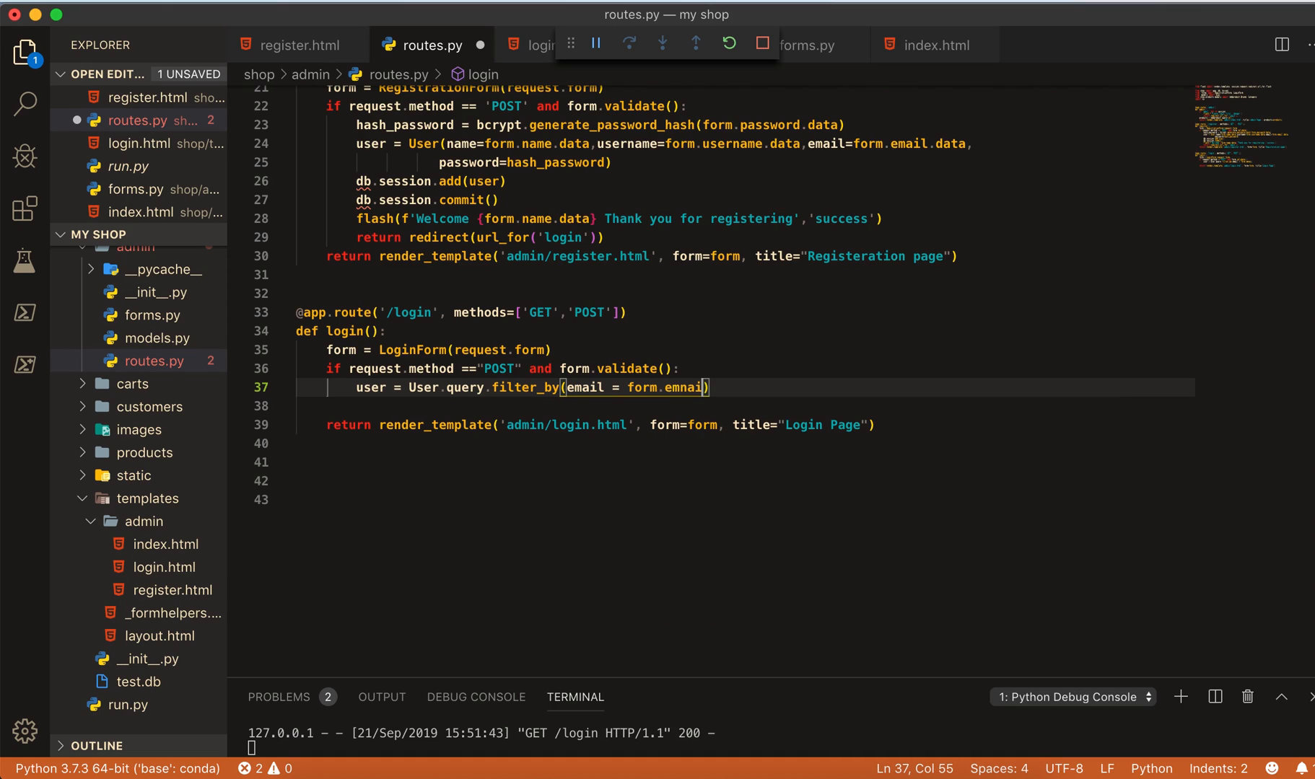
text(.)
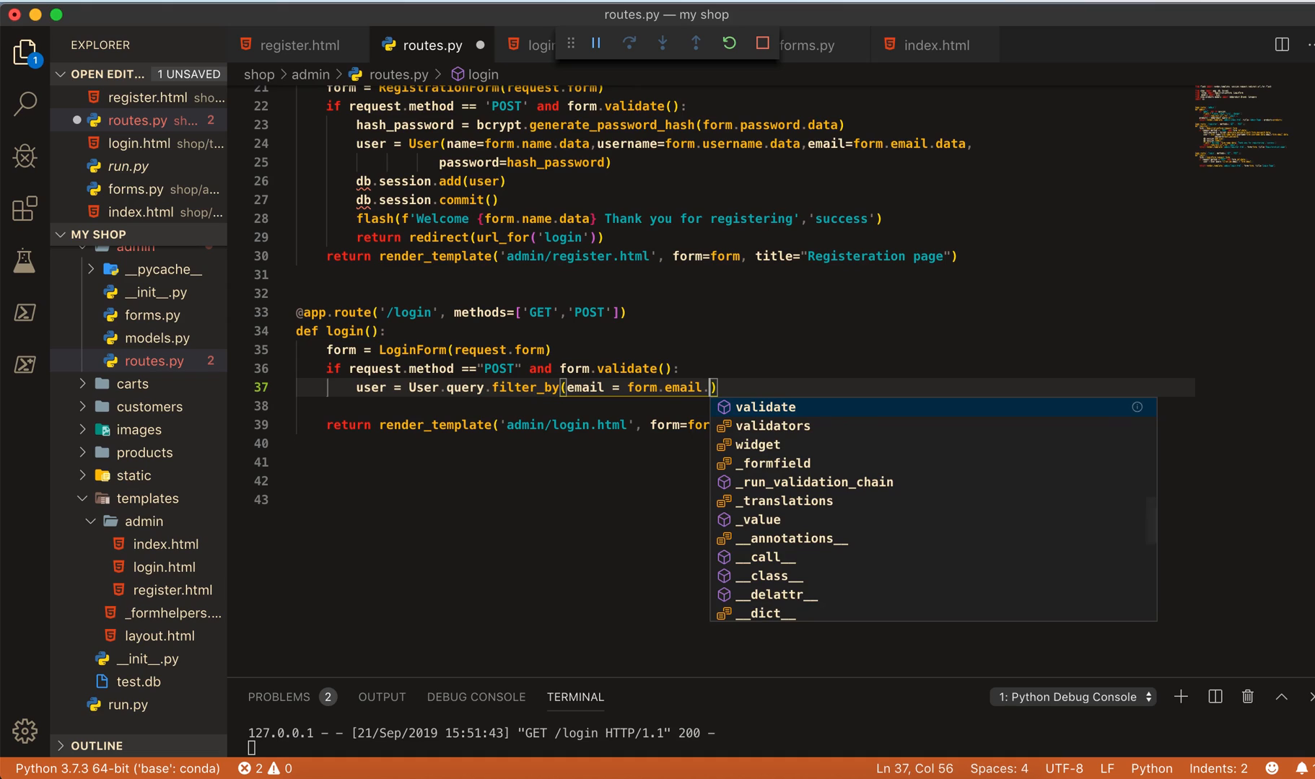
text(data)
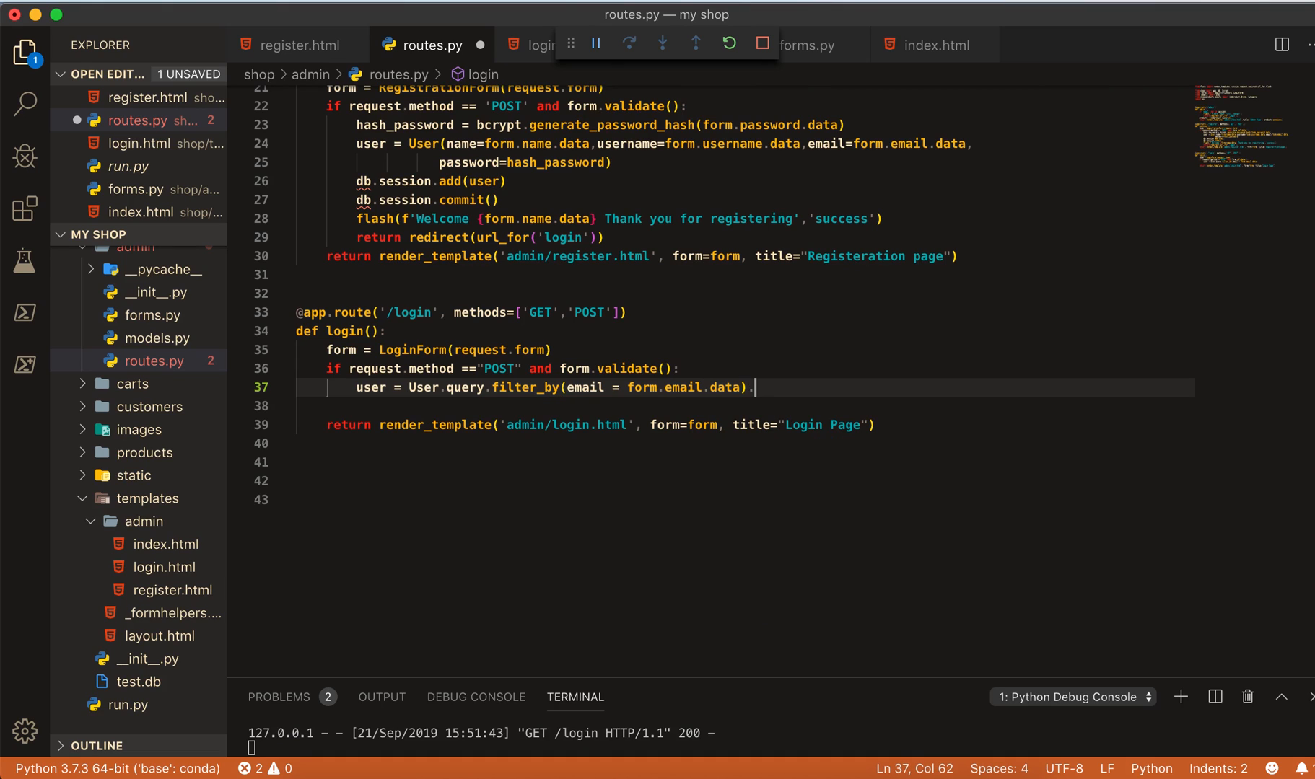
text(first)
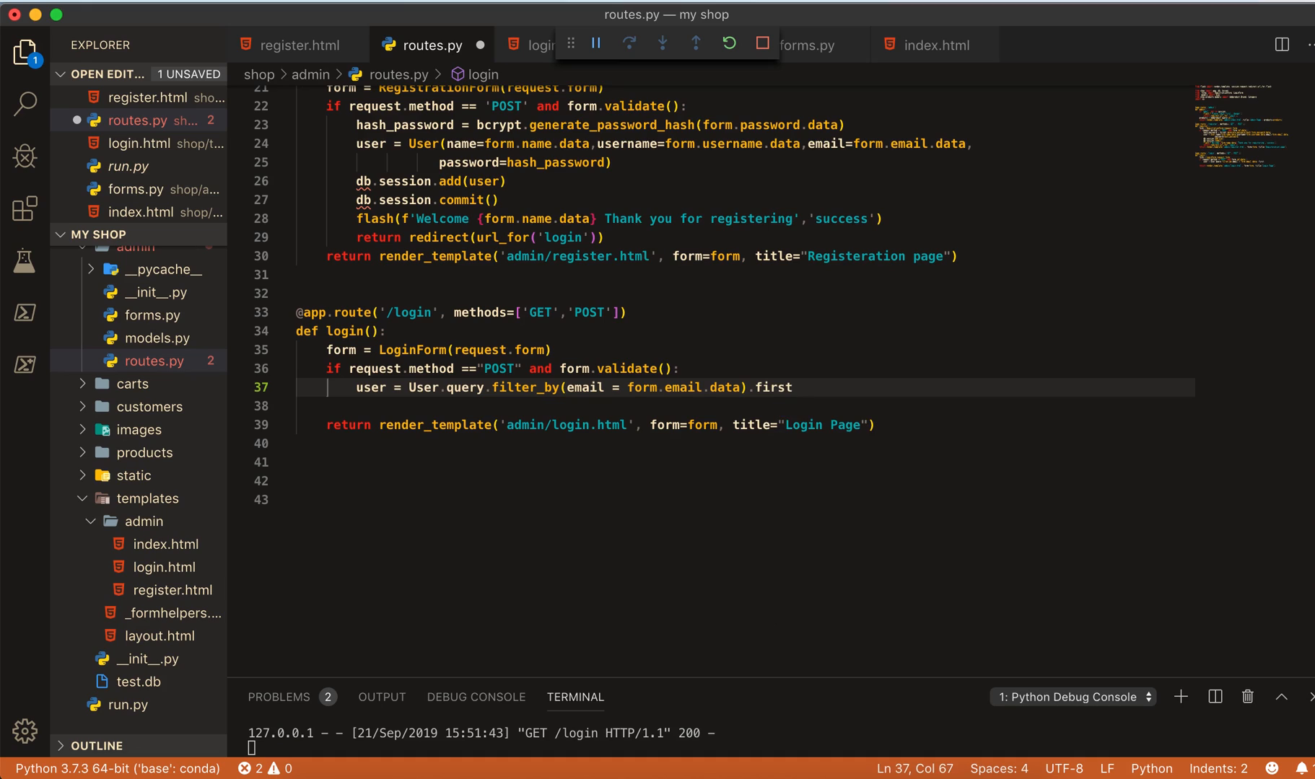
text(())
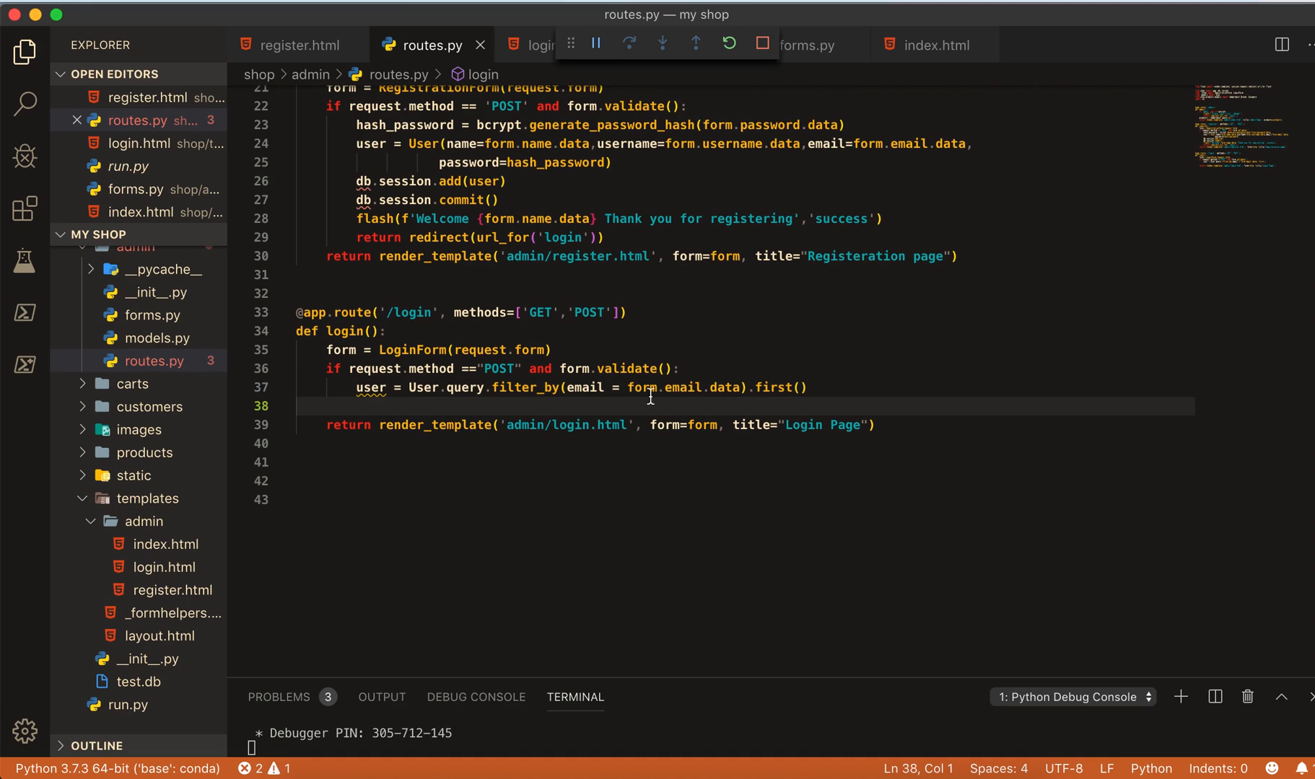
click(799, 387)
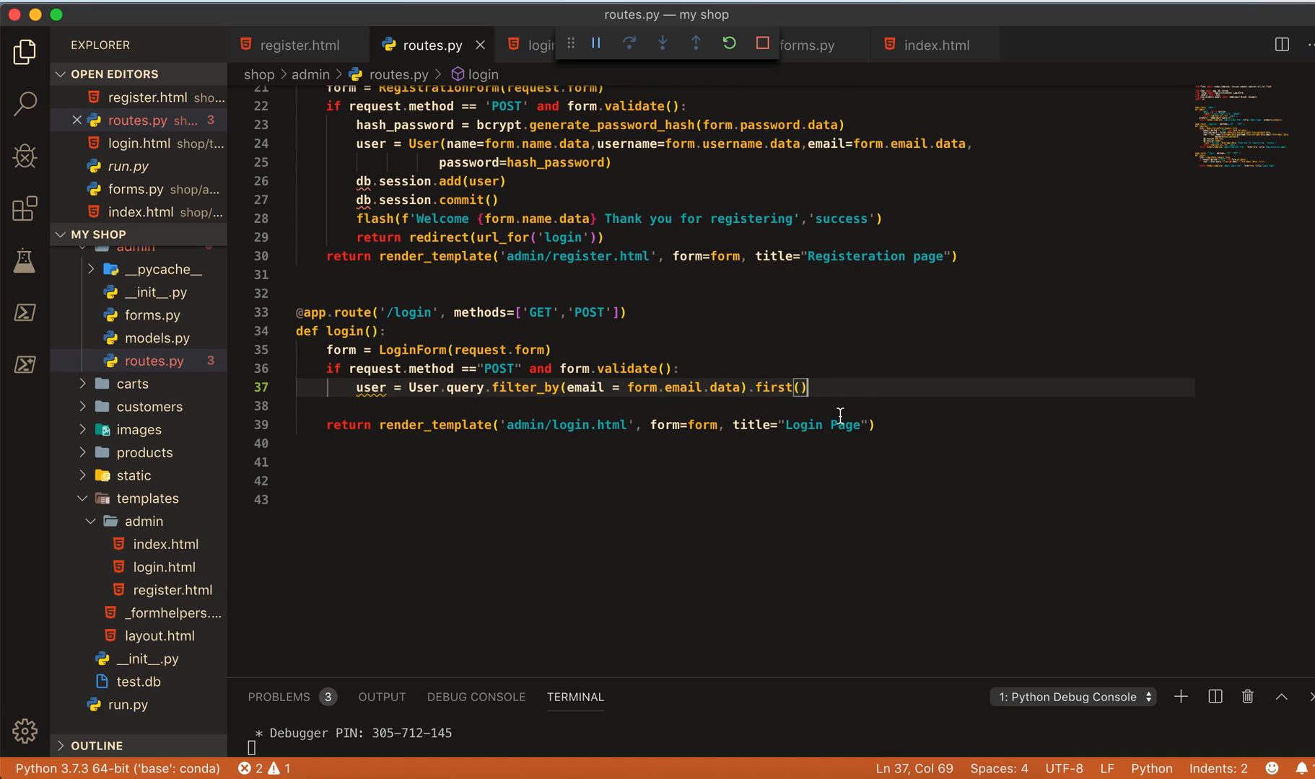
key(Enter)
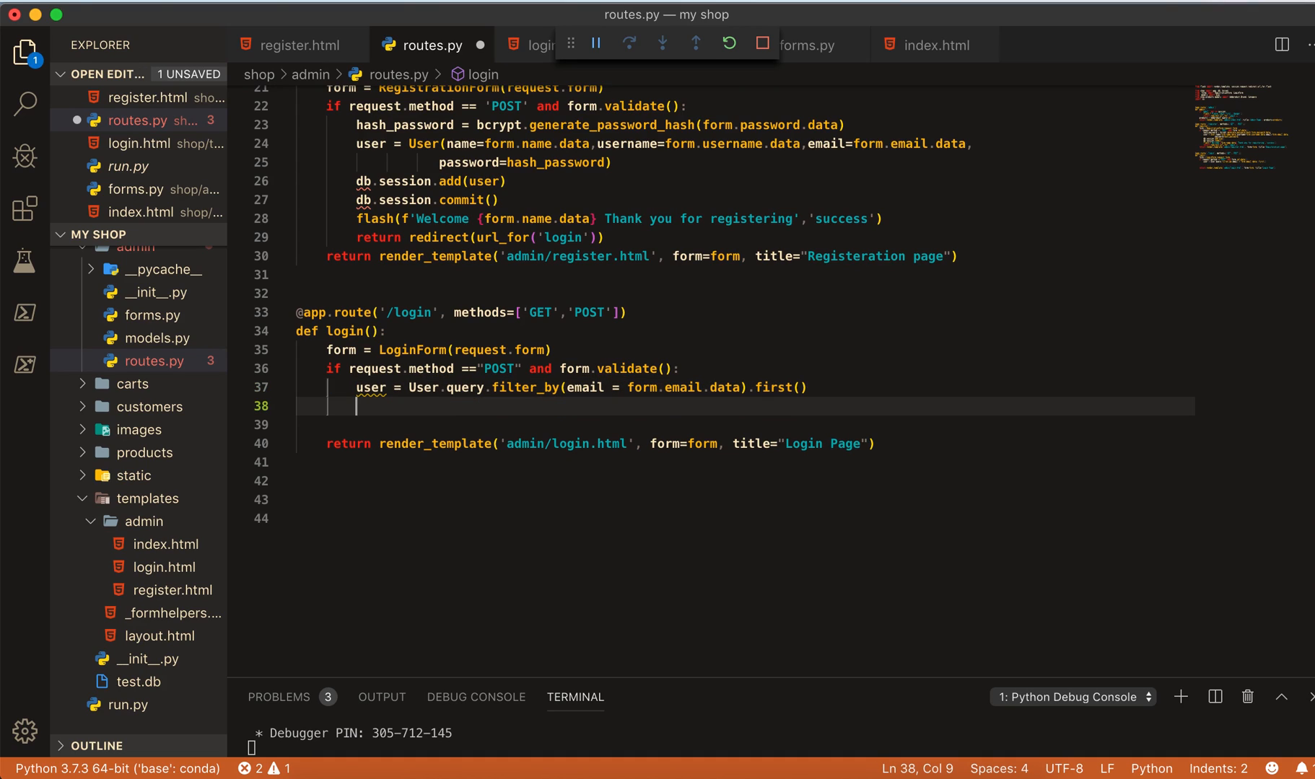
- Add 'if user and bcrypt.check_password_hash(user.password, form.password.data):' below the lookup
text(if u)
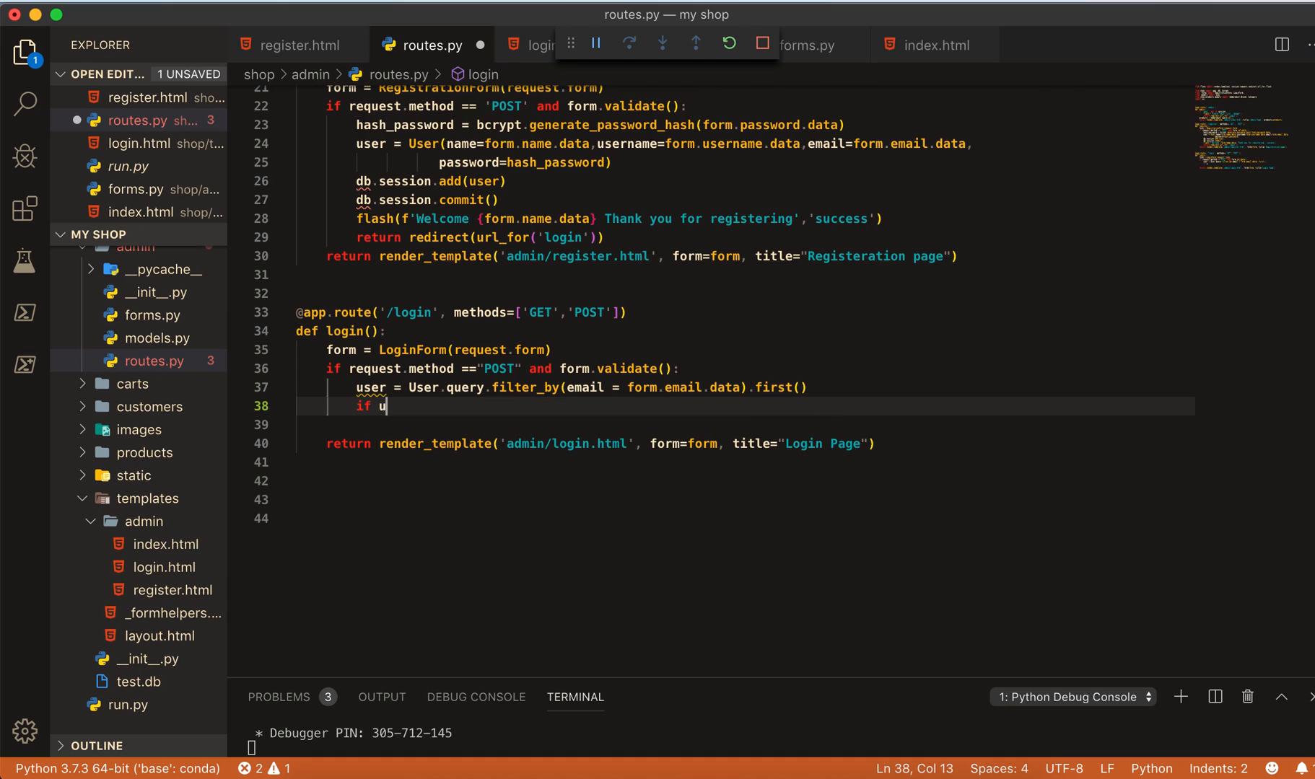
text(ser and bcrypt)
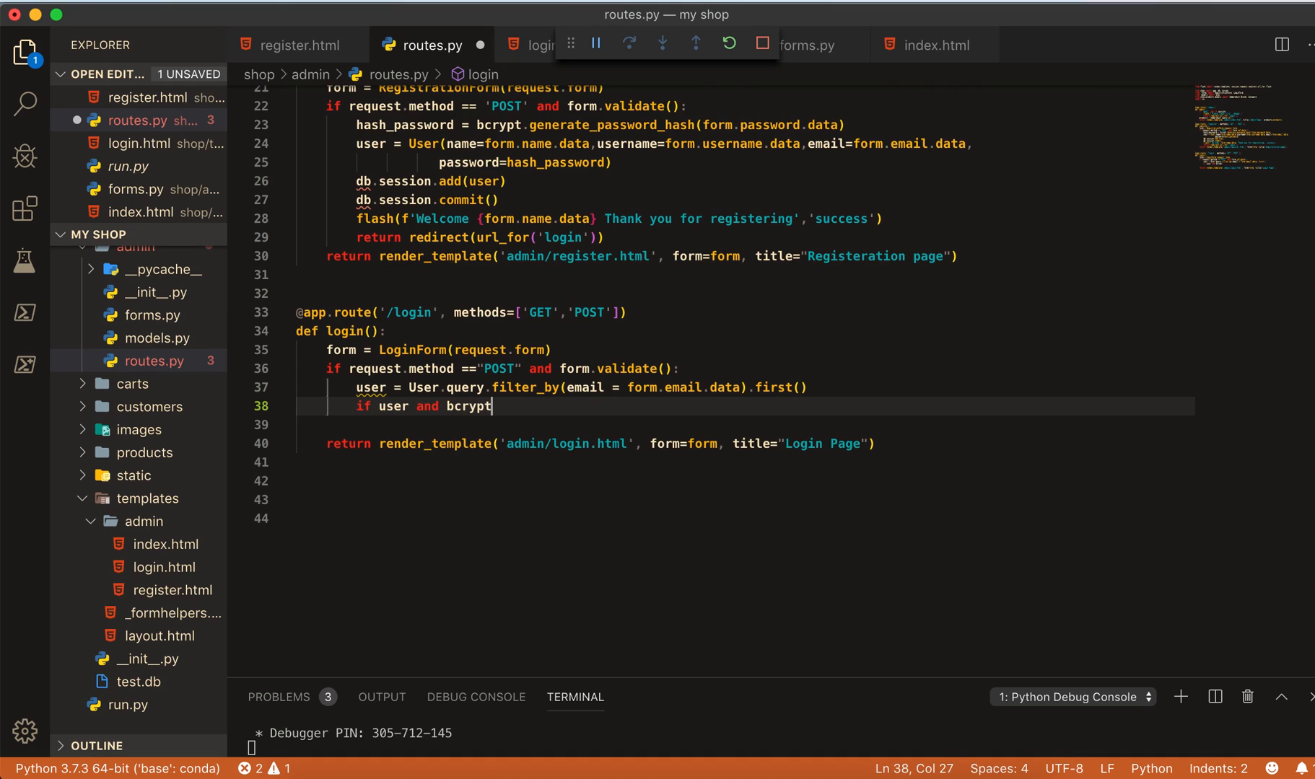
text(.check_password_hash())
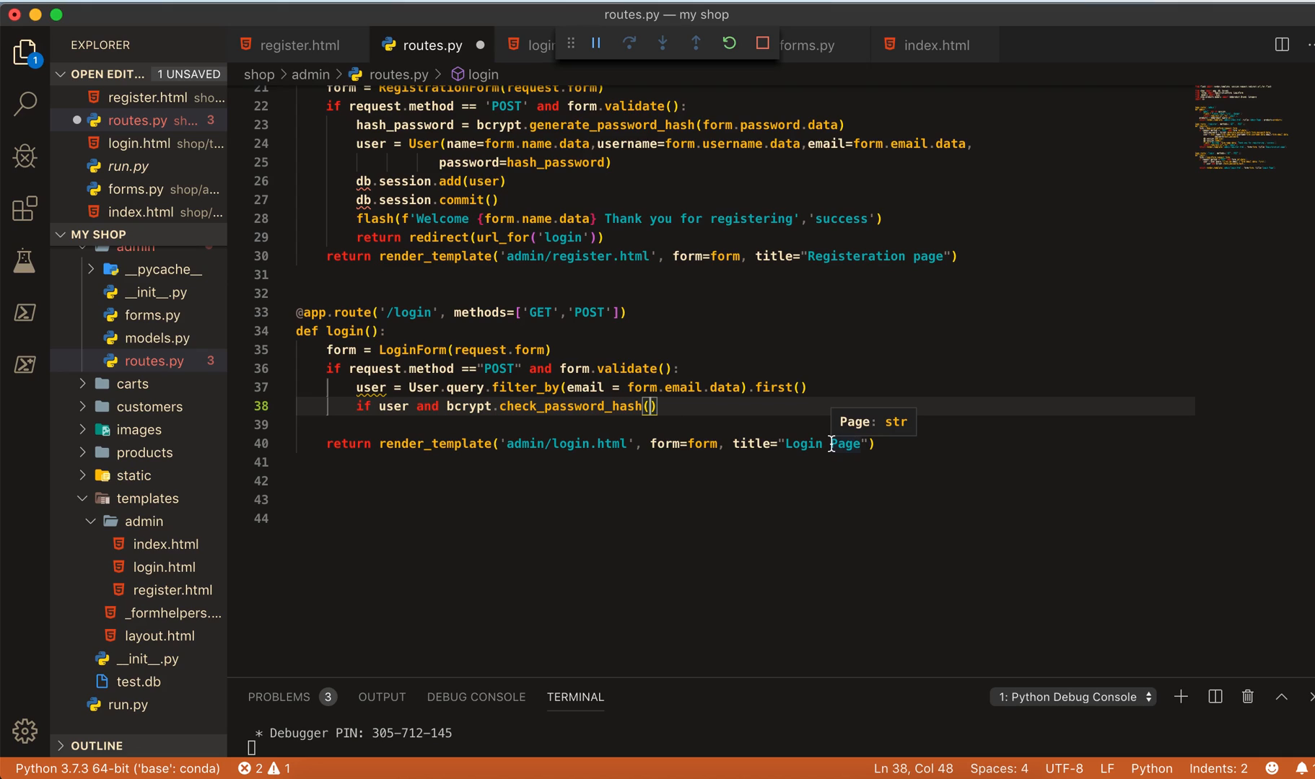
text(user.password)
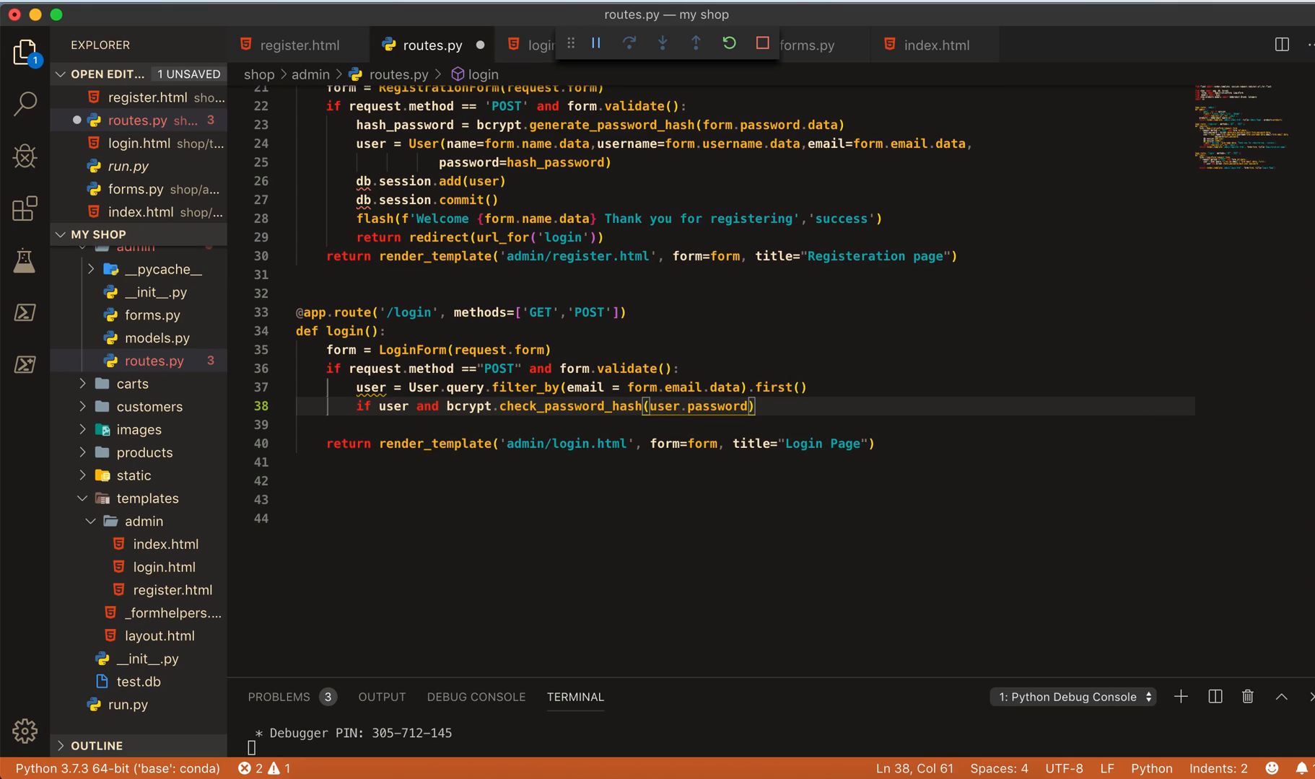
text(,)
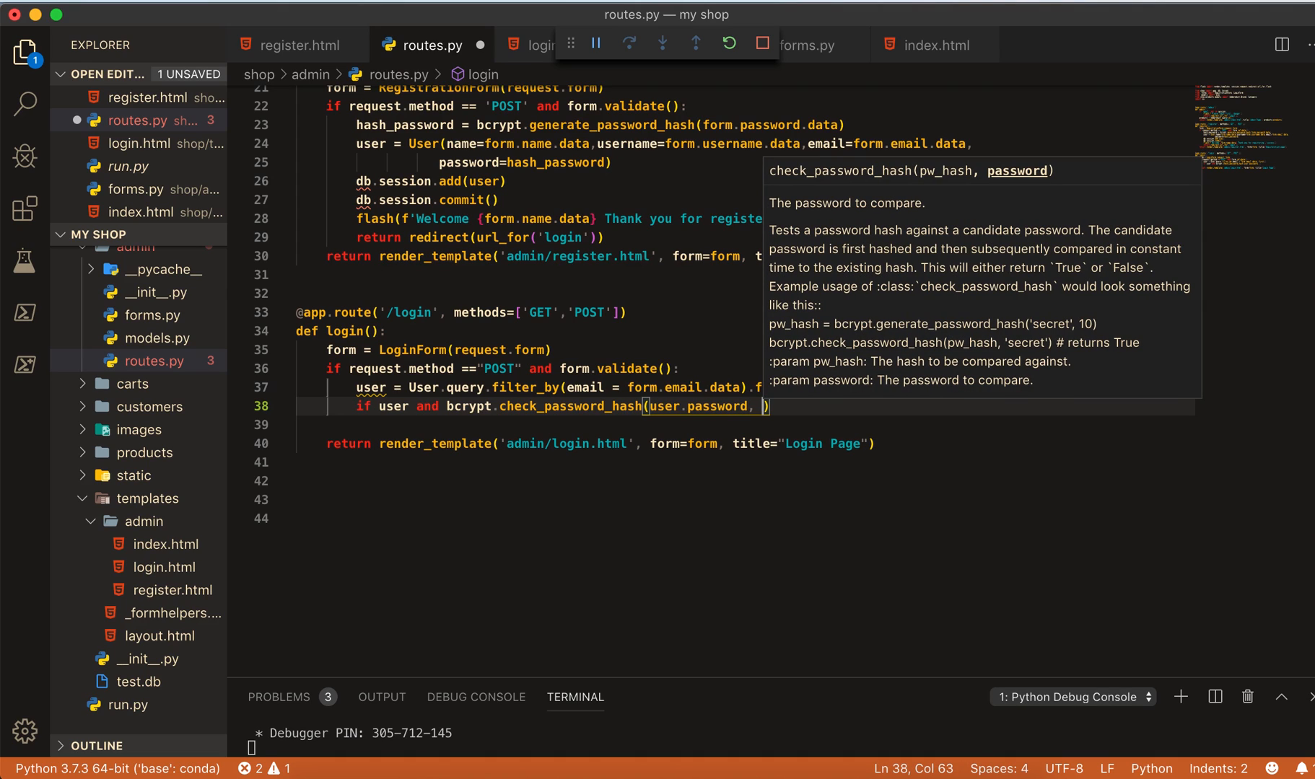
text(form.password)
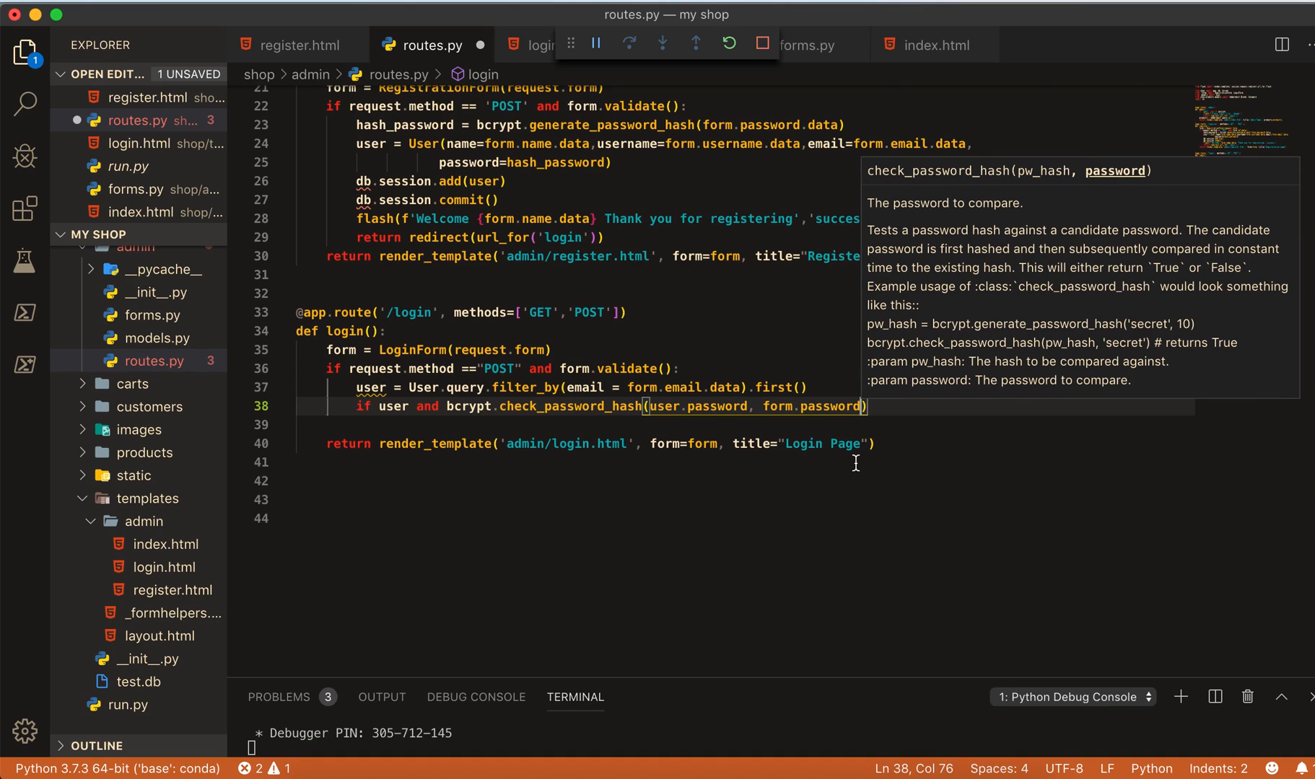
text(.d)
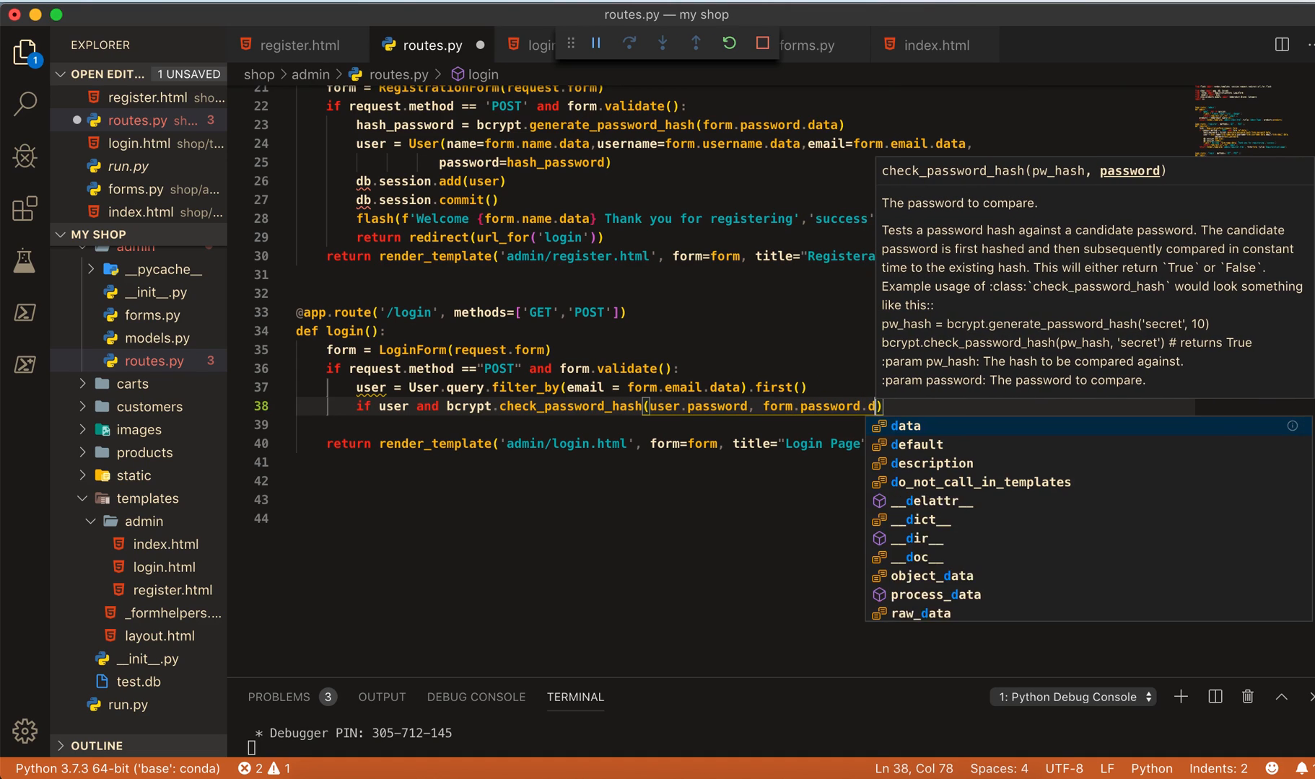
text(ara)
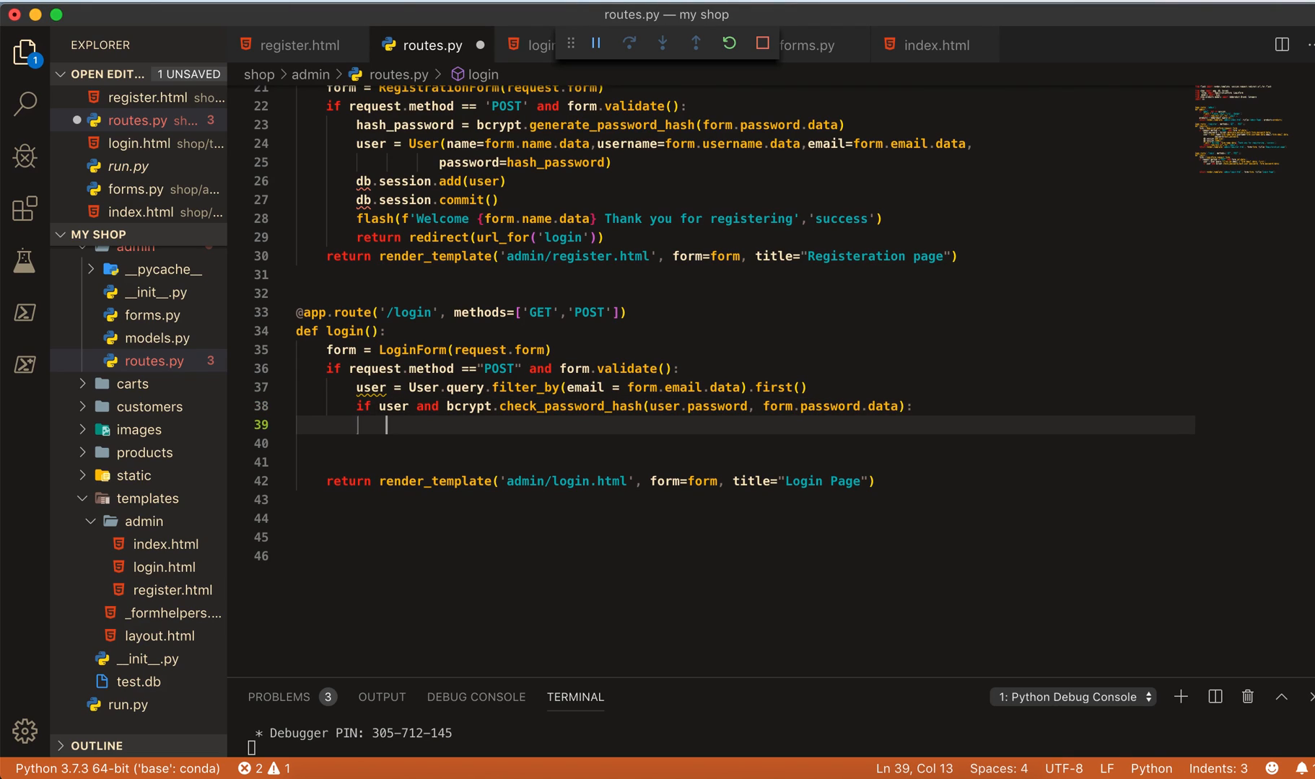
- Store the submitted email in session['email'] = form.email.data
text(session)
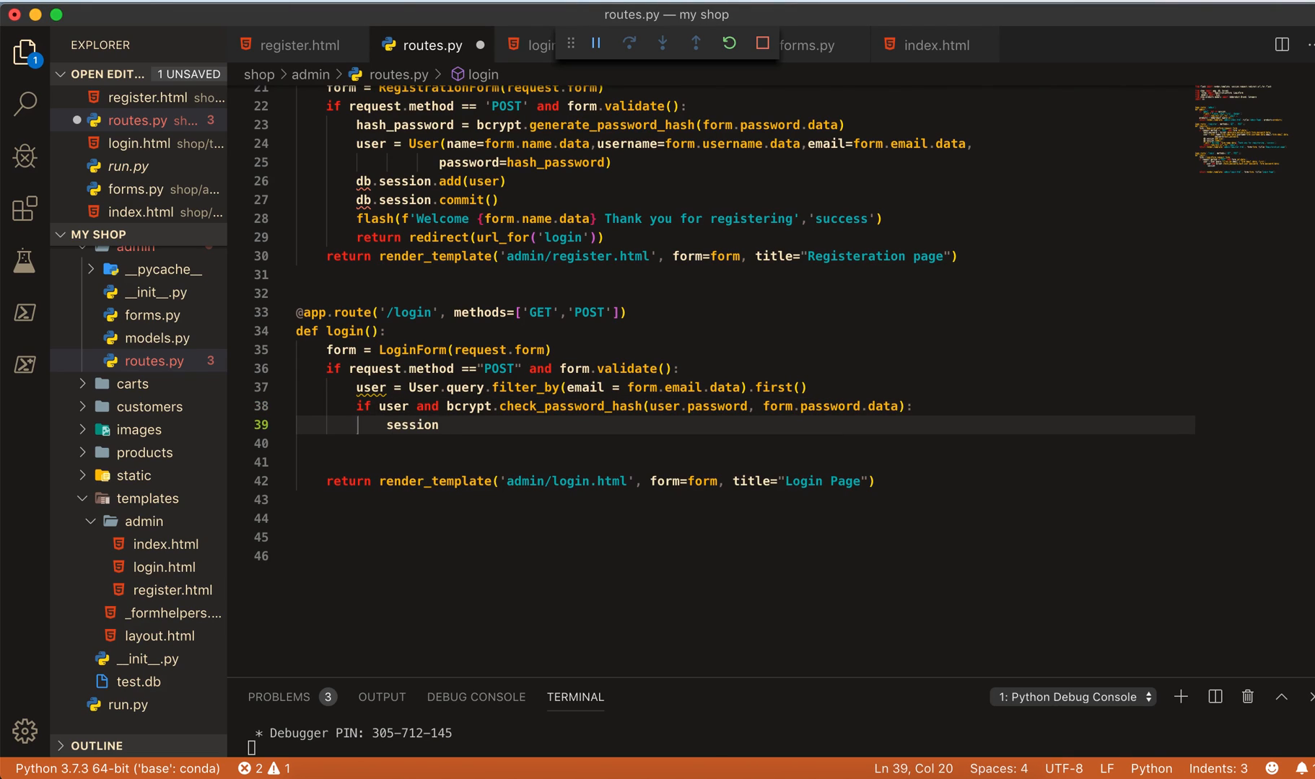
text([])
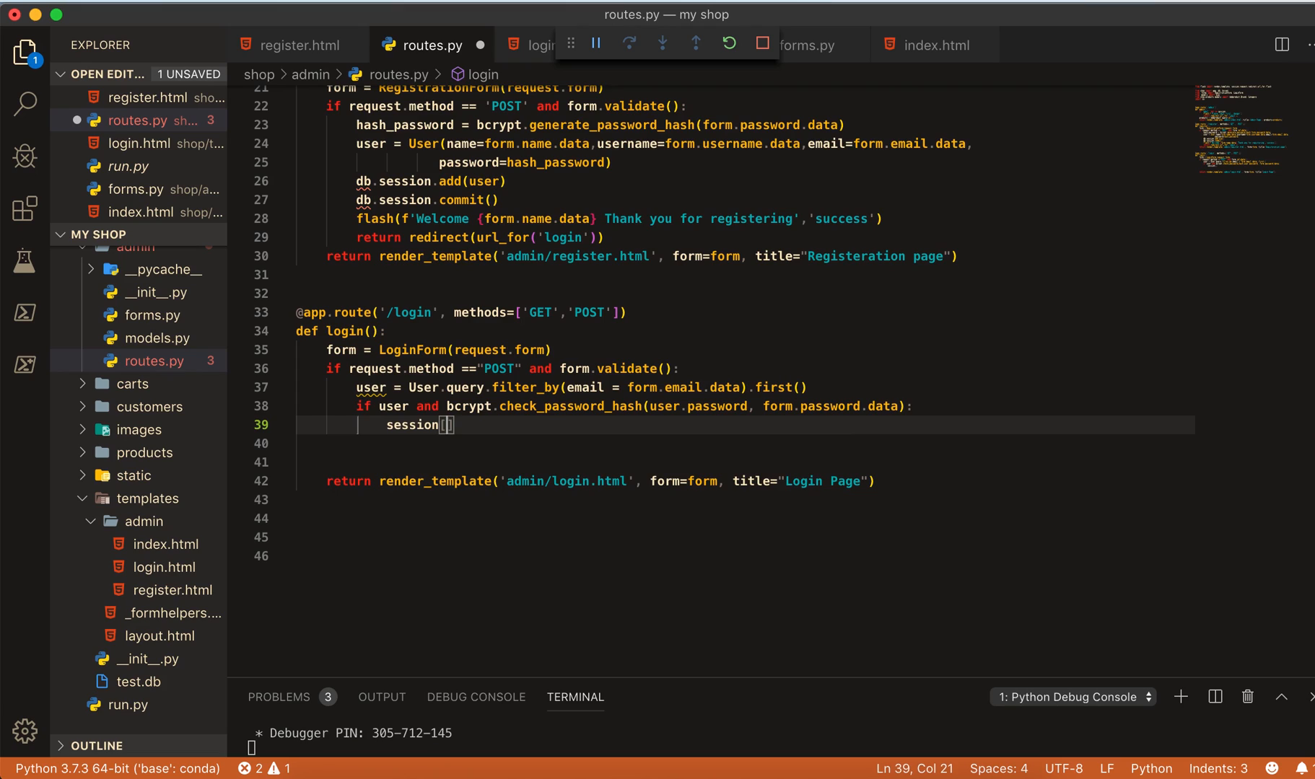
text(['e')
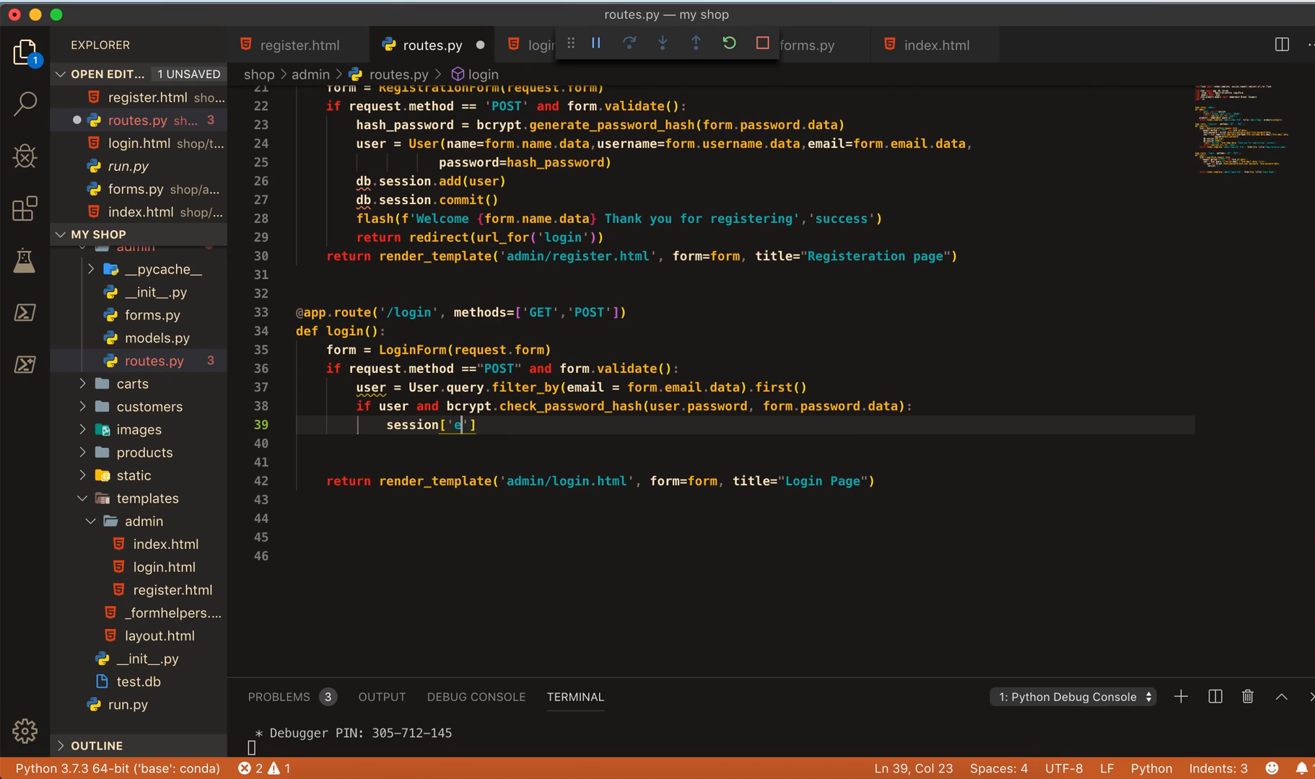
text(mail)
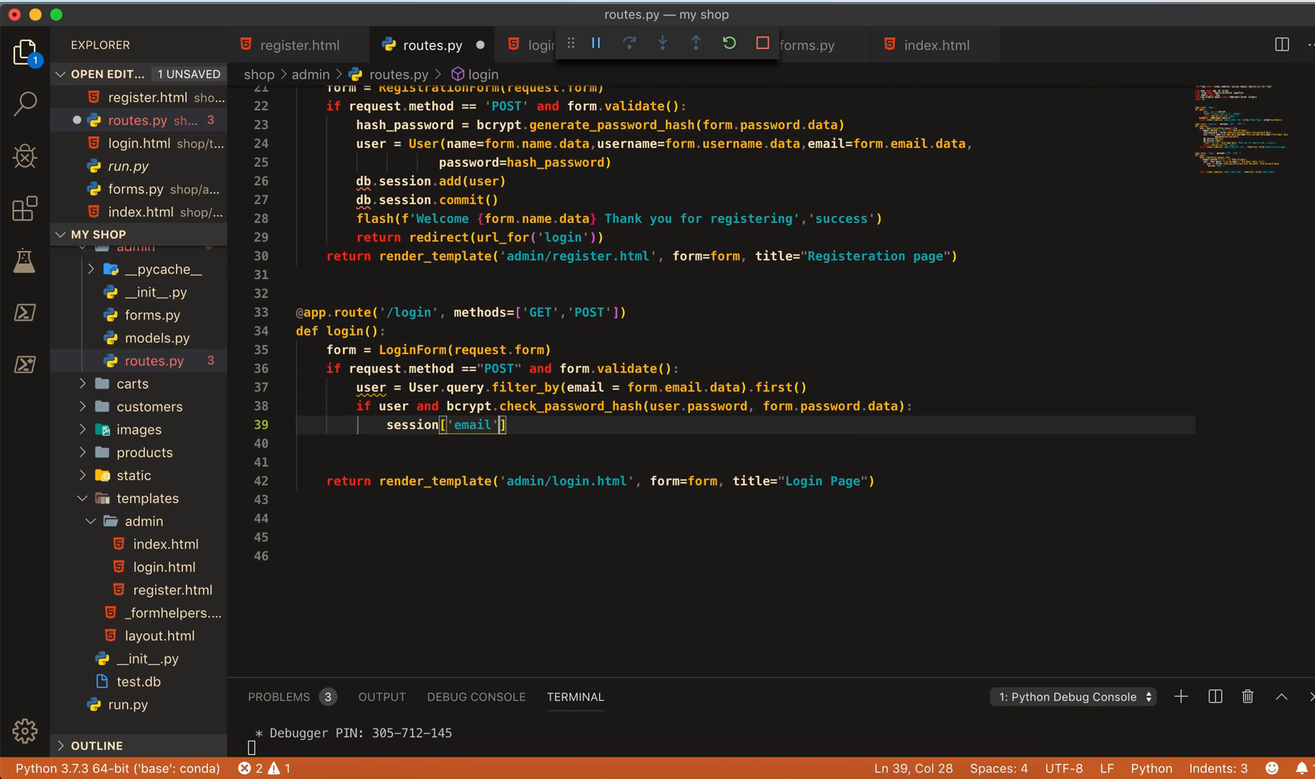
text(=)
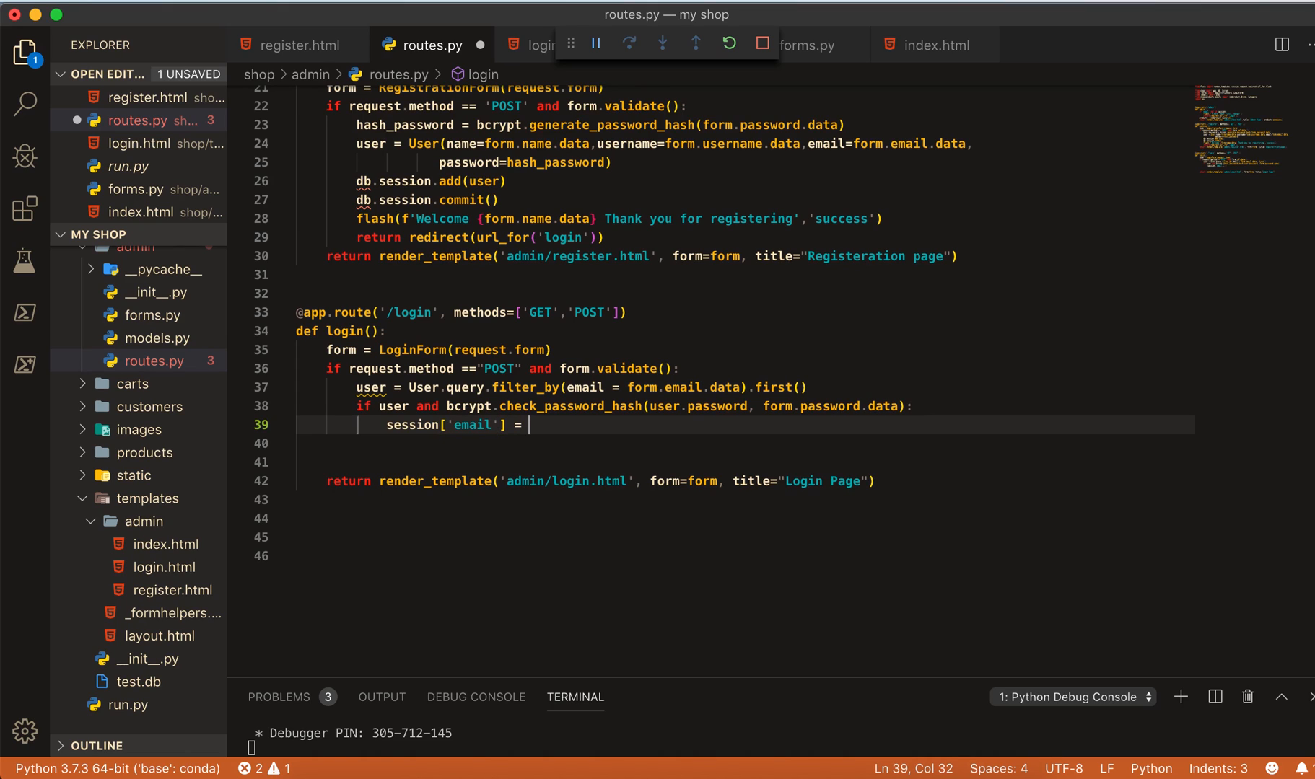
text(for)
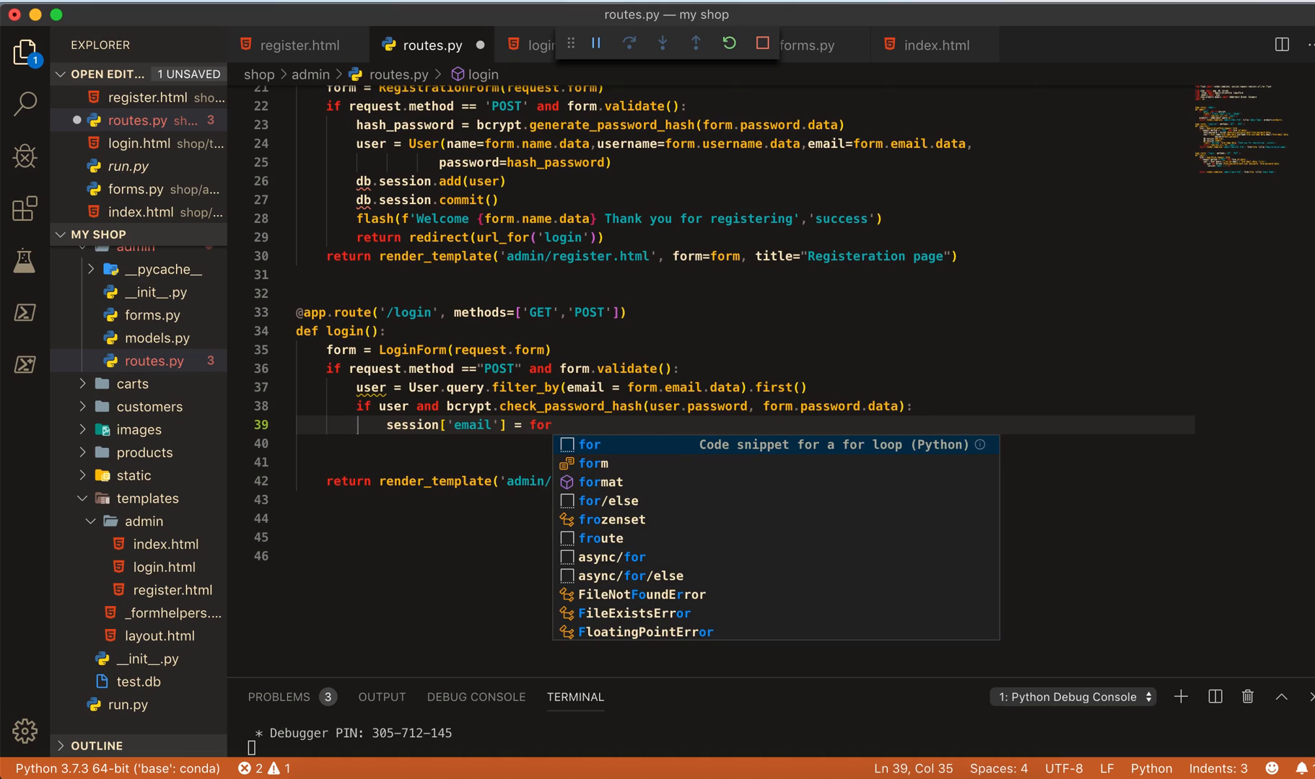
text(form.email.data)
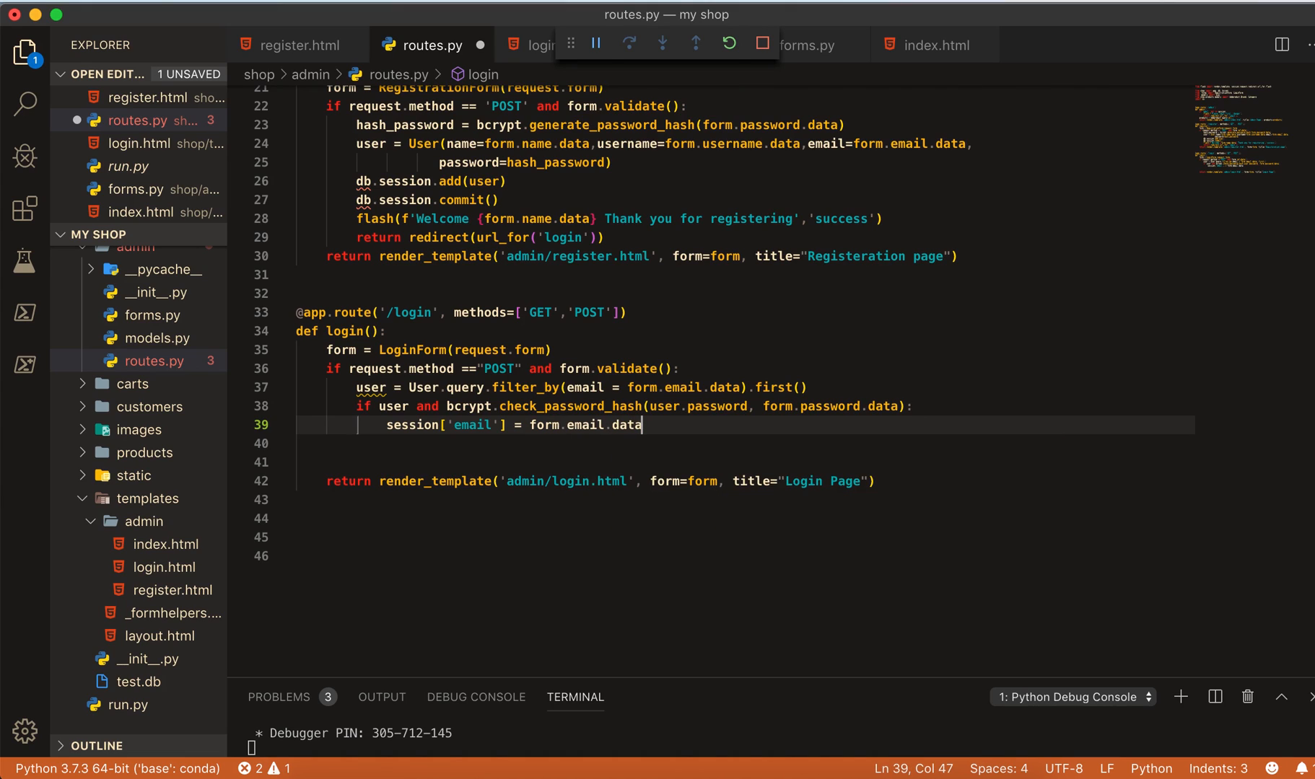
key(Enter)
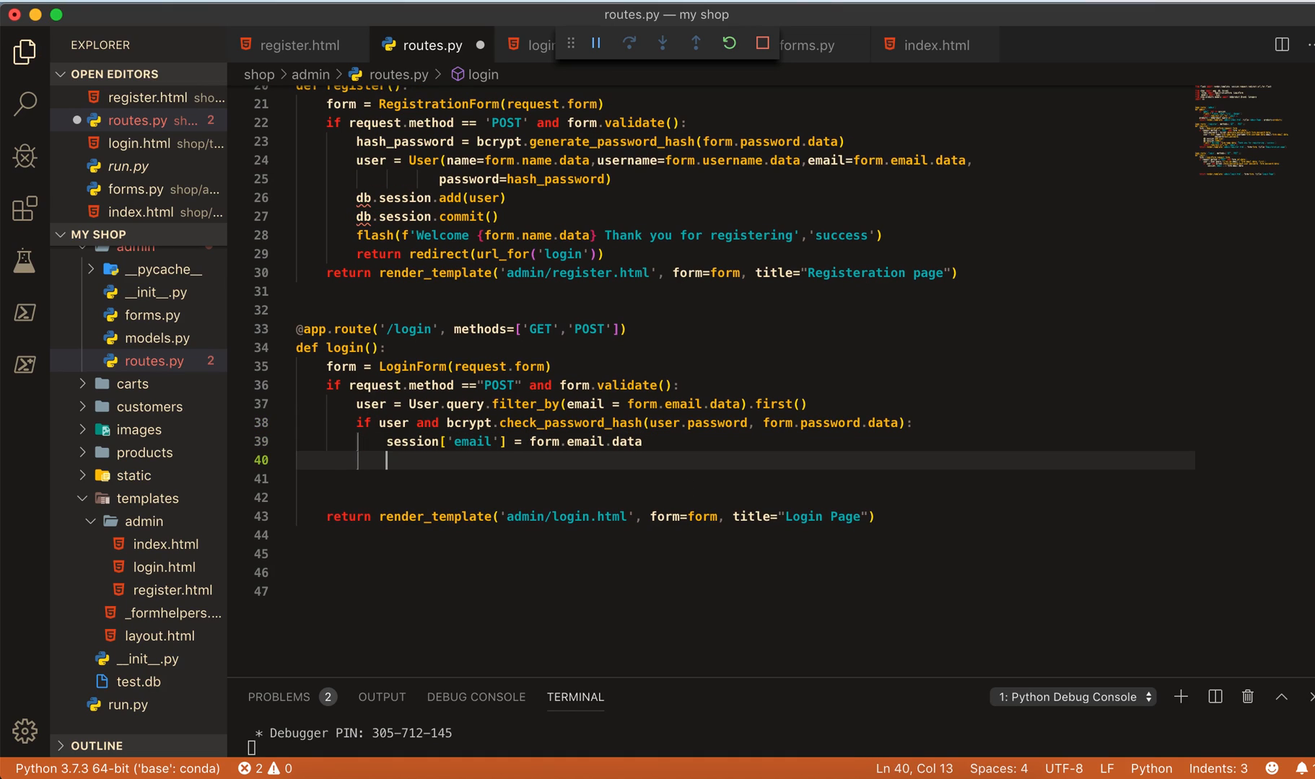
- Flash f'Welcome {form.email.data} You are logedin now' with category 'success'
text(flash(')
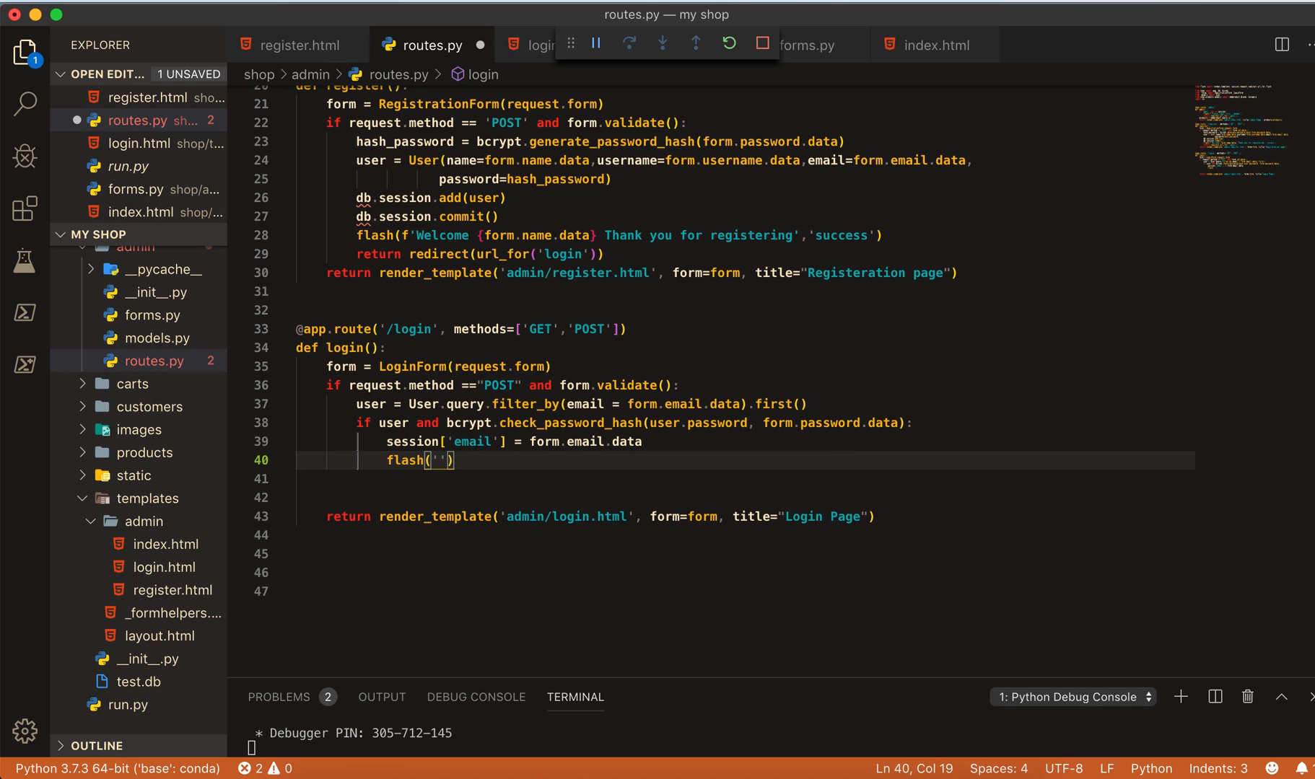
text(f)
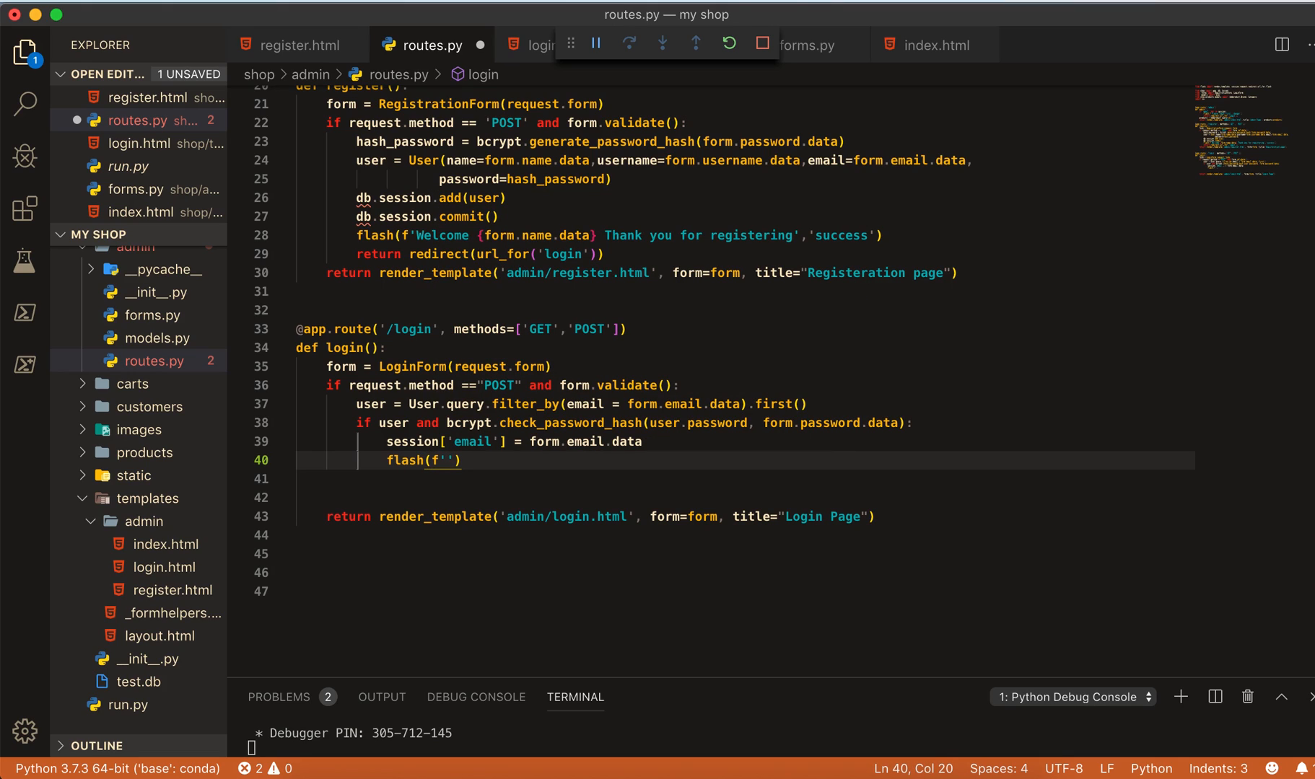
text(E)
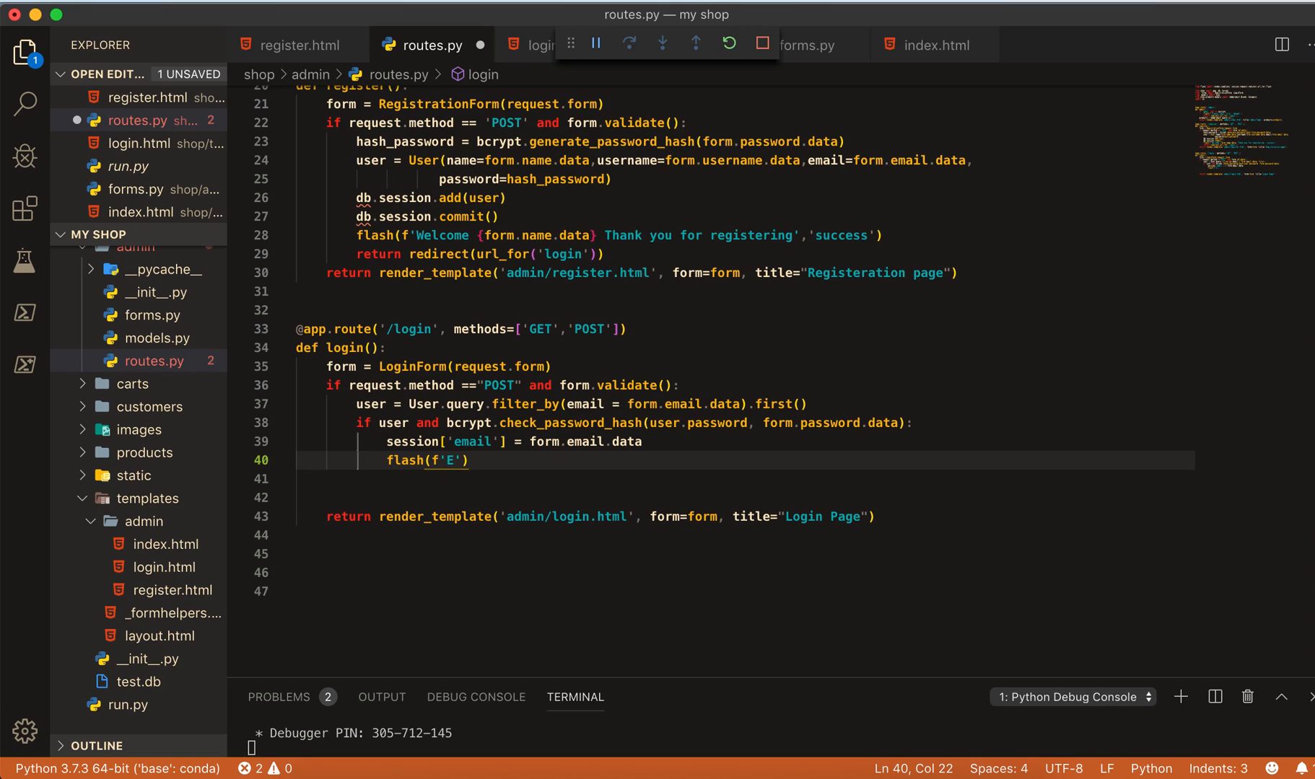
text(W)
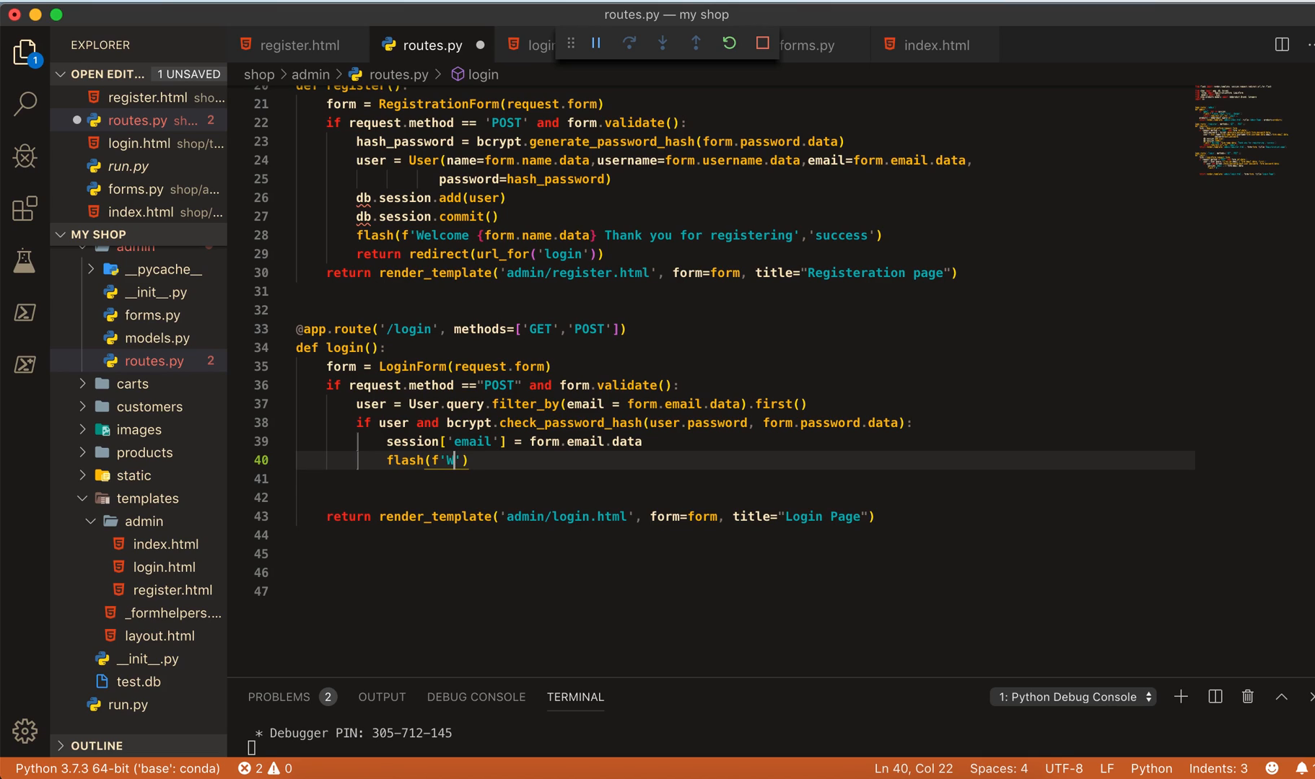
text(elcome)
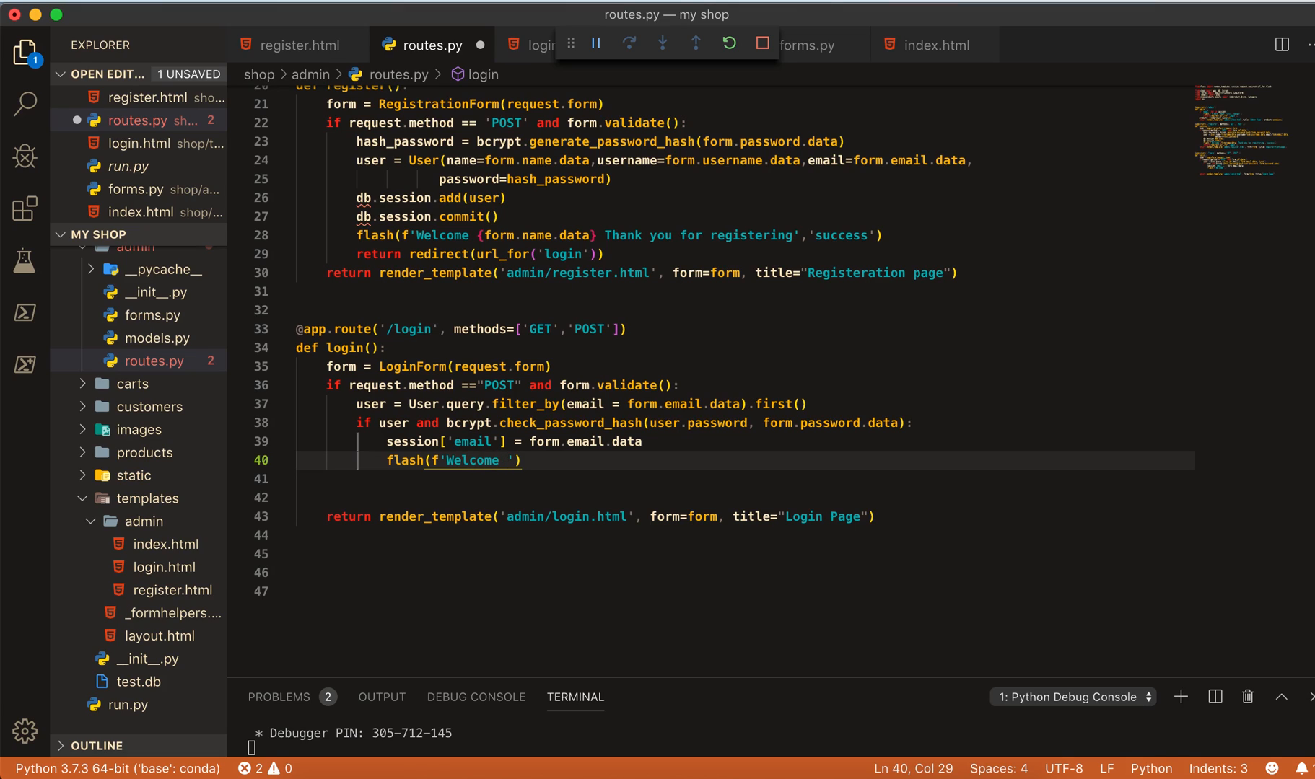
text({})
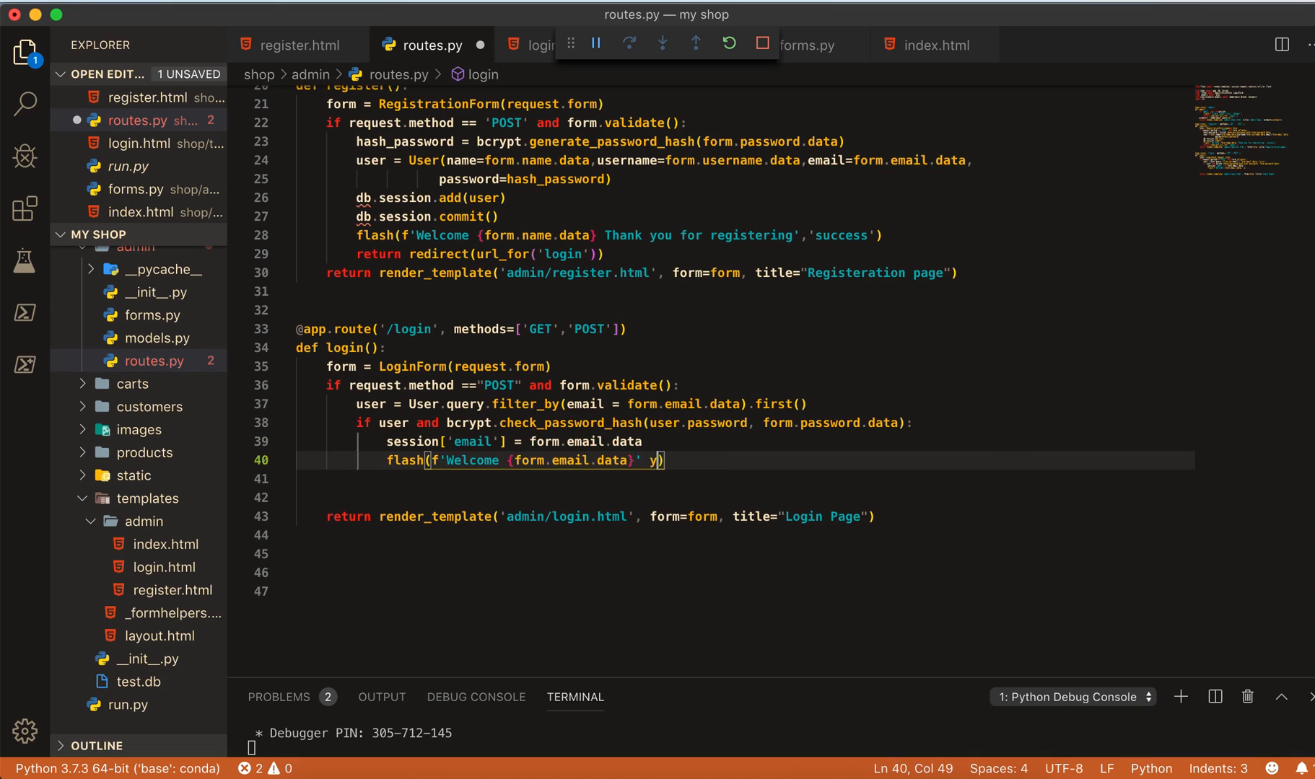
key(Backspace)
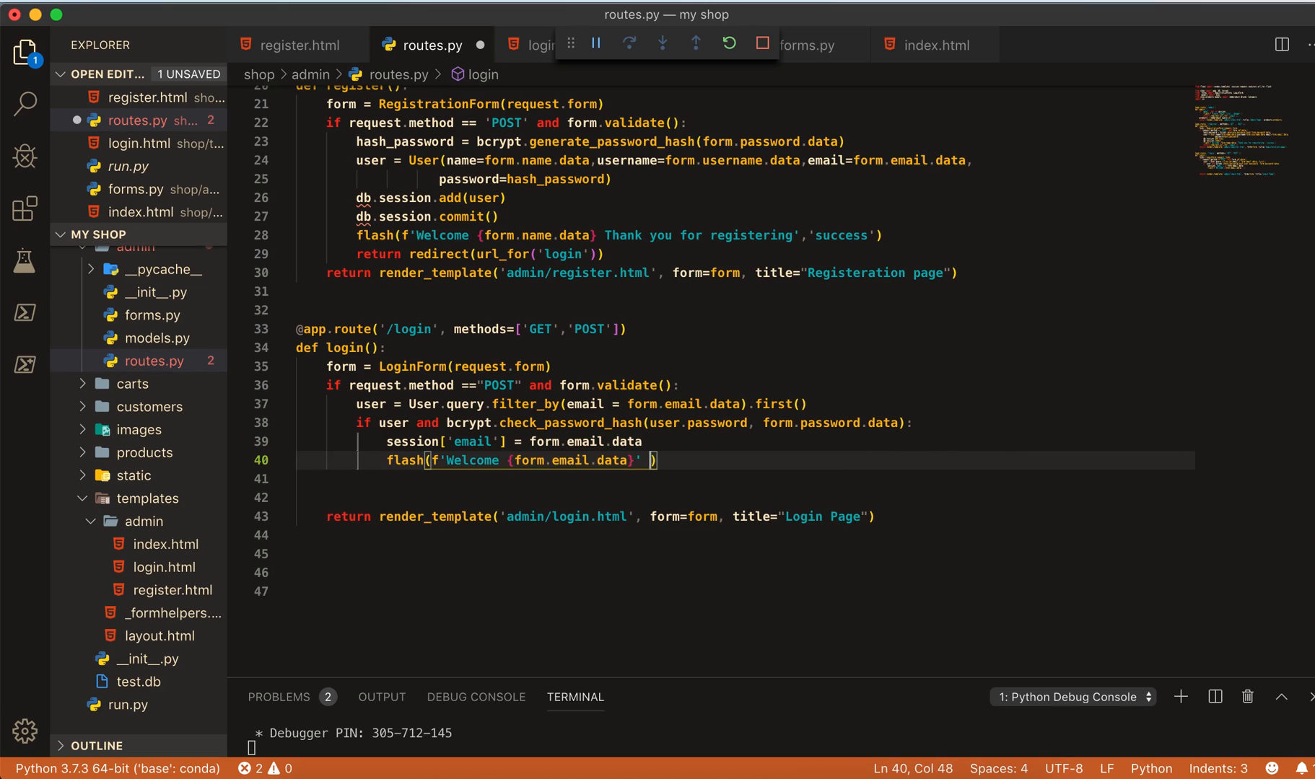
text(You are)
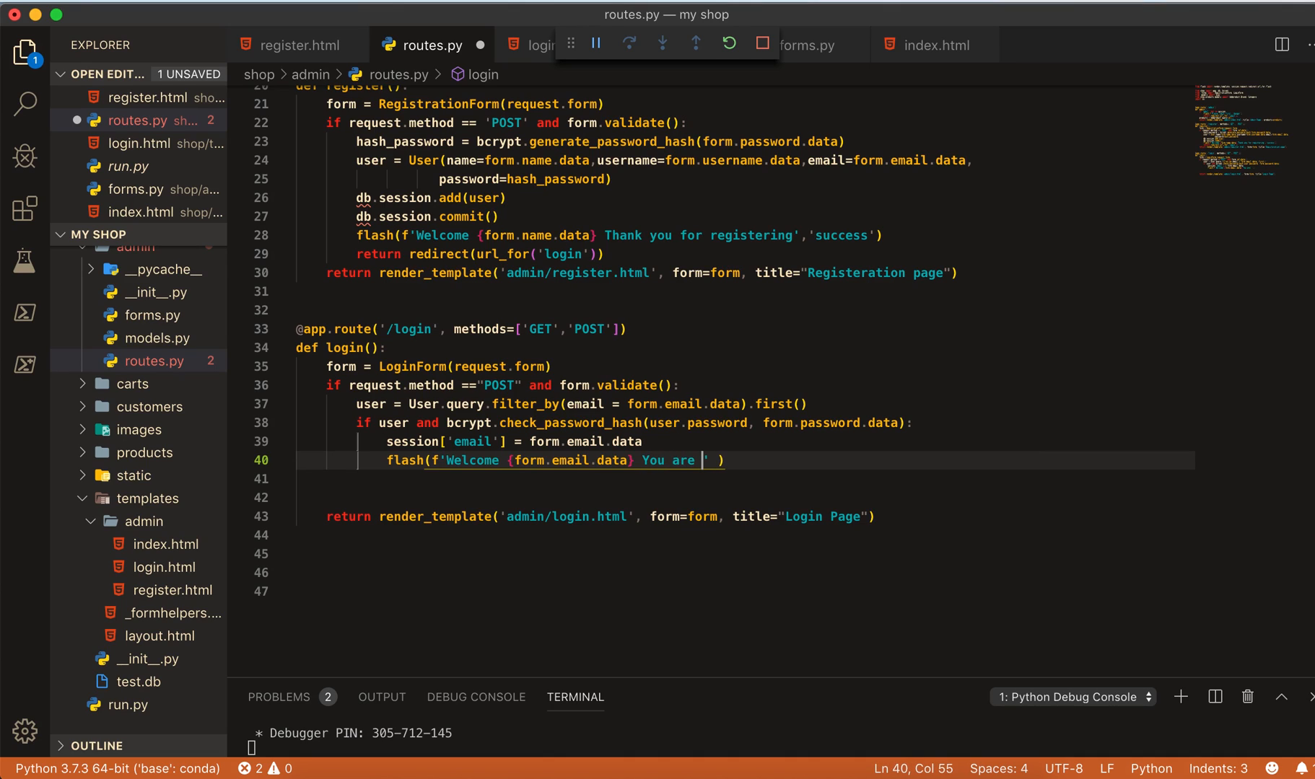
text(loged)
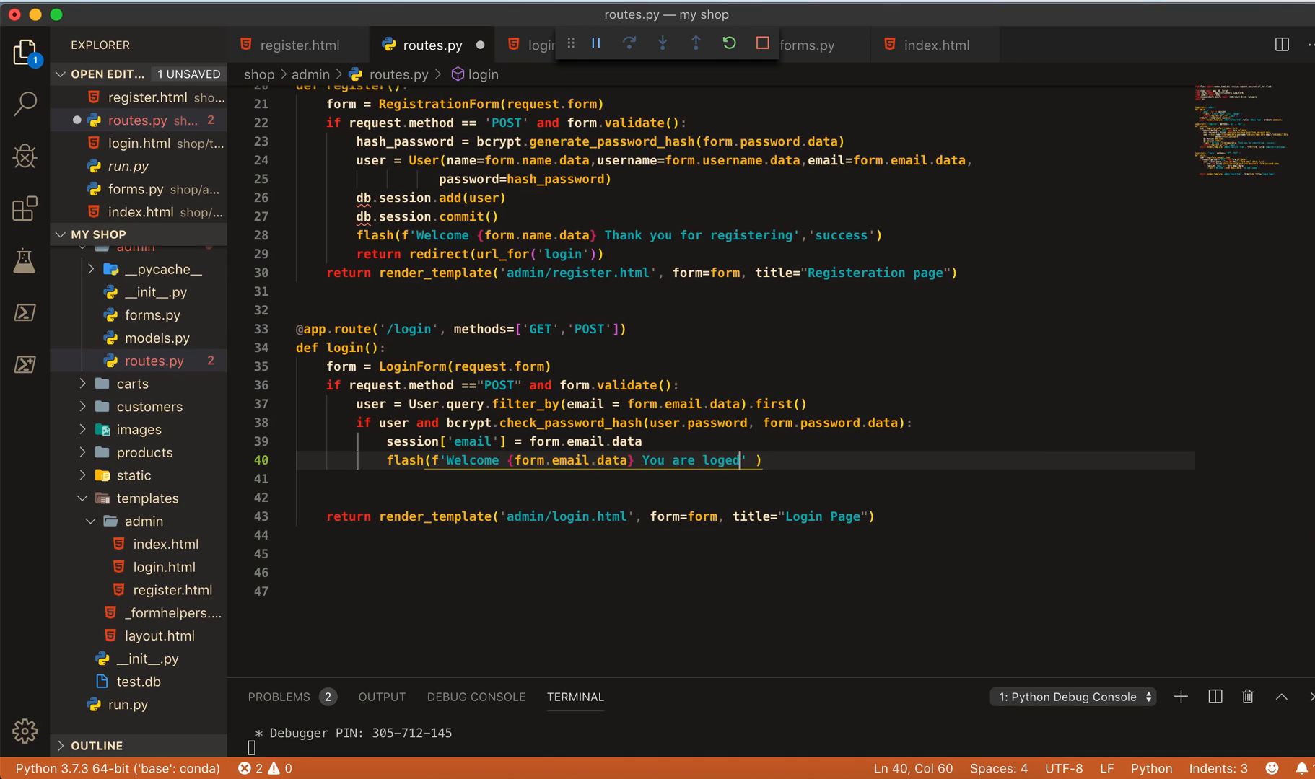
text(in)
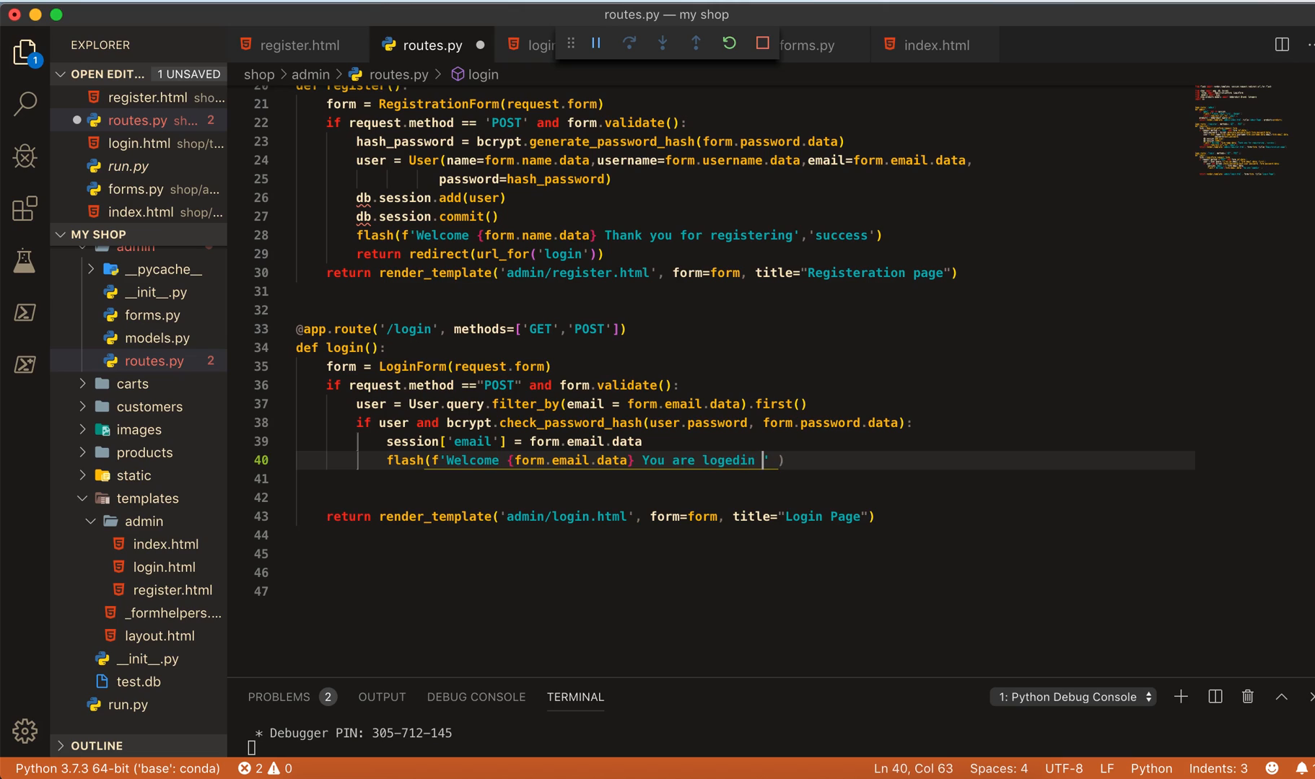
text(now)
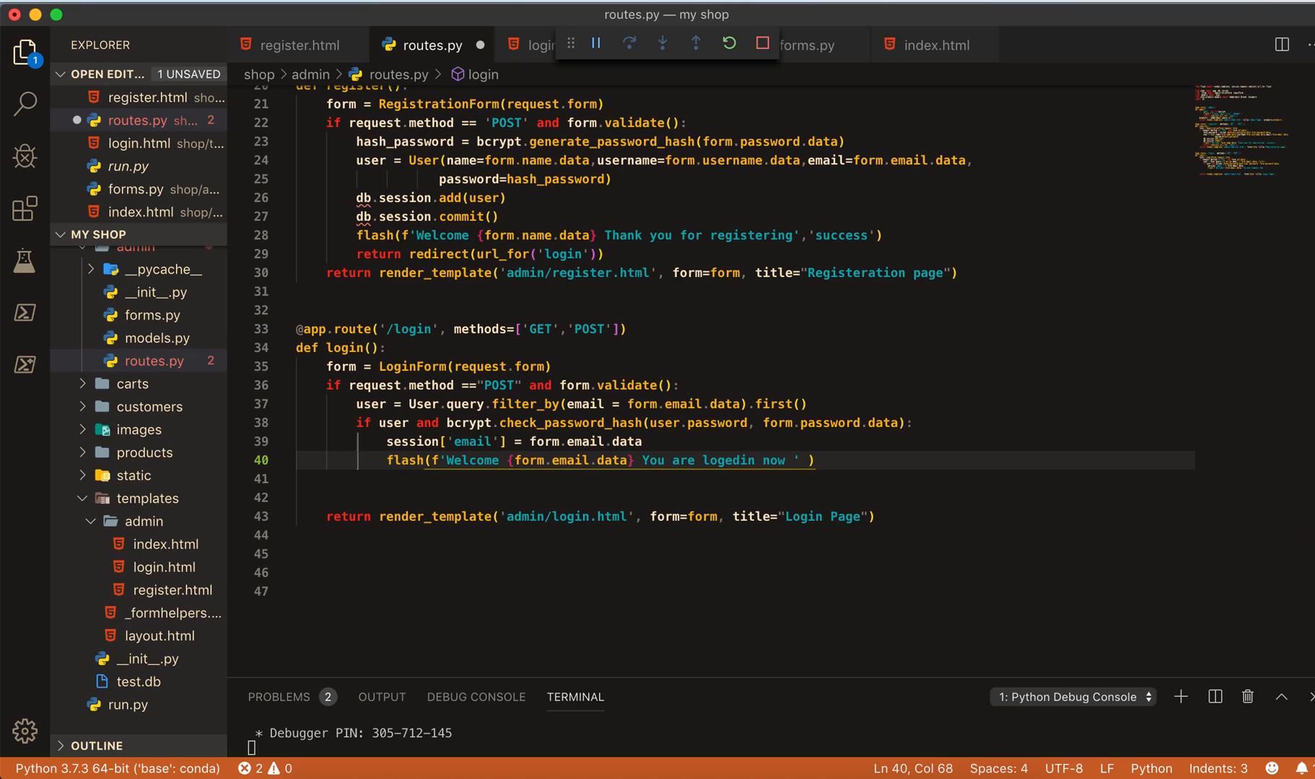
text(, 's')
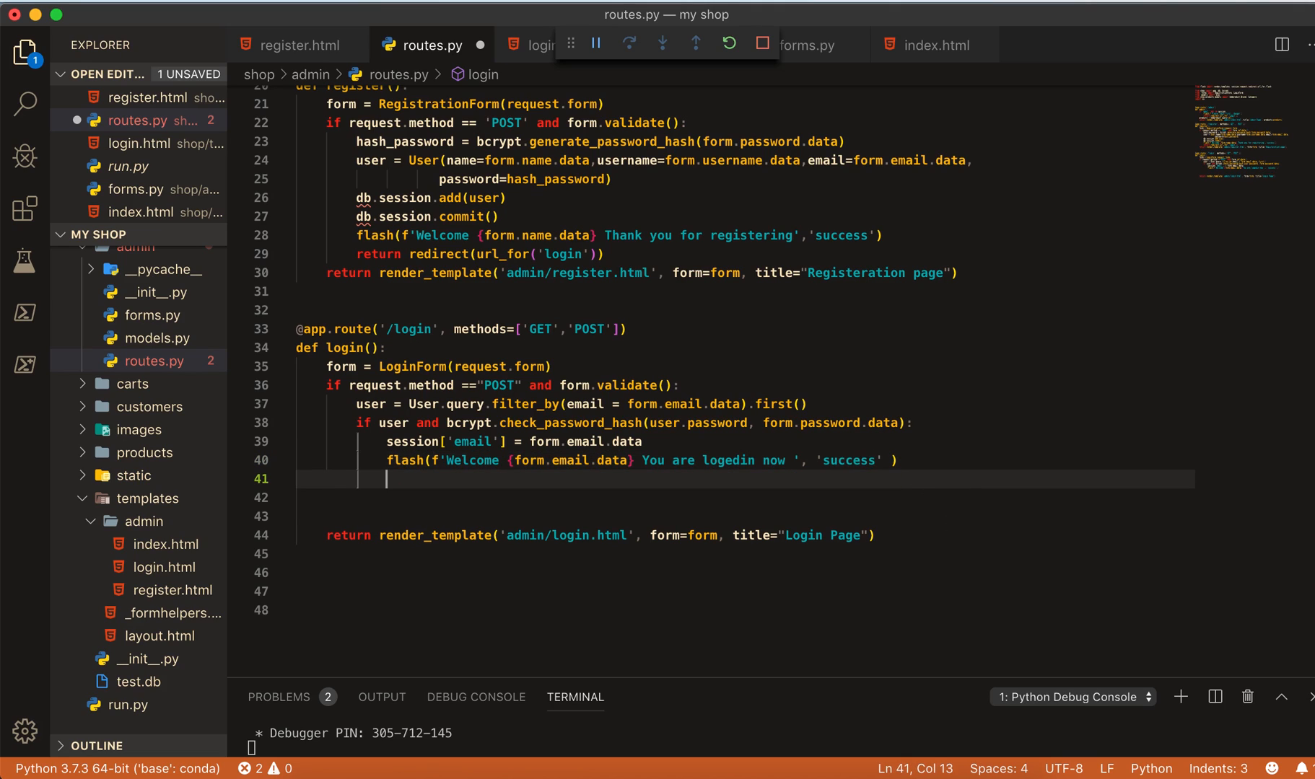
- On successful login, return redirect(request.args.get('next') or url_for('admin')) and start a new line
text(ret)
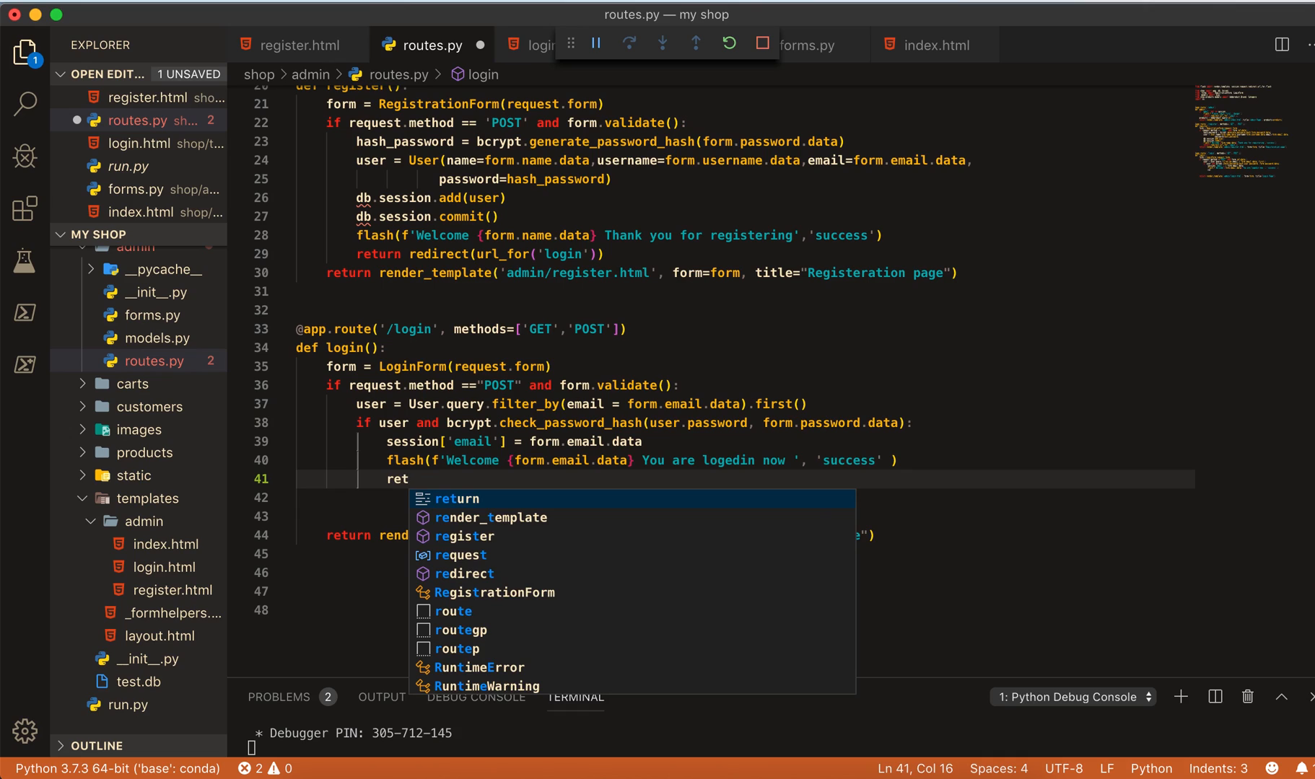
text(urn redirect()
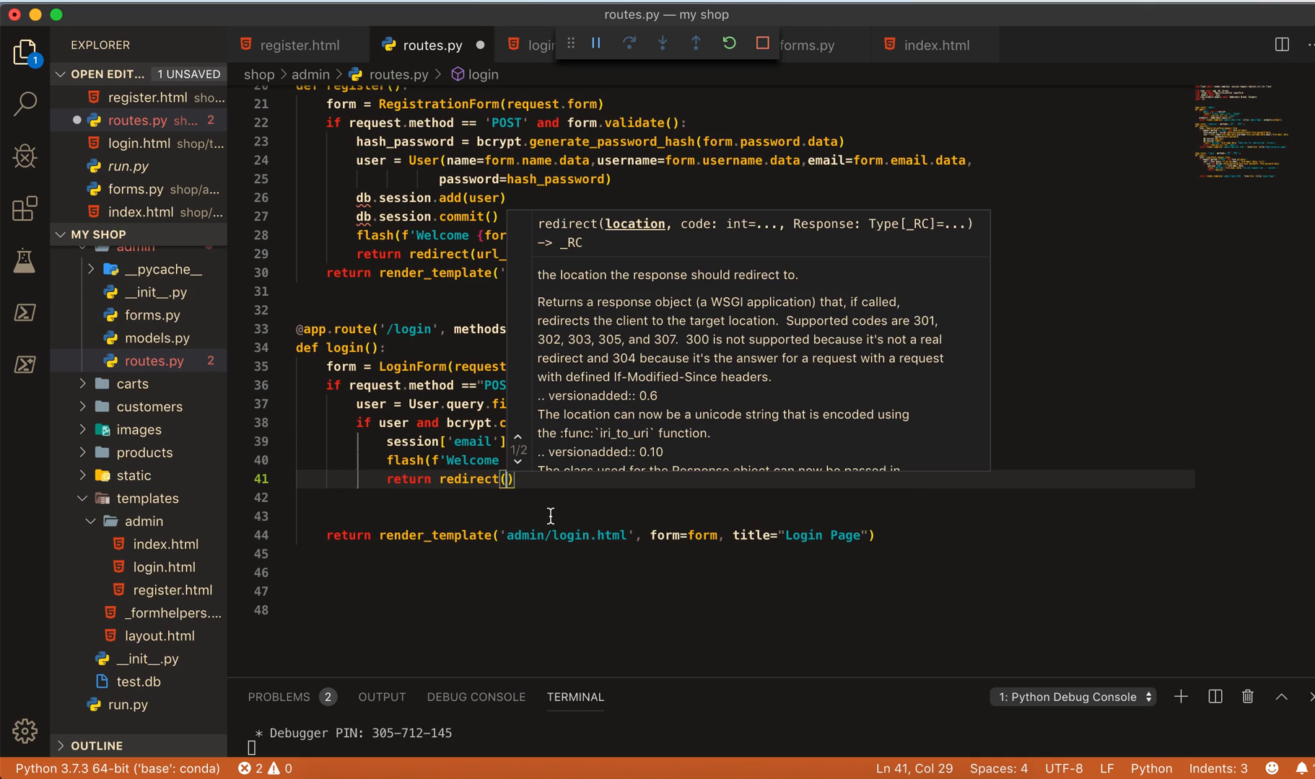
text(request.)
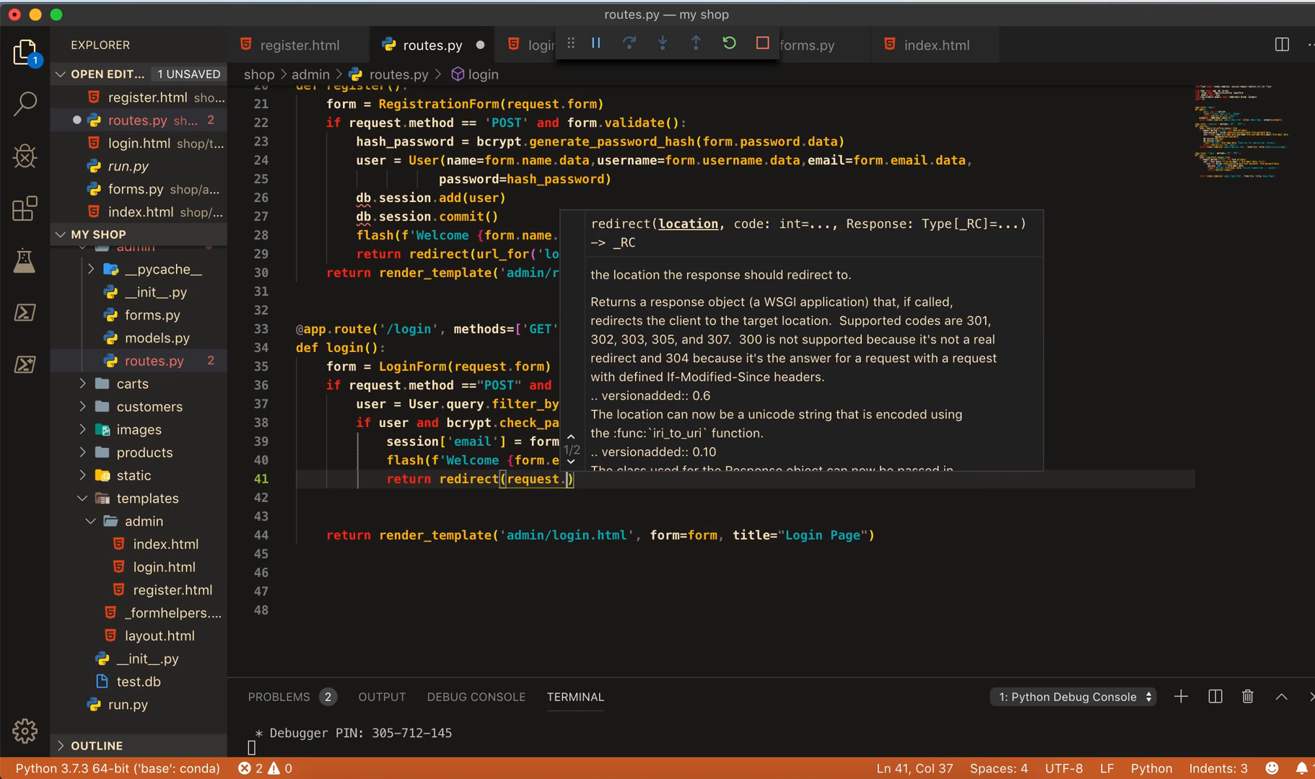
text(args)
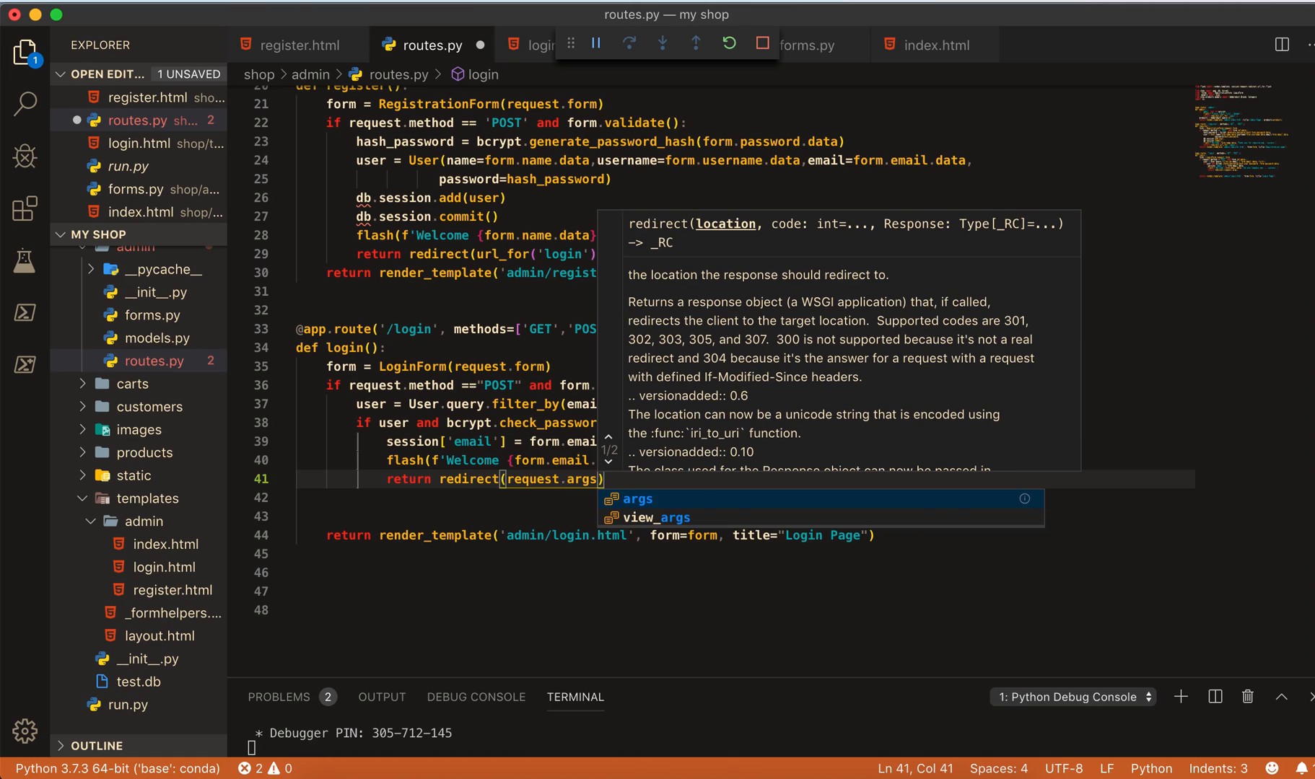
text(.get(''))
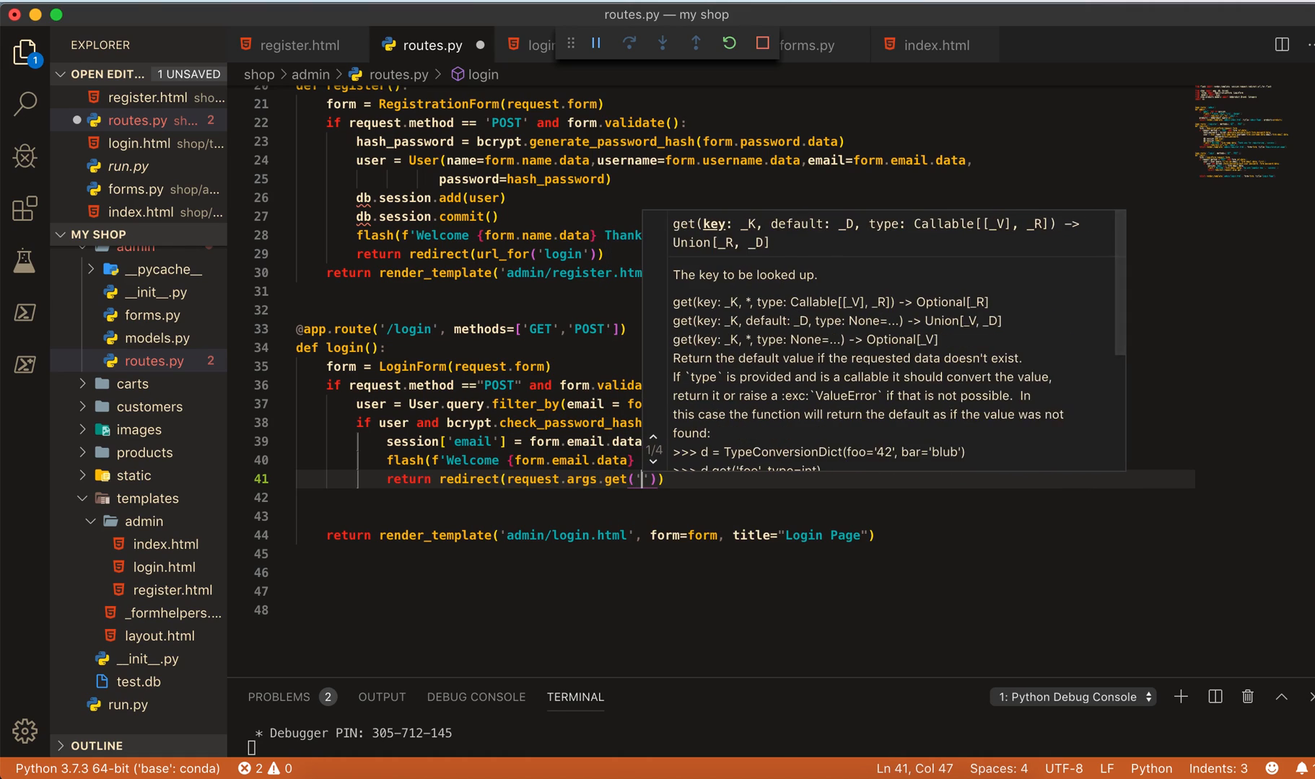
text(n)
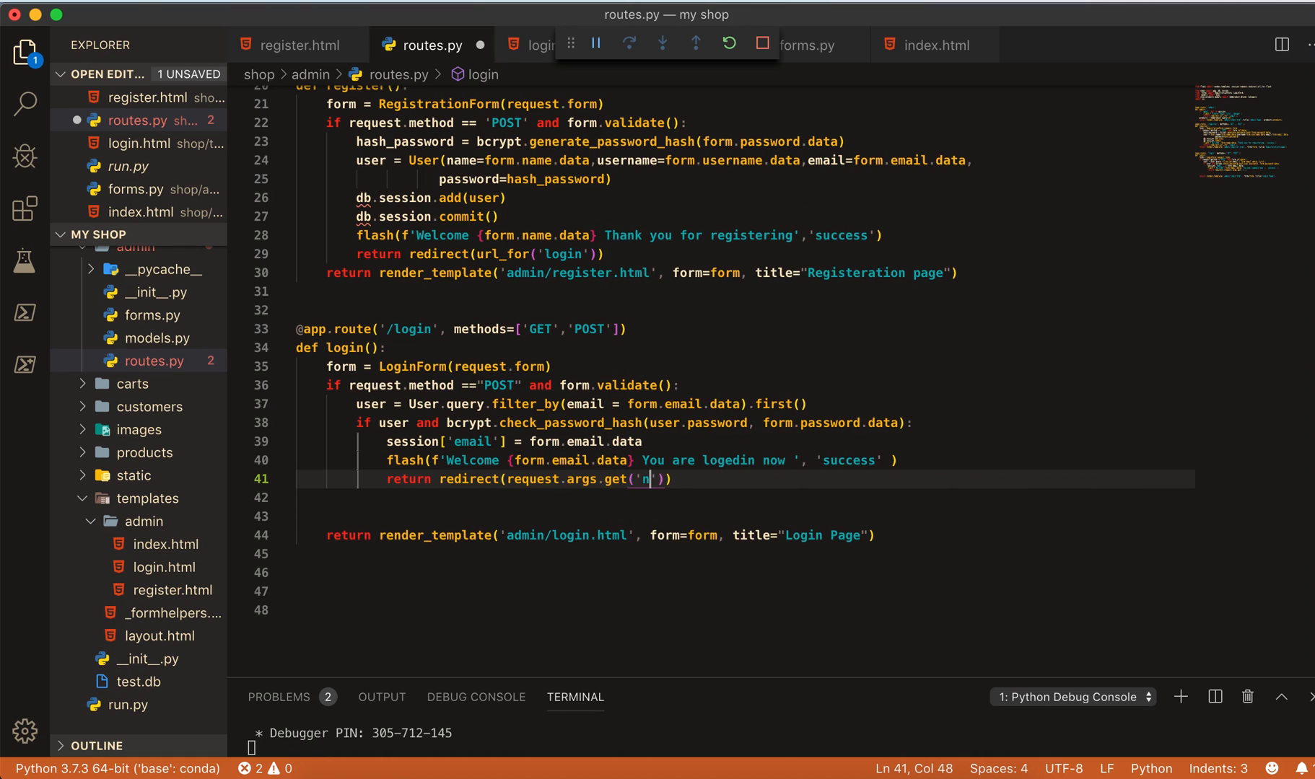
text(ext)
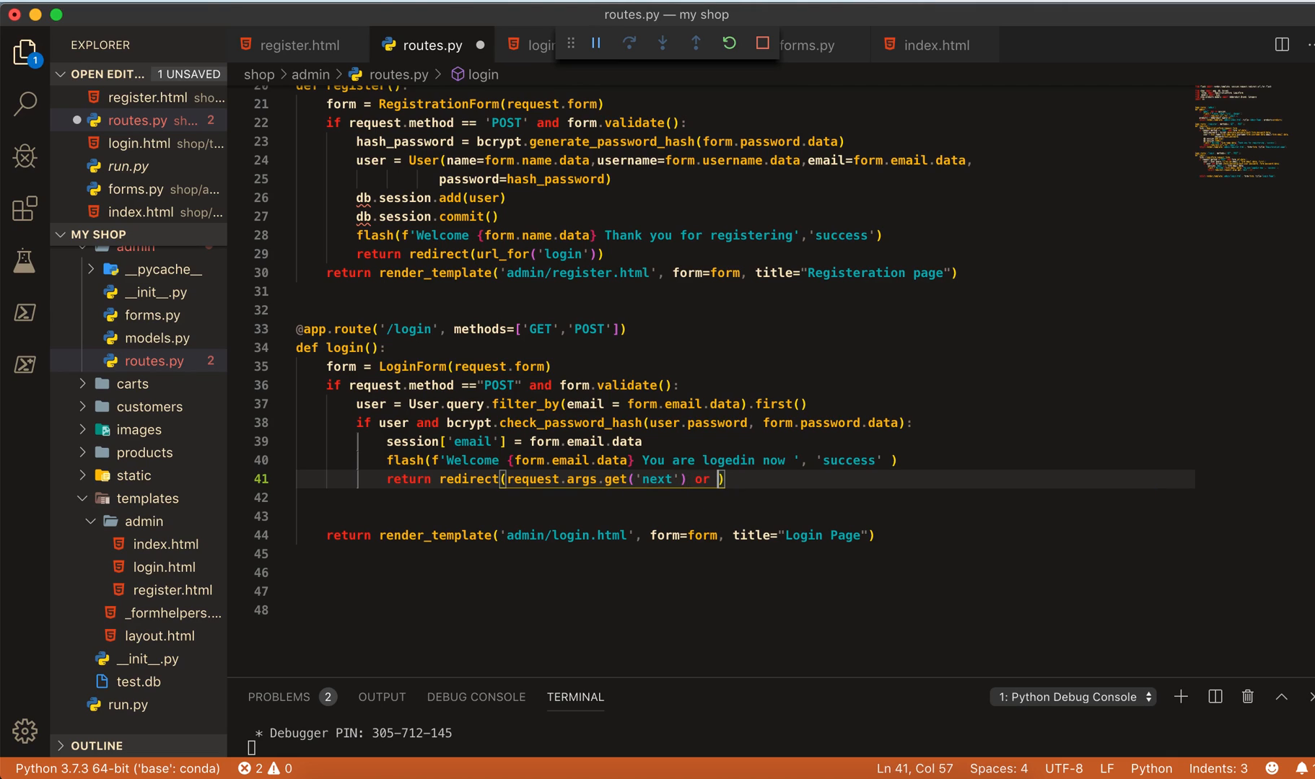
text(rl_for)
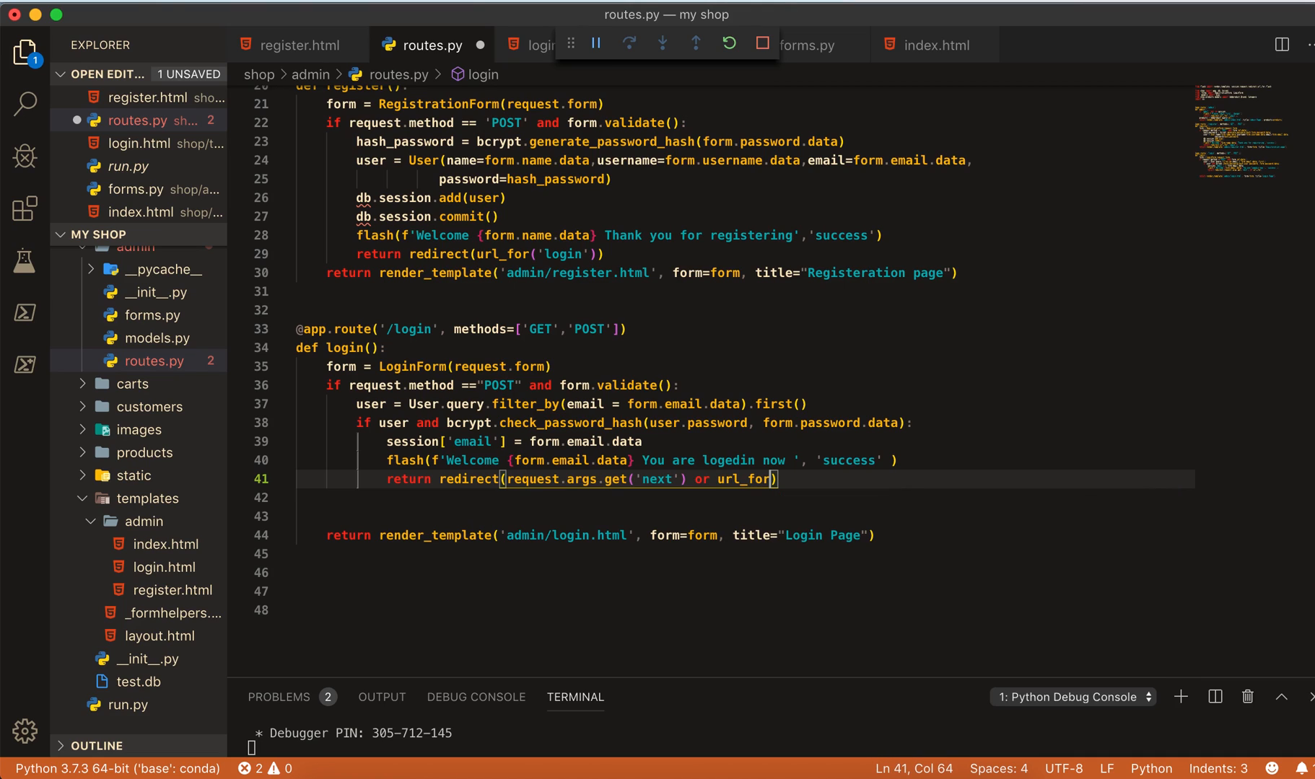
text(')
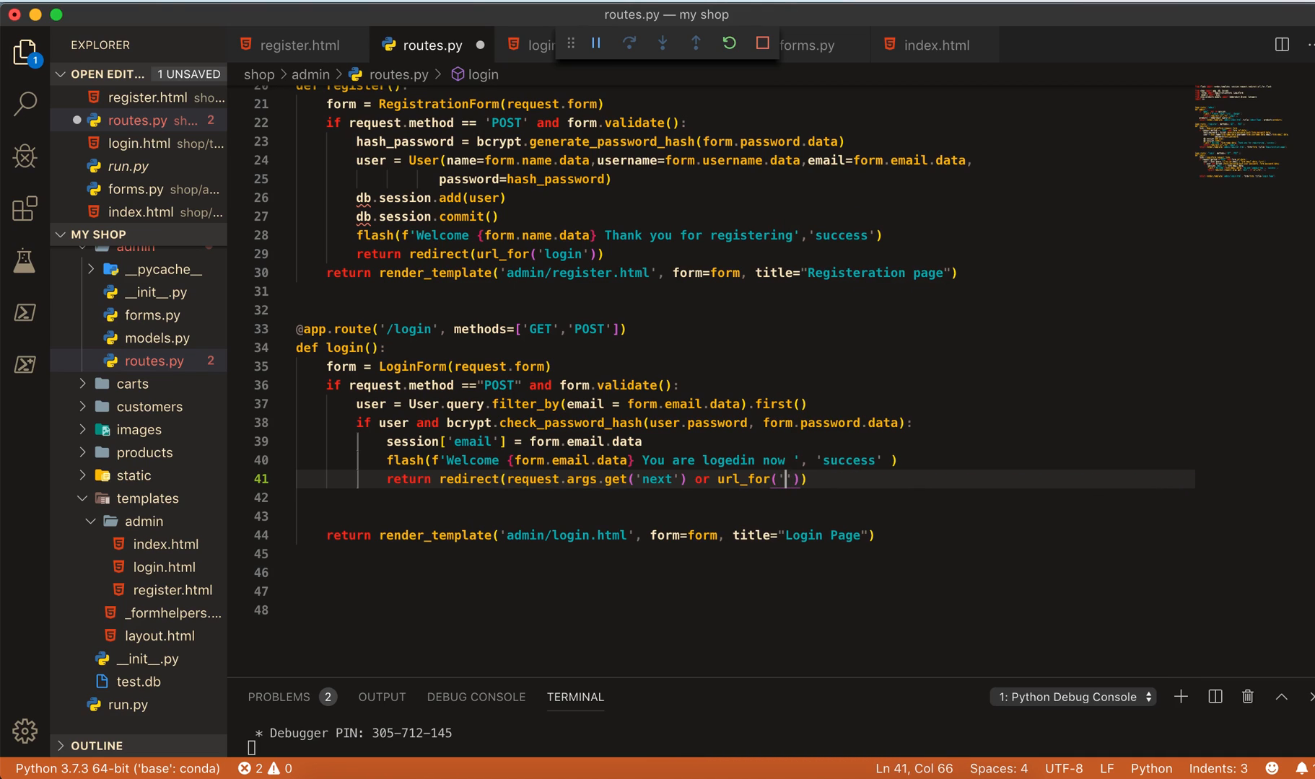
text(adin)
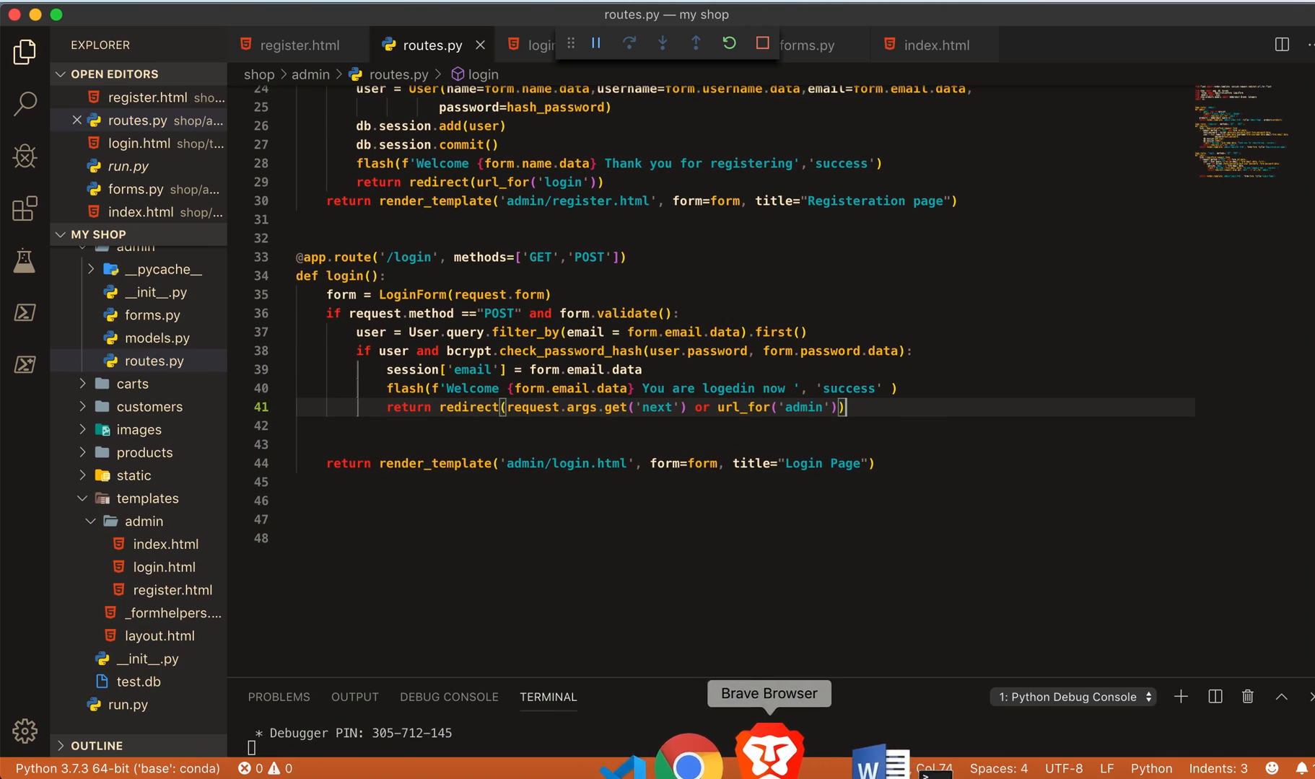
key(Enter)
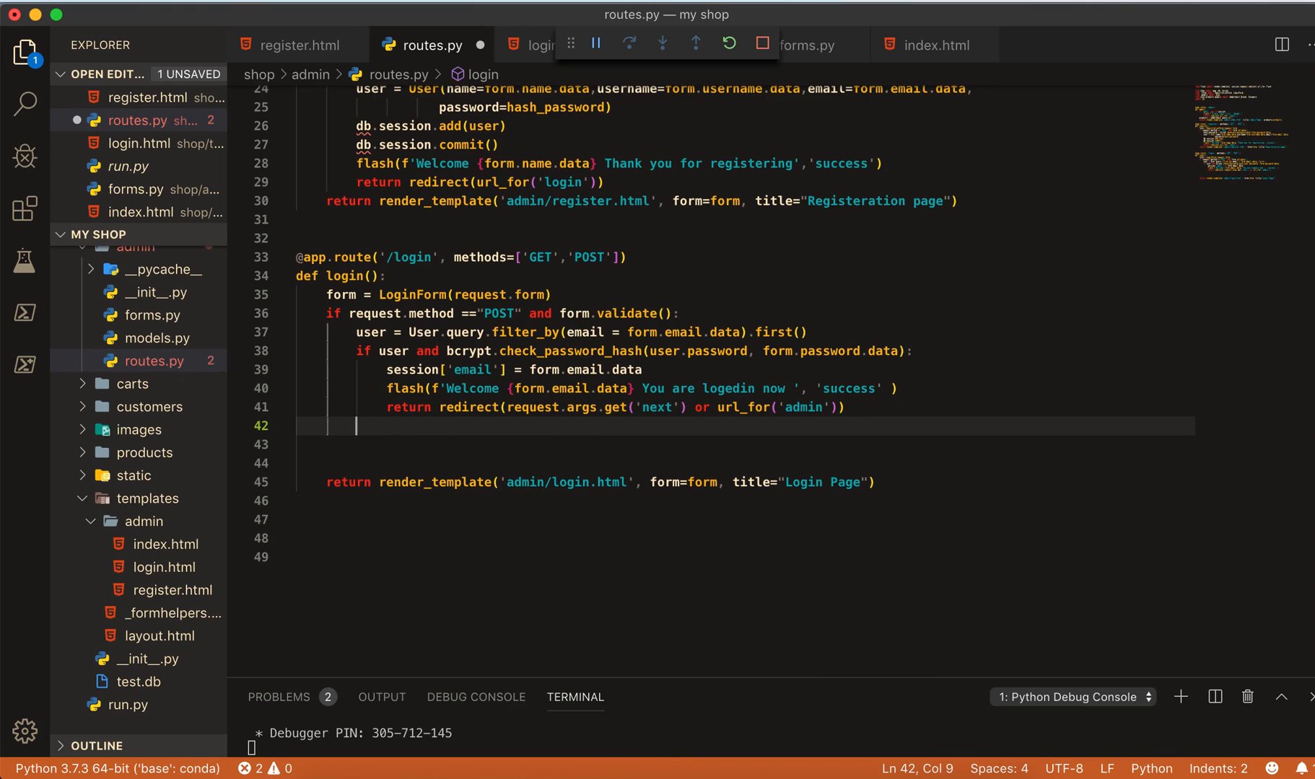
- Add an else branch calling flash('Wrong Password please try again', 'danger')
text(else:)
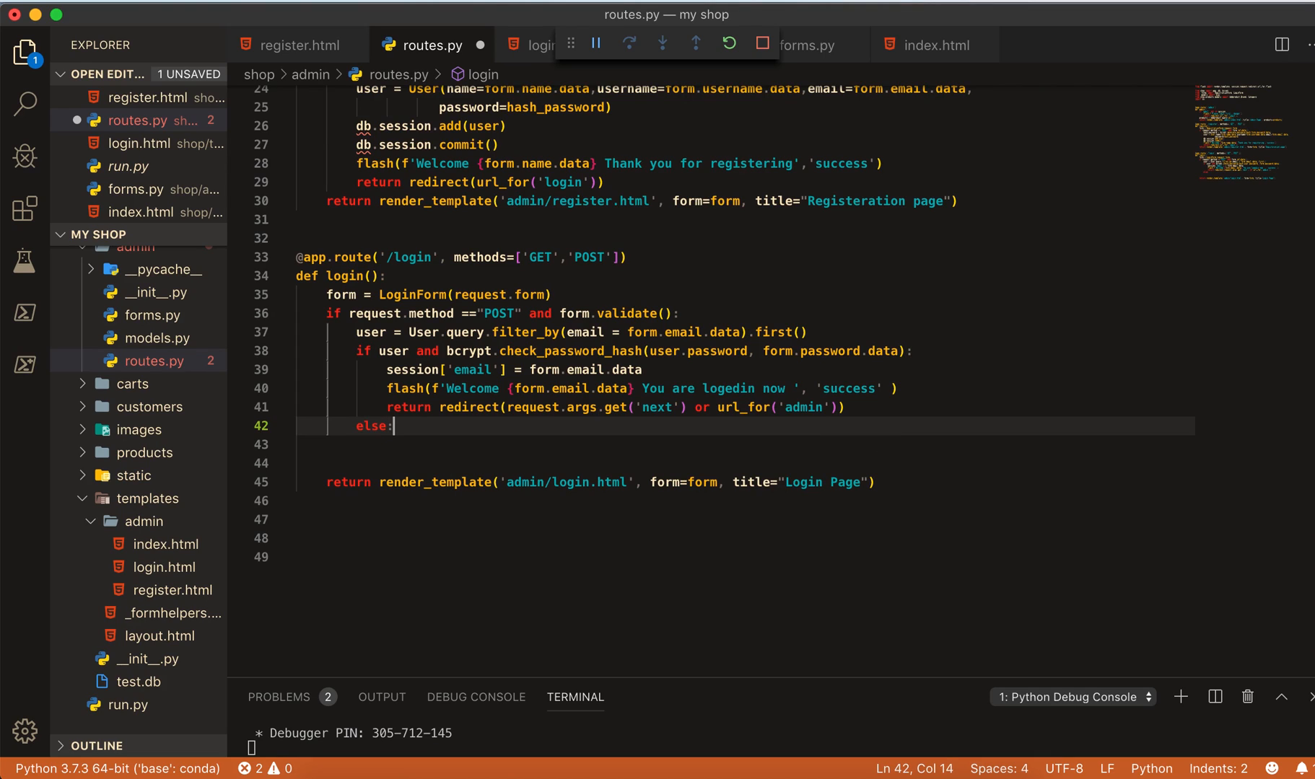
text(flash()
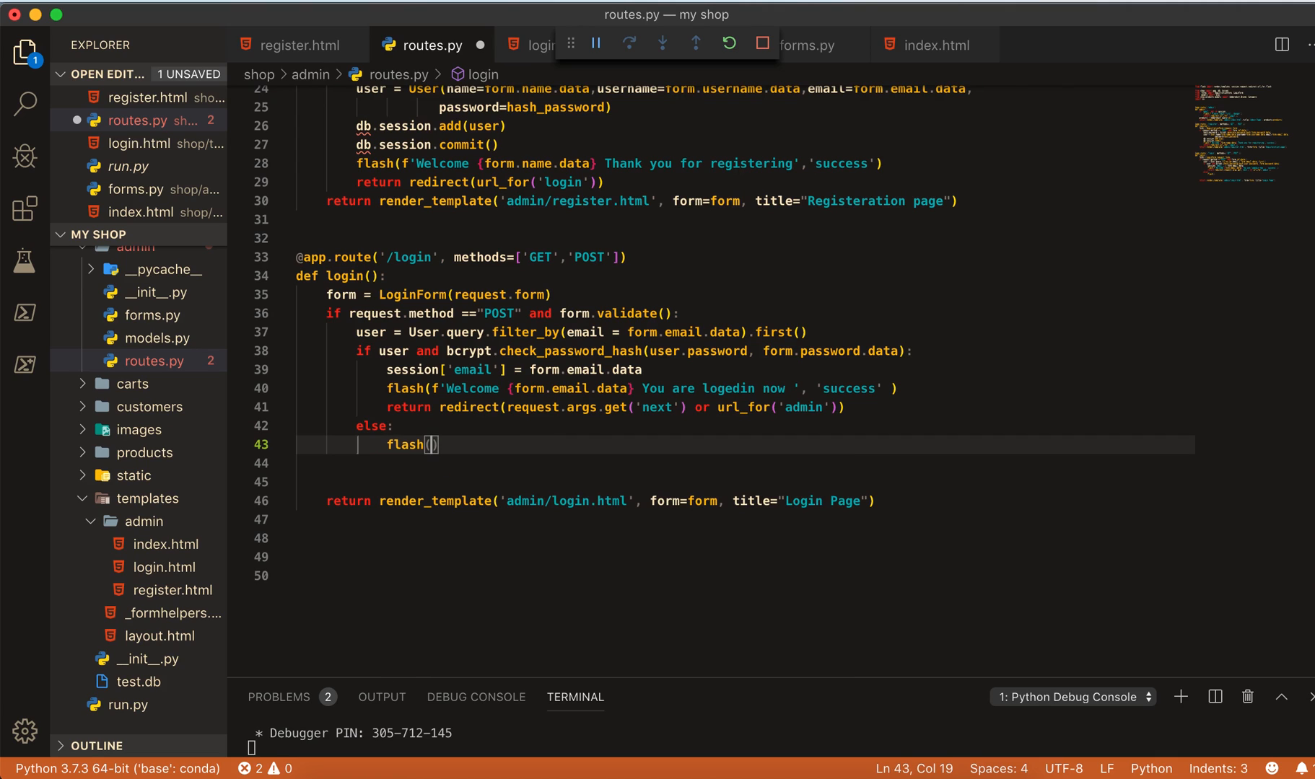
text(')
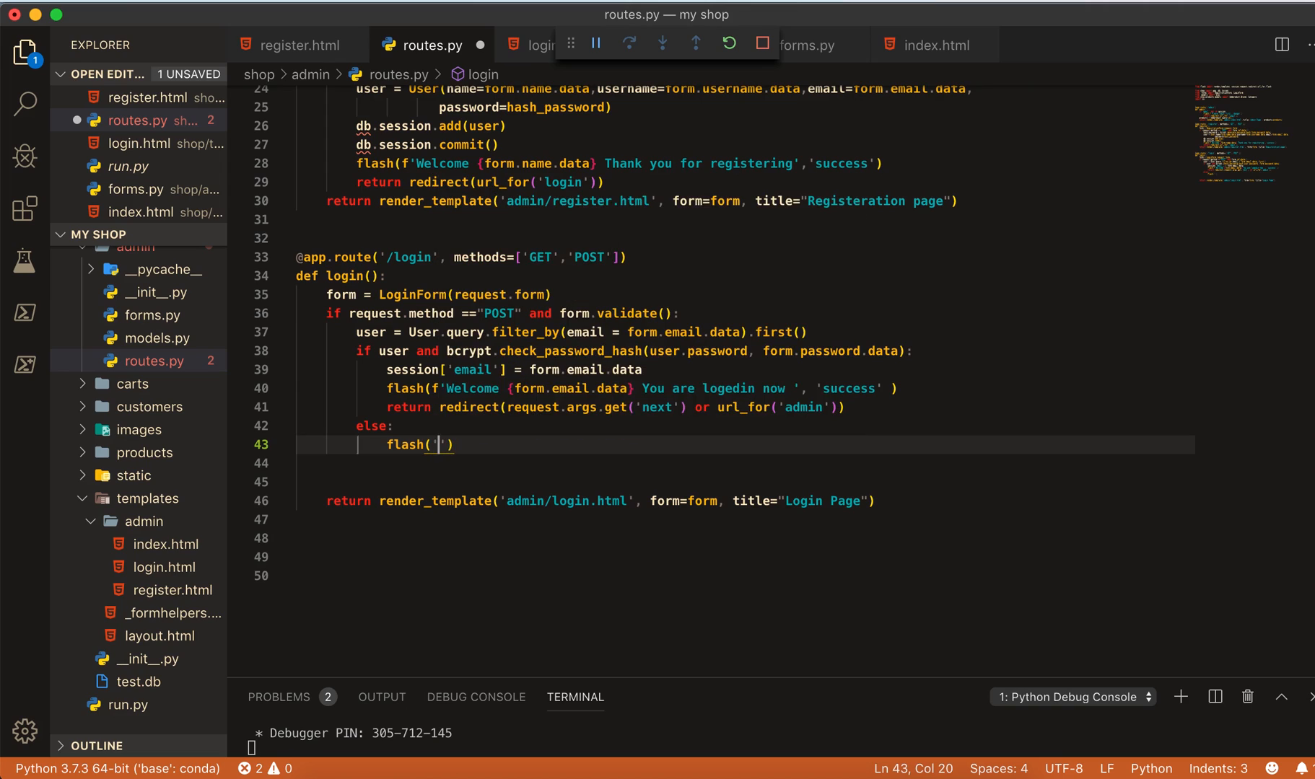
text(Wor)
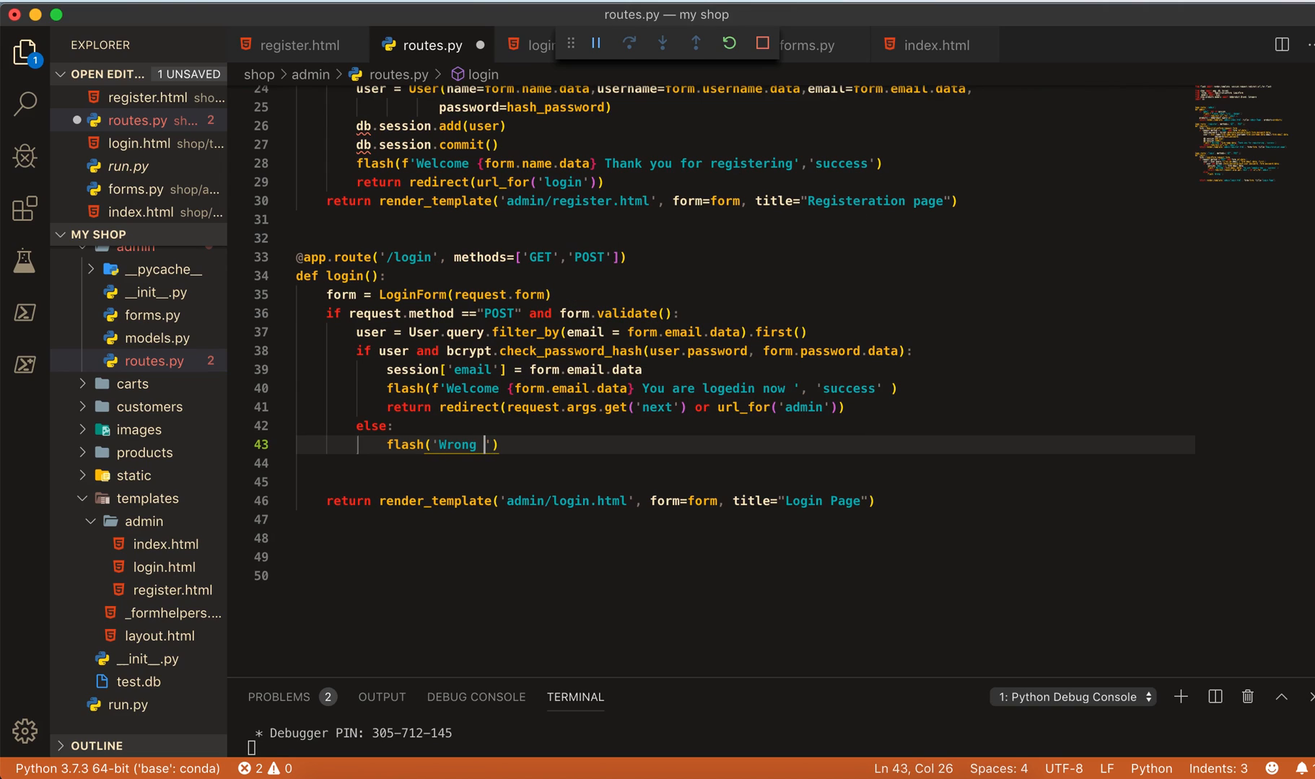
text(Pass)
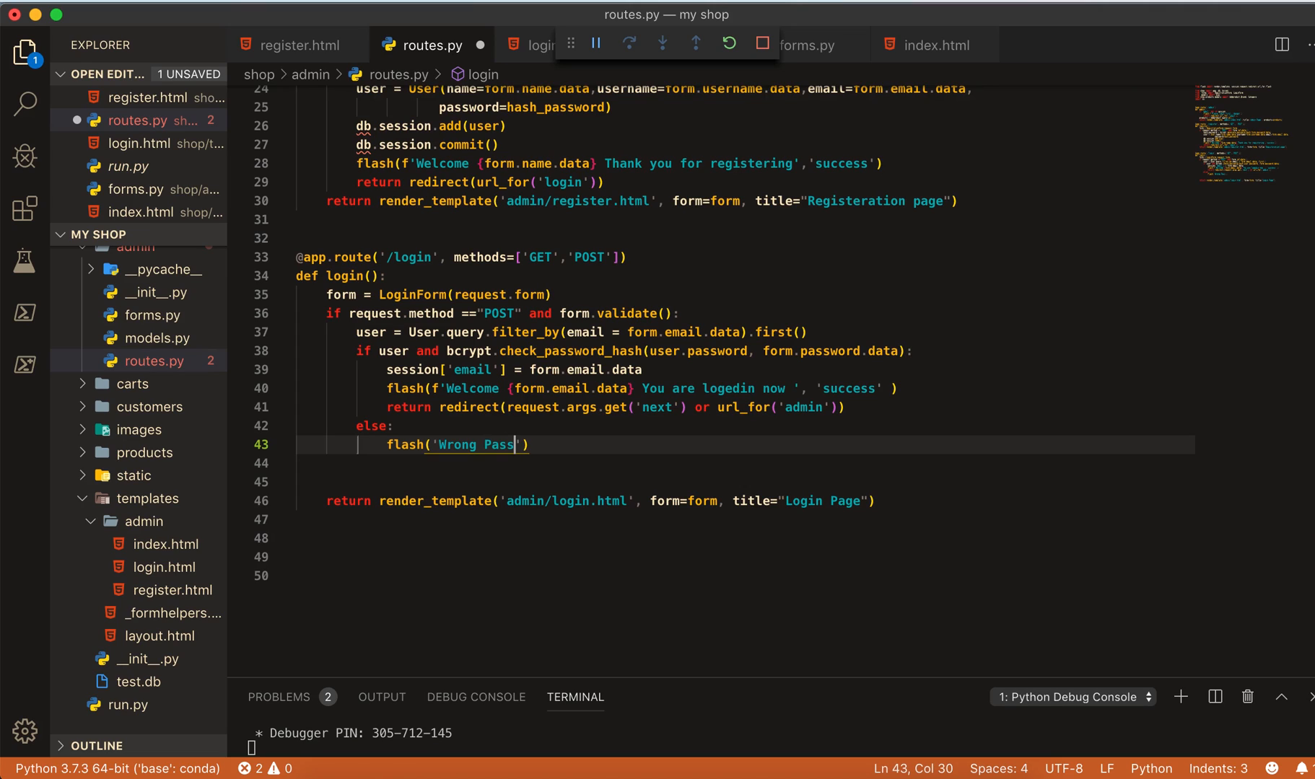
text(word)
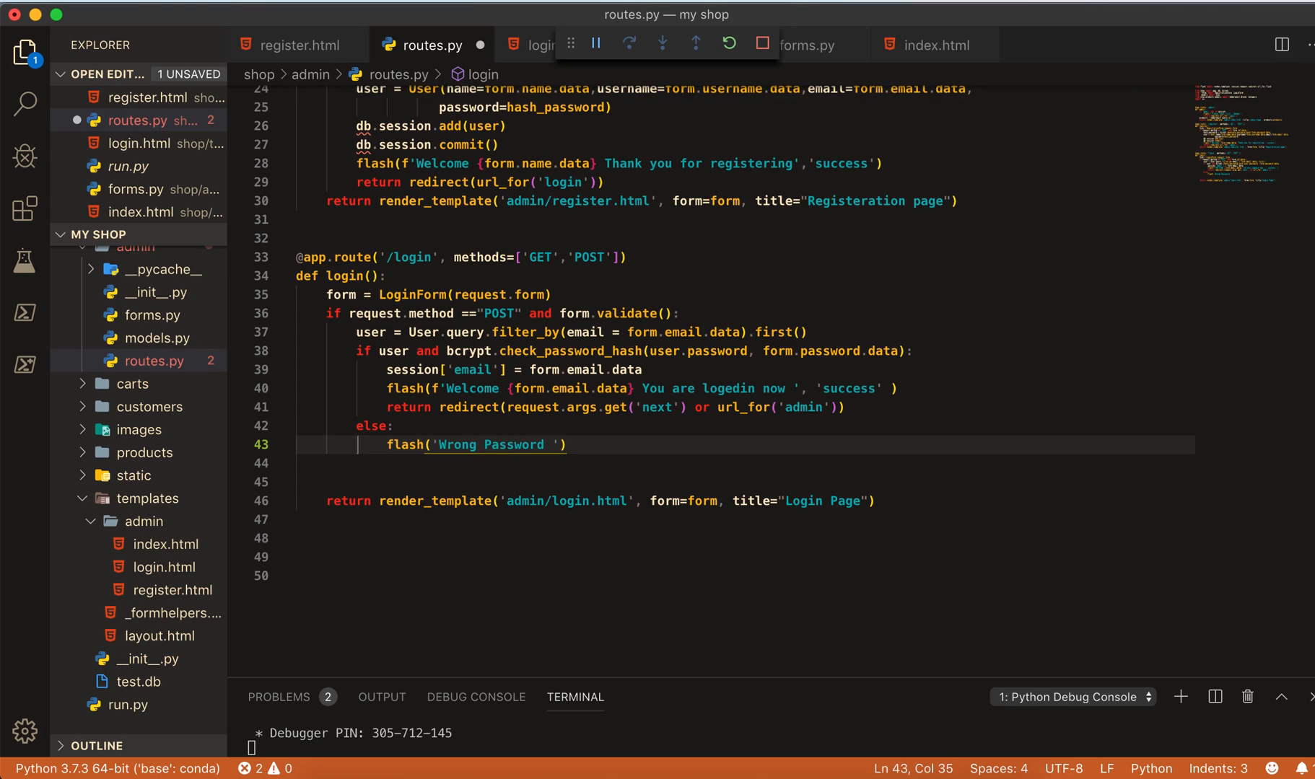
text(please)
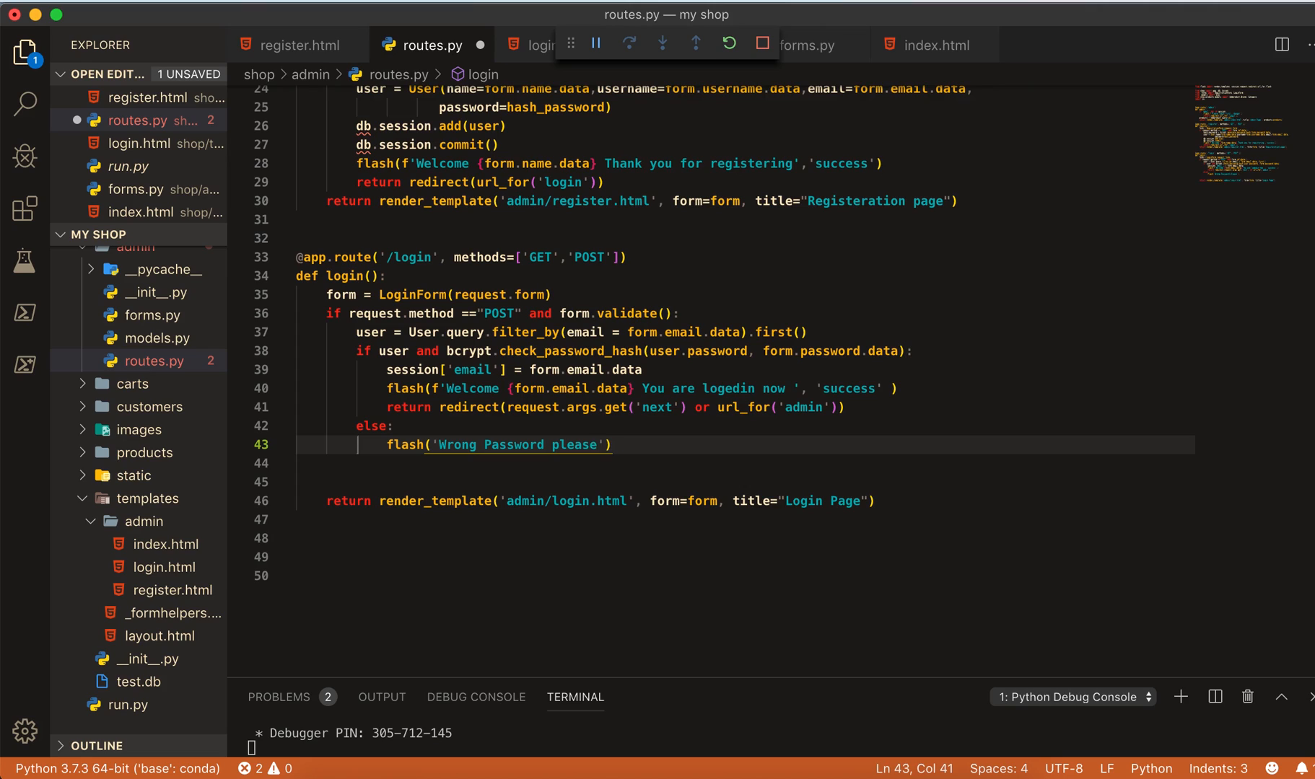
text(try)
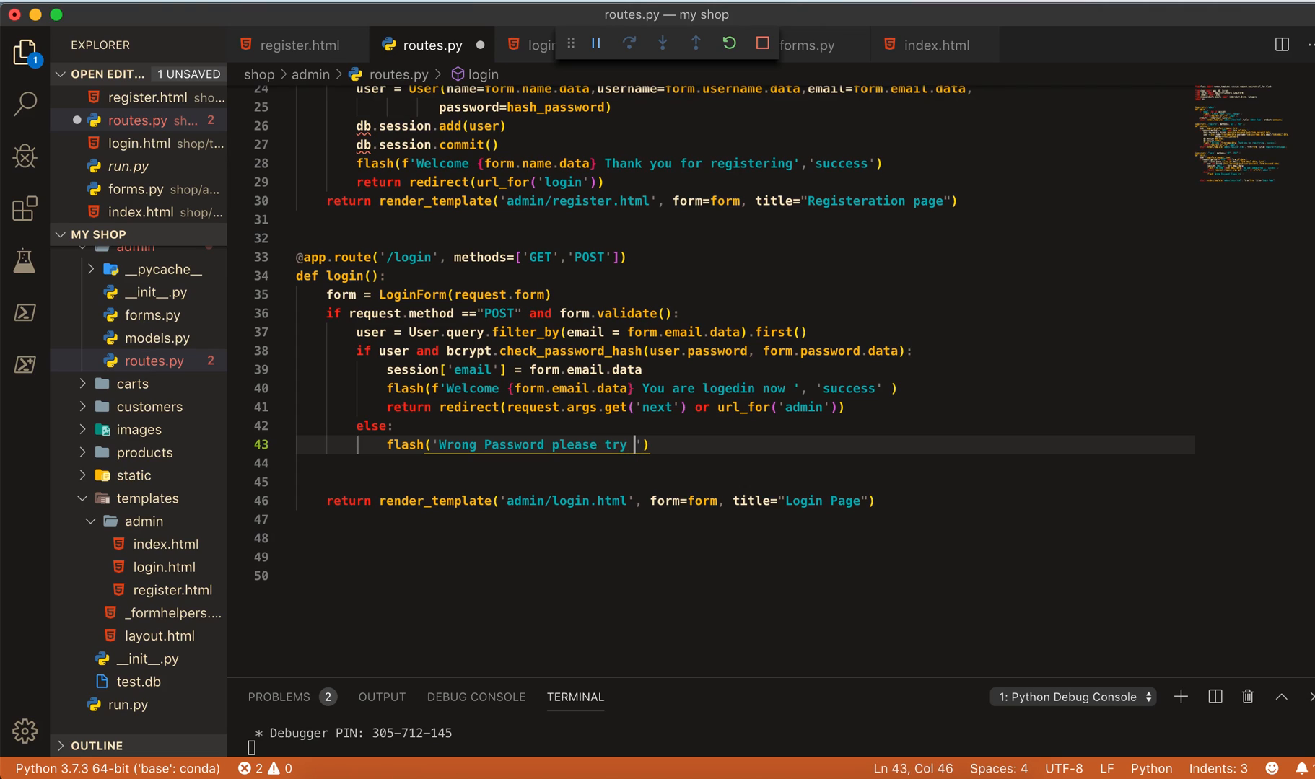
text(again)
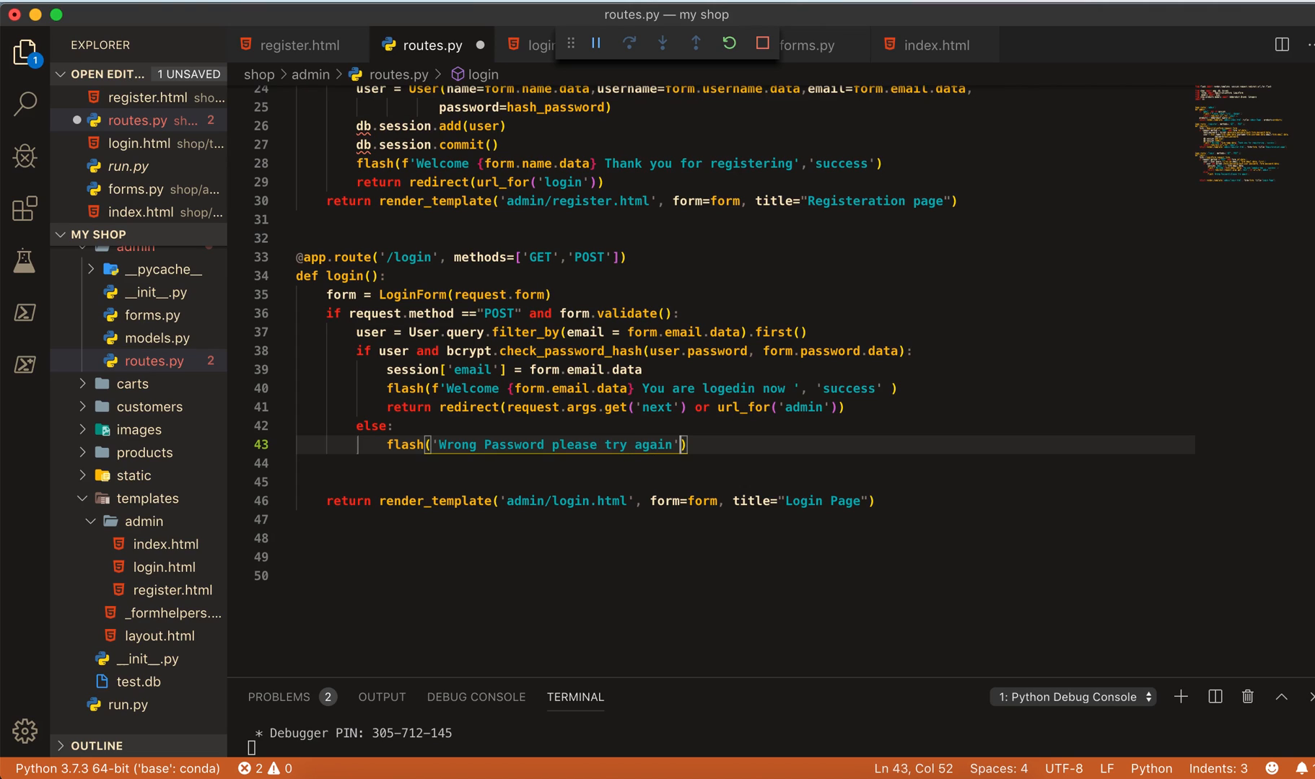
text(, '')
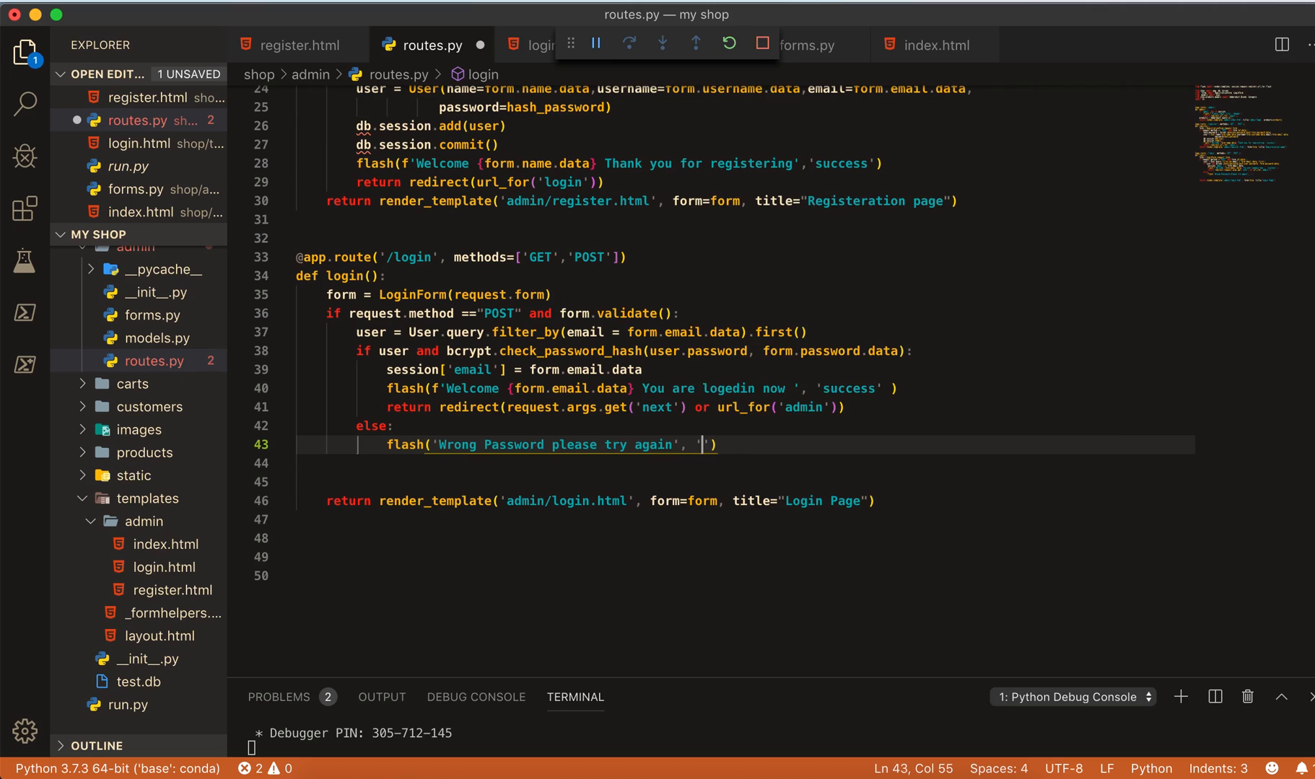
text(da)
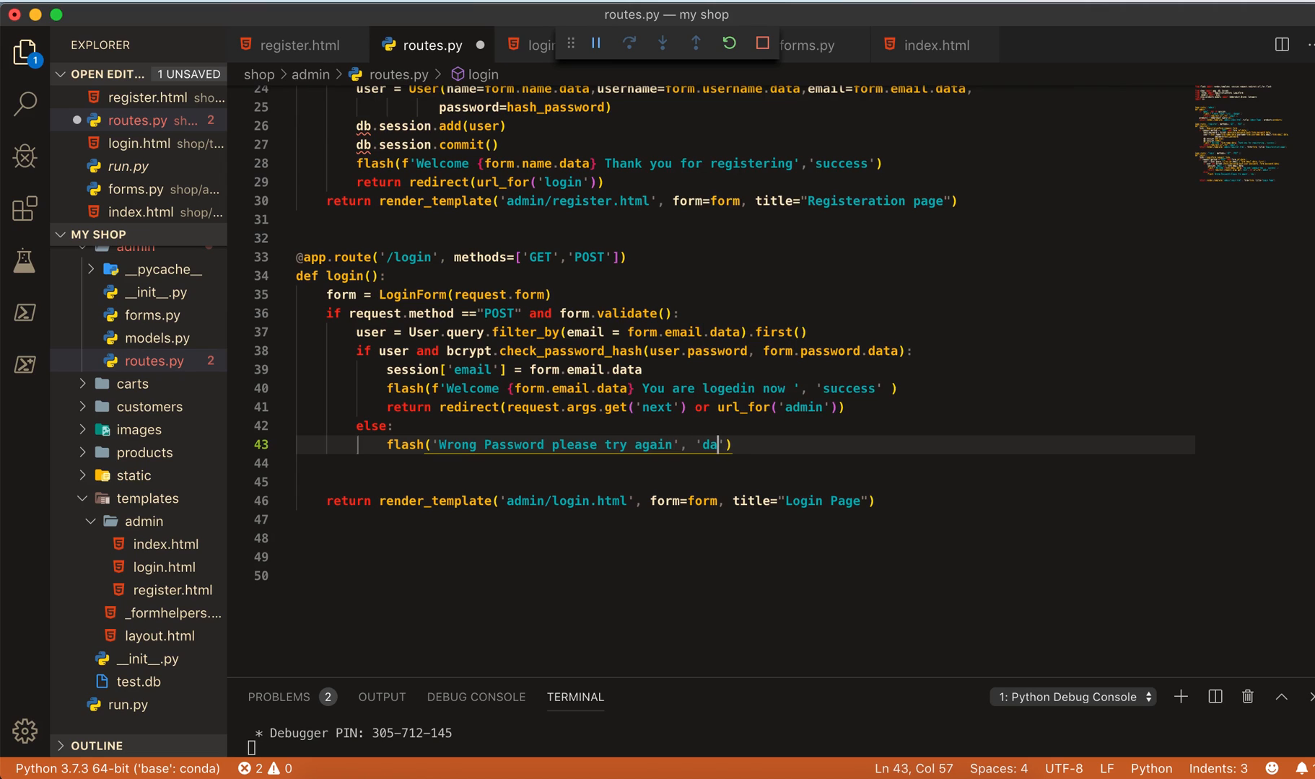
text(nger)
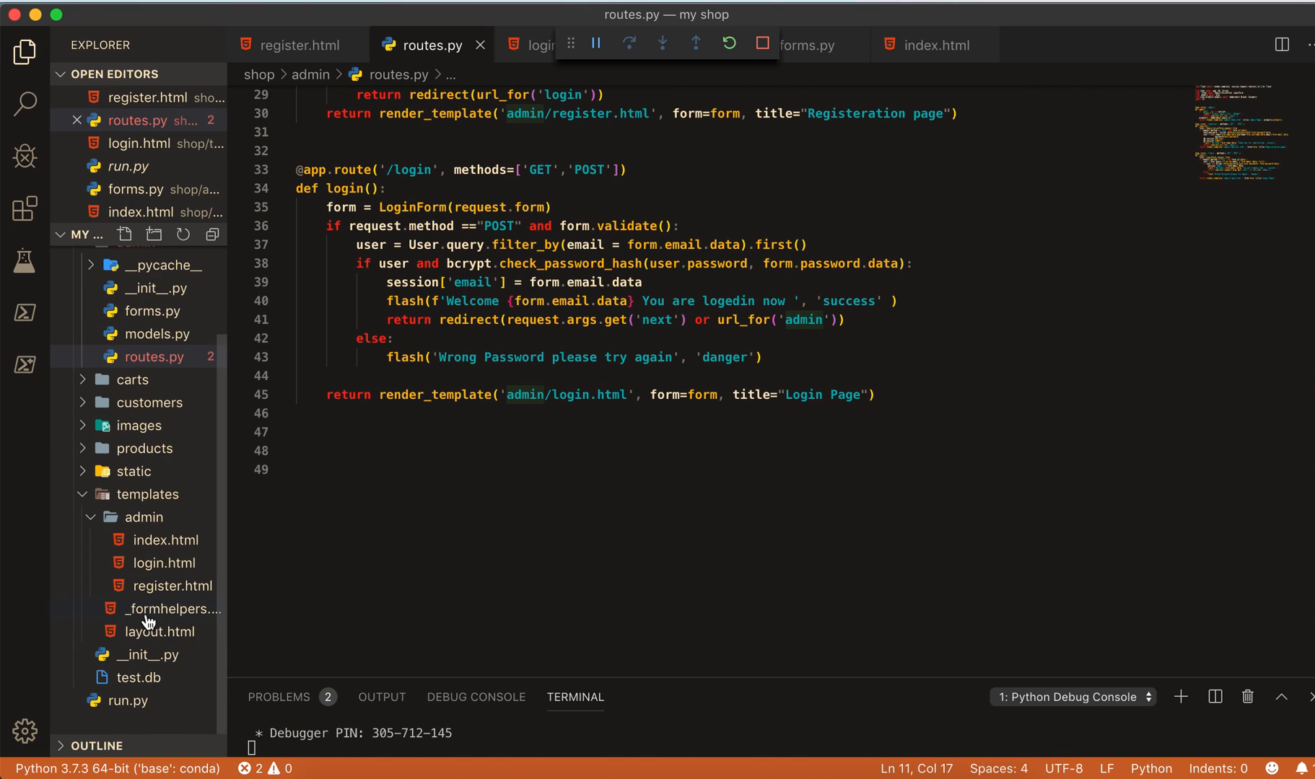
- Create _messages.html in the templates folder, then open admin/index.html
click(167, 609)
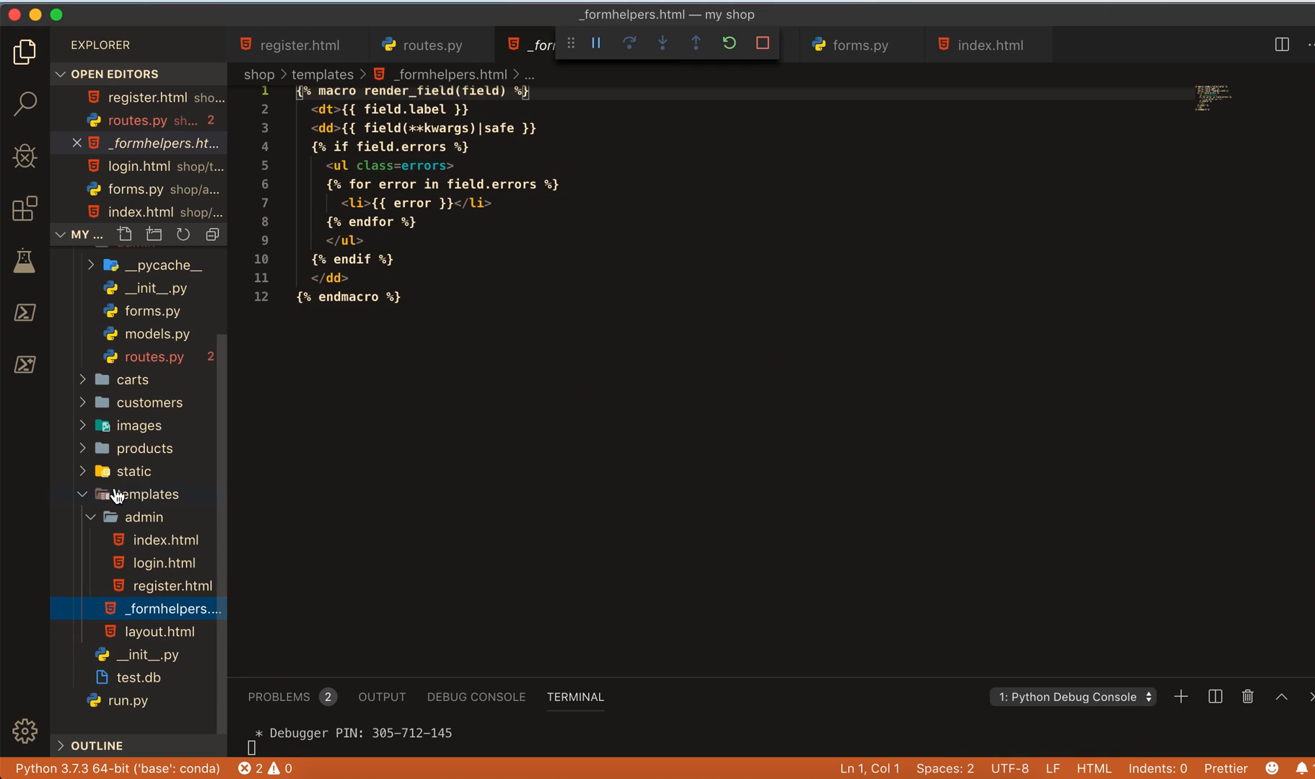
click(150, 495)
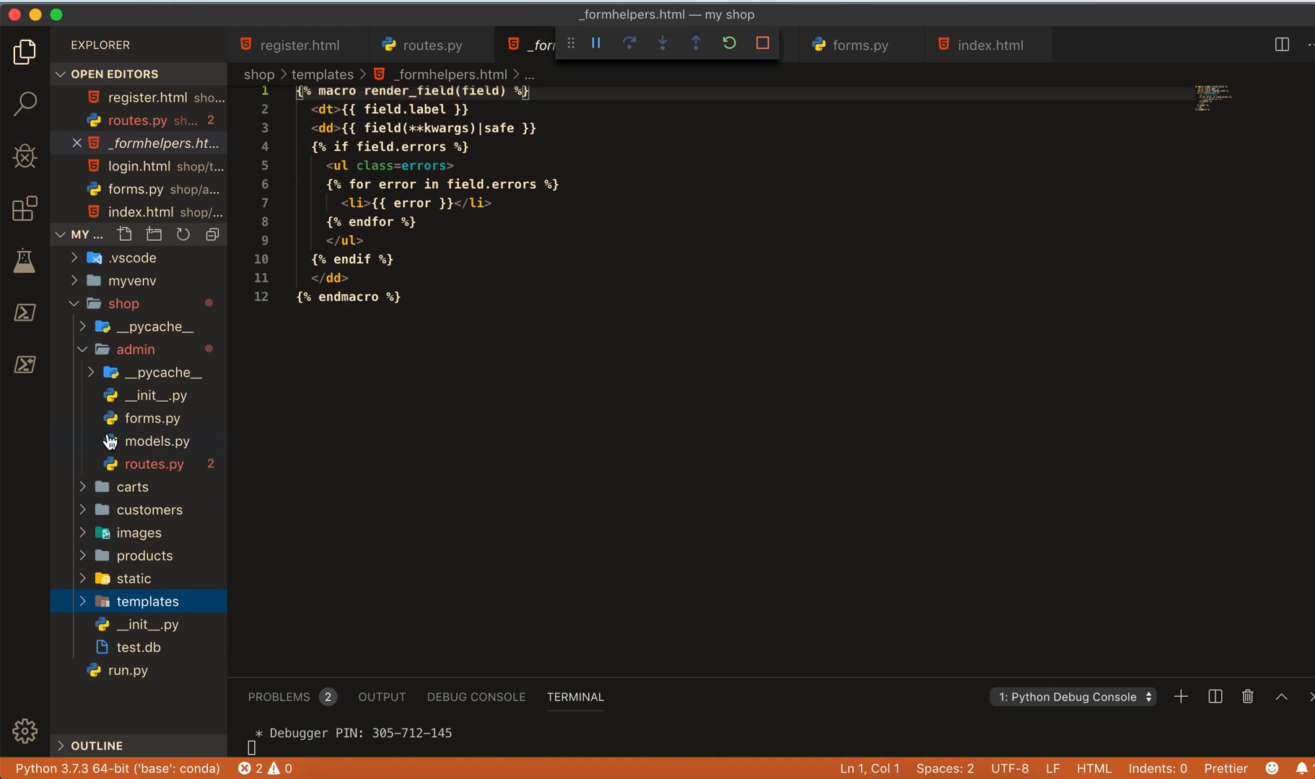
click(148, 602)
text(_)
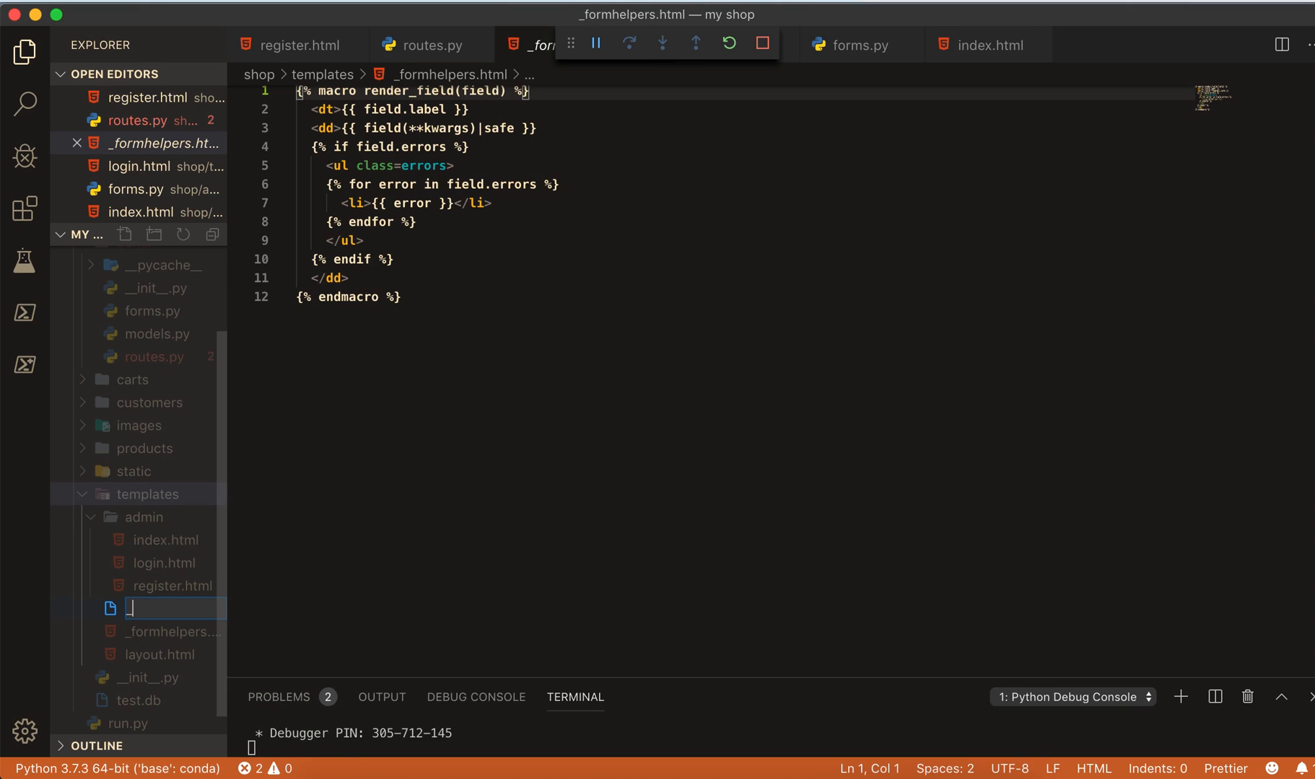
text(me)
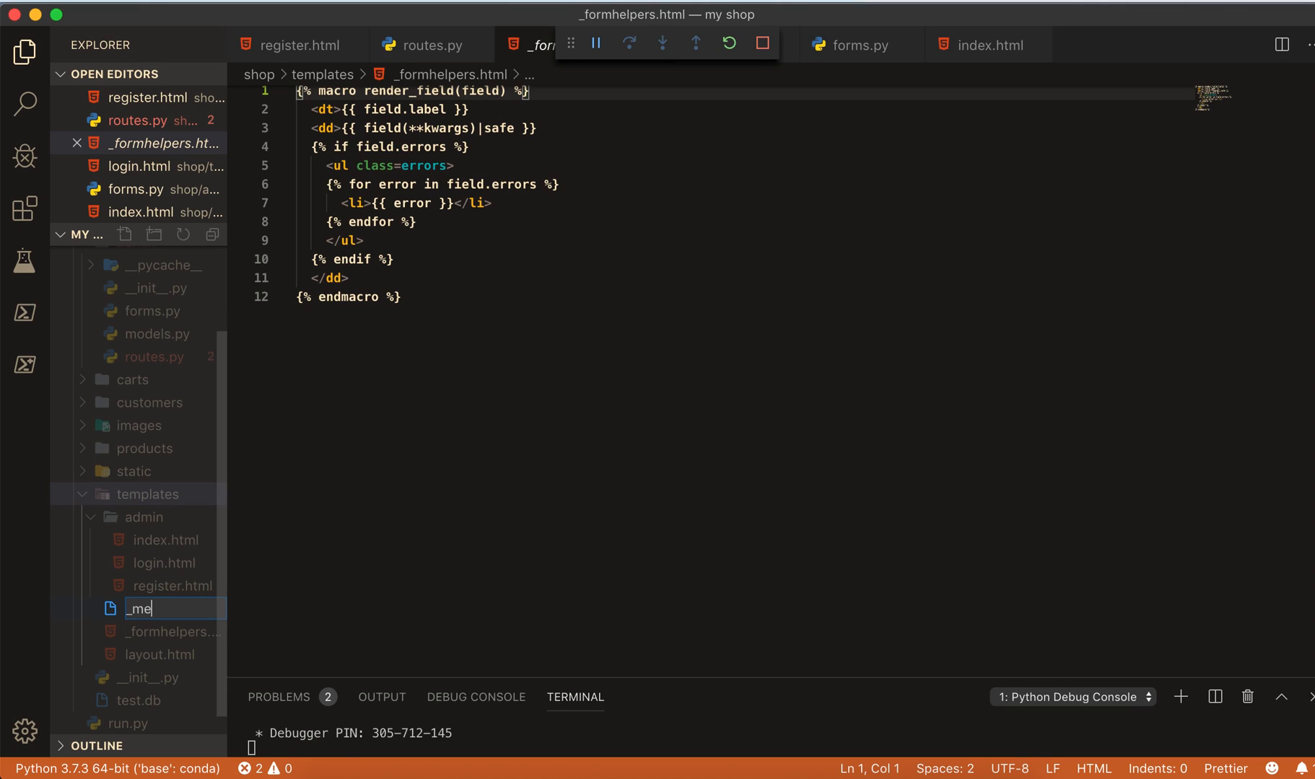
text(ssages.html)
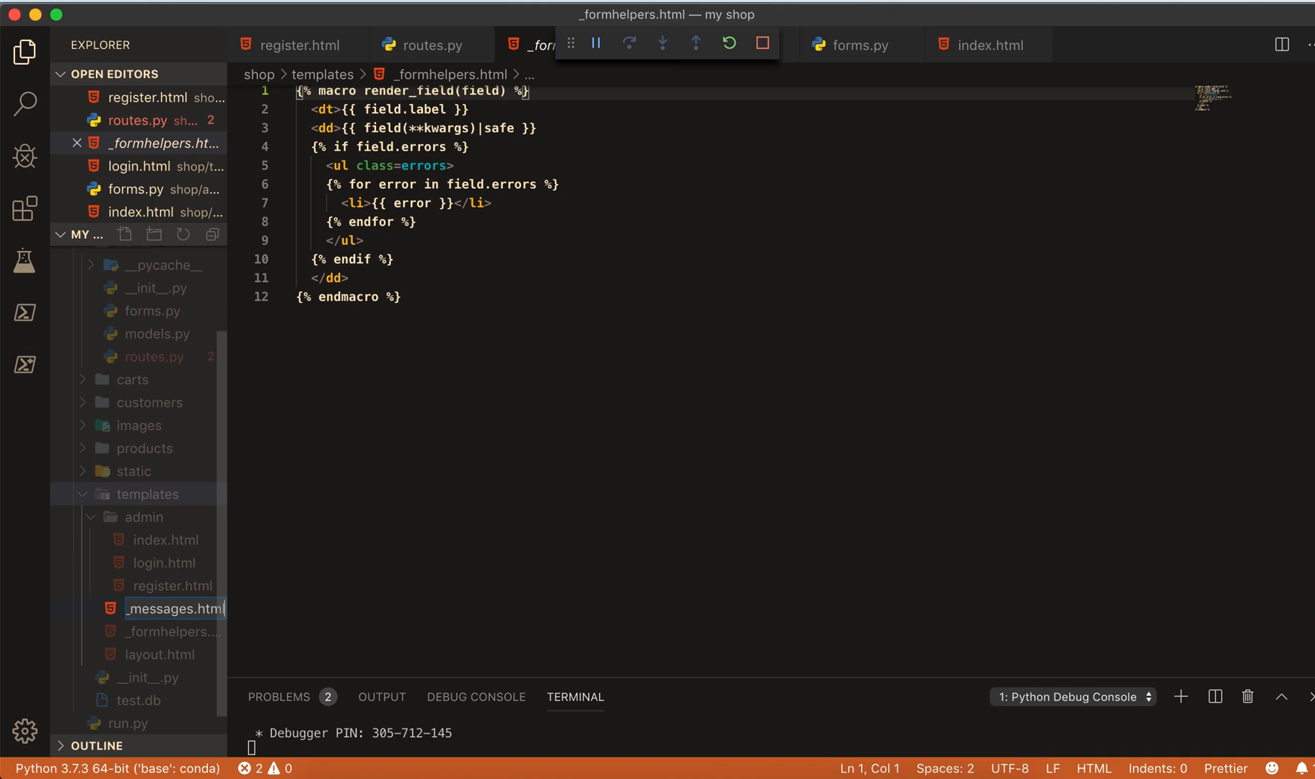
click(166, 516)
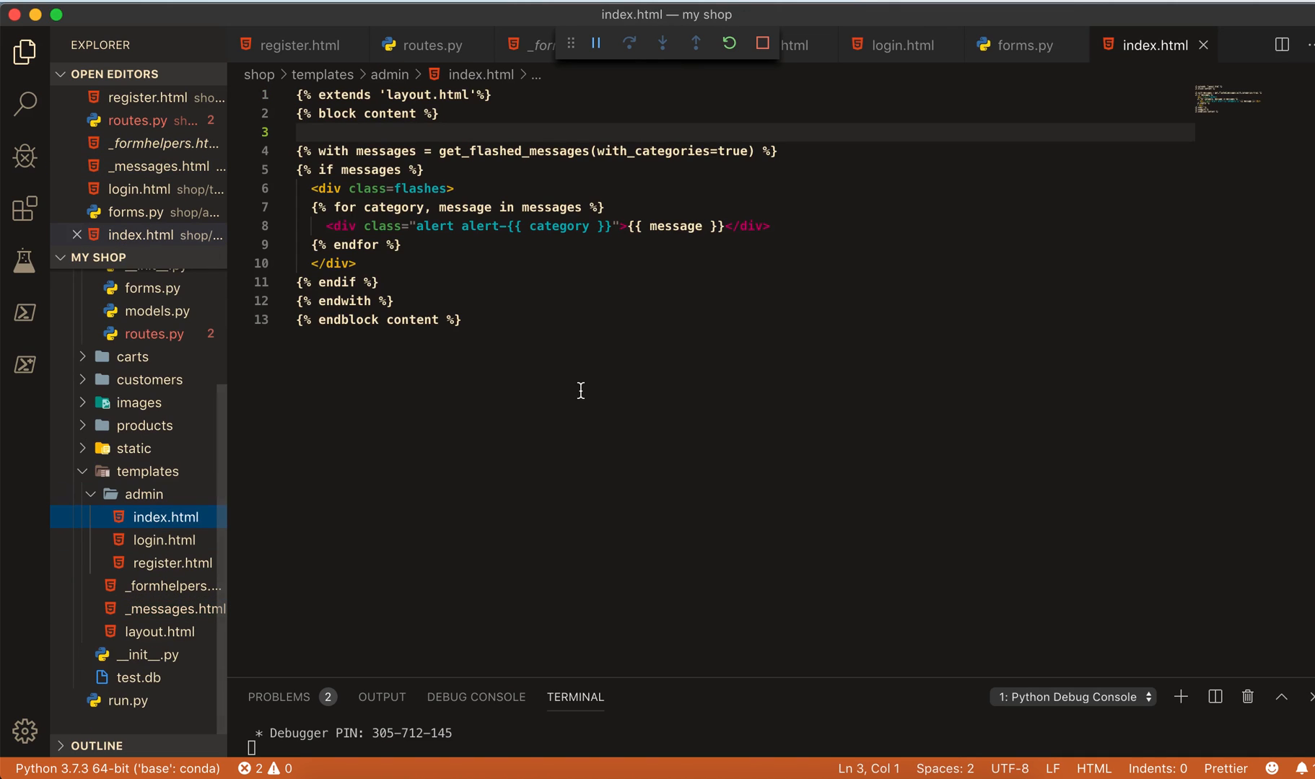
mouse_move(485, 319)
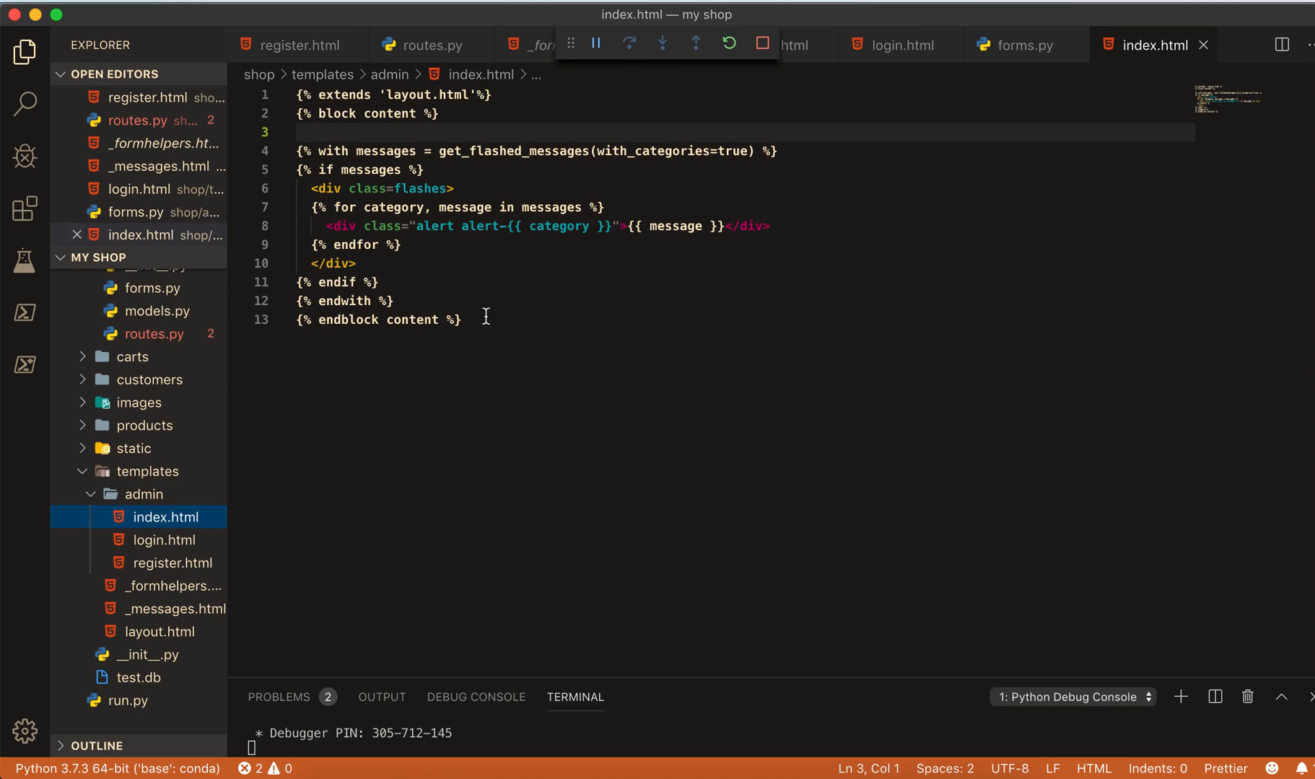
- Remove the flashed-messages block from admin/index.html and type an include for '_messages.html'
click(462, 320)
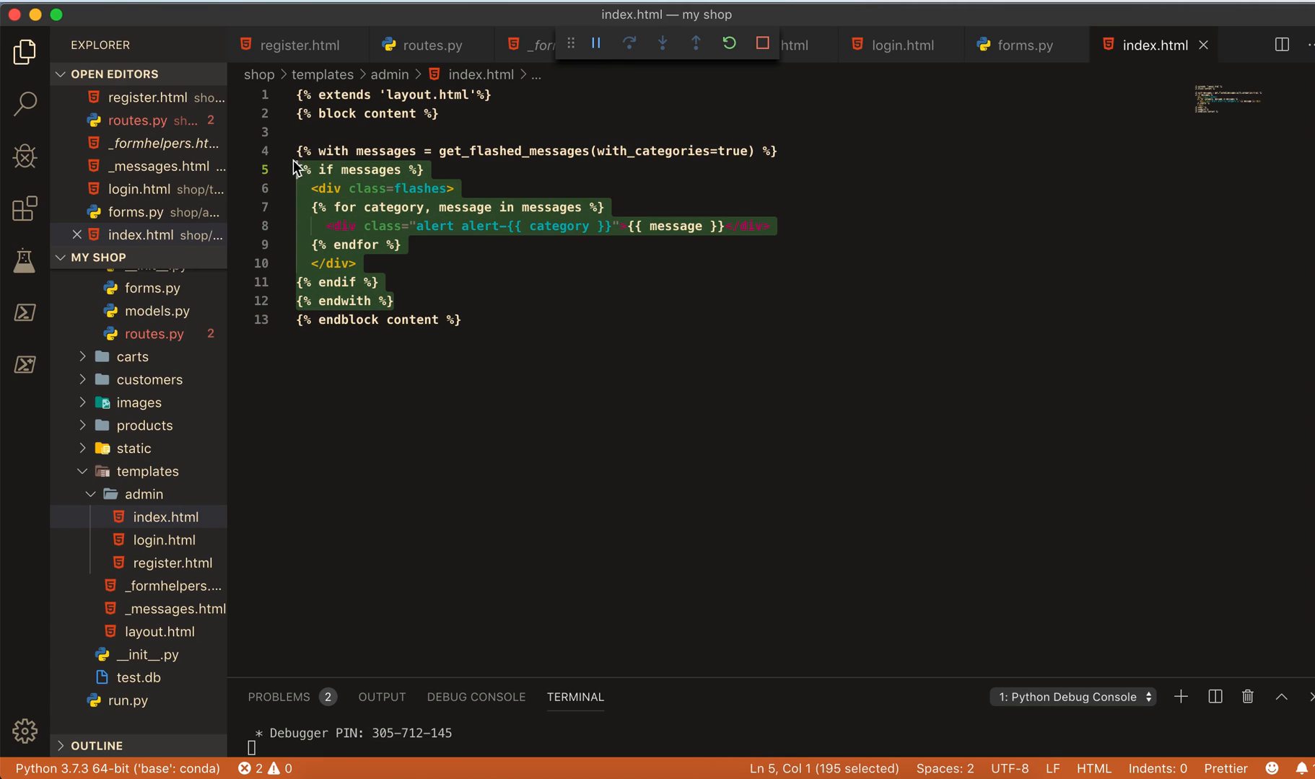
key(Delete)
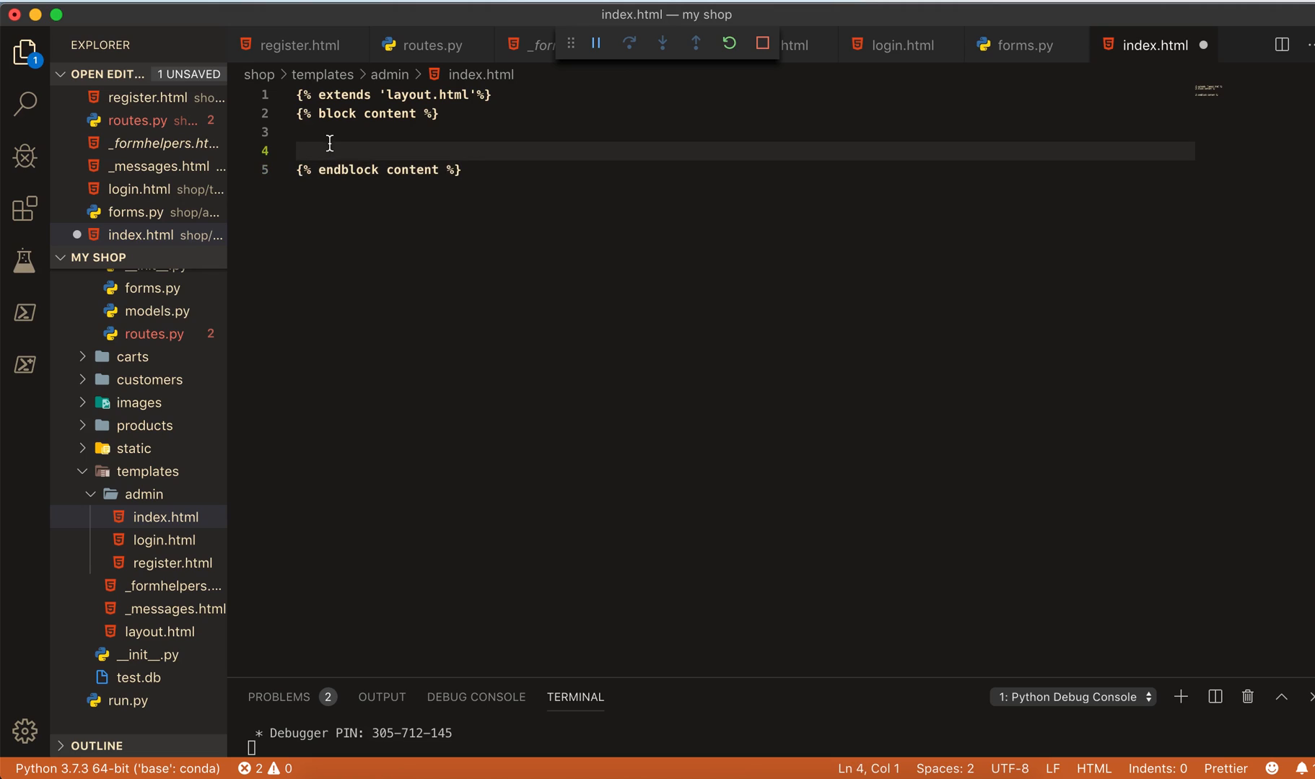
click(310, 132)
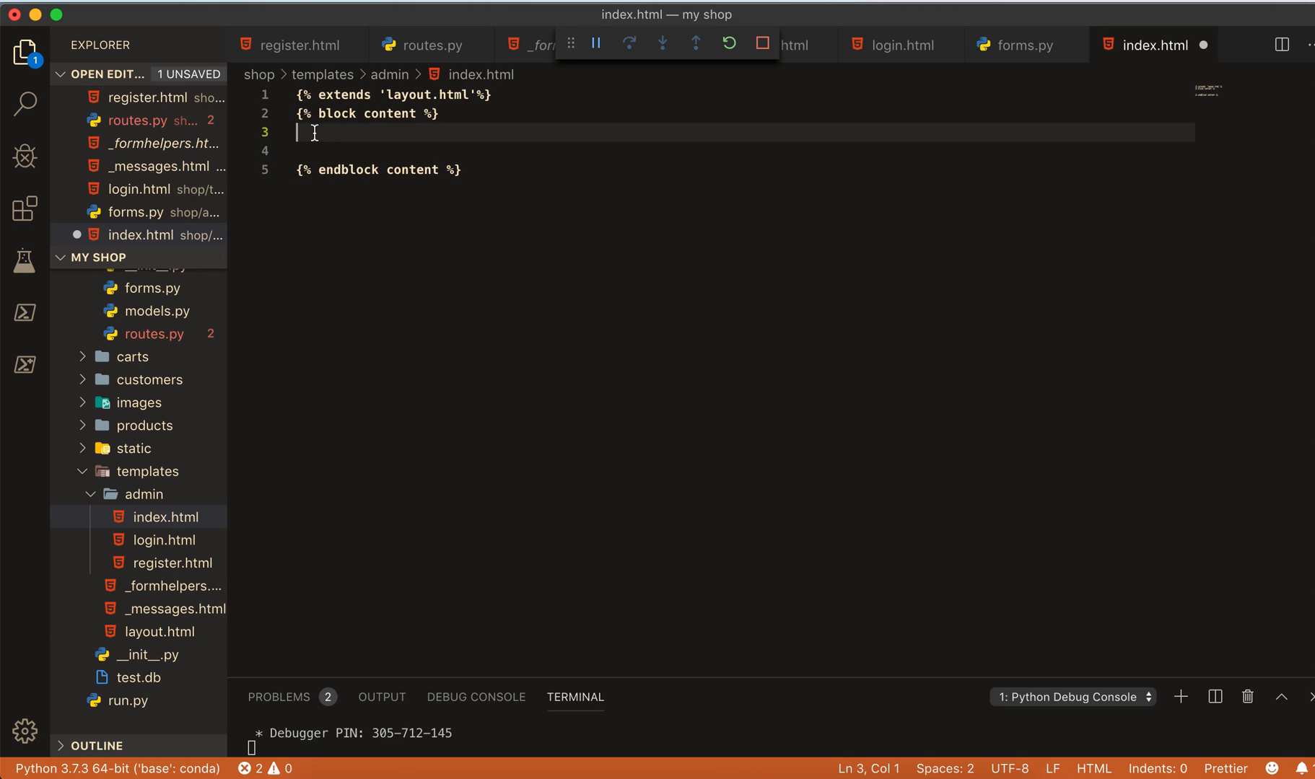
text({})
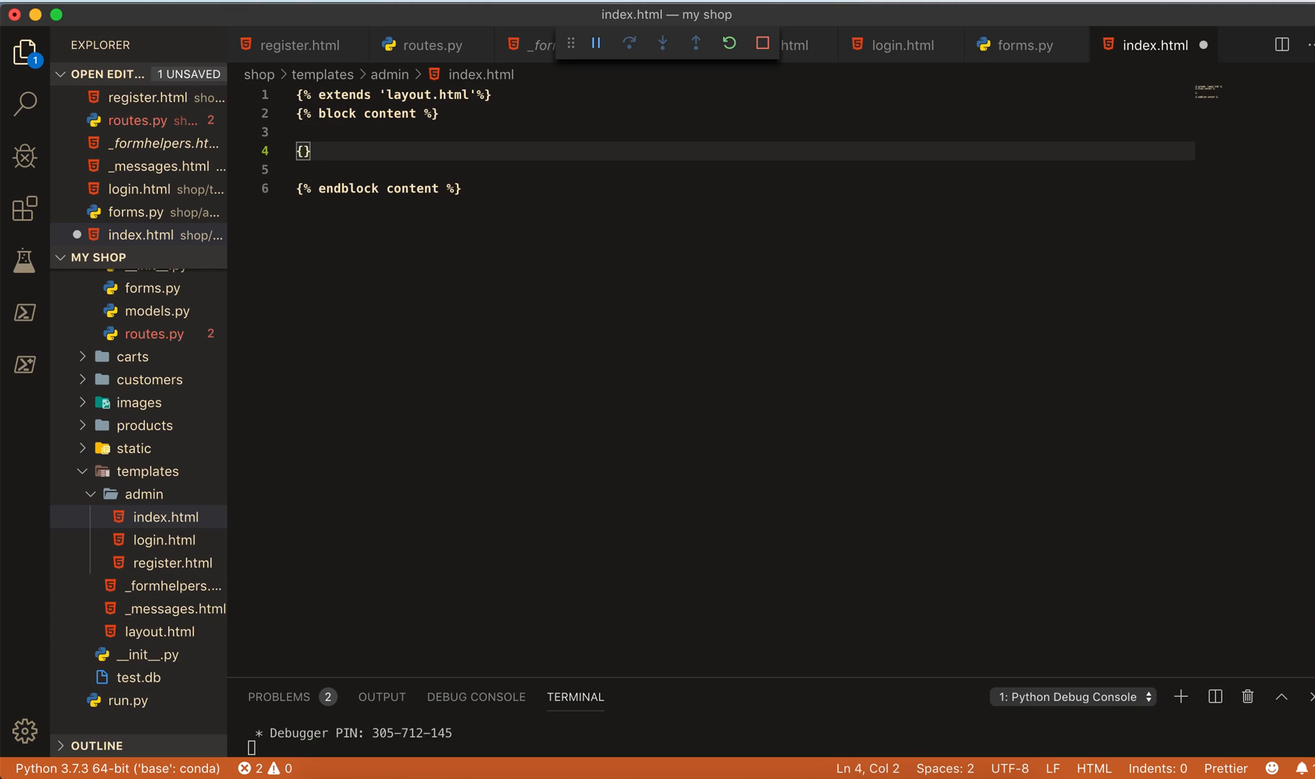
text(incl%)
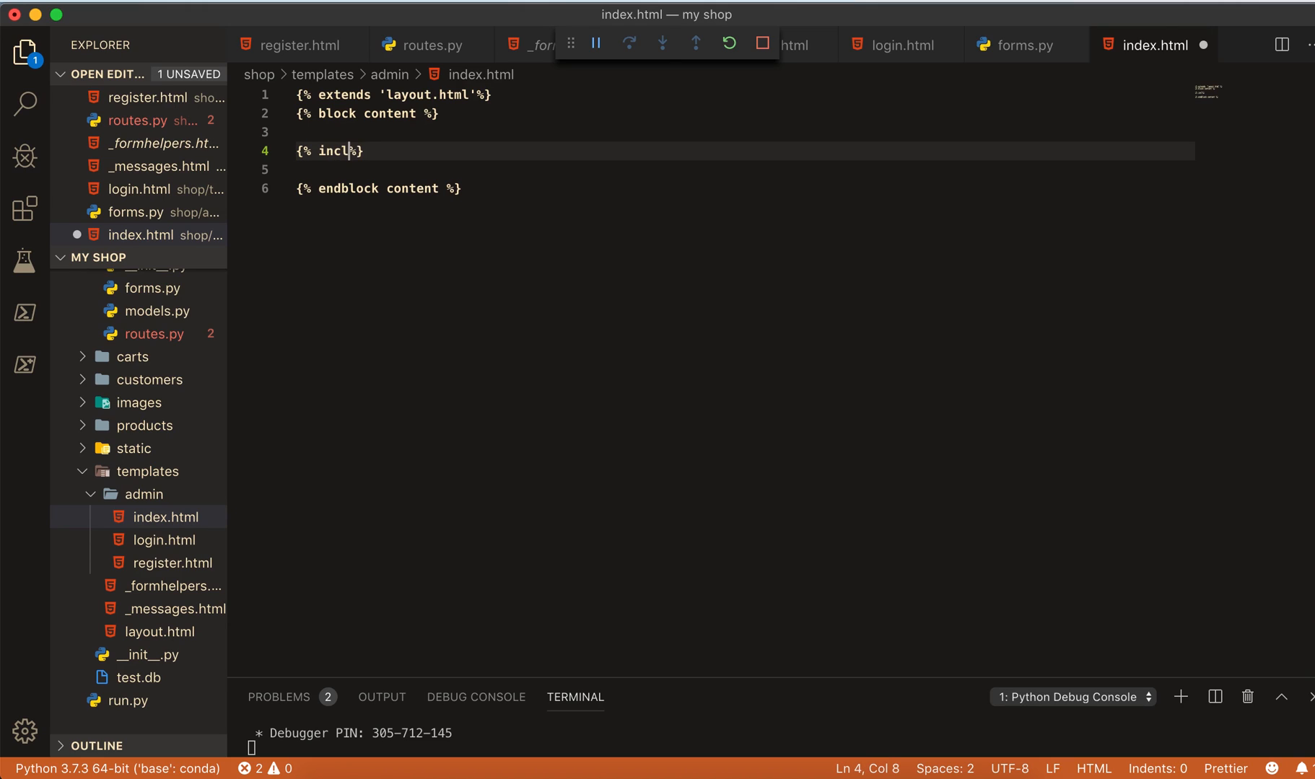
text(ude '_)
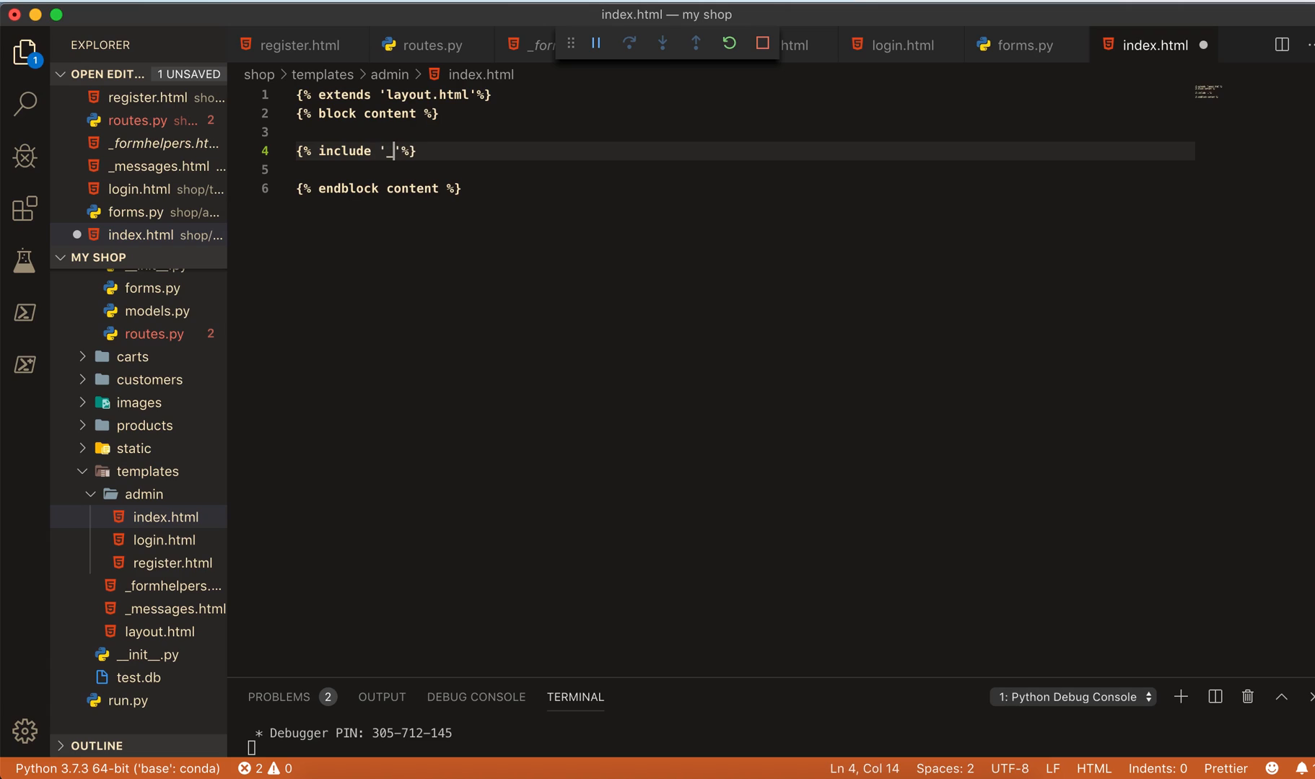
text(_messa)
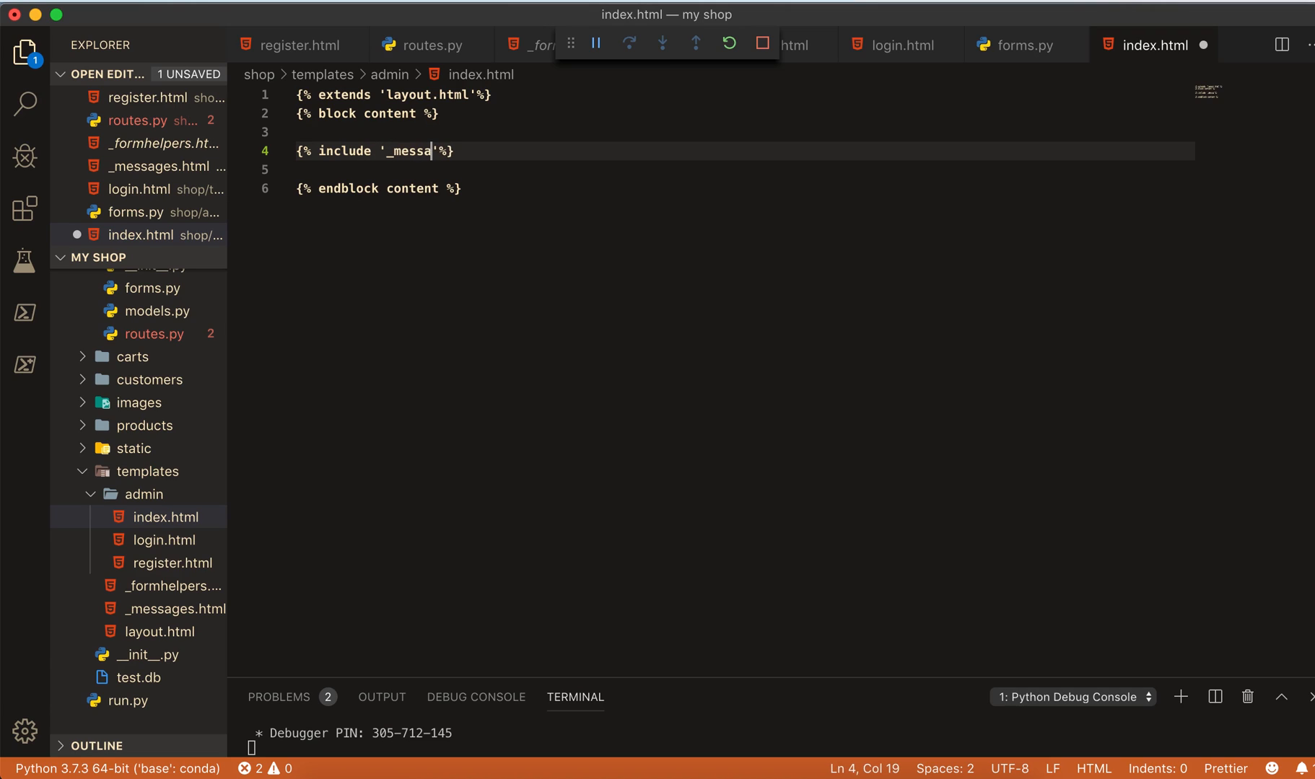
text(ges-)
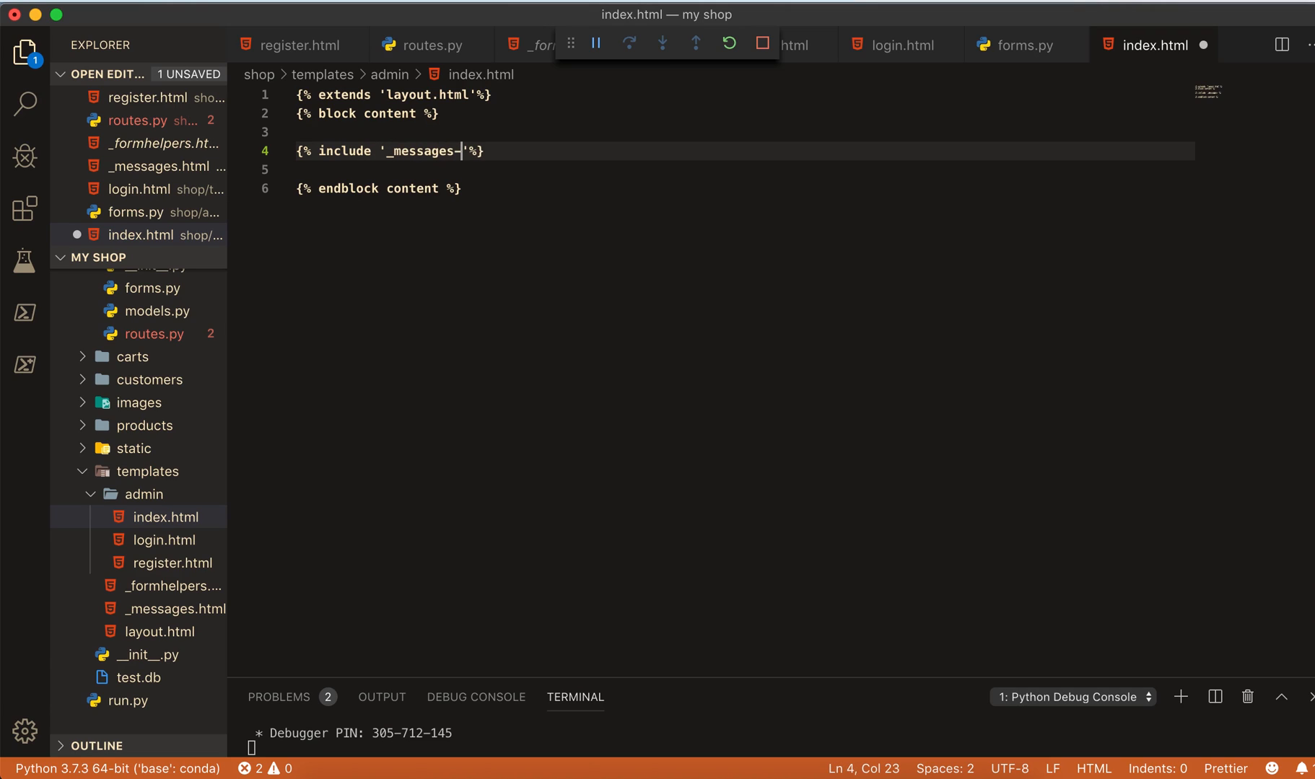
text(.html)
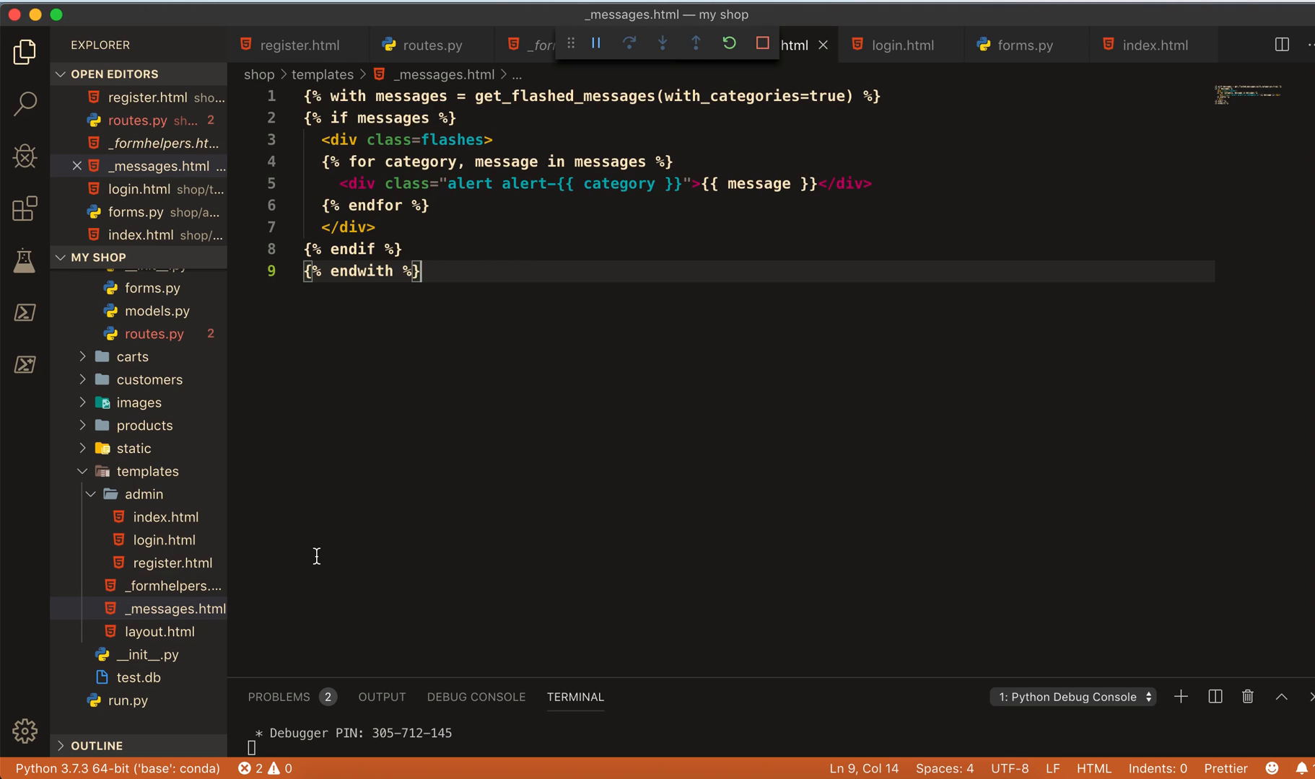
mouse_move(431, 634)
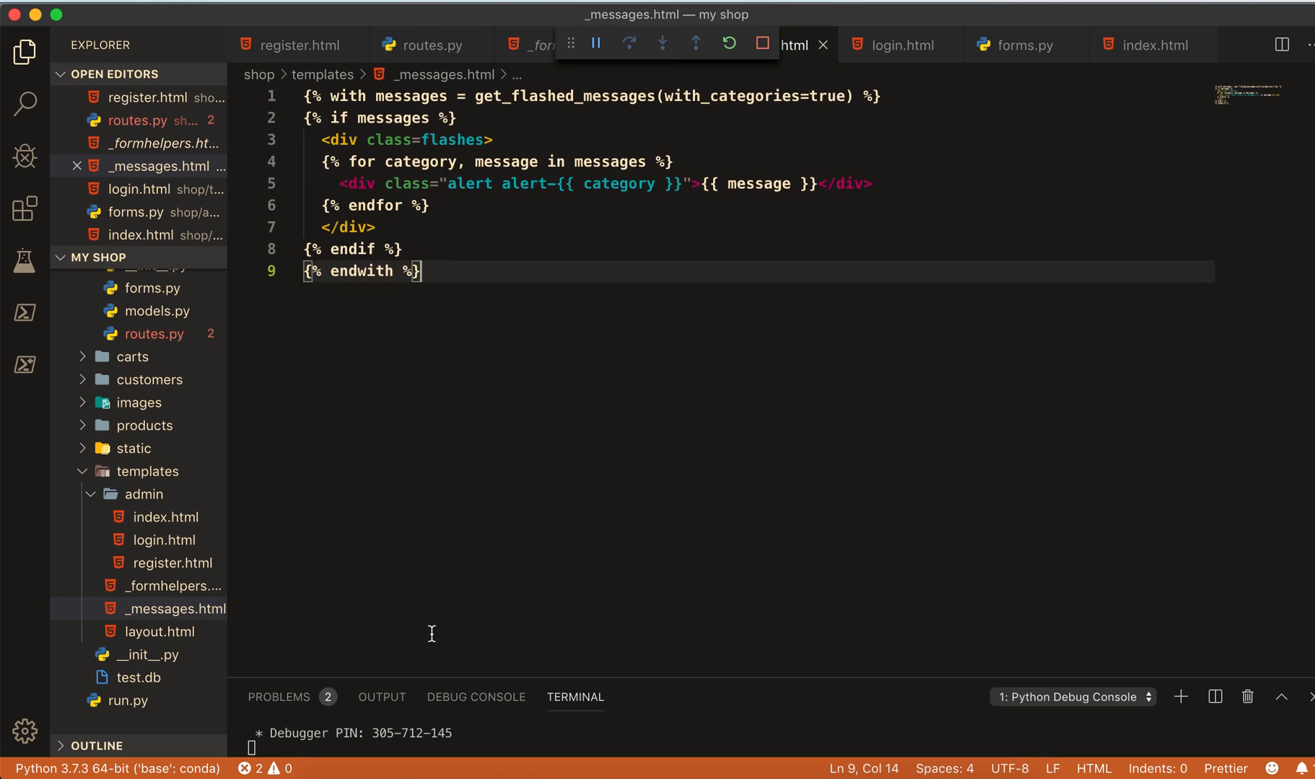
click(766, 749)
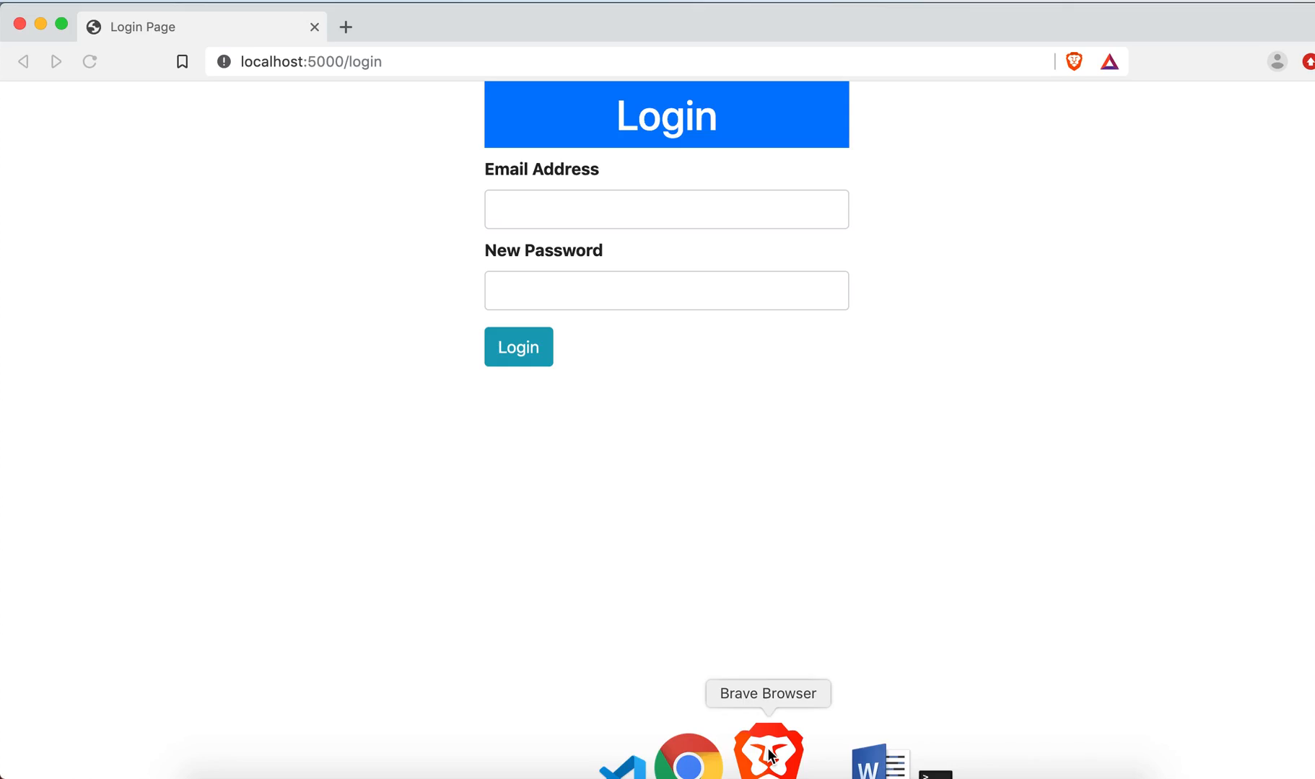
- Enter the login credentials on localhost:5000/login and submit to reach /admin
click(89, 62)
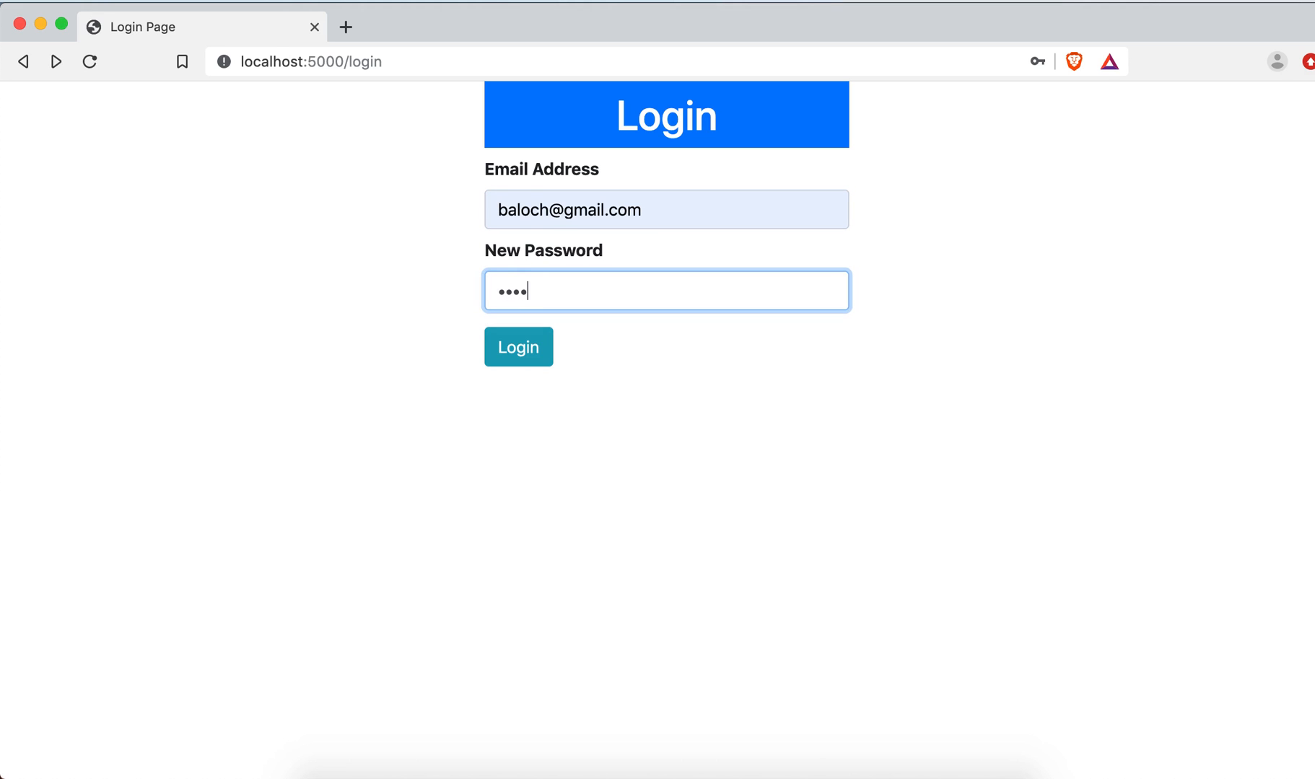
click(518, 346)
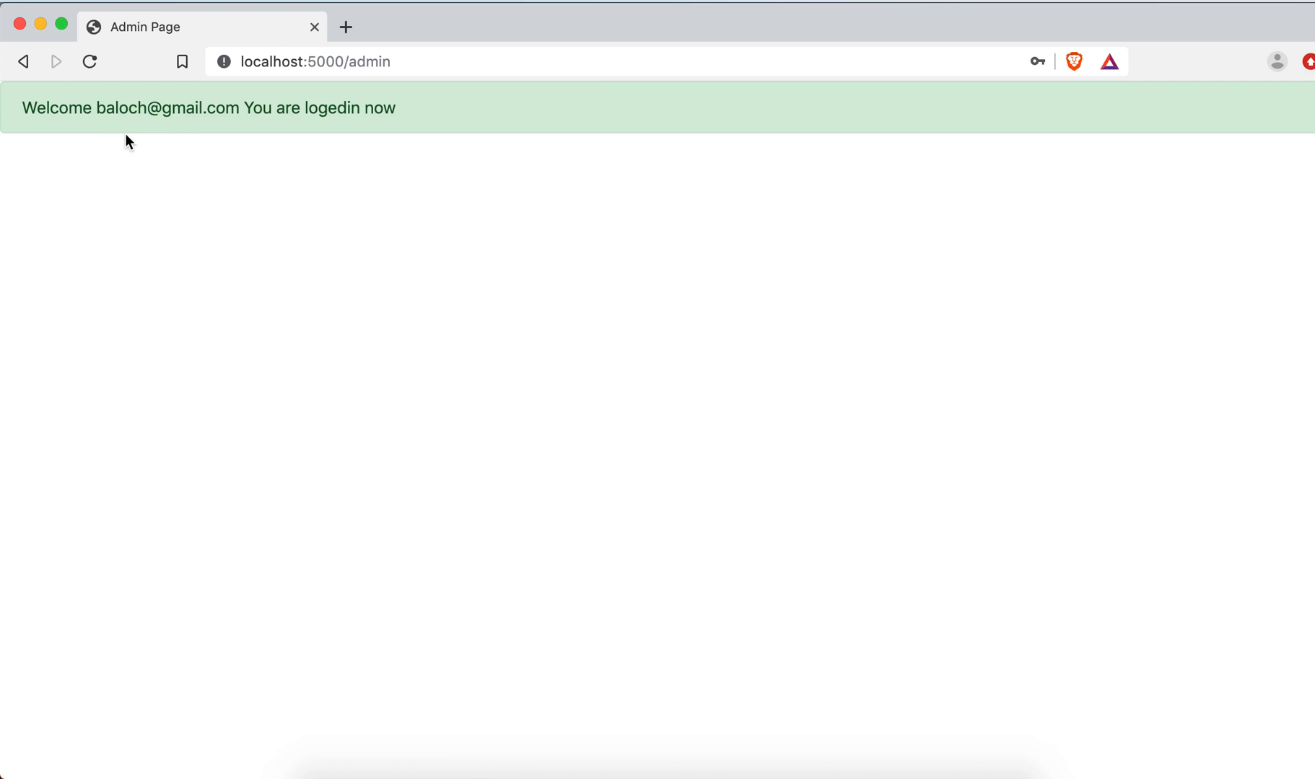
mouse_move(174, 126)
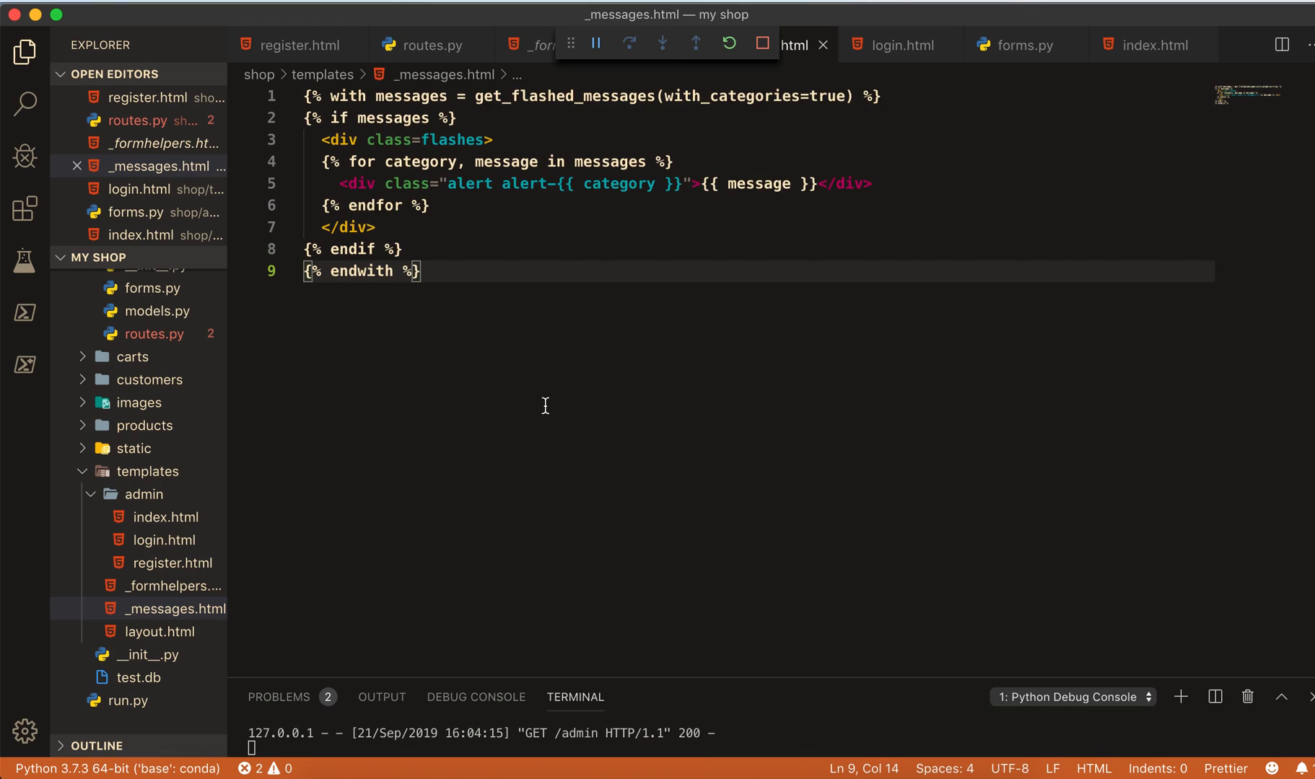
mouse_move(175, 497)
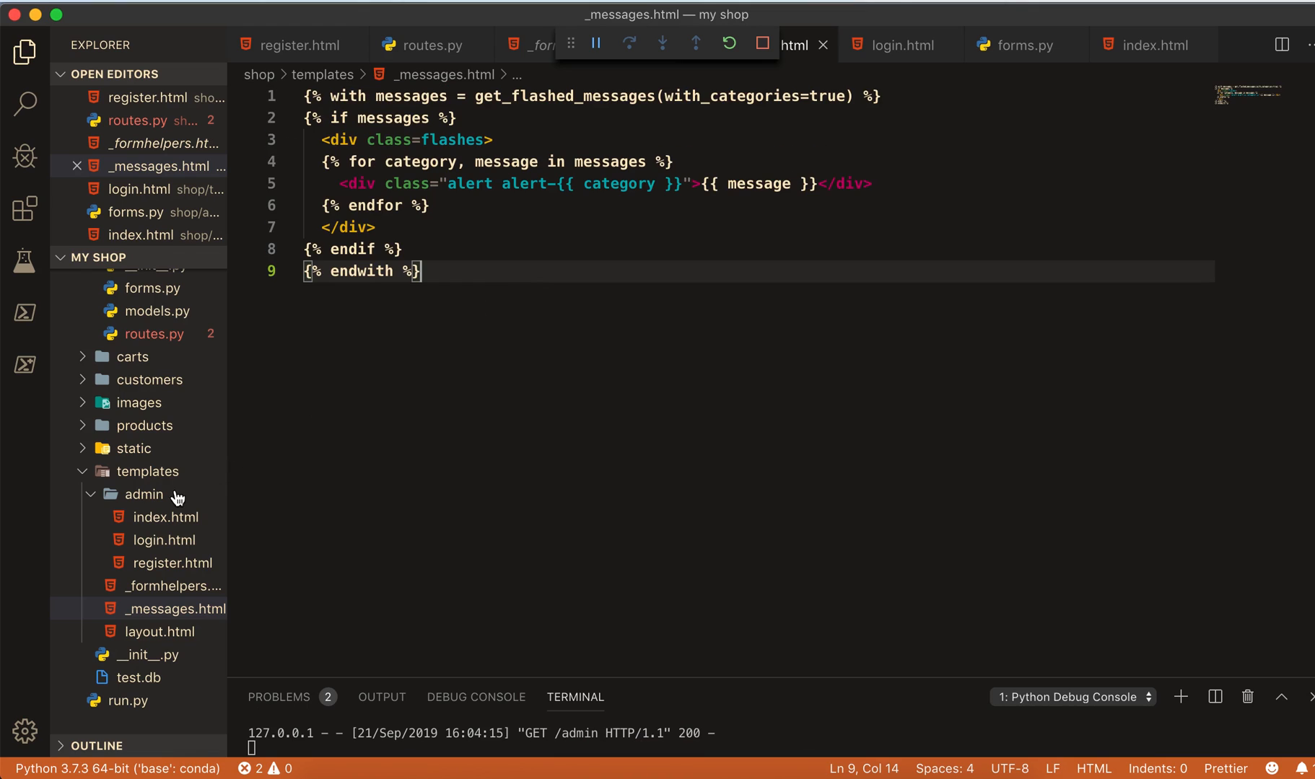
- Insert {% include '_messages.html'%} right after the container div in register.html
click(165, 517)
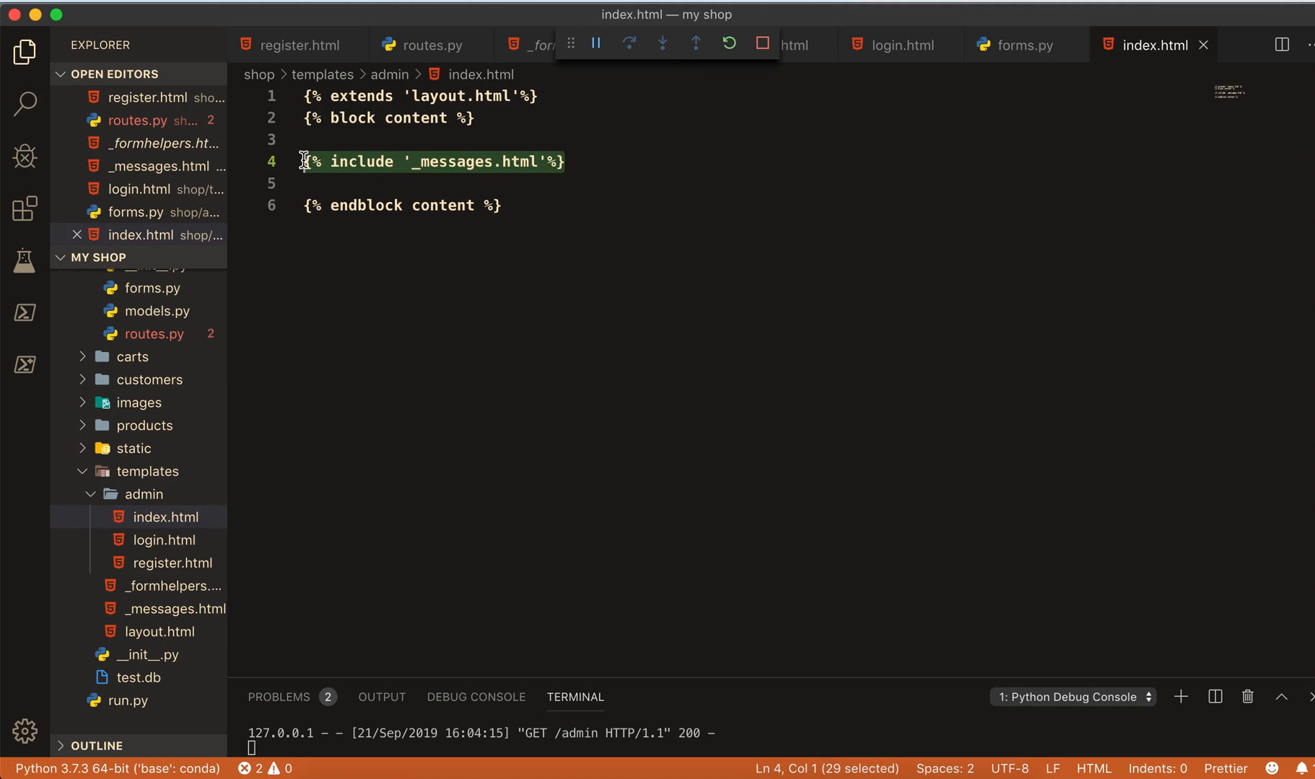
click(537, 45)
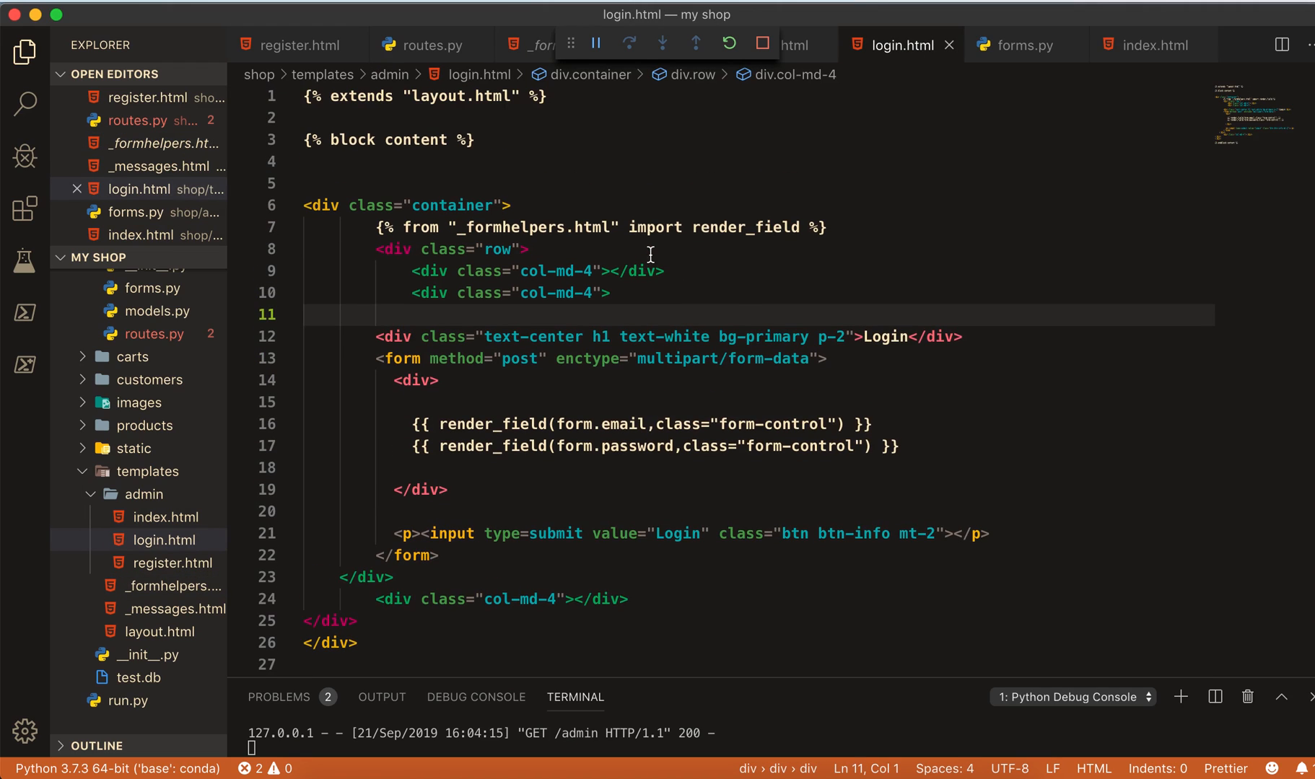
mouse_move(810, 232)
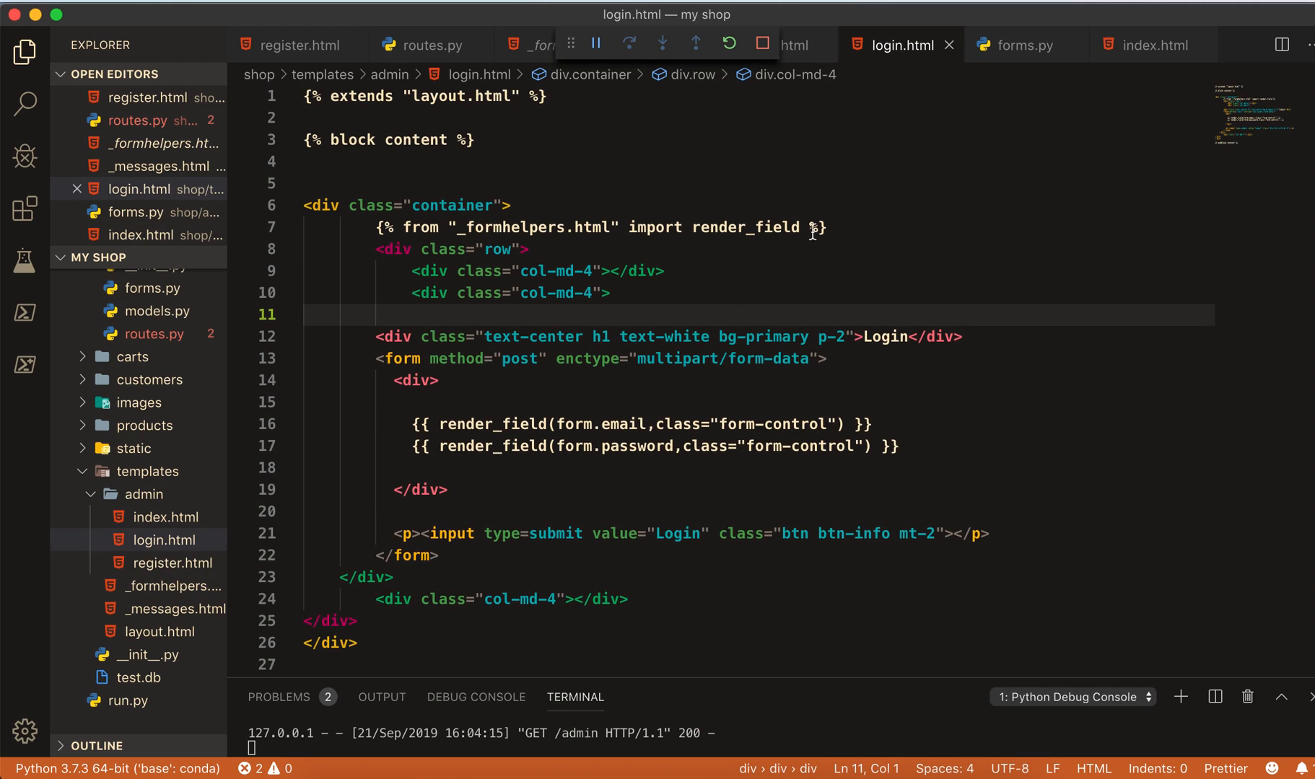
scroll(down, 3)
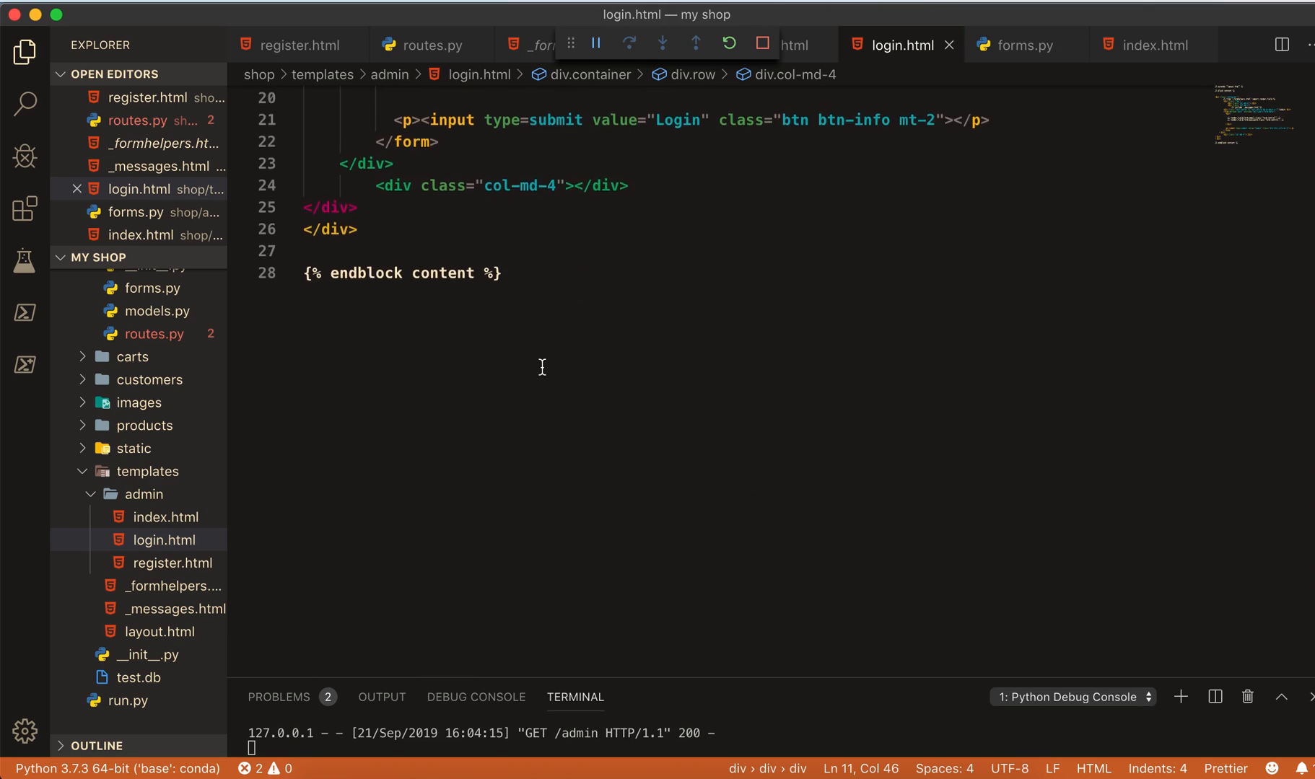
click(297, 45)
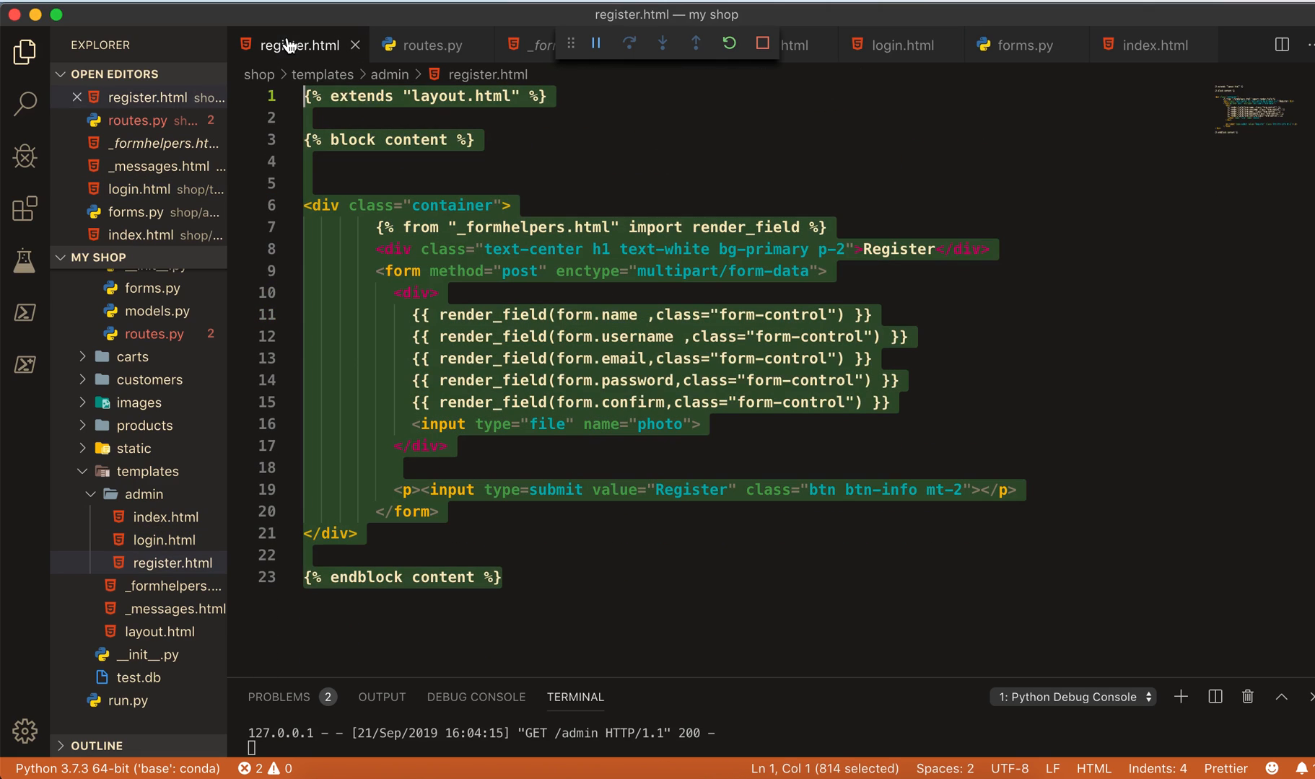
click(499, 184)
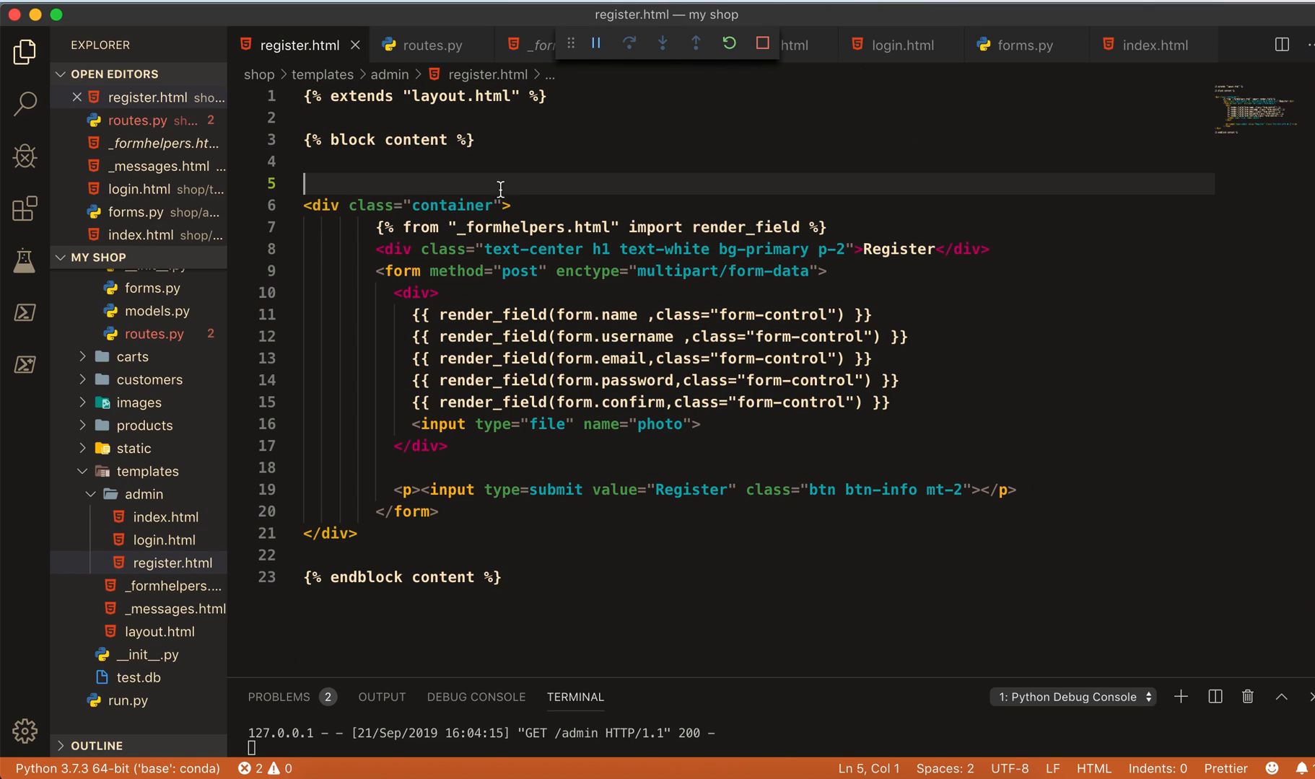
key(enter)
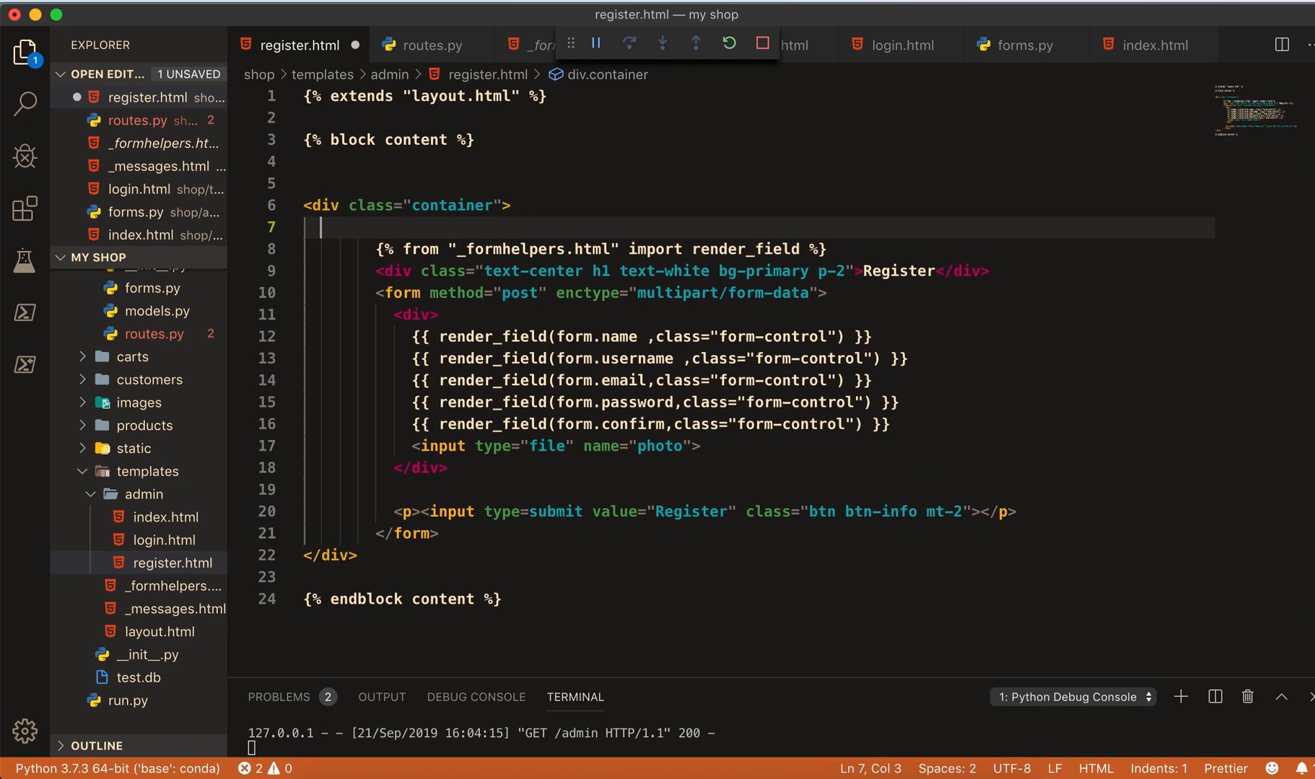
text({% include '_messages.html'%})
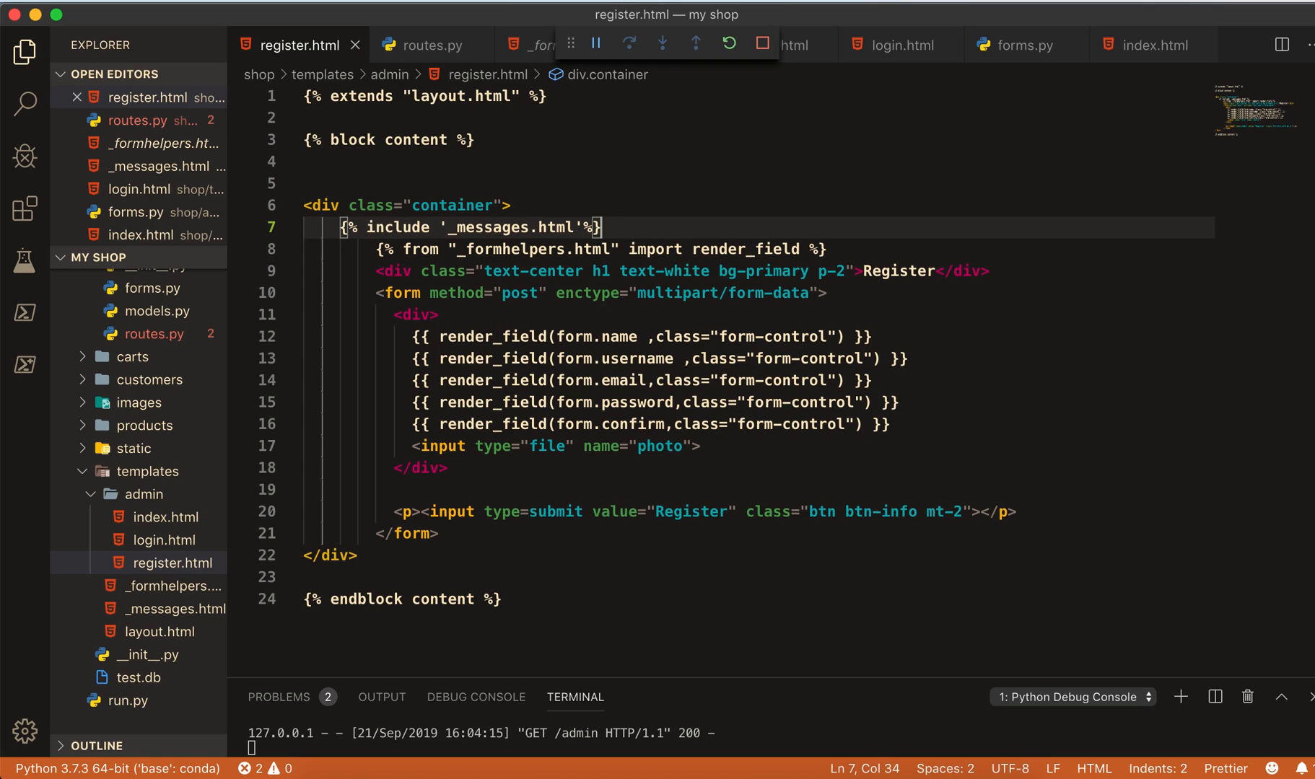
scroll(down, 3)
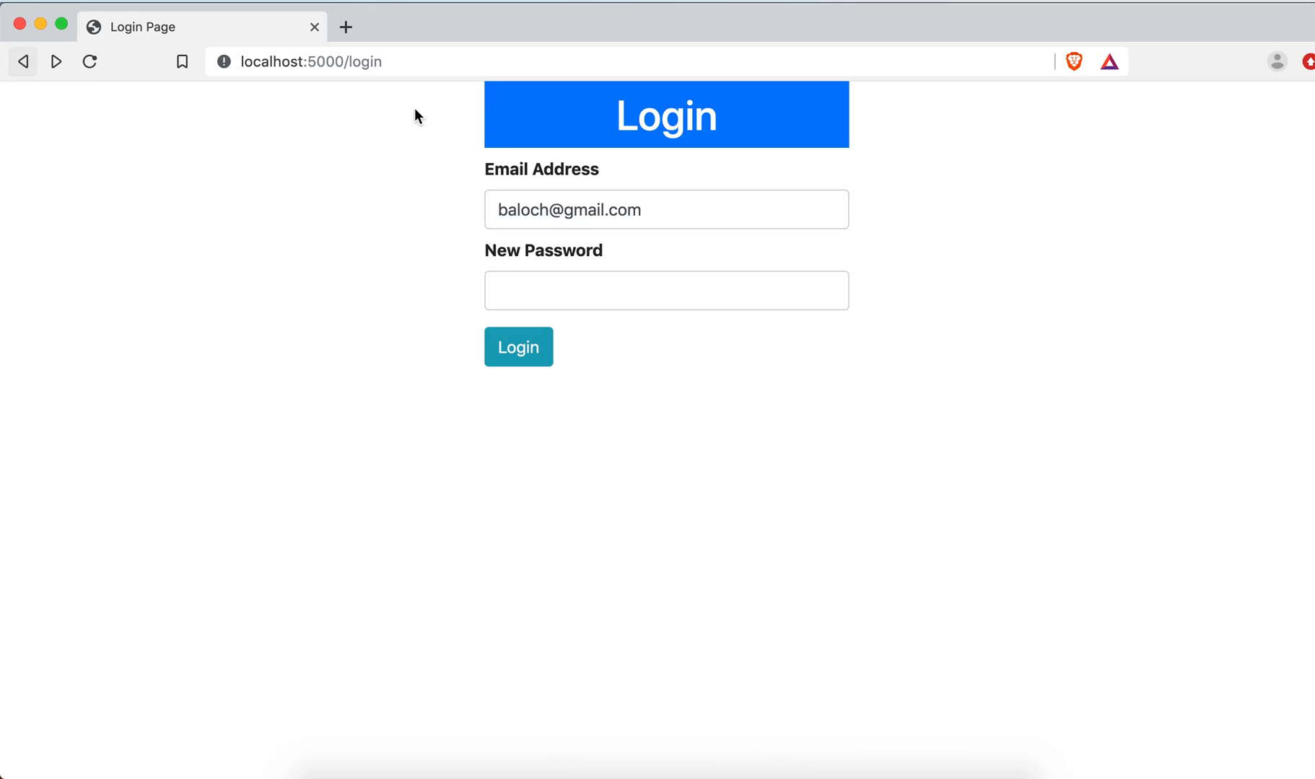
- Submit the login form with a wrong password to trigger the red alert
click(666, 290)
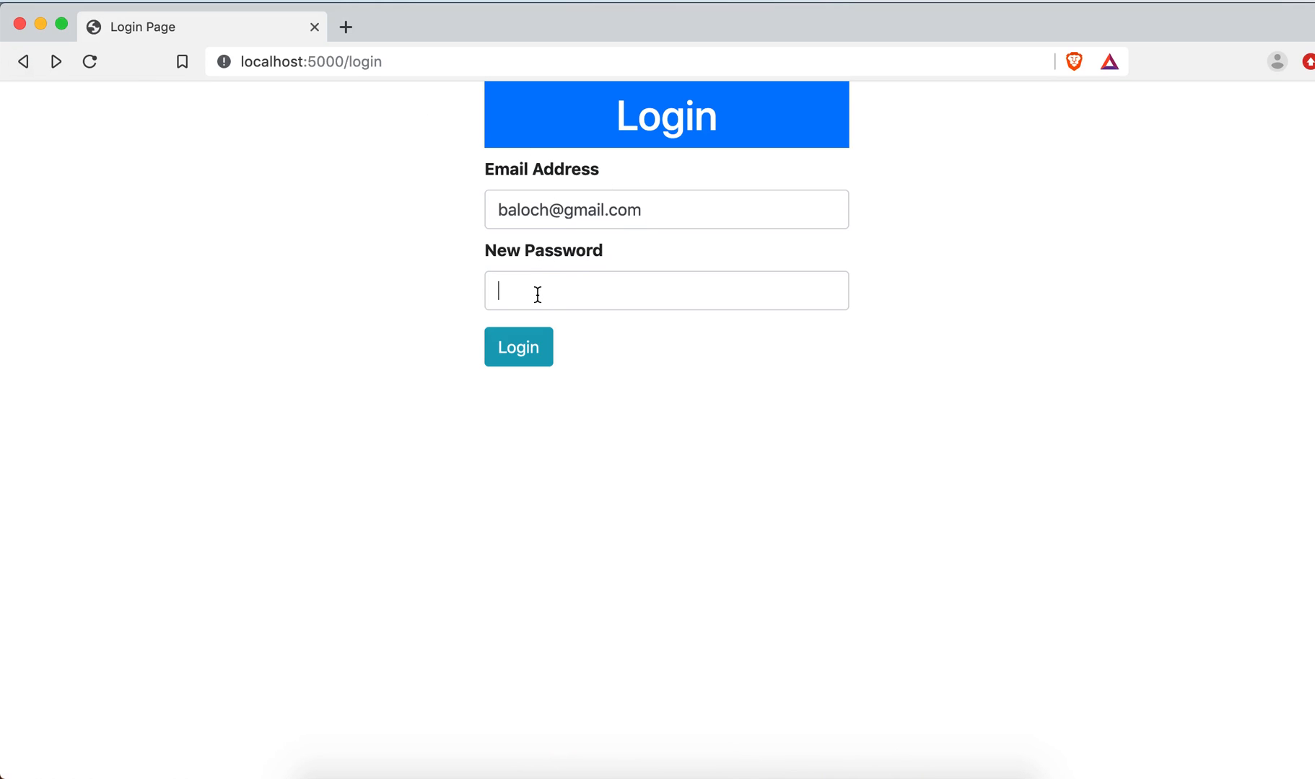
click(518, 346)
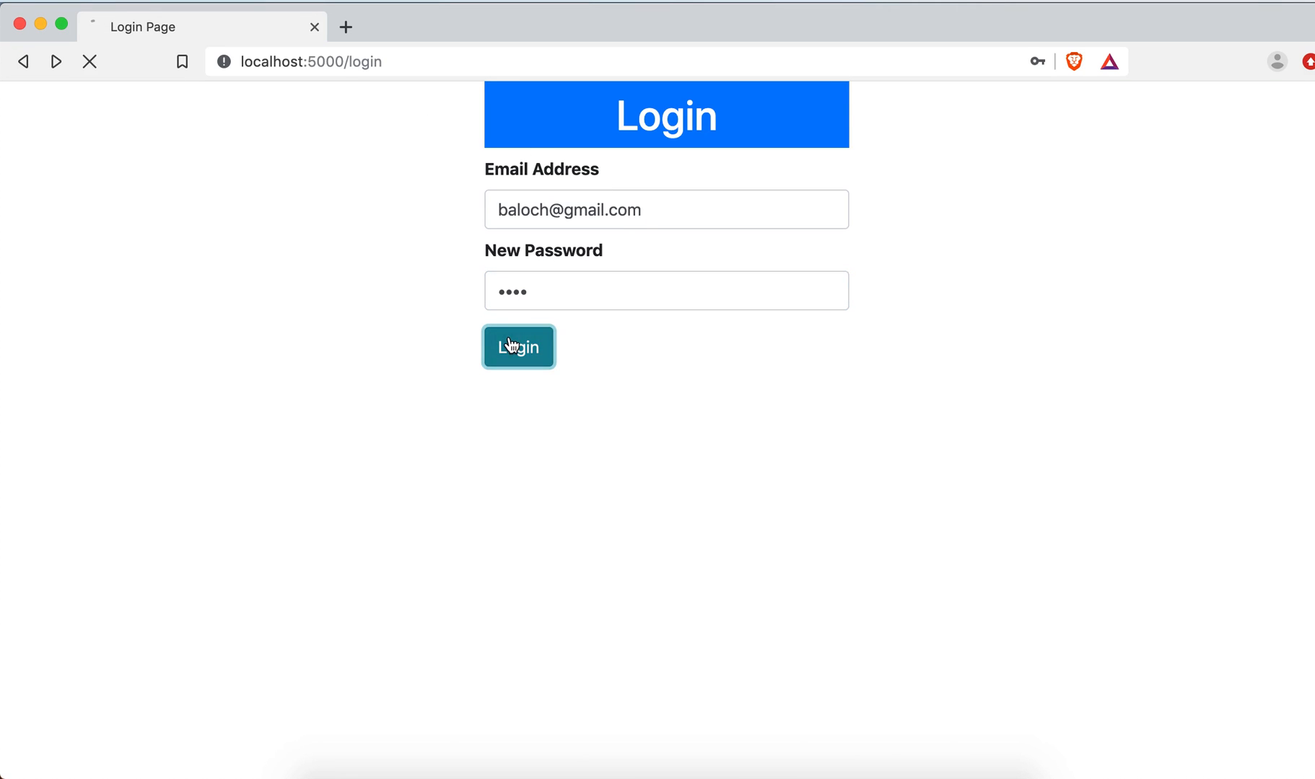
click(518, 346)
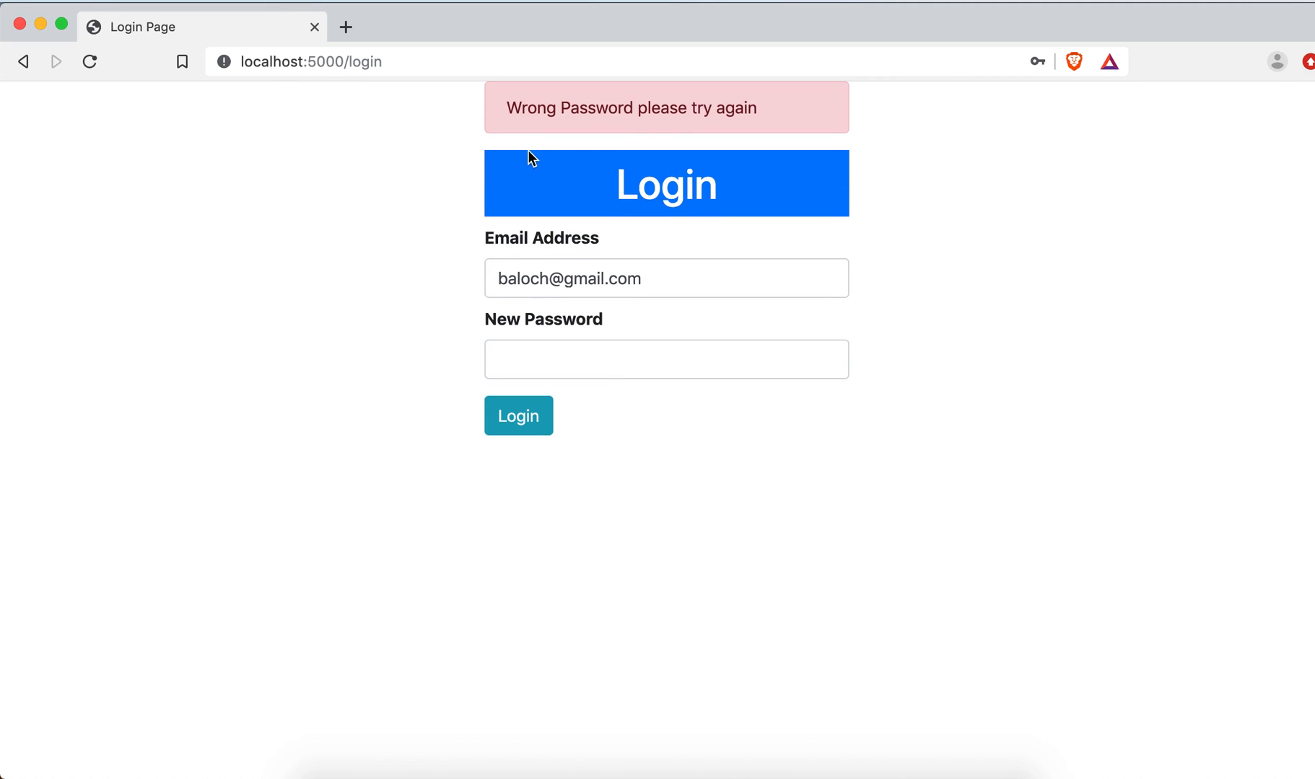
mouse_move(809, 257)
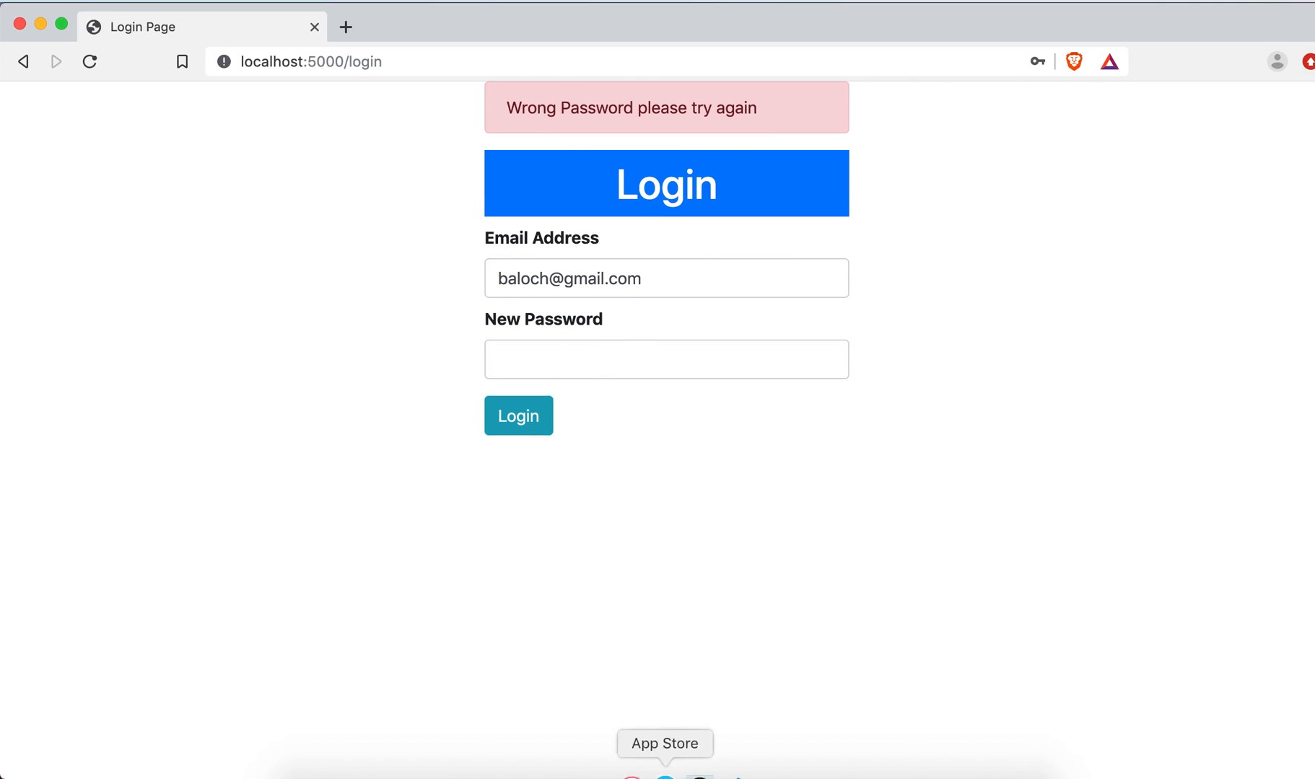
mouse_move(720, 755)
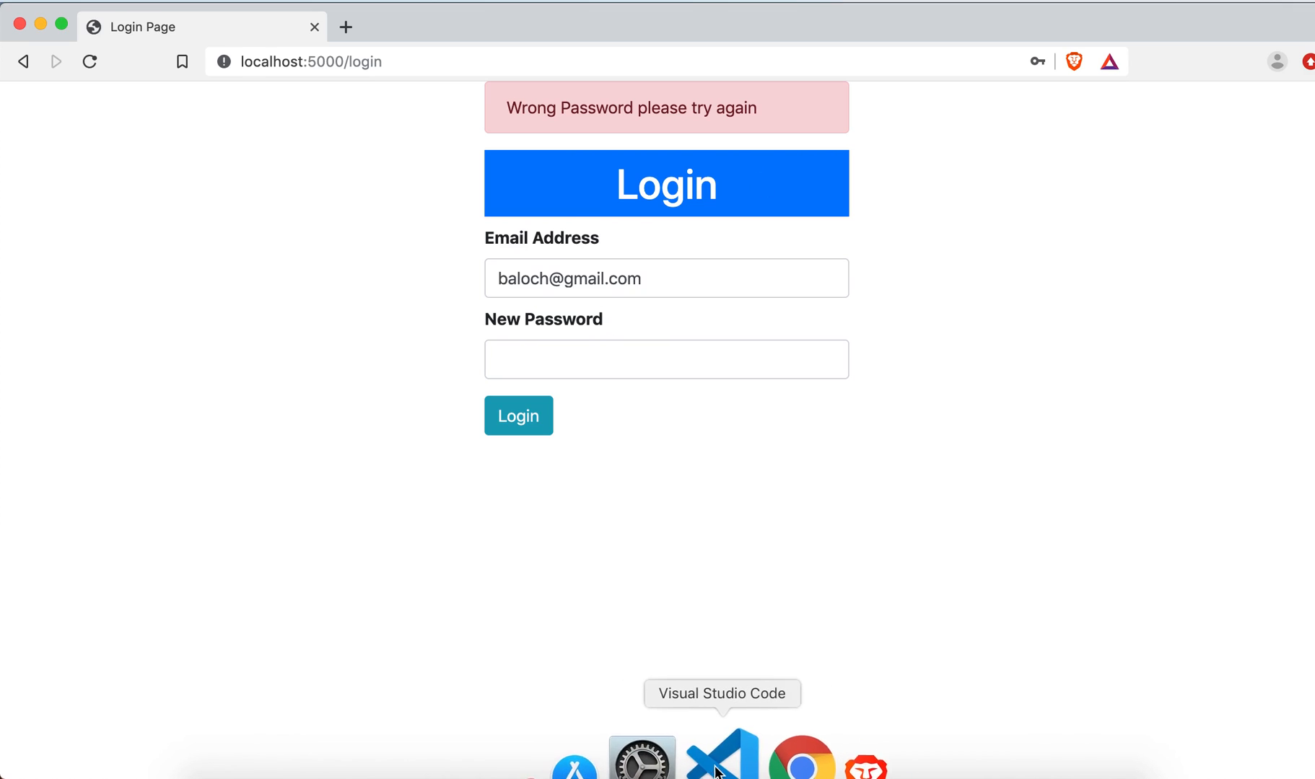
click(720, 754)
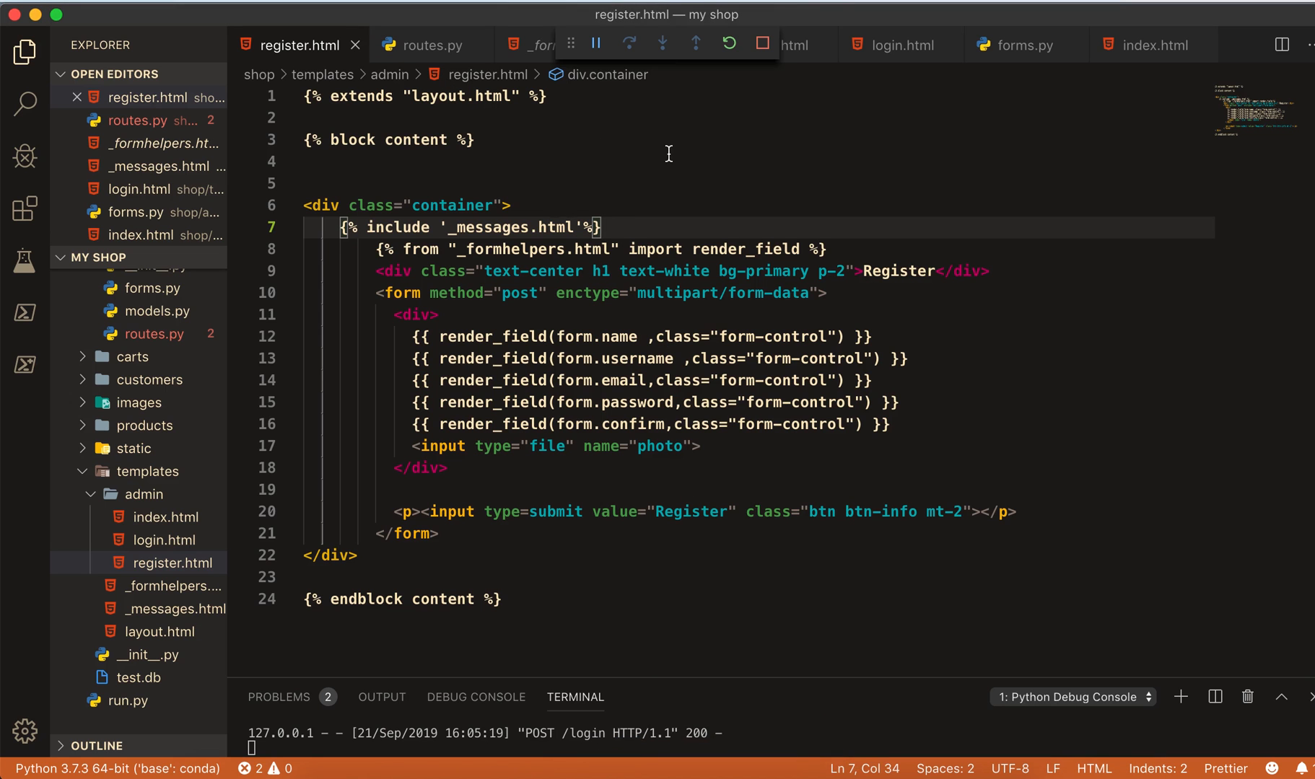
- Switch to the login.html tab to rework the include placement
click(902, 45)
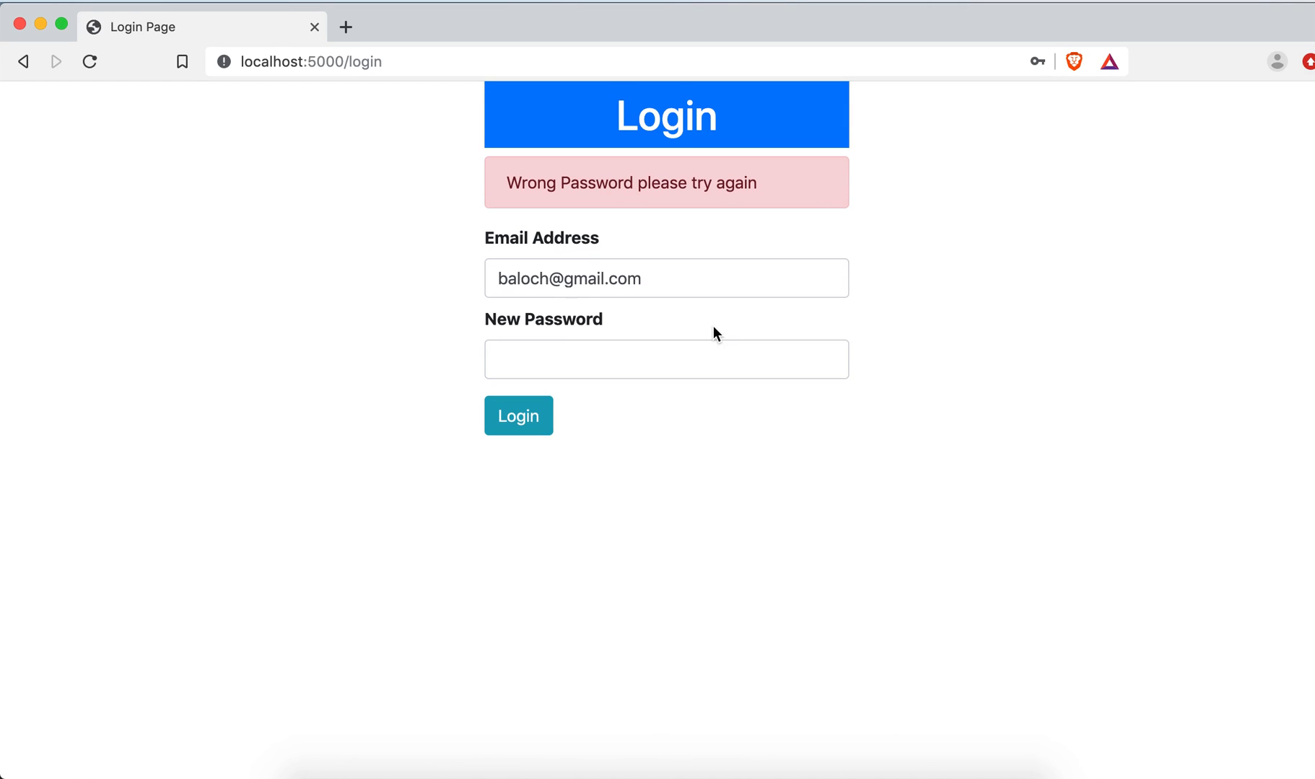
mouse_move(558, 392)
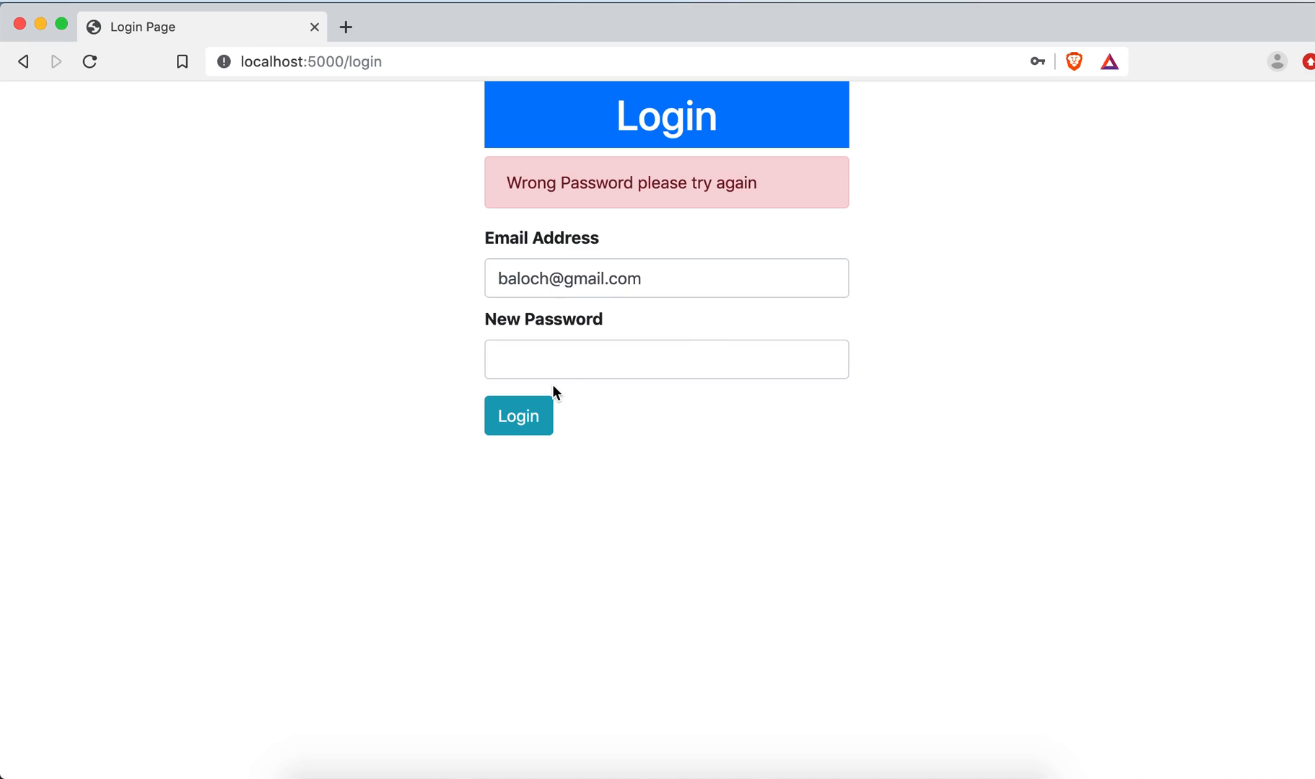
mouse_move(915, 523)
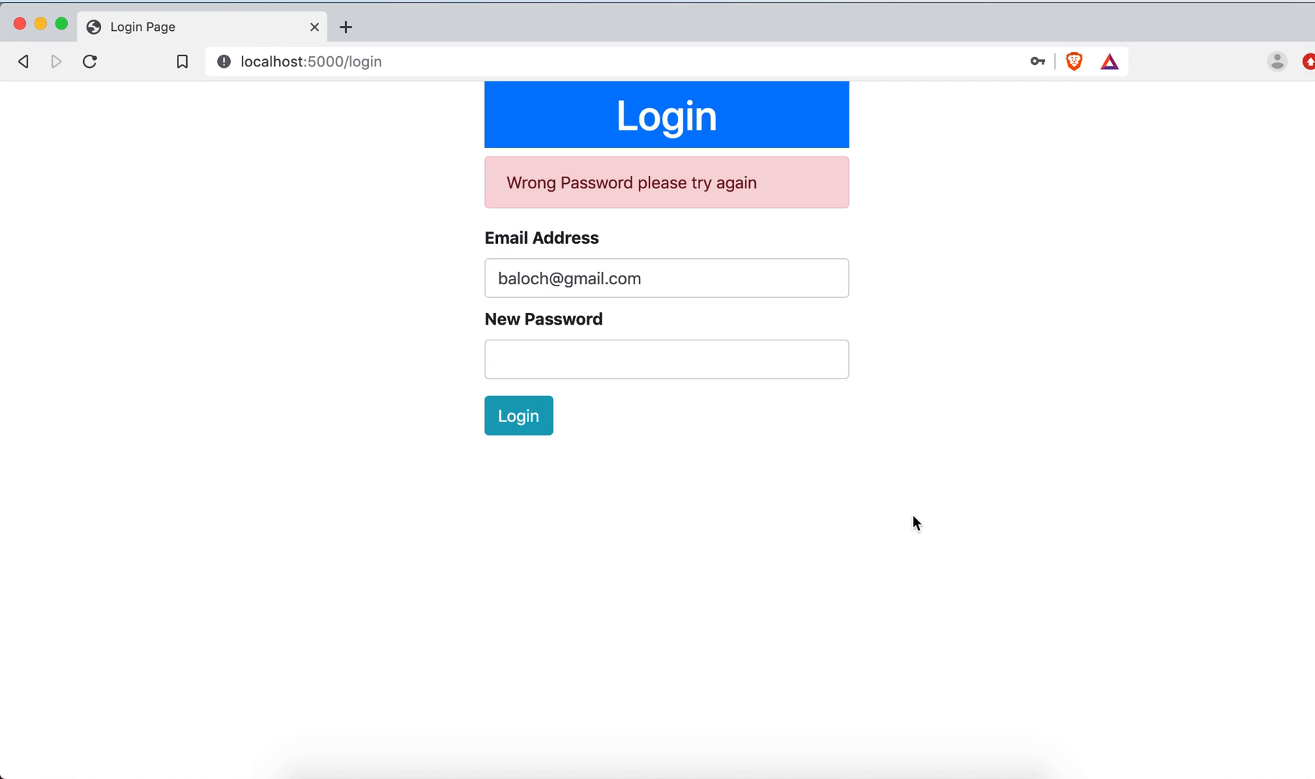